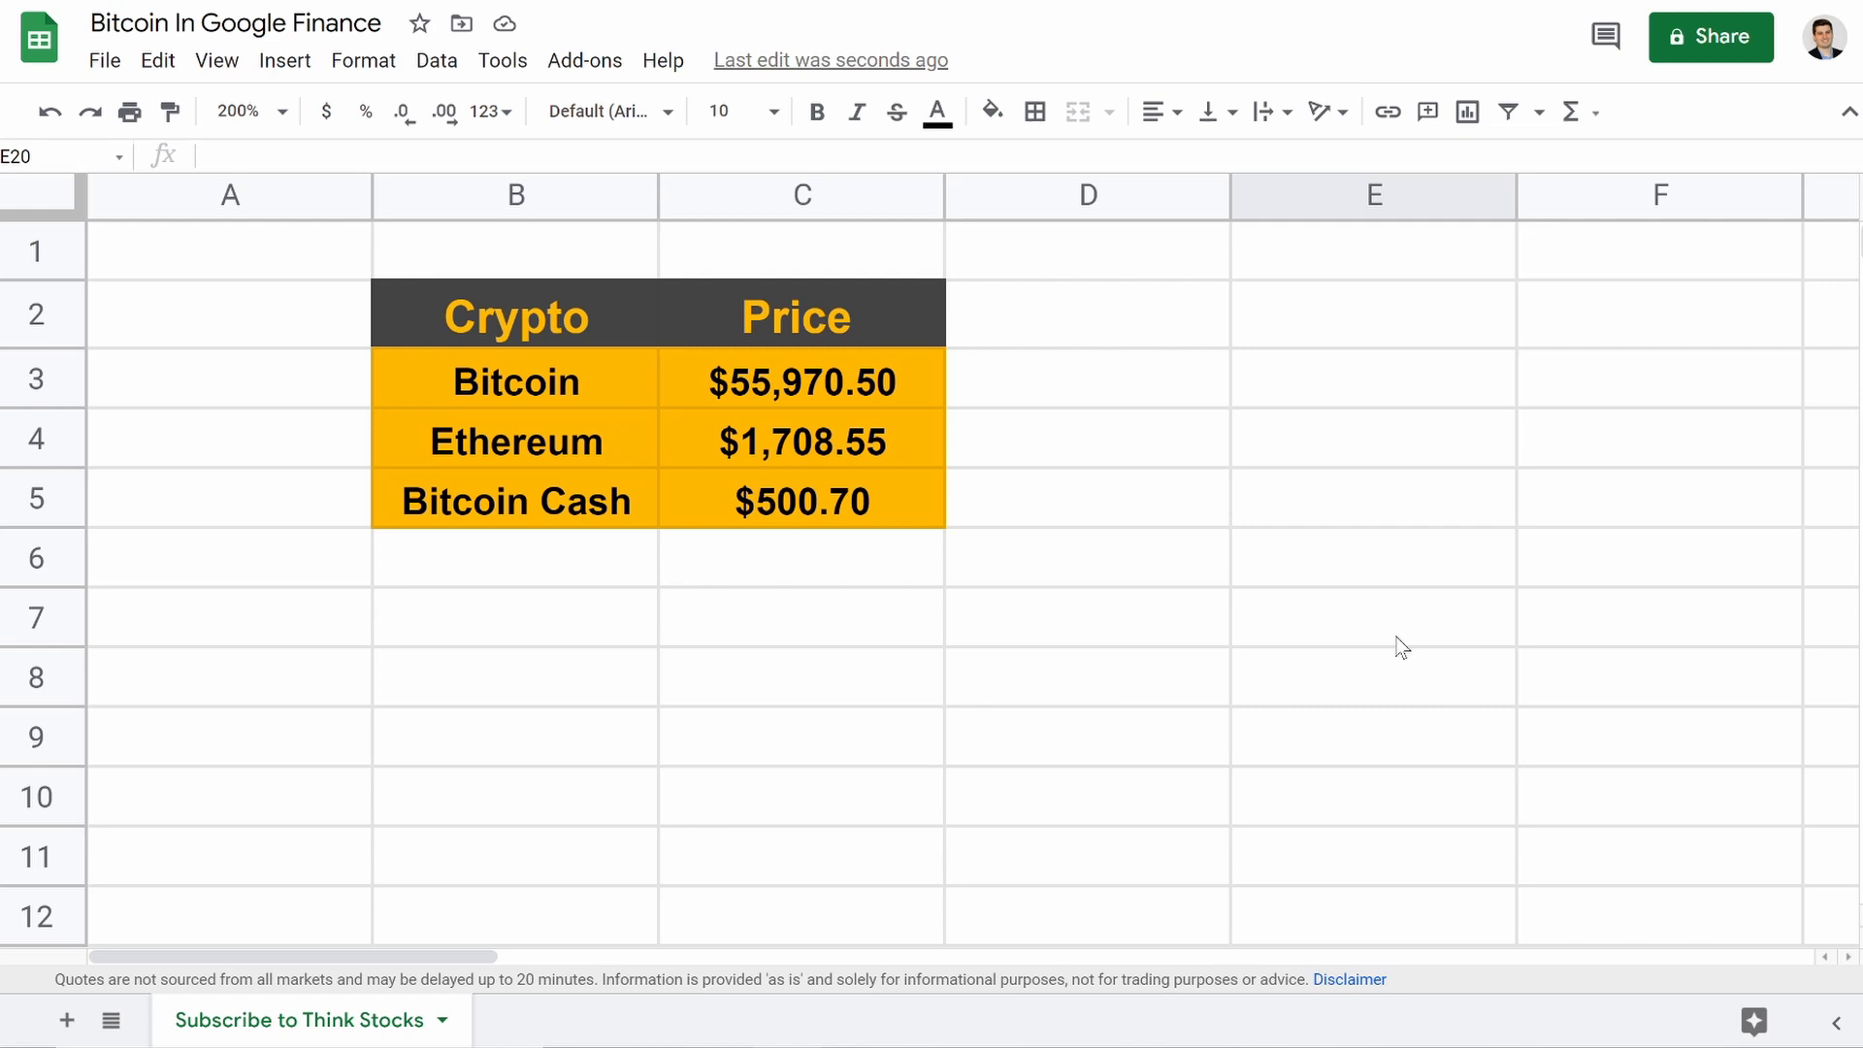
pyautogui.moveTo(757, 430)
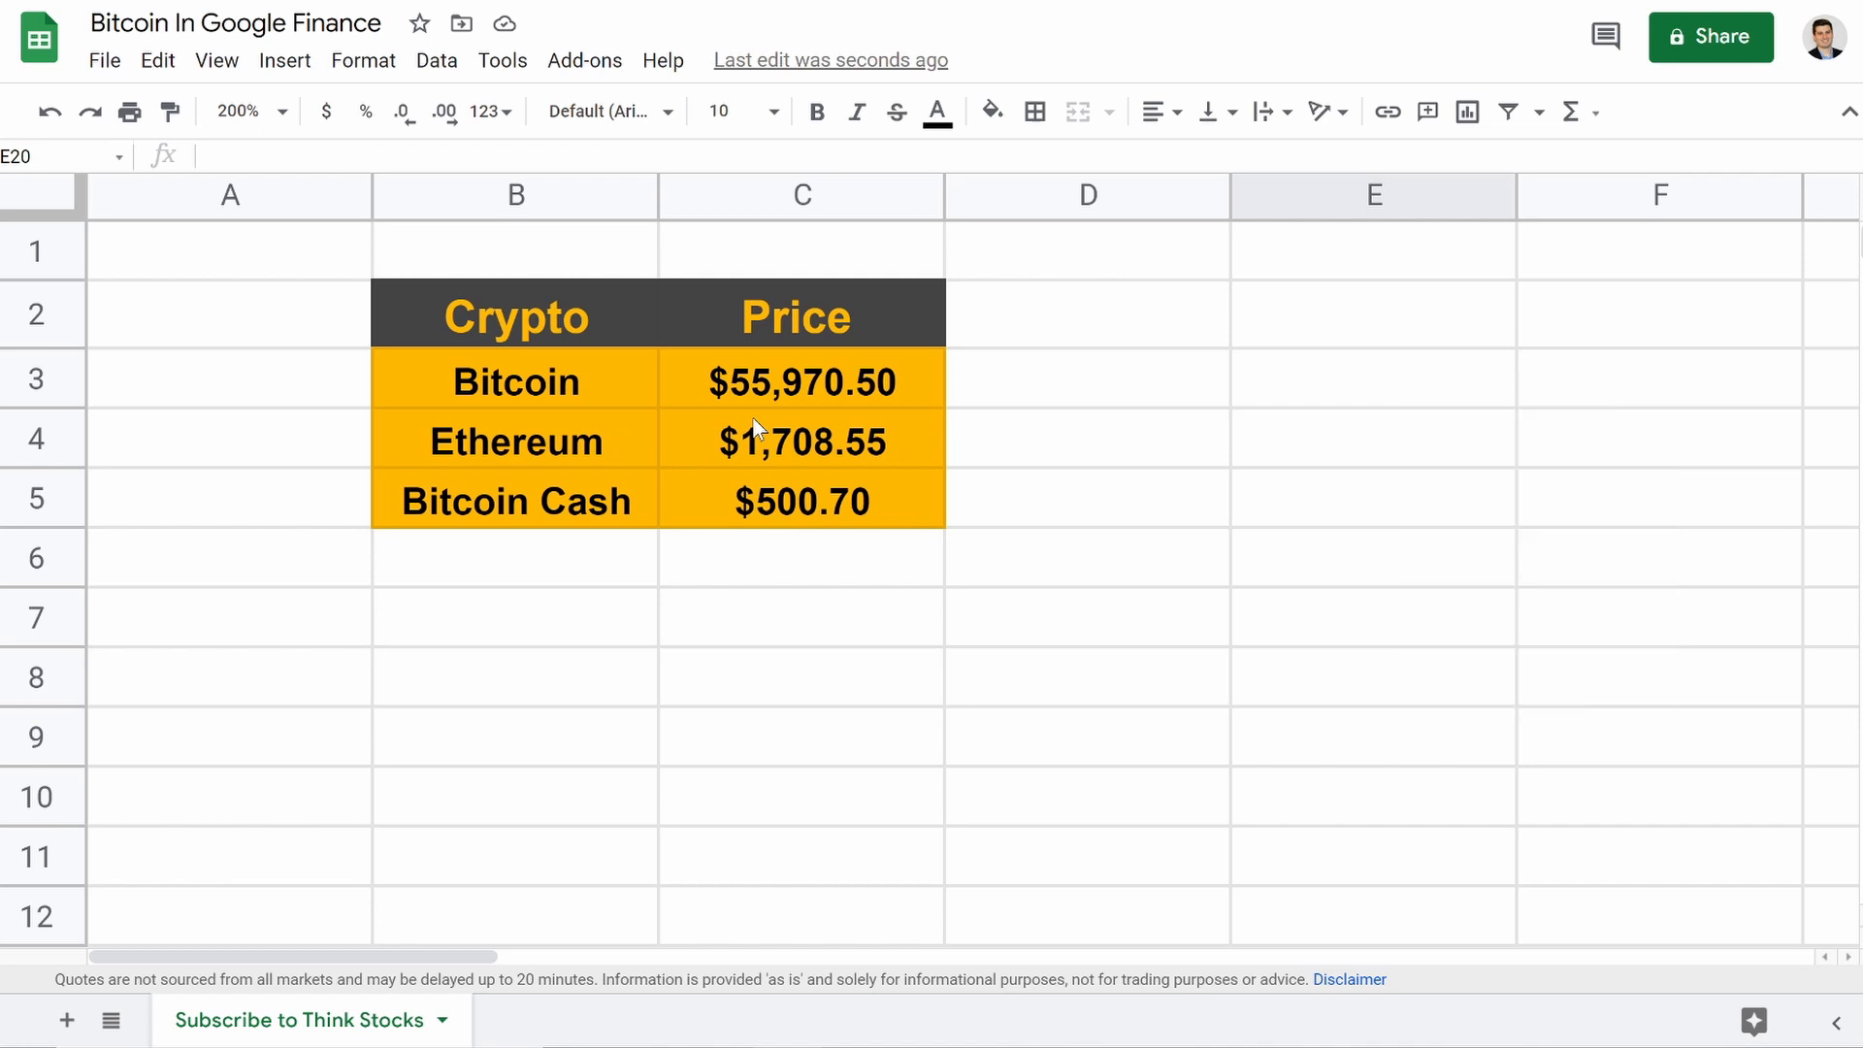
pyautogui.moveTo(519, 424)
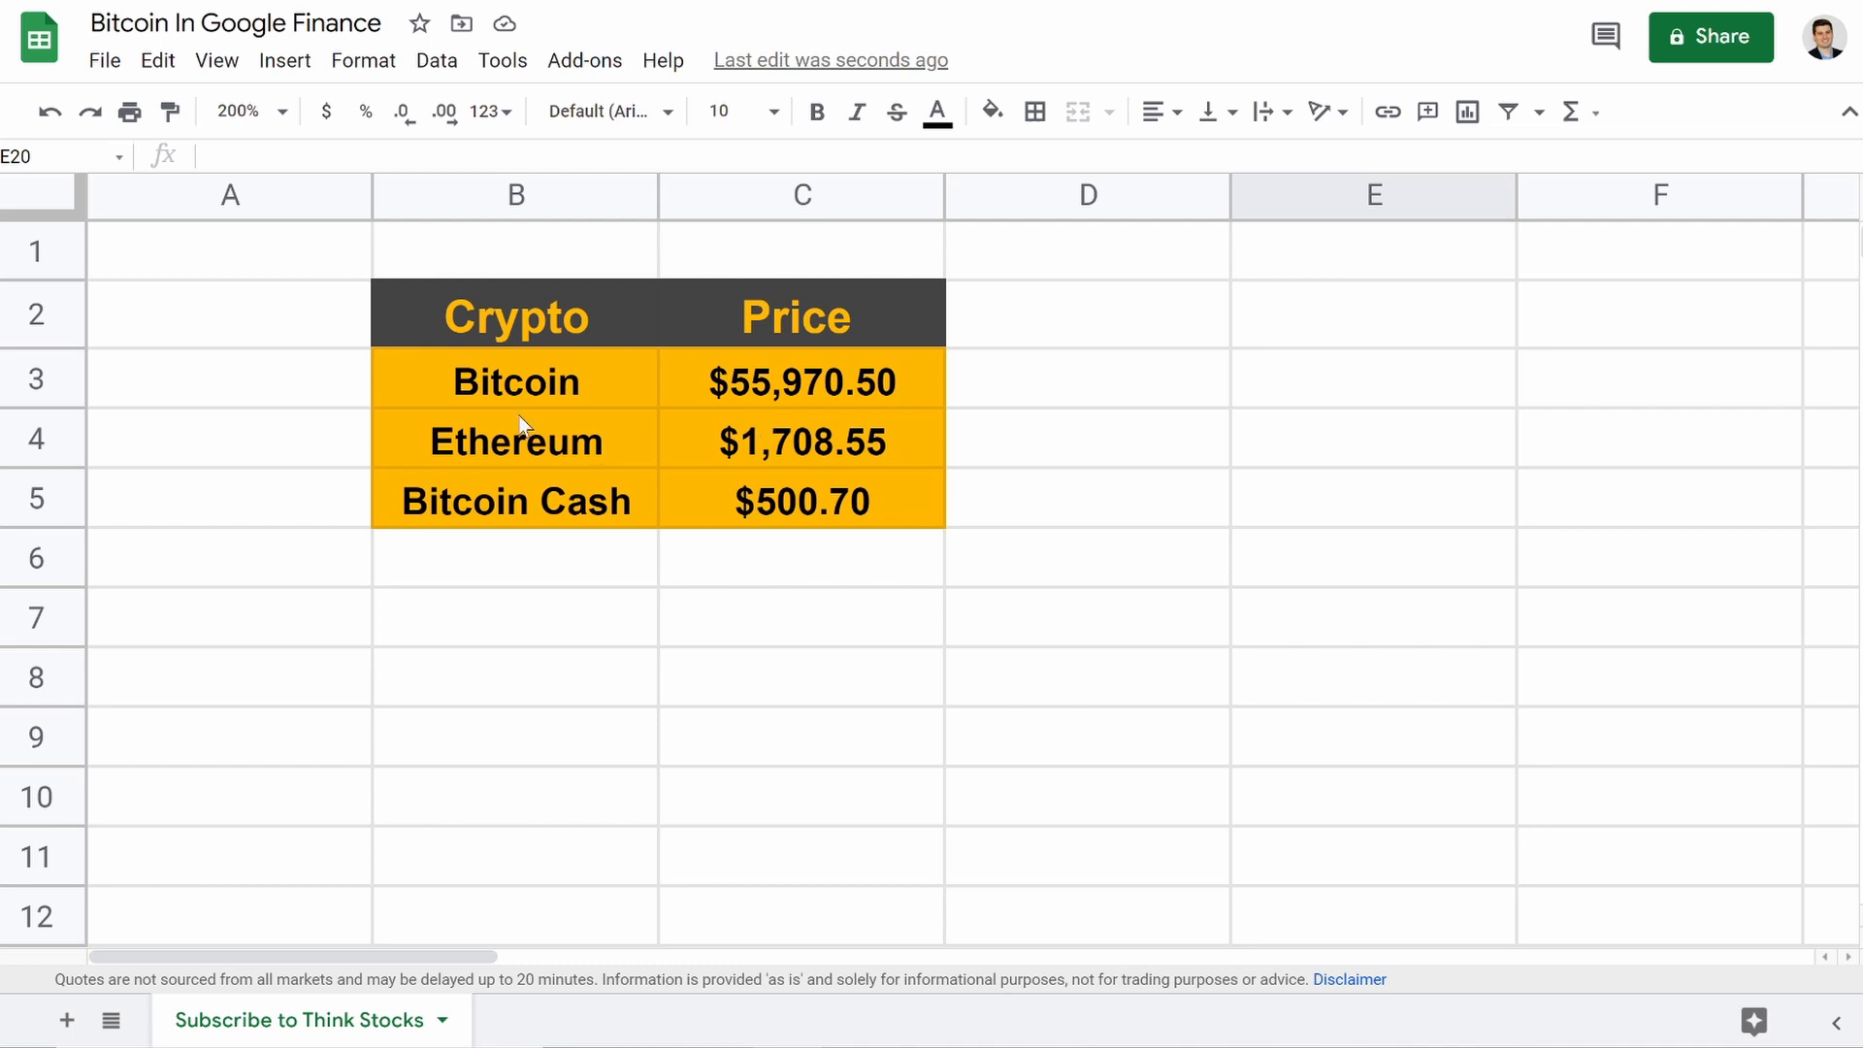
pyautogui.moveTo(559, 414)
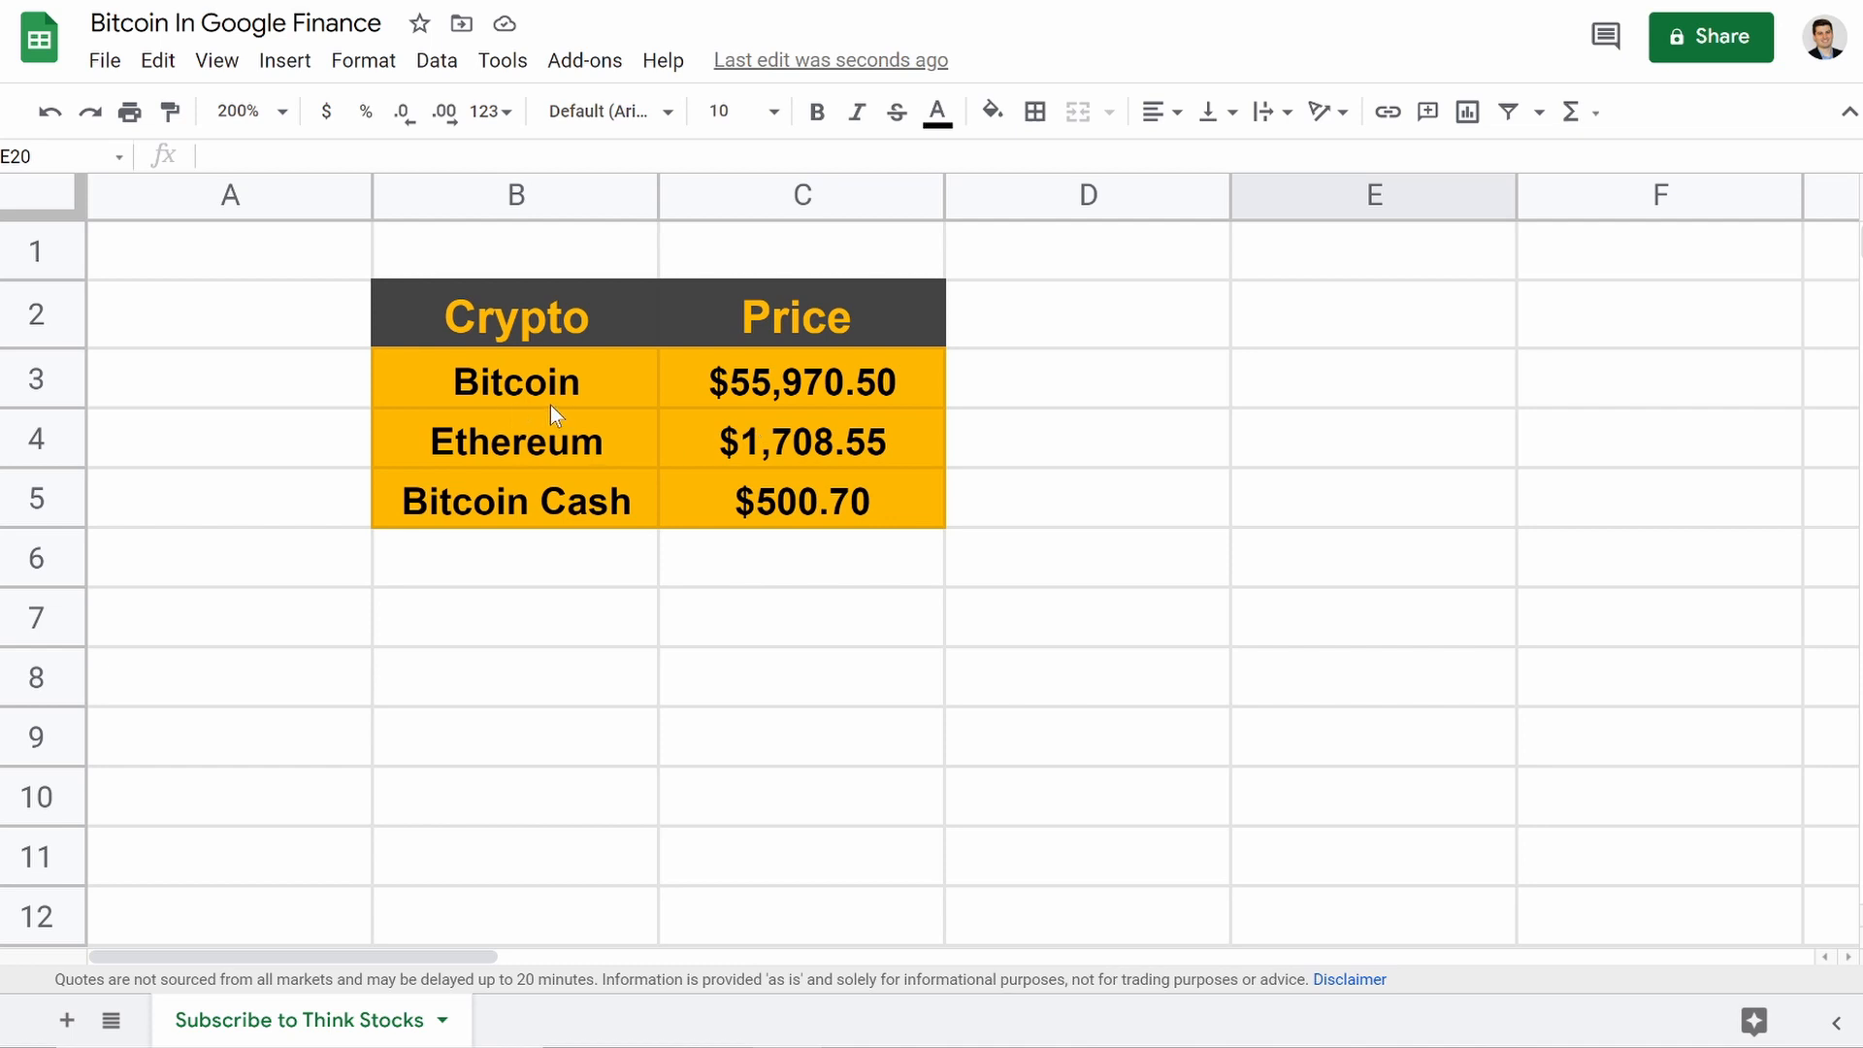
pyautogui.moveTo(632, 505)
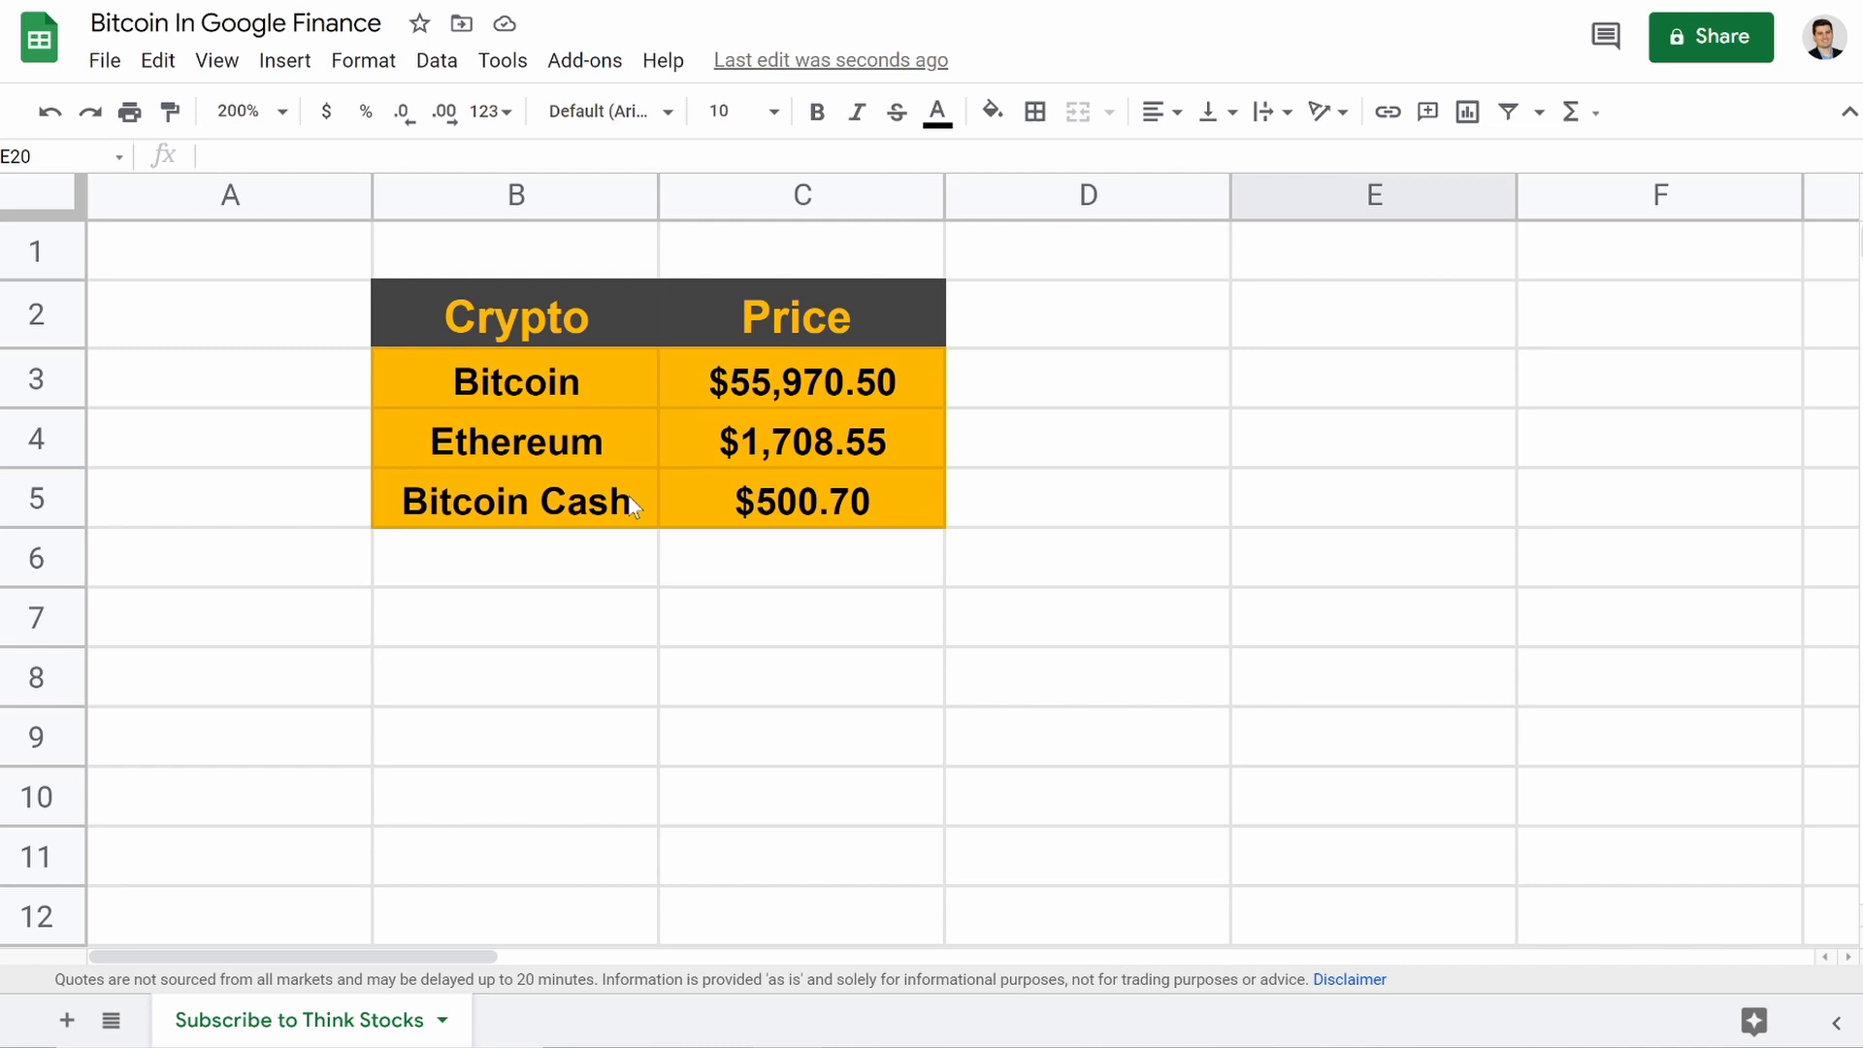
pyautogui.moveTo(517, 526)
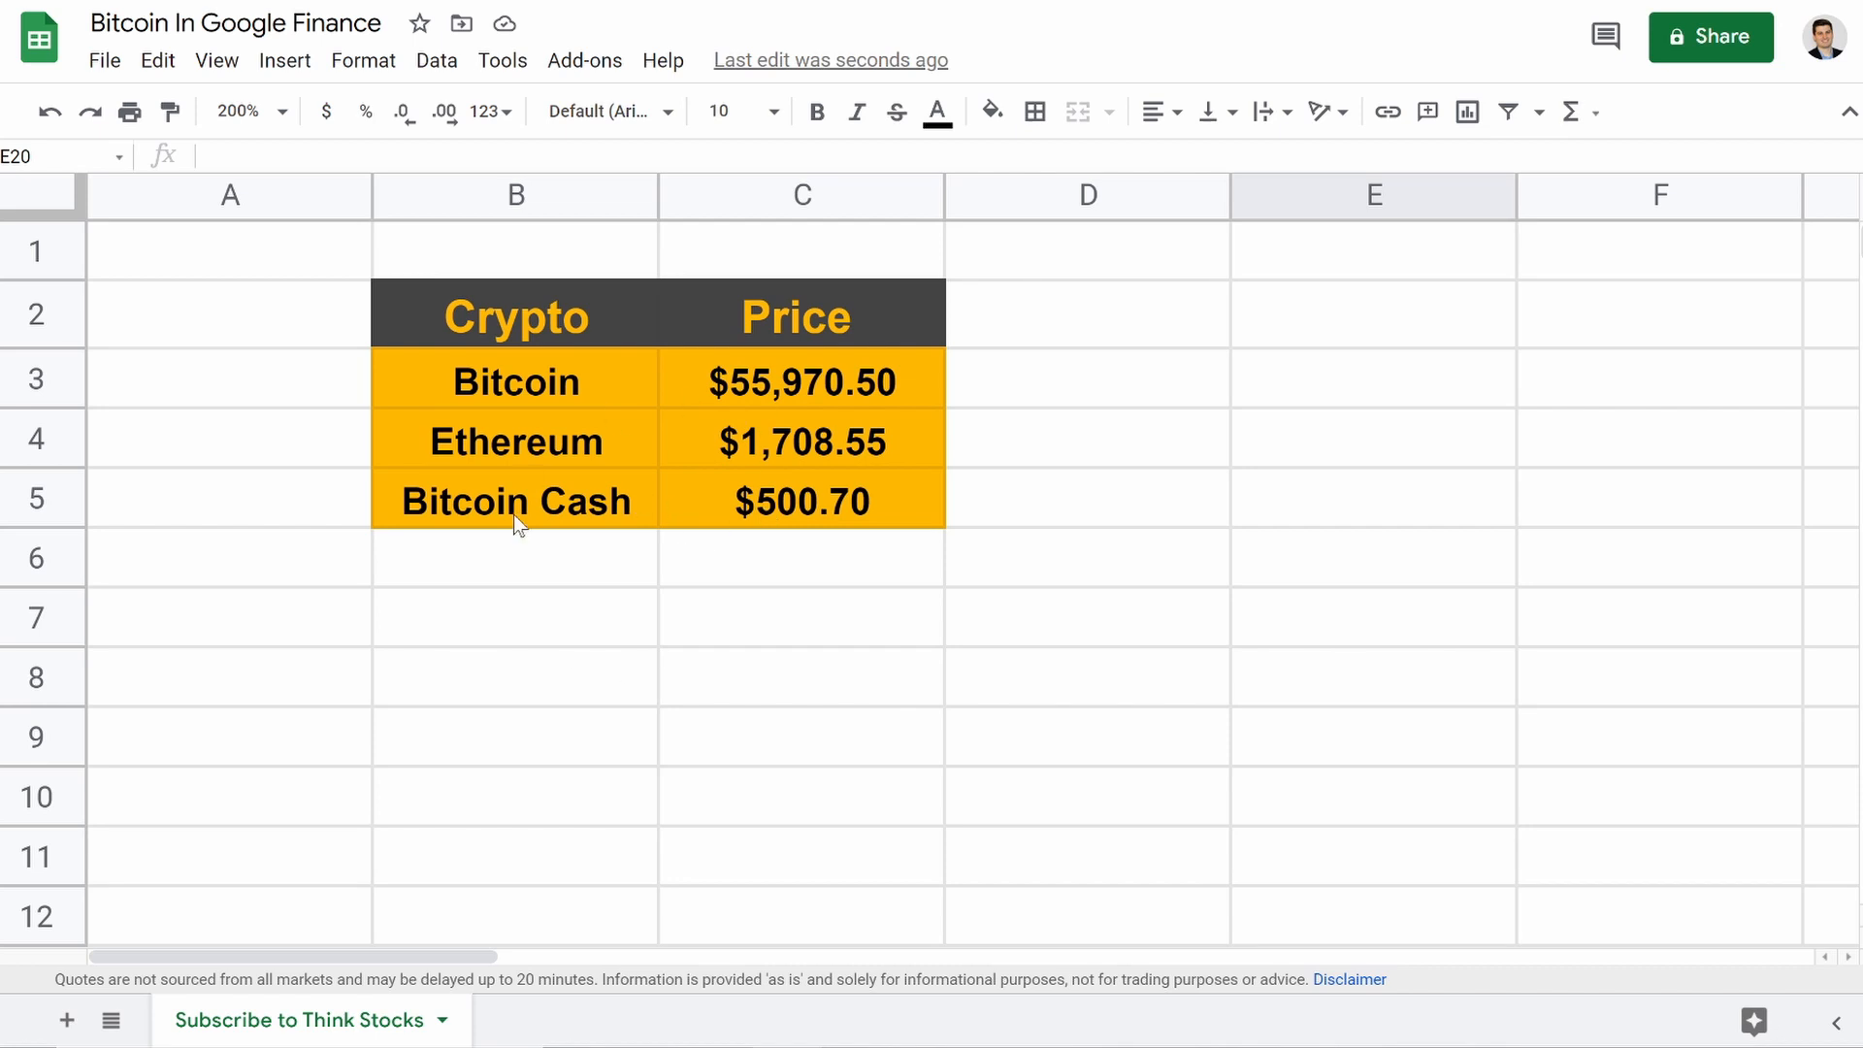
pyautogui.moveTo(790, 456)
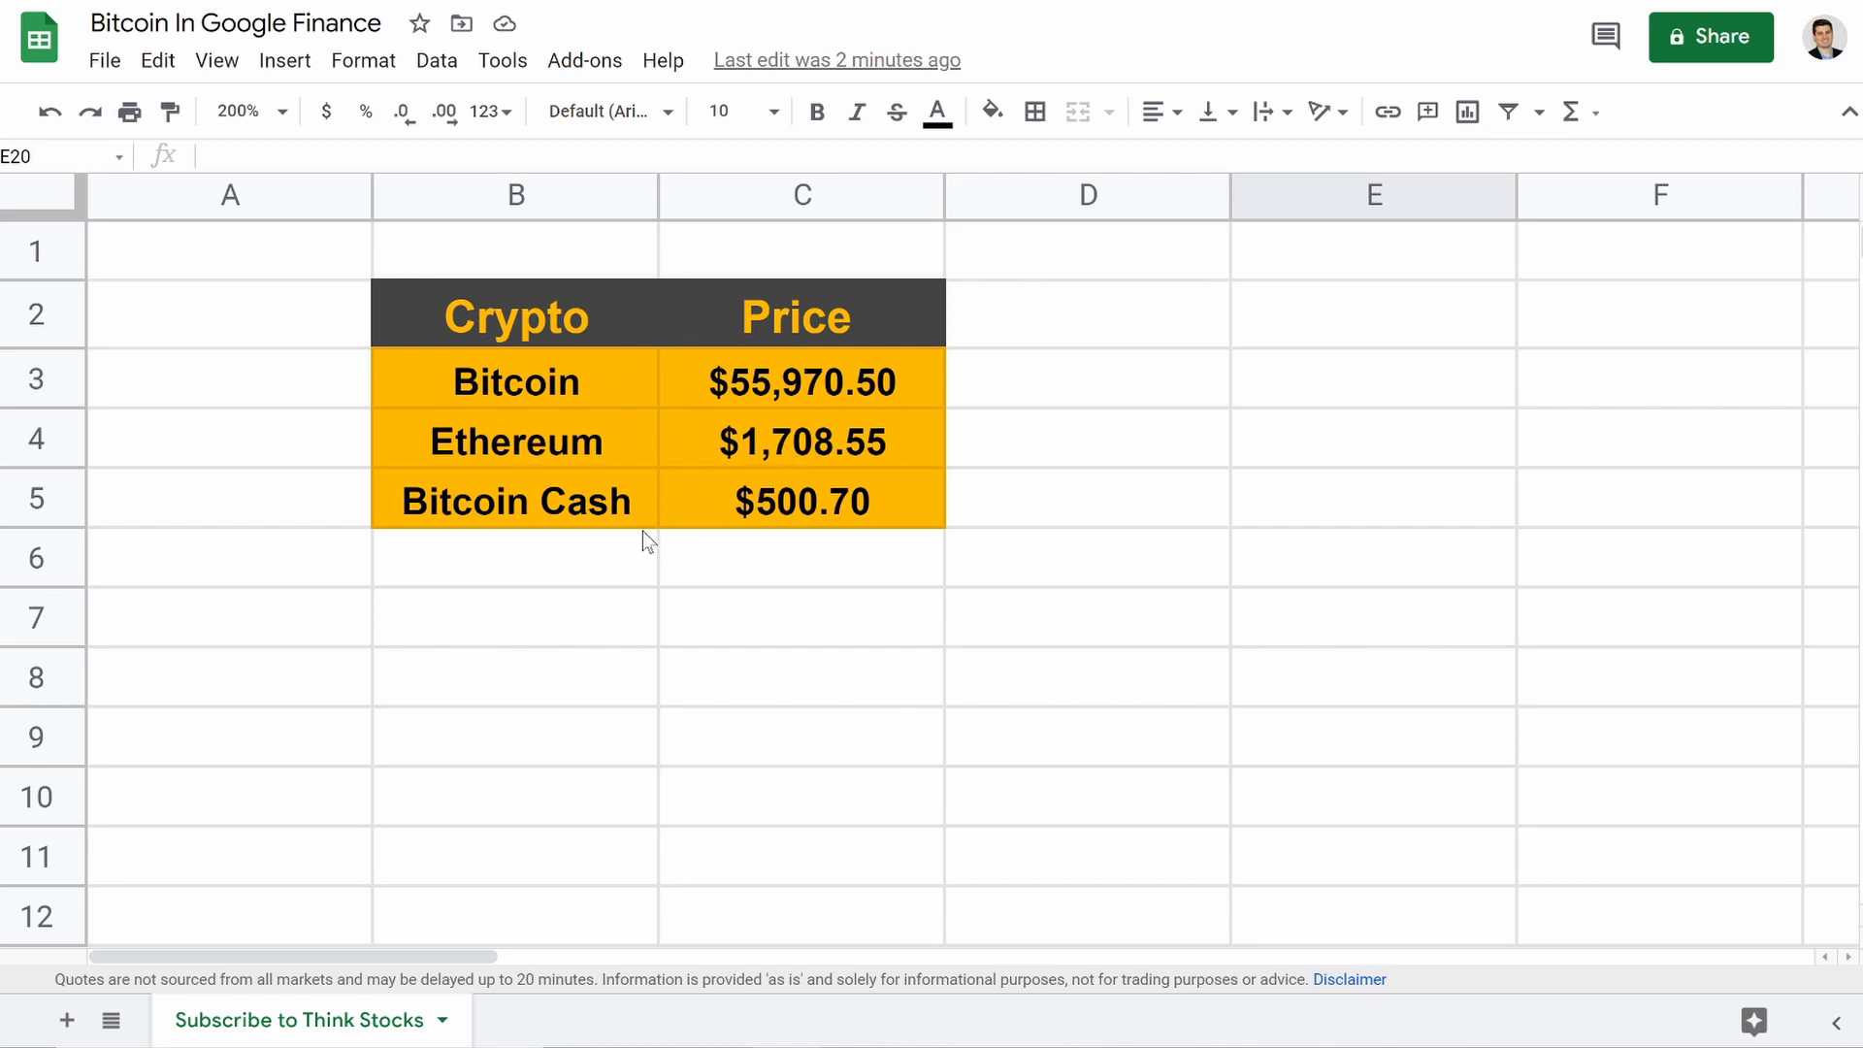
pyautogui.moveTo(618, 737)
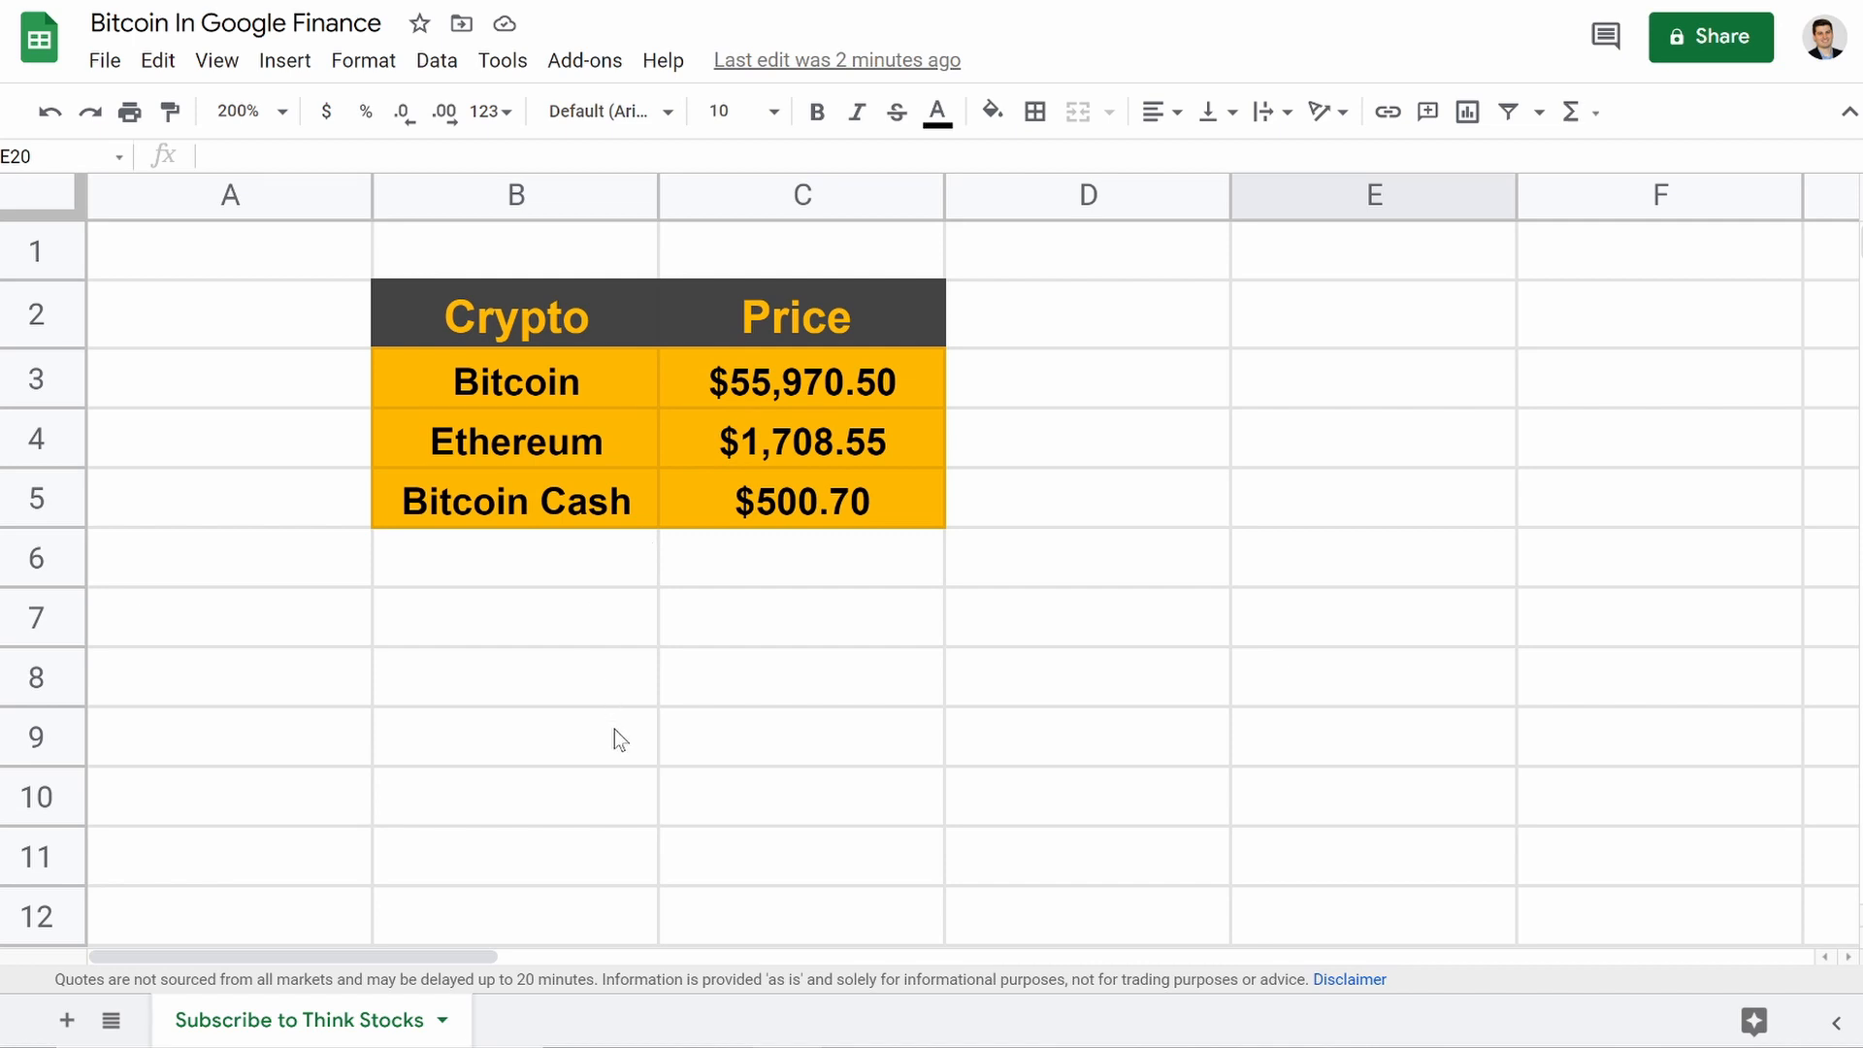
# Step: At 100% zoom, enter a GOOGLEFINANCE formula for "BTC" in cell E8
pyautogui.click(800, 677)
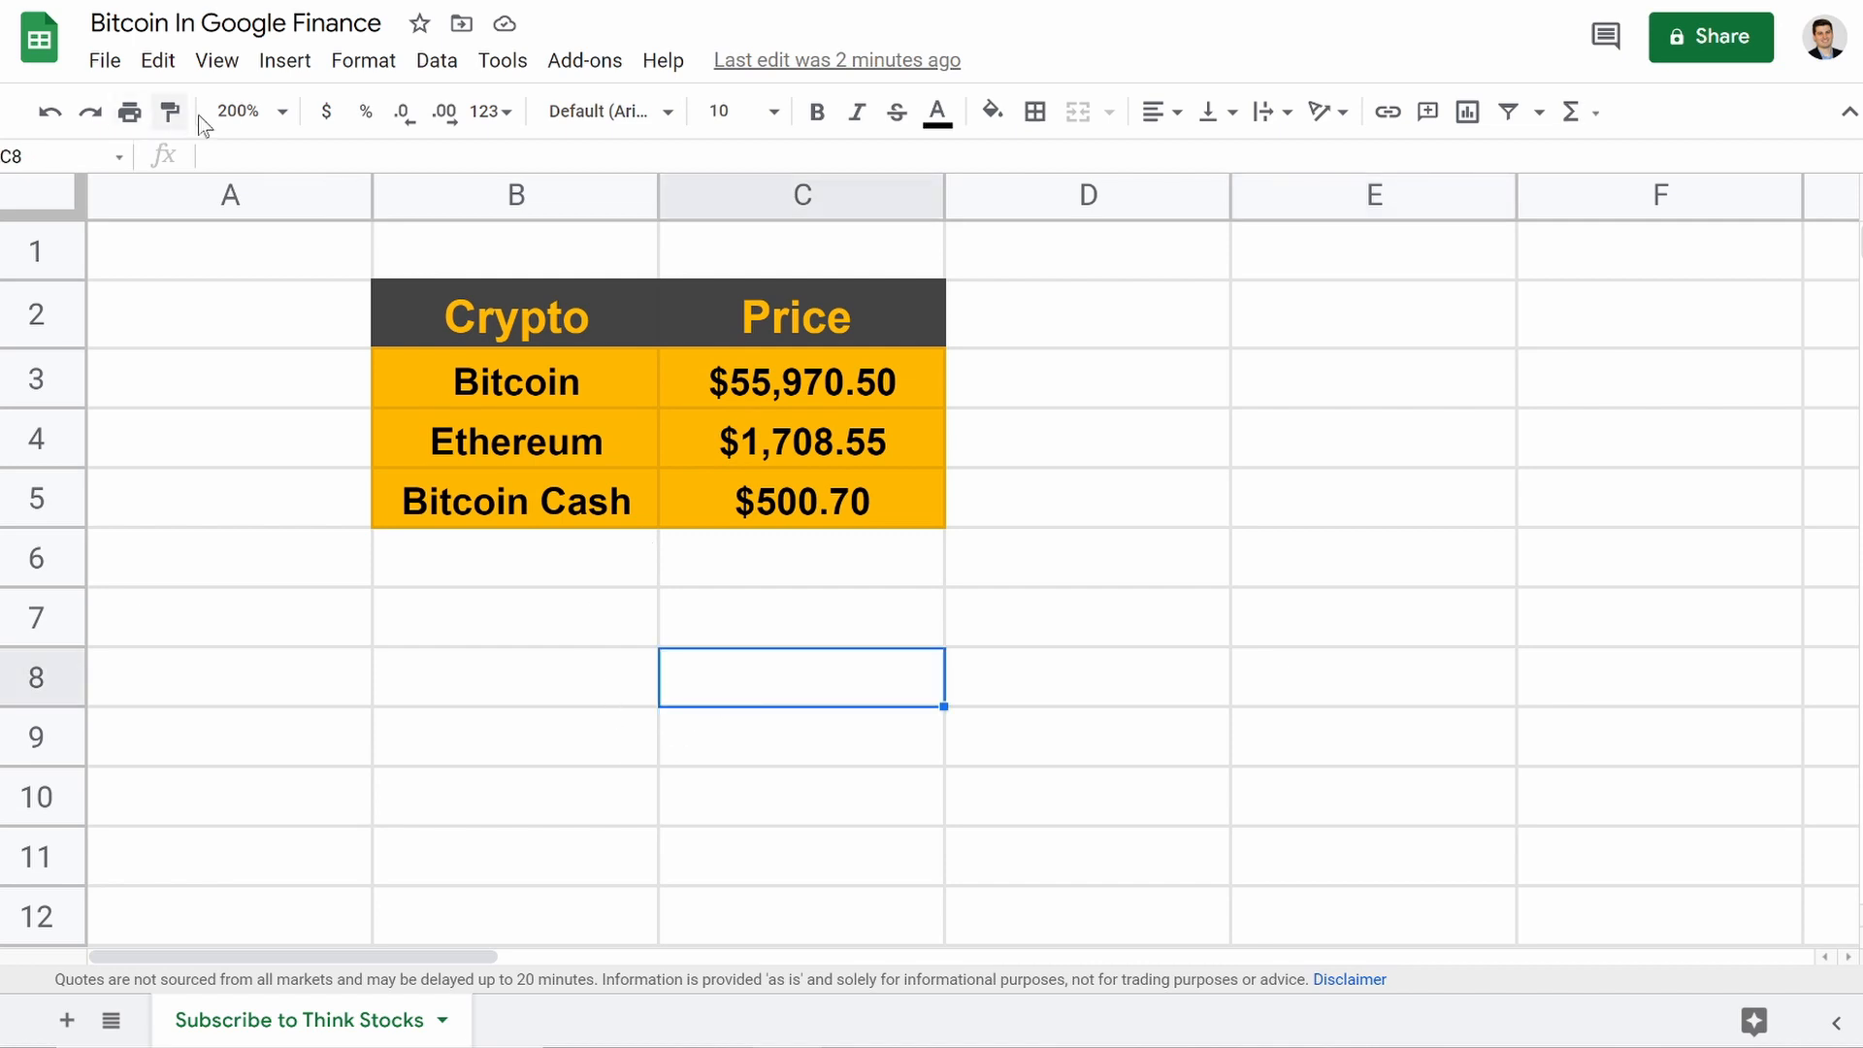
pyautogui.click(281, 110)
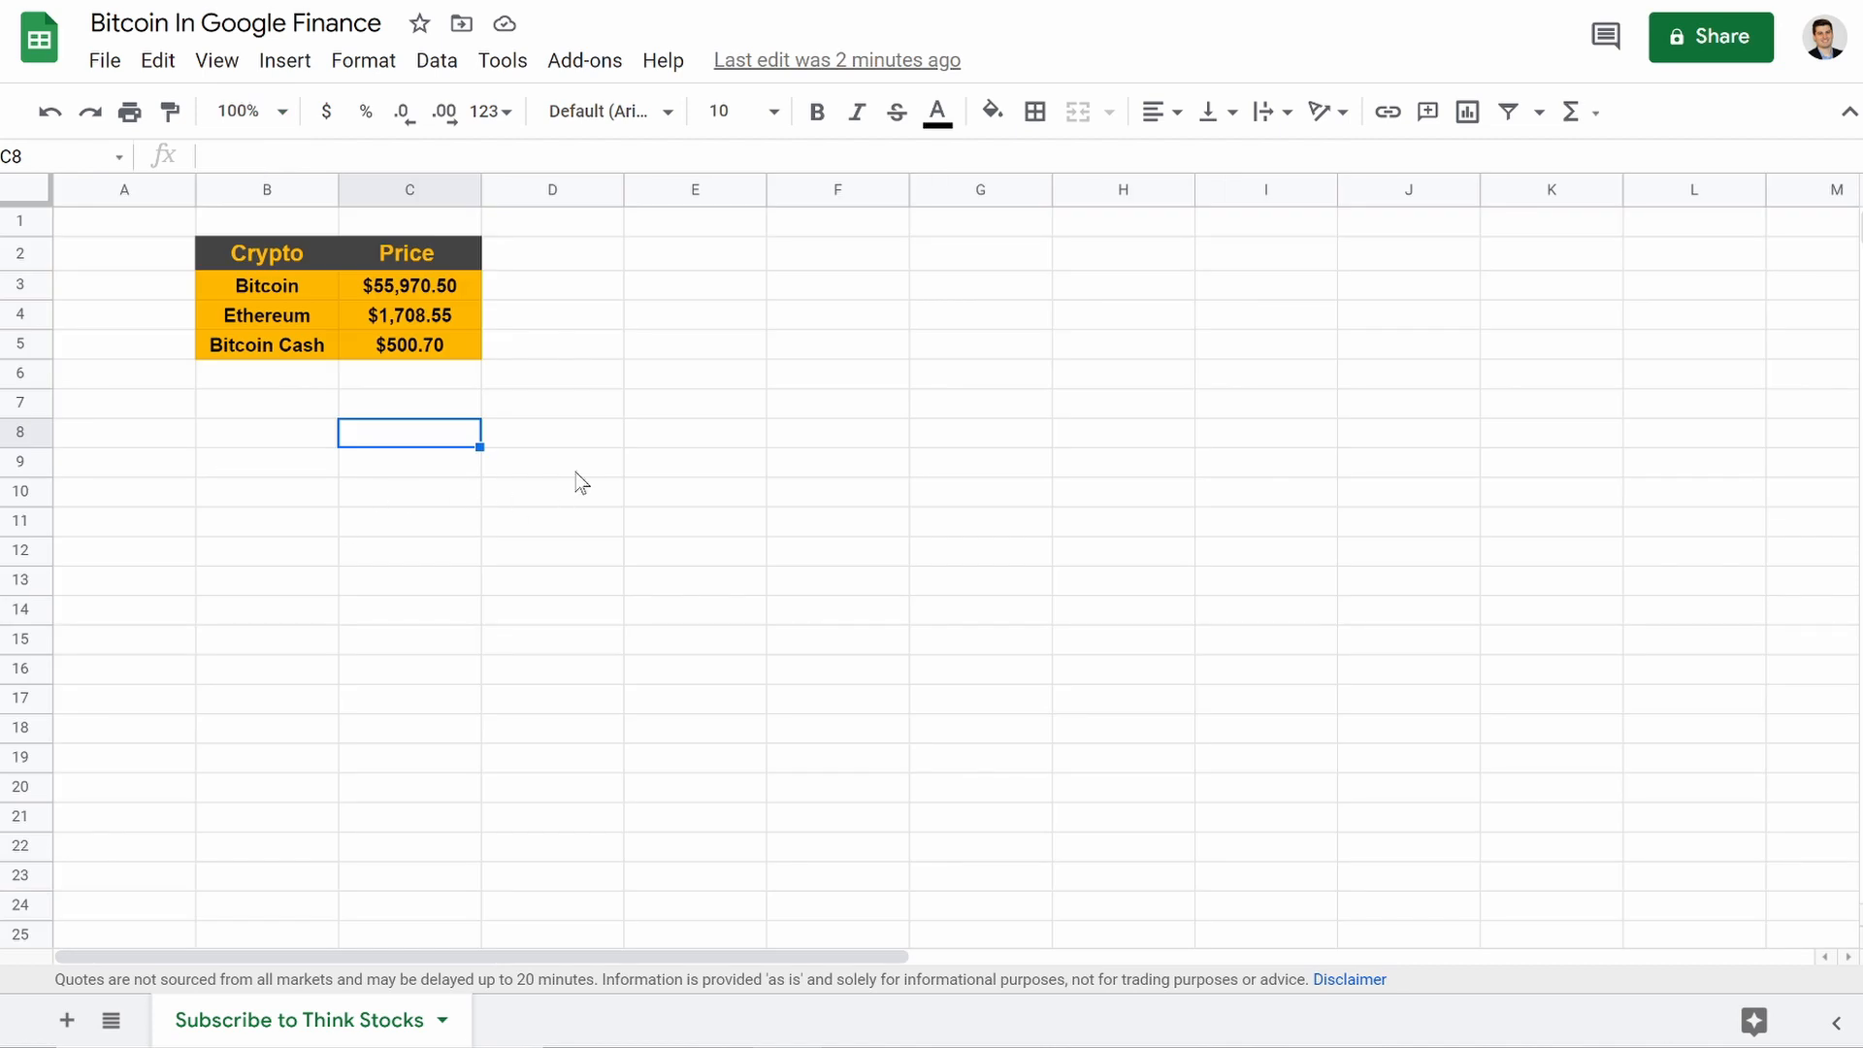
pyautogui.click(695, 431)
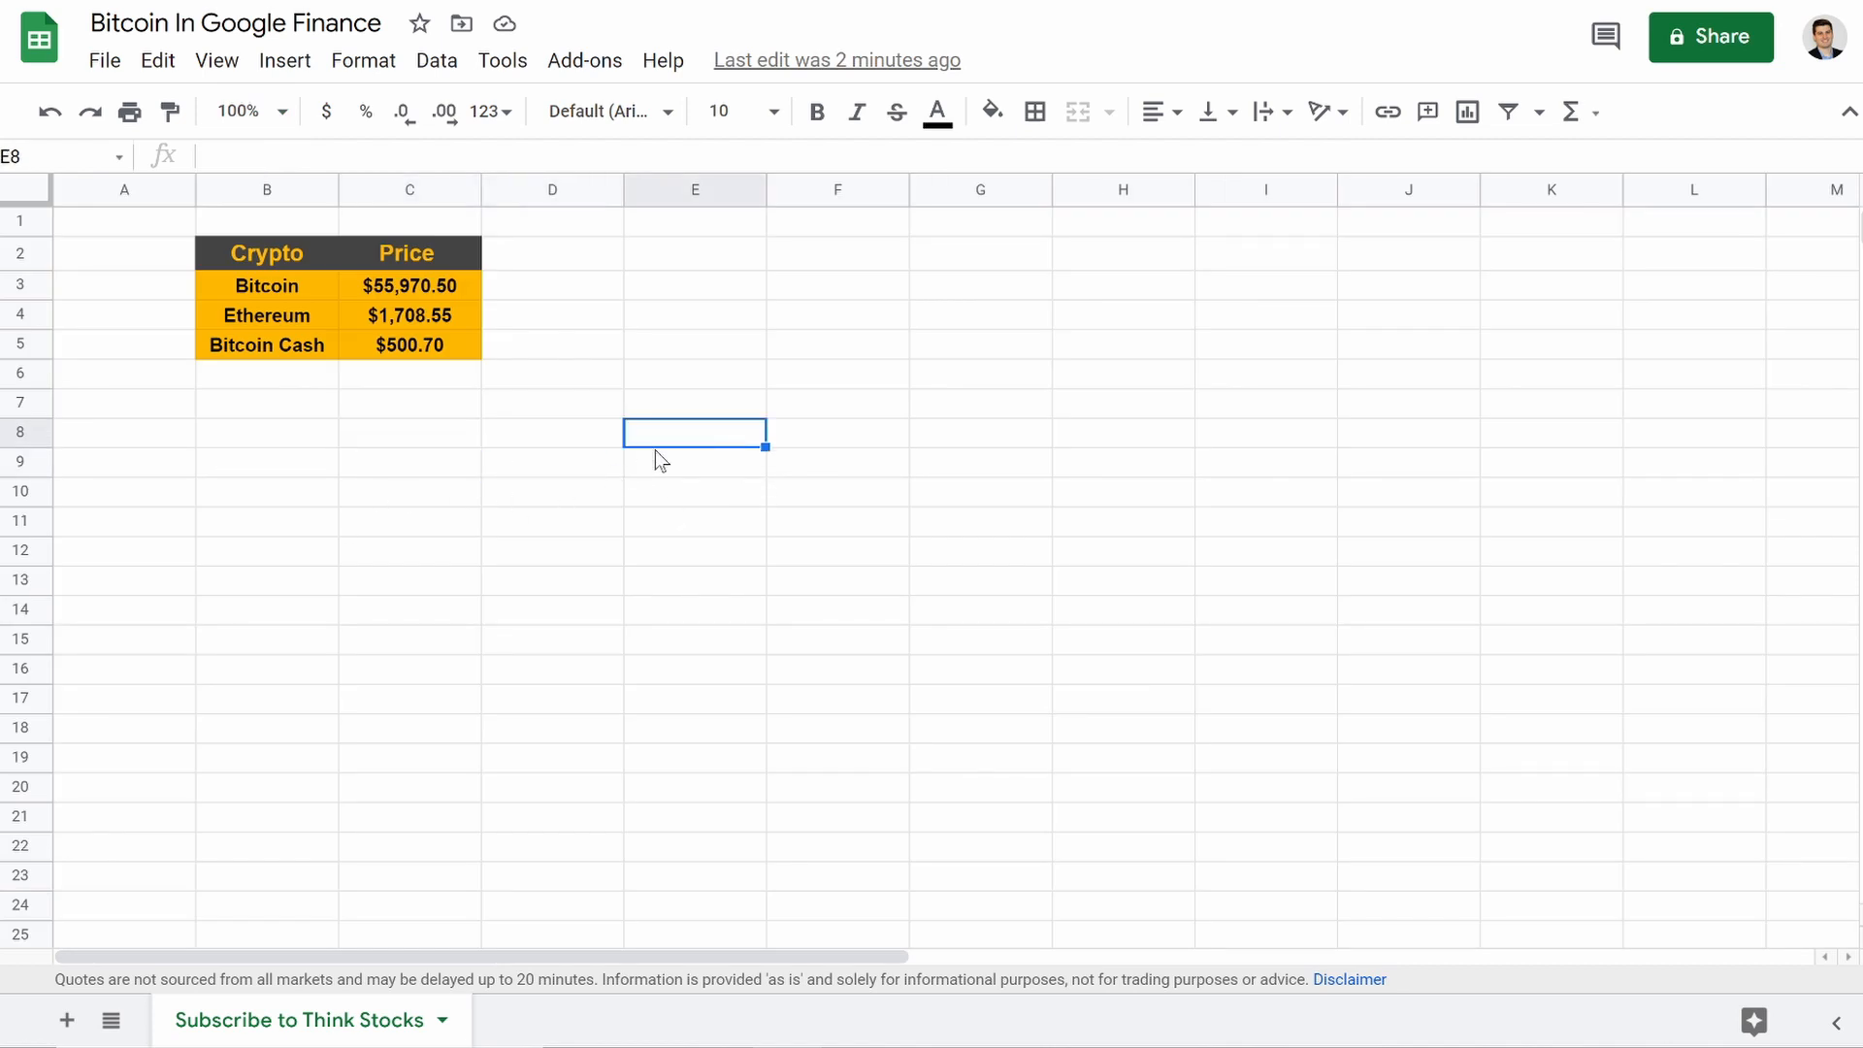
pyautogui.write('=goo')
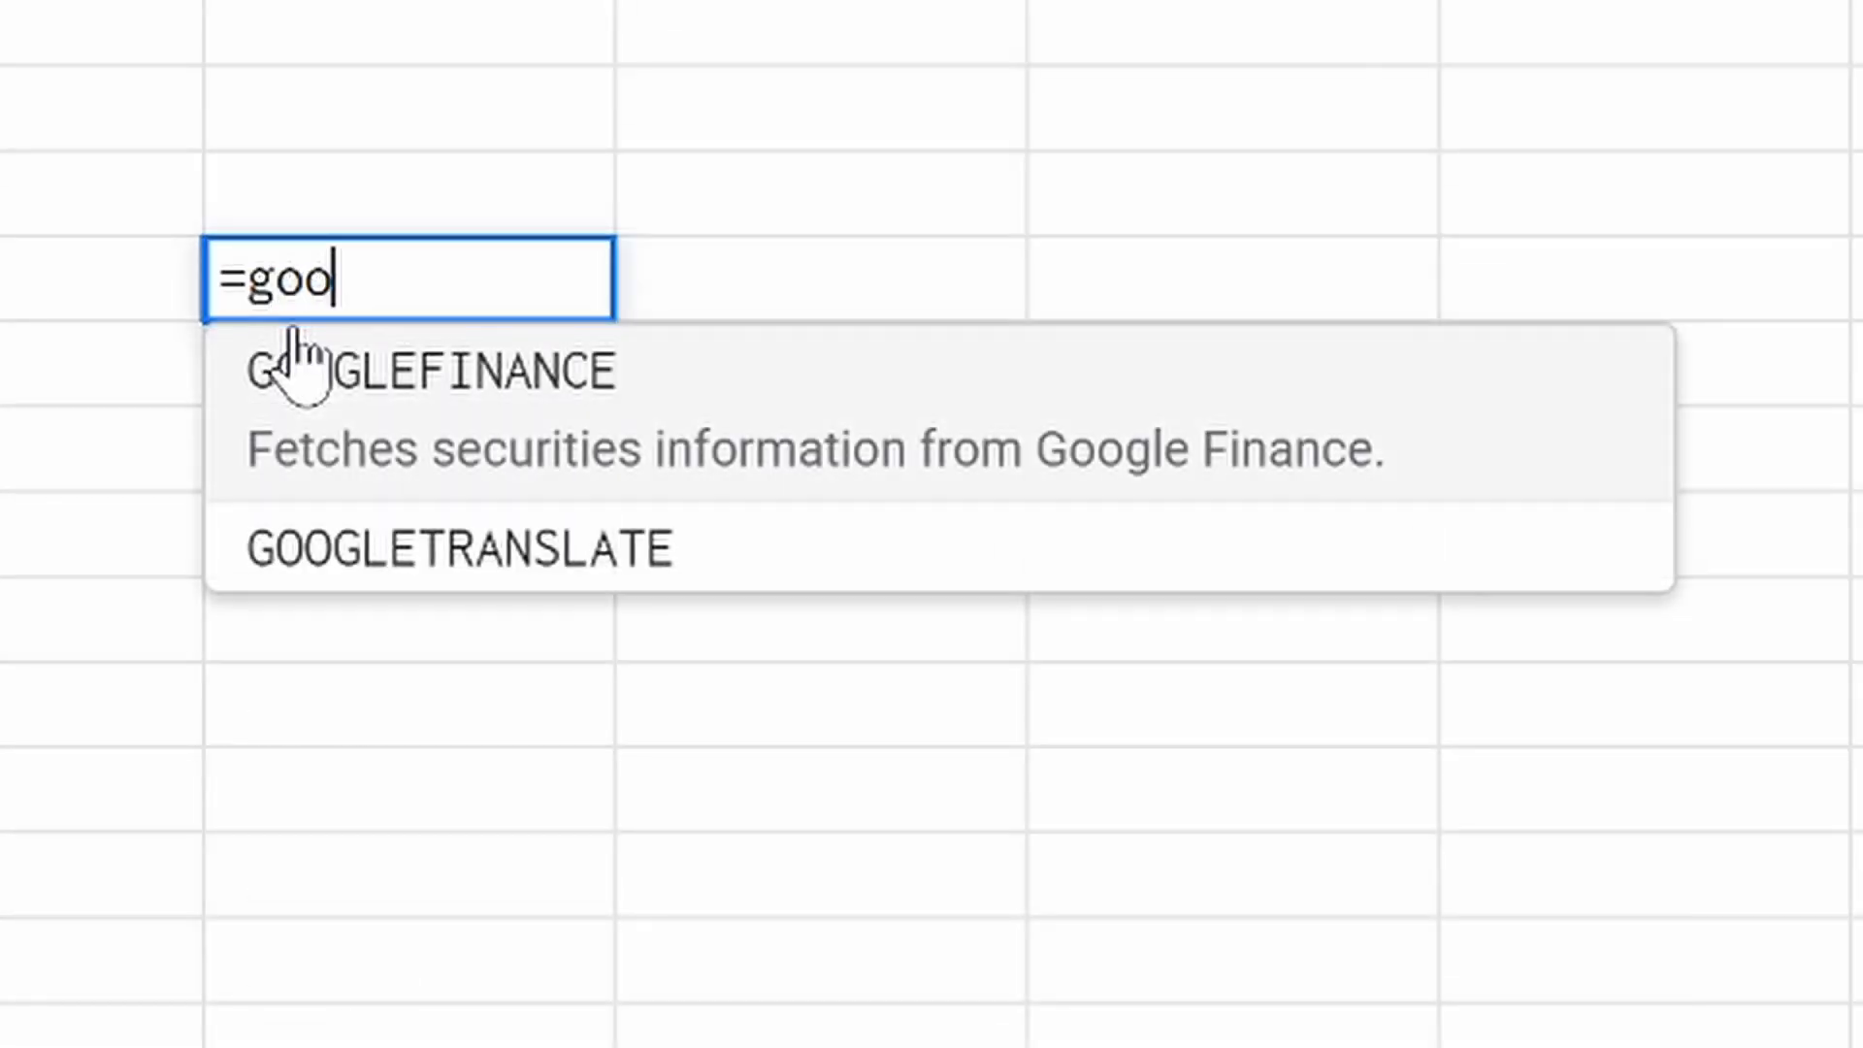
pyautogui.click(428, 370)
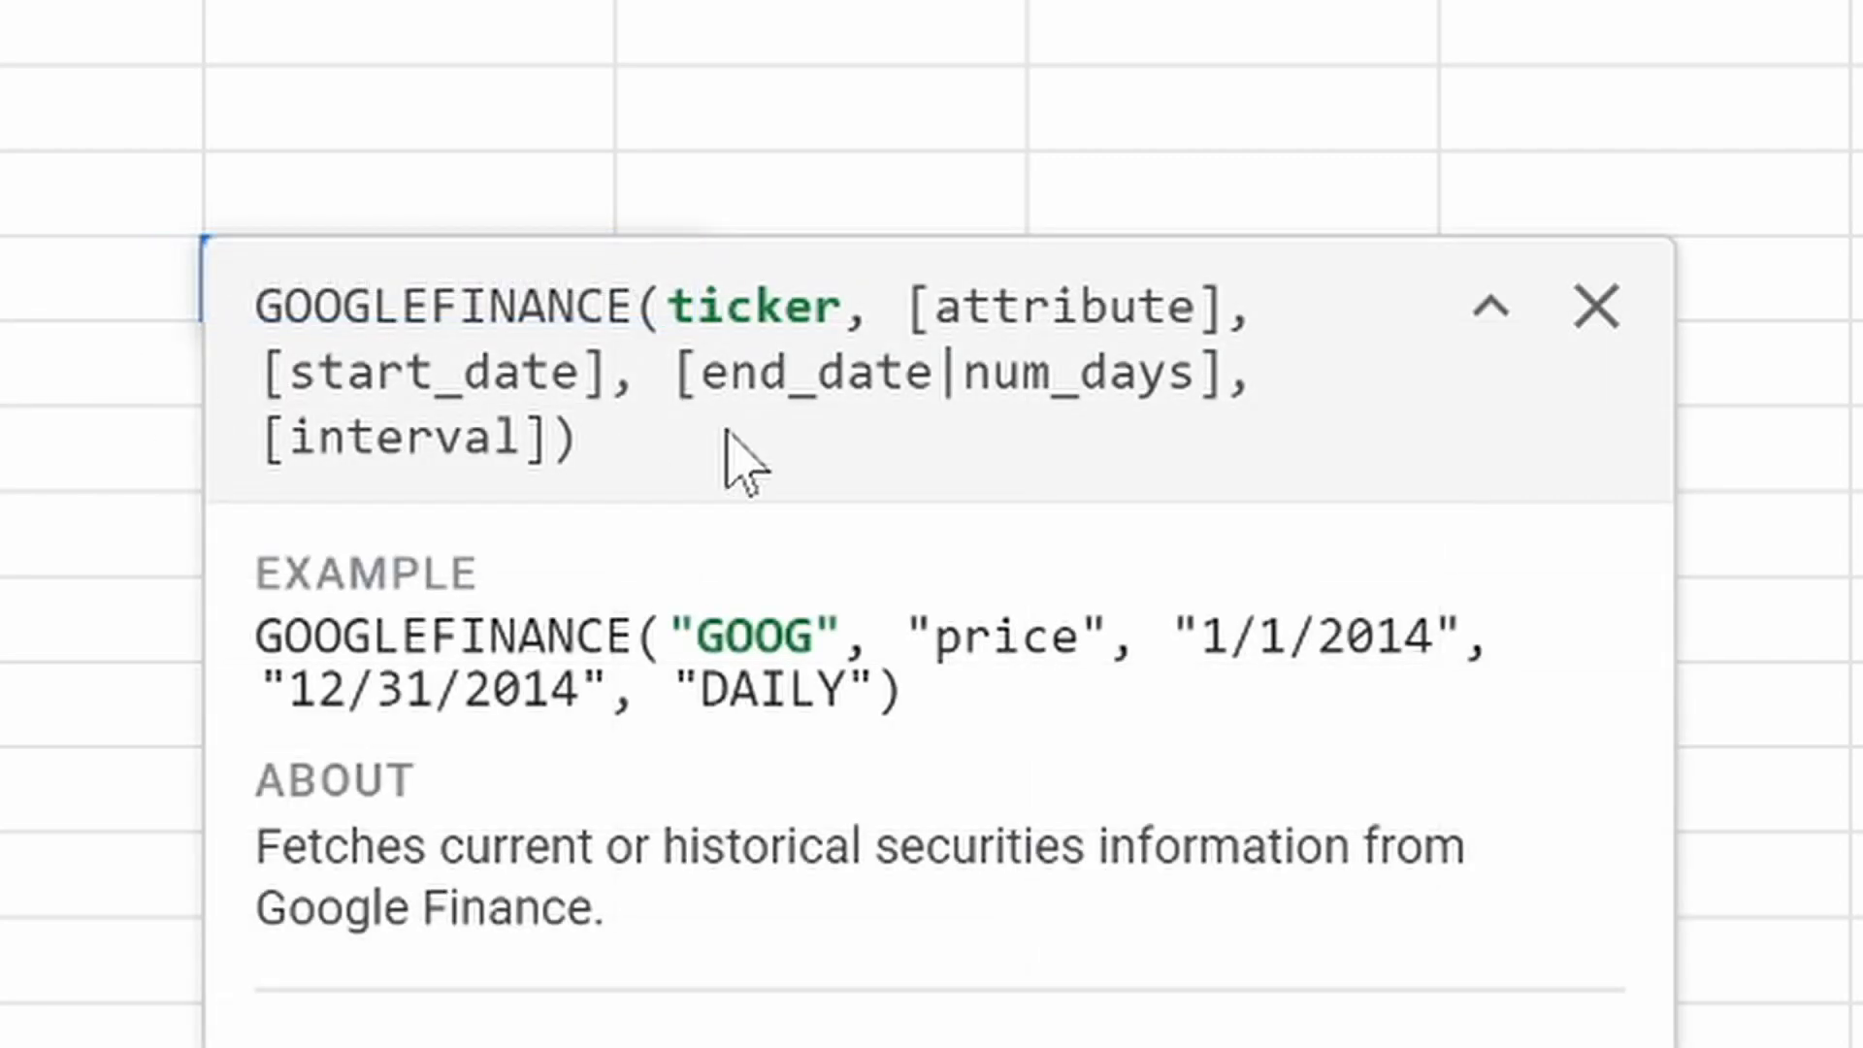
pyautogui.moveTo(1366, 375)
pyautogui.write('"BTC")')
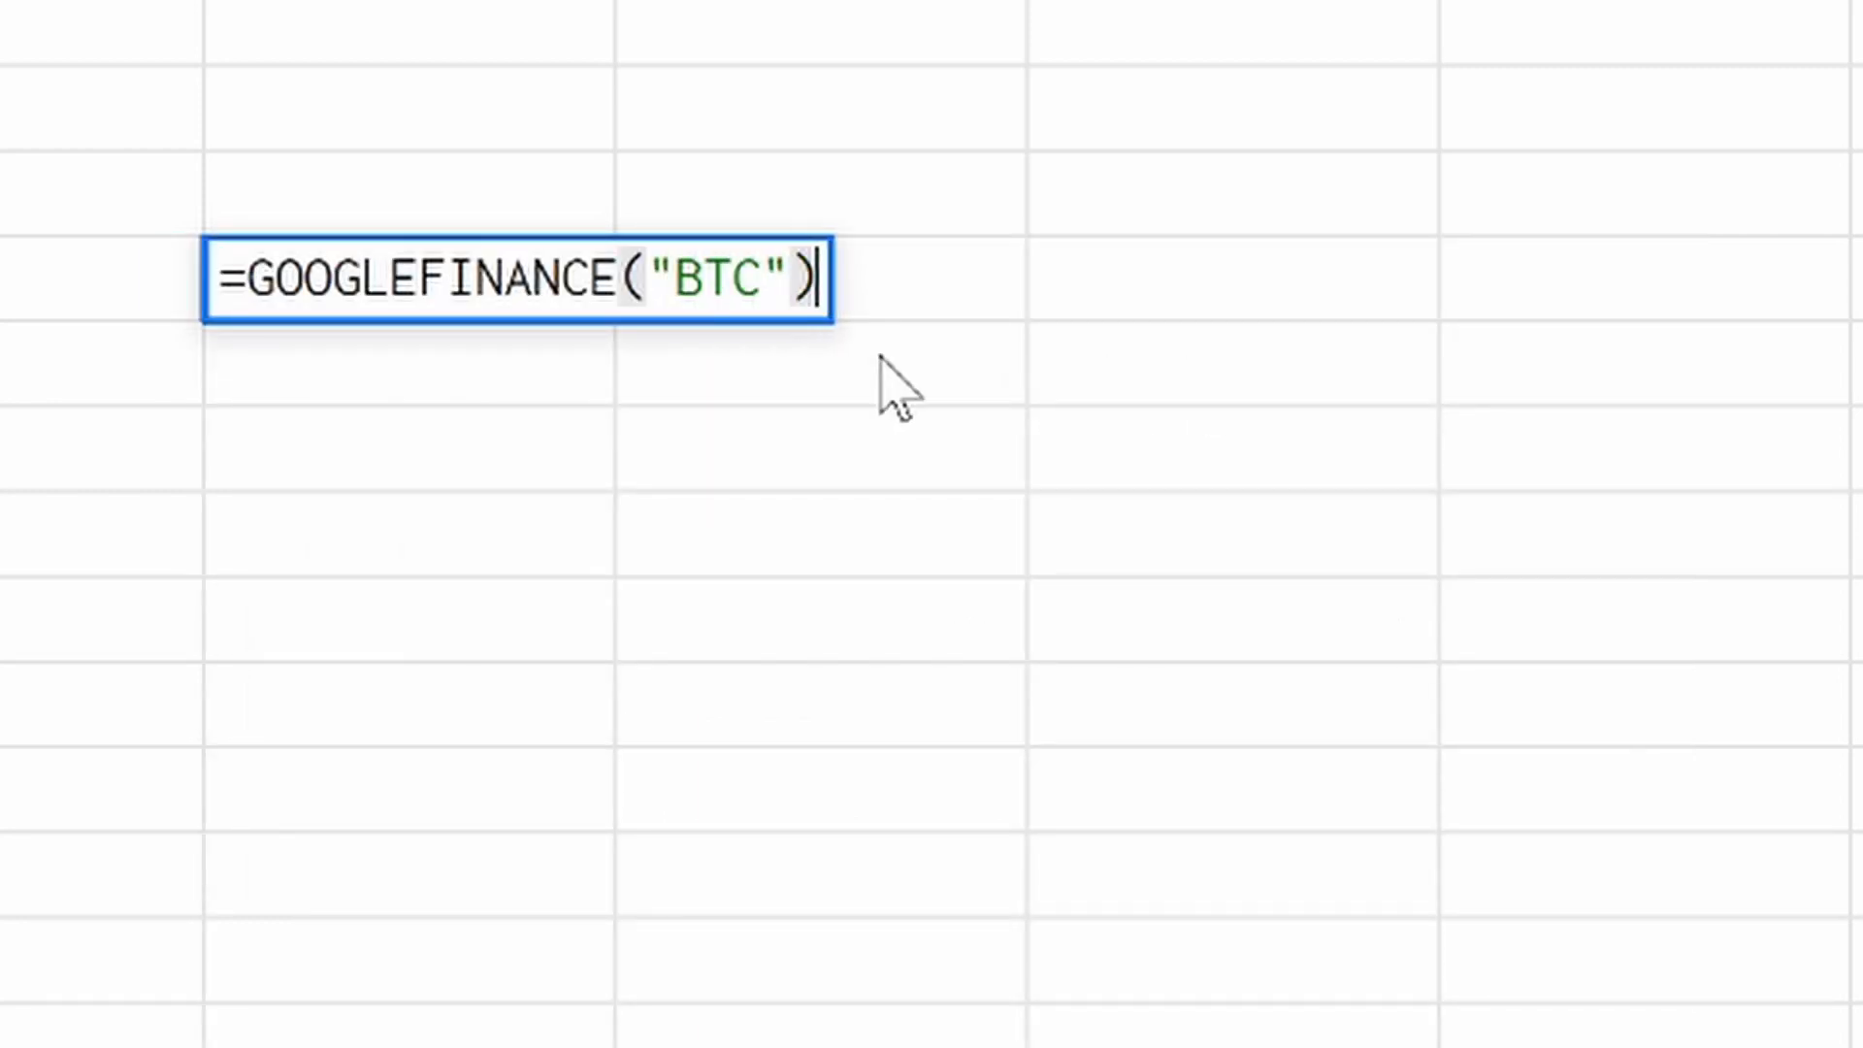
pyautogui.press('Return')
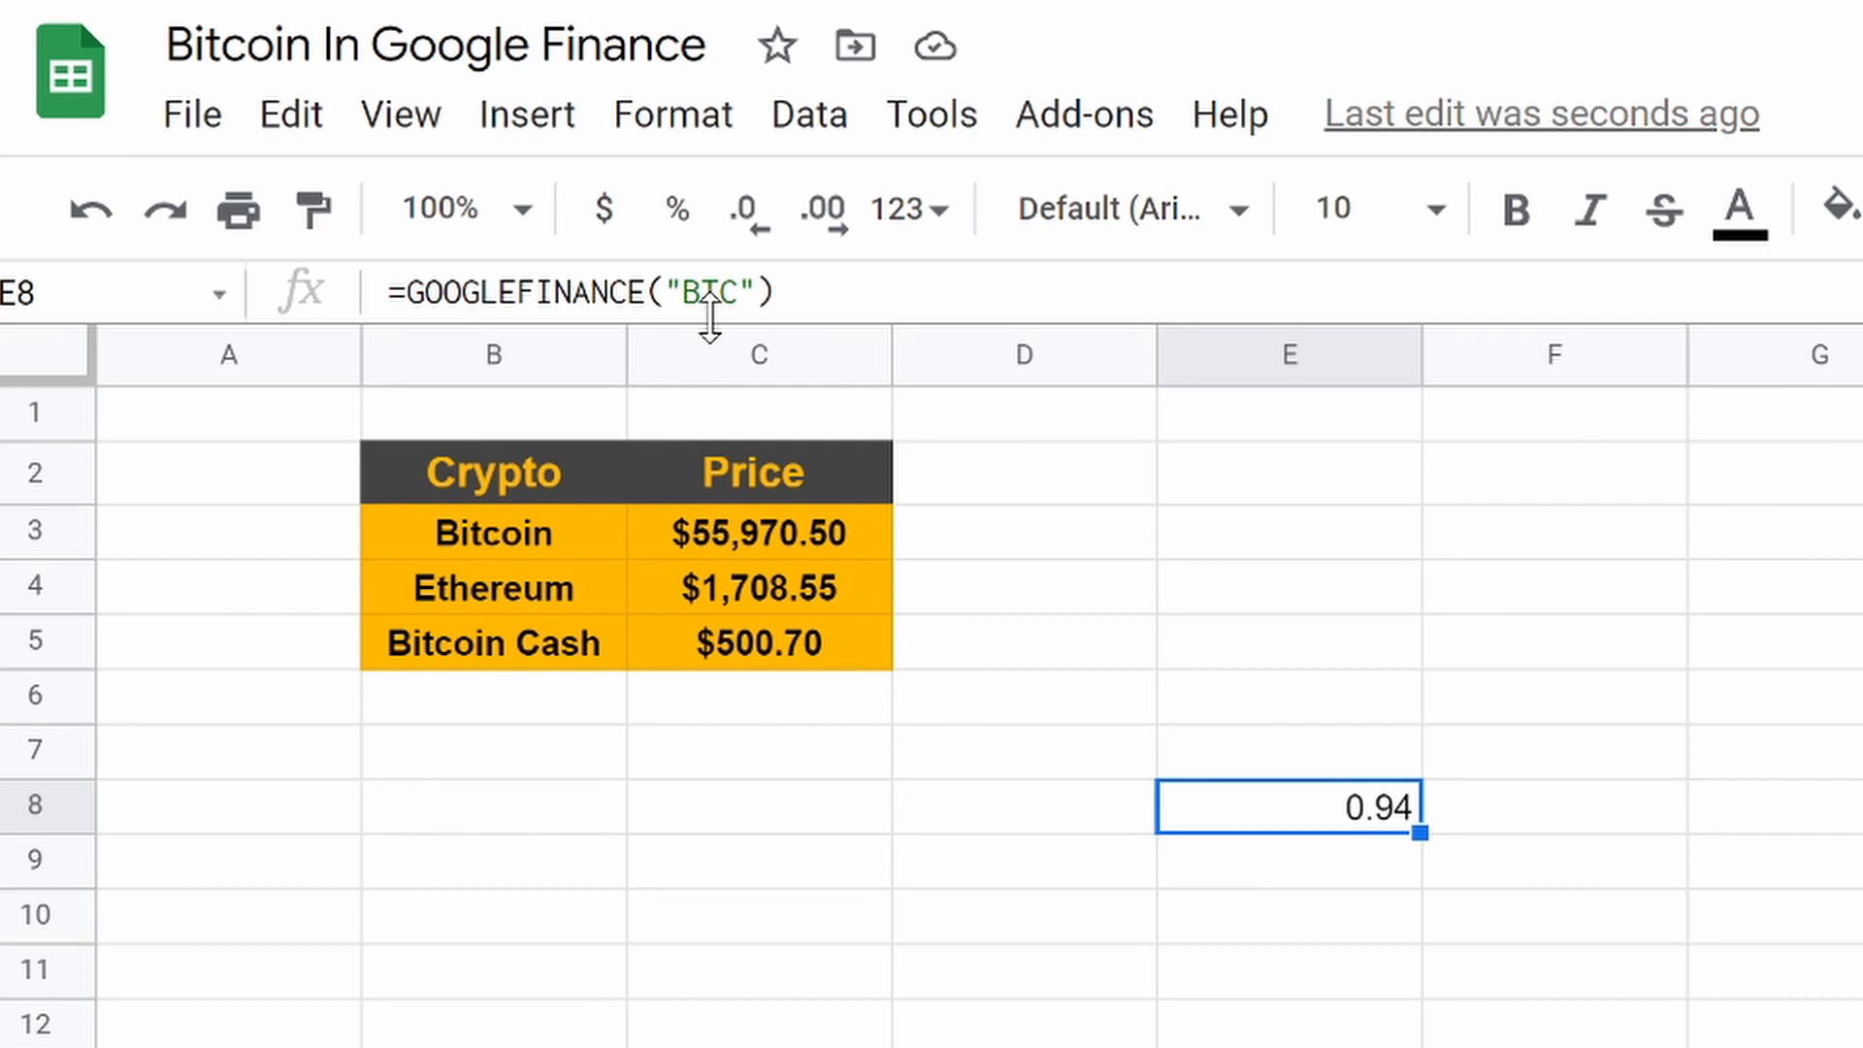
pyautogui.moveTo(736, 297)
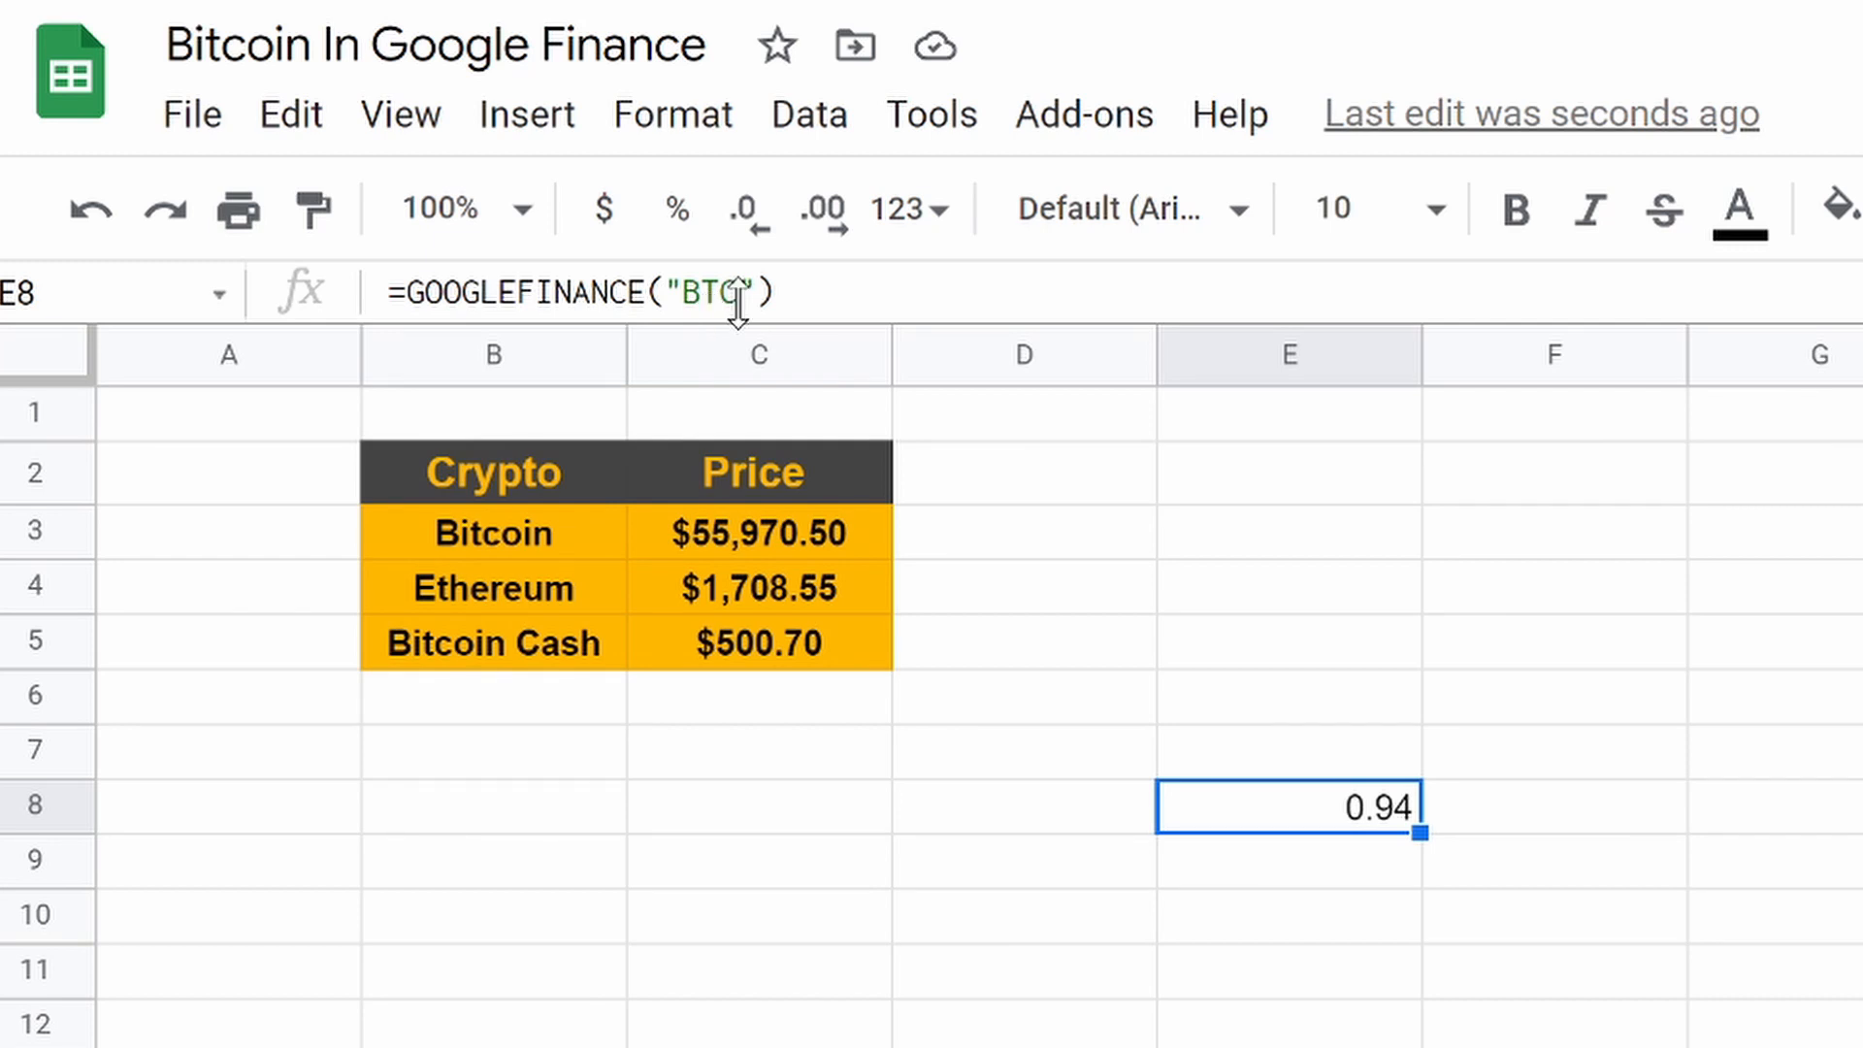
# Step: Add the "Name" attribute to E8's BTC formula, revealing Bluesky Digital Assets Corp
pyautogui.doubleClick(1290, 806)
pyautogui.write(',"')
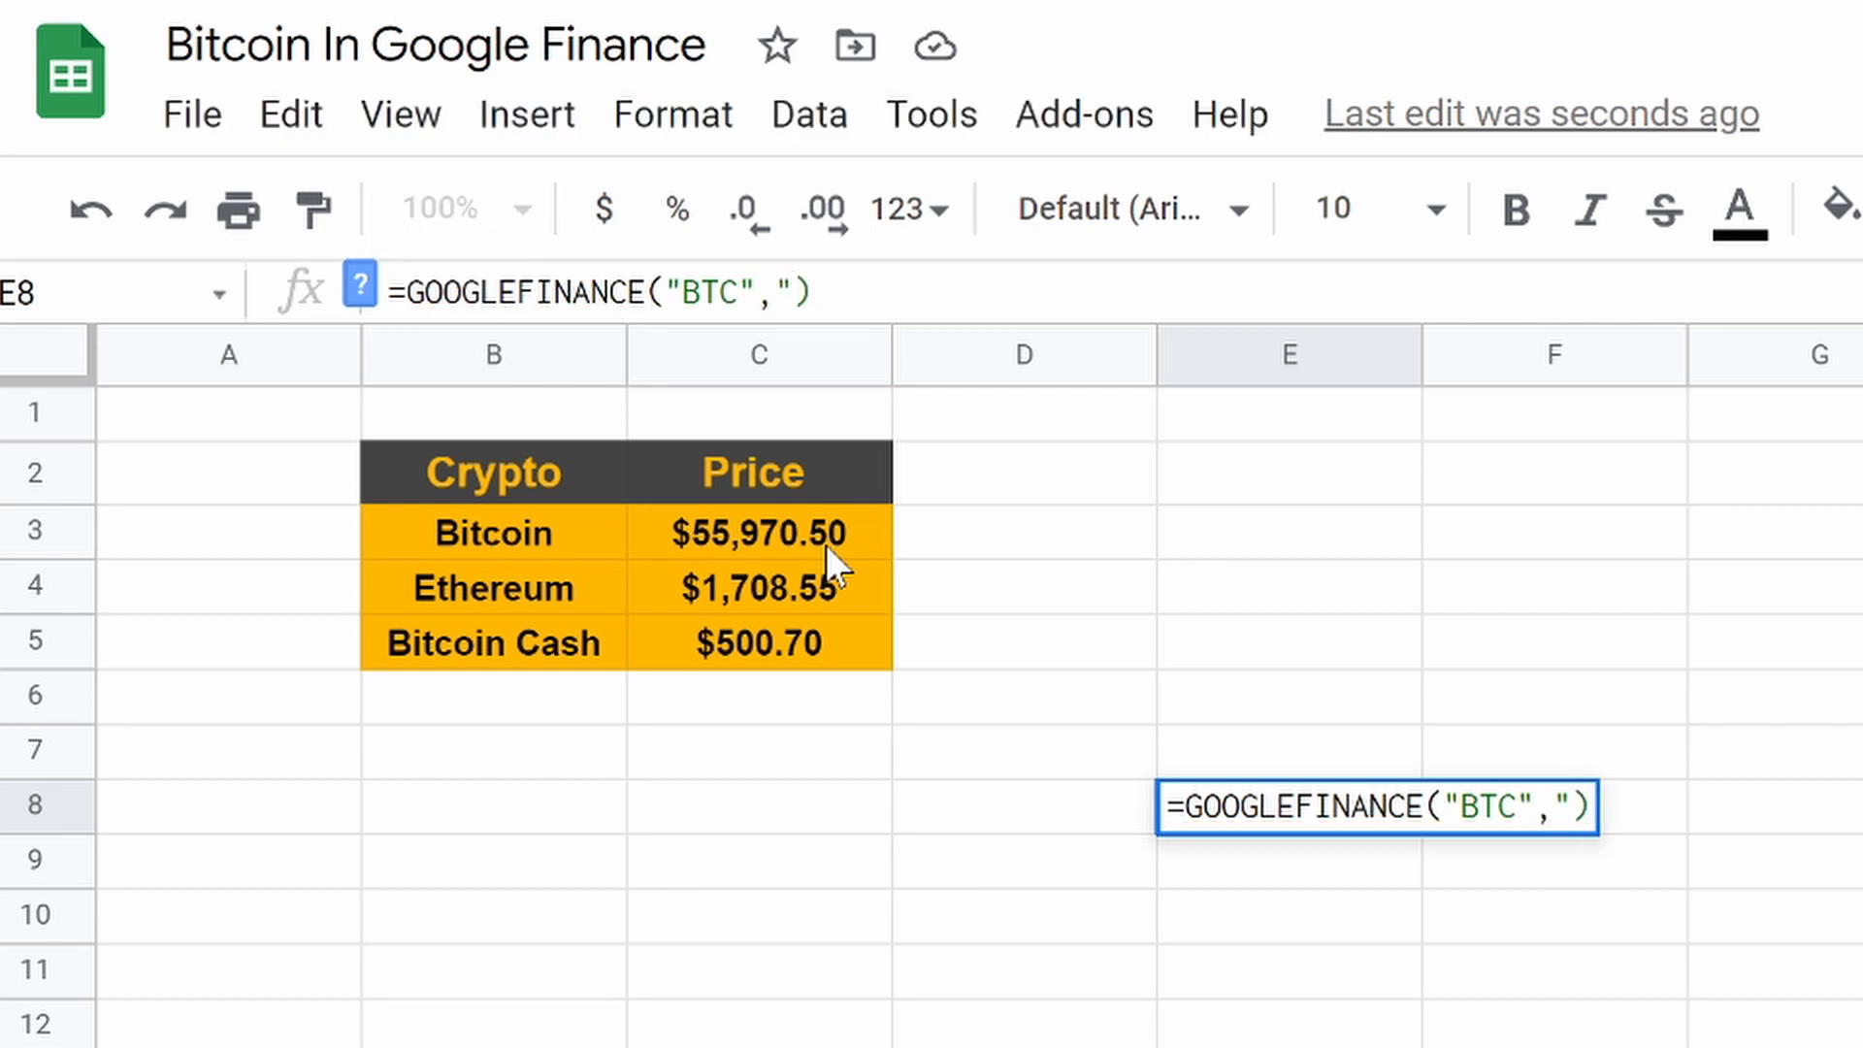
pyautogui.write('Name"')
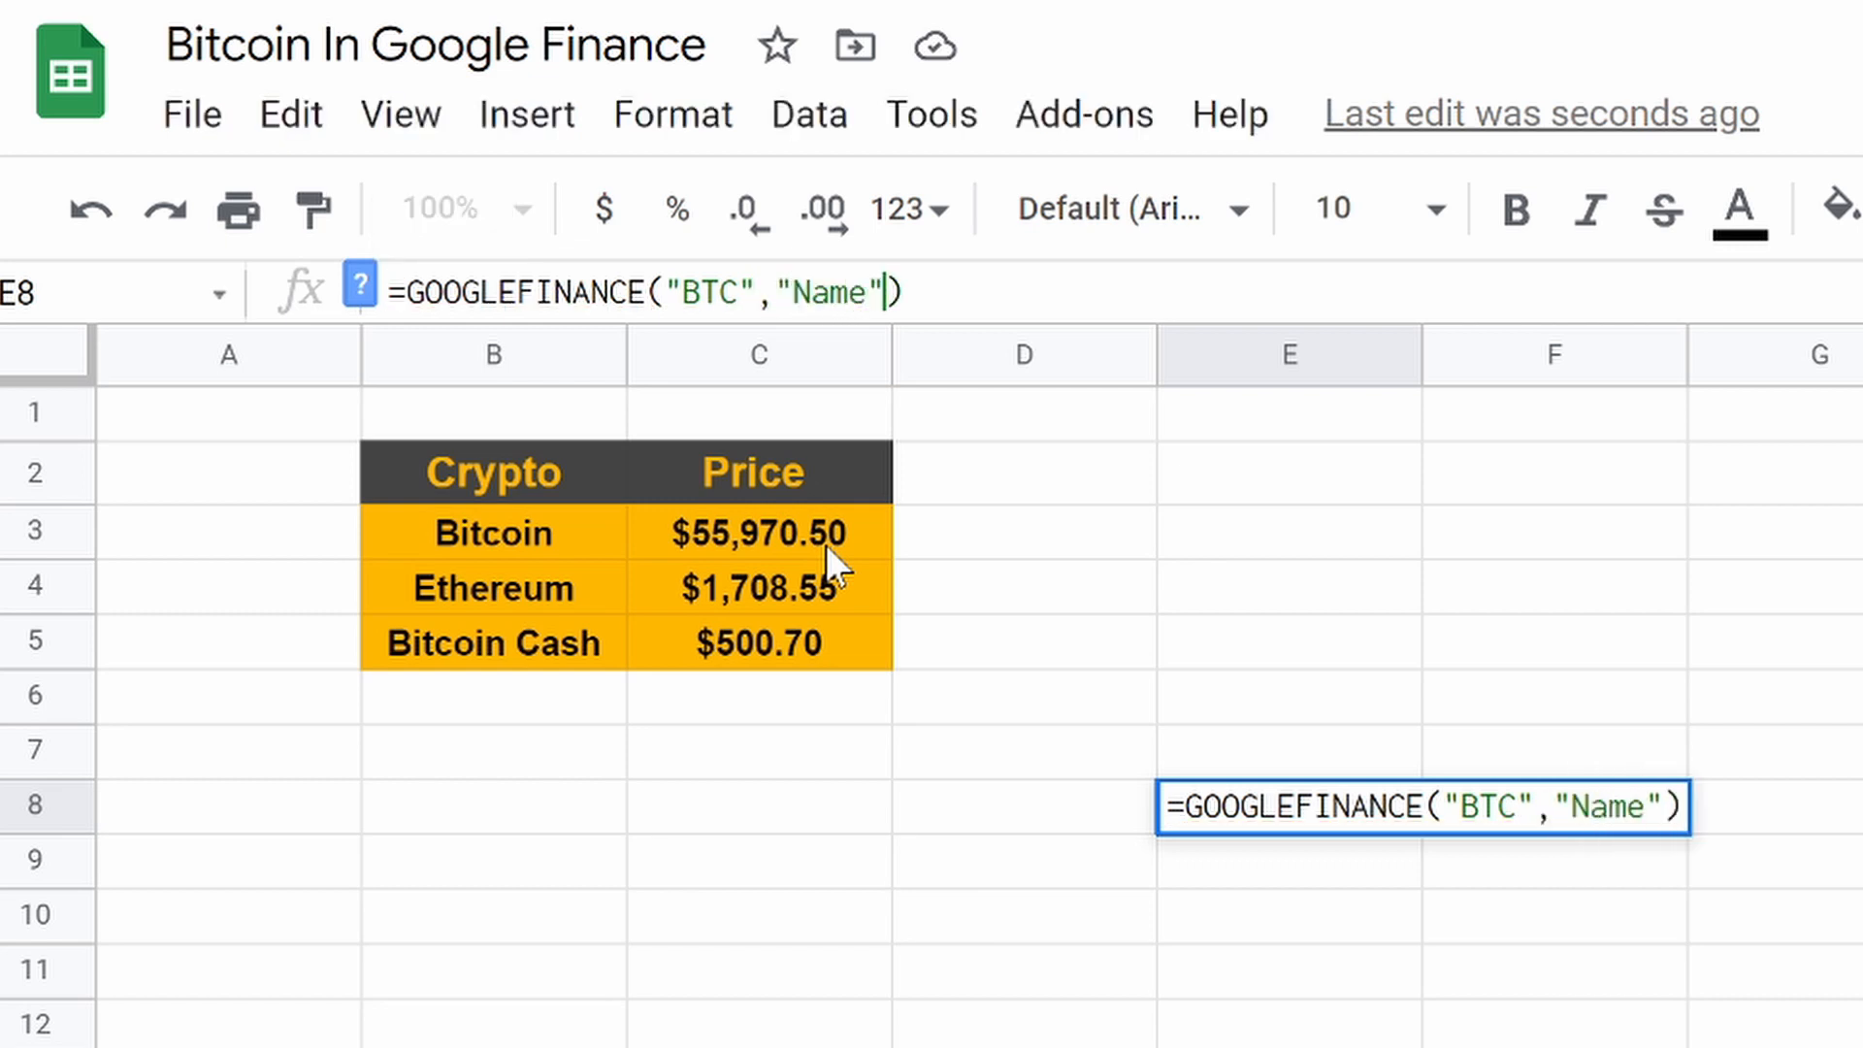
pyautogui.press('Return')
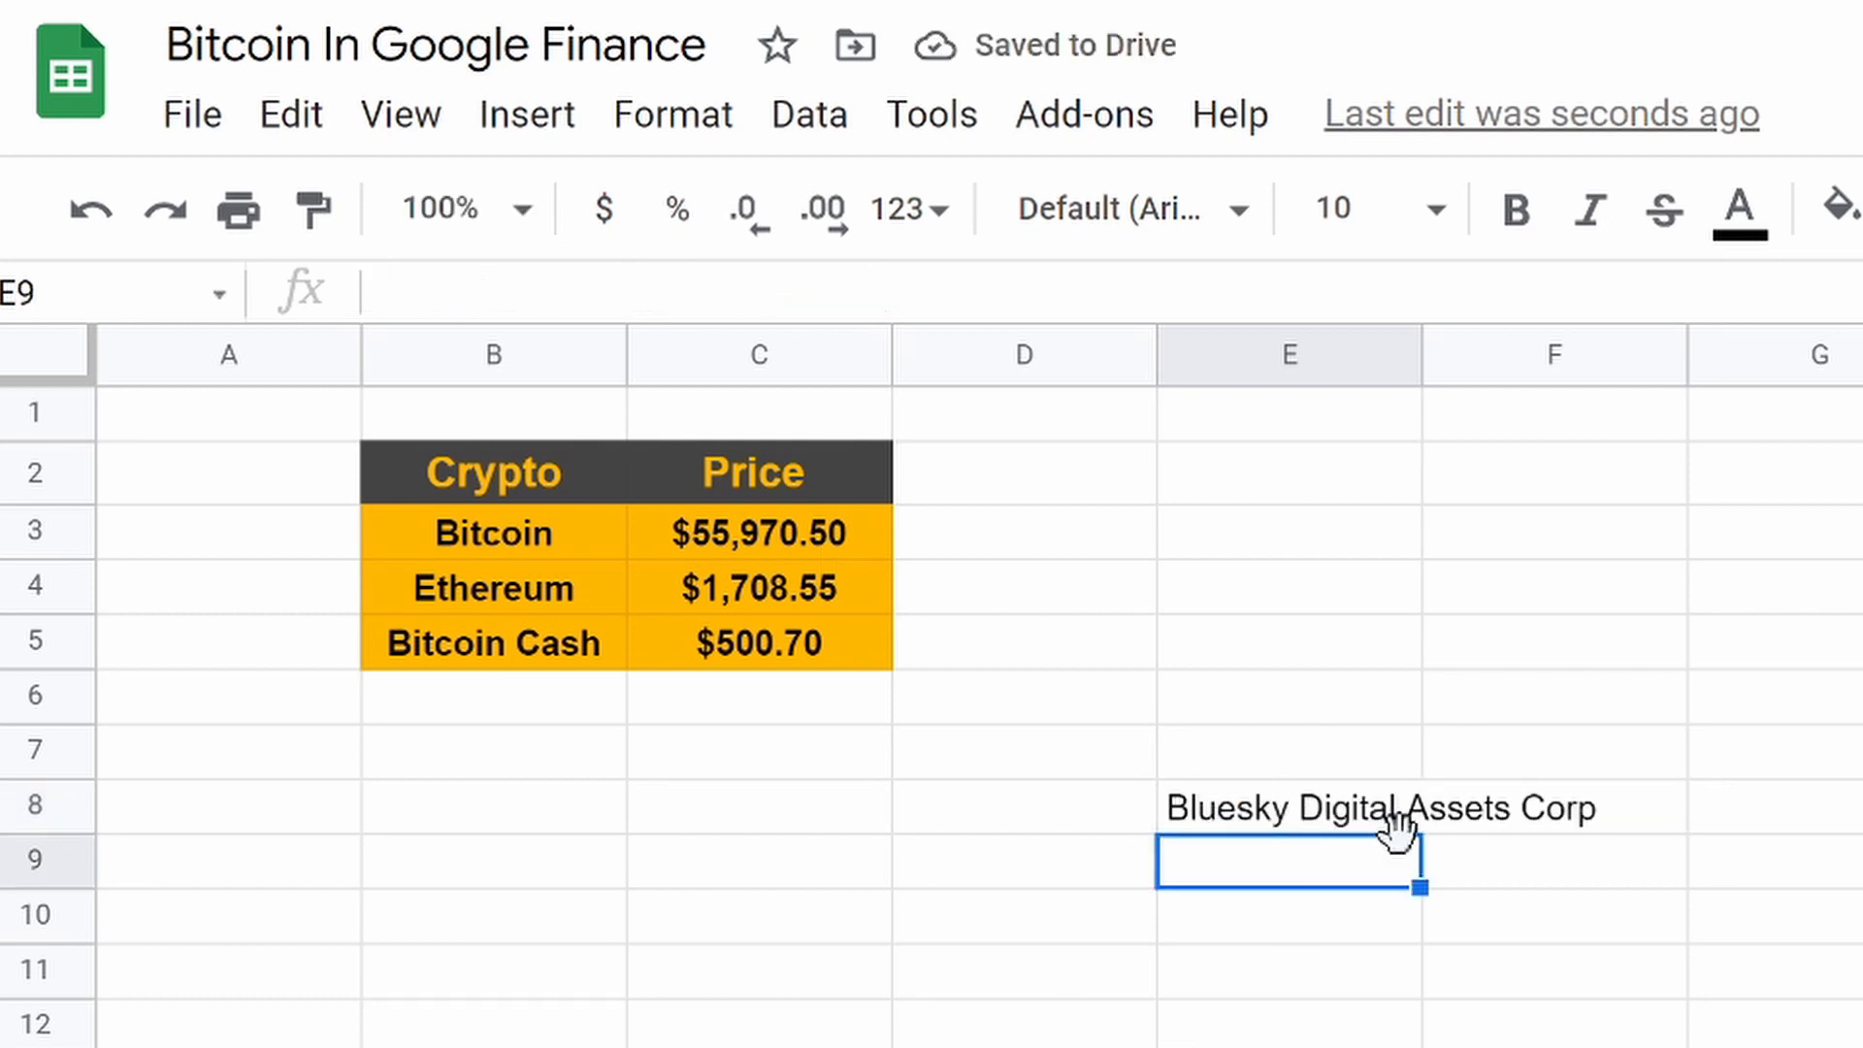
pyautogui.moveTo(1277, 830)
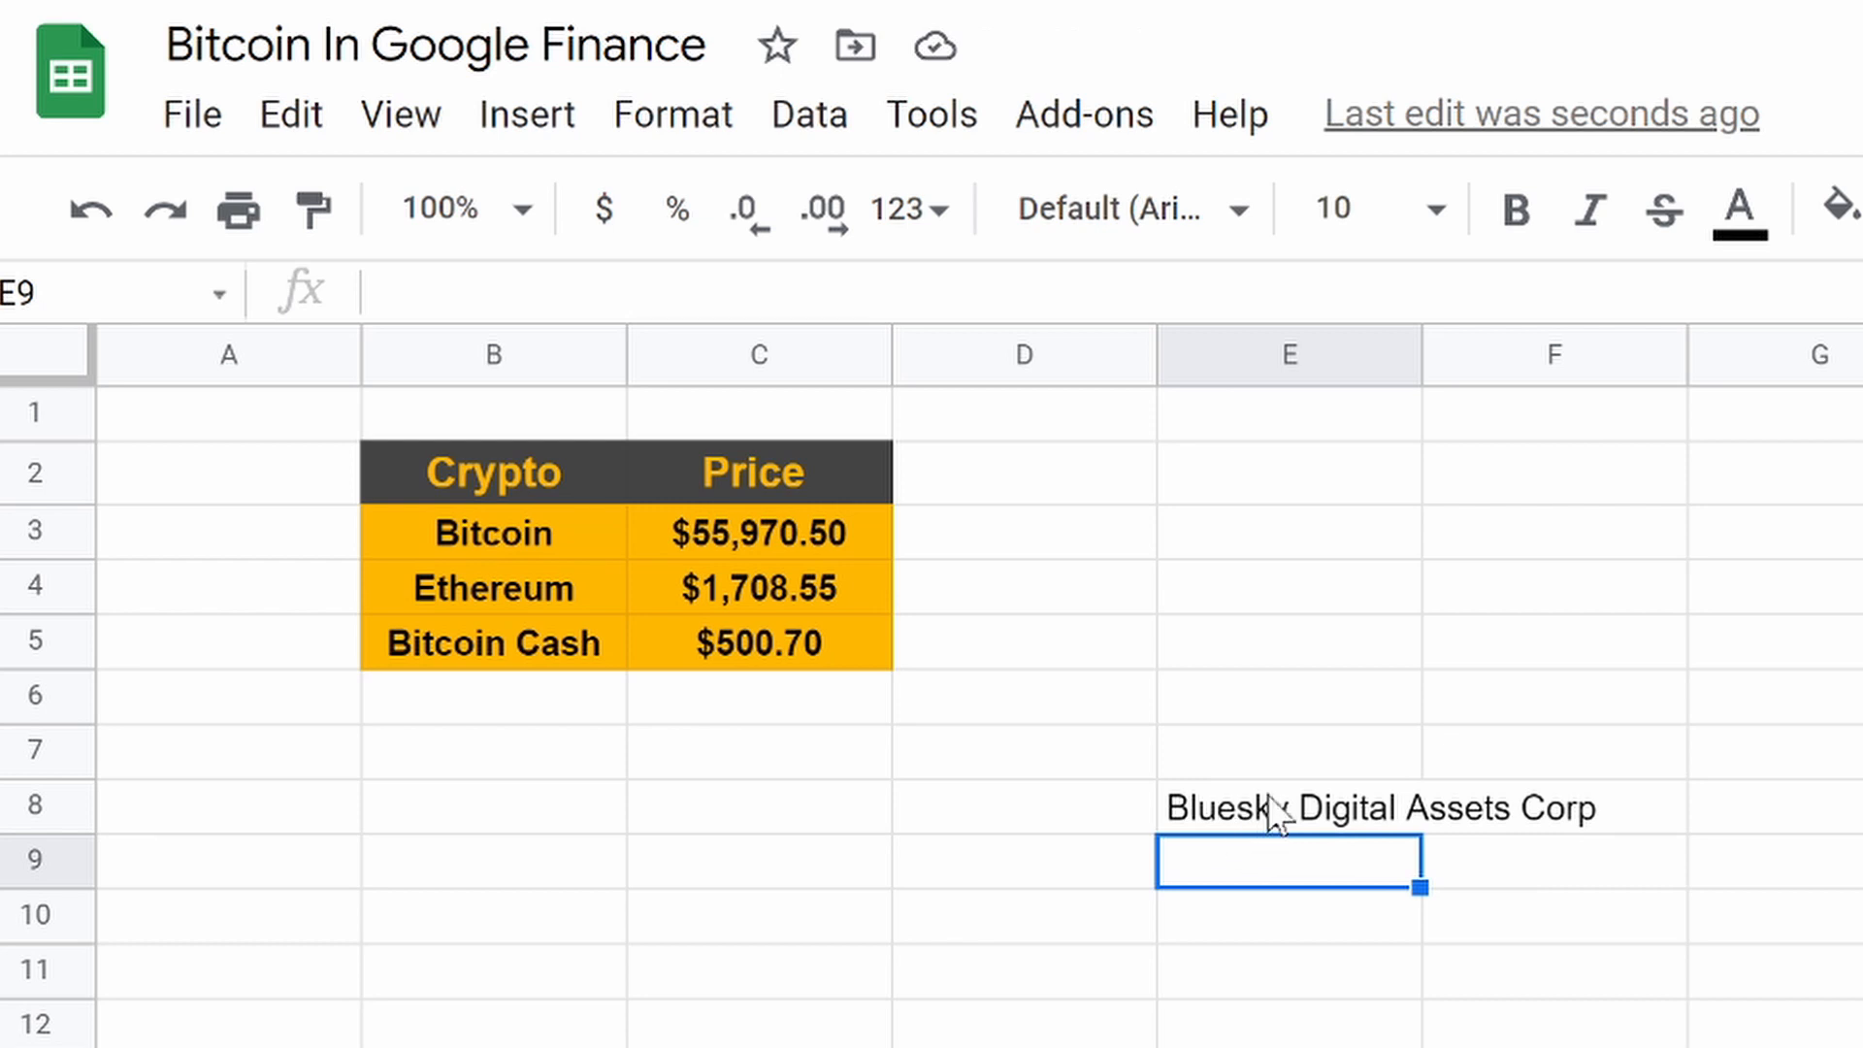
pyautogui.click(1290, 808)
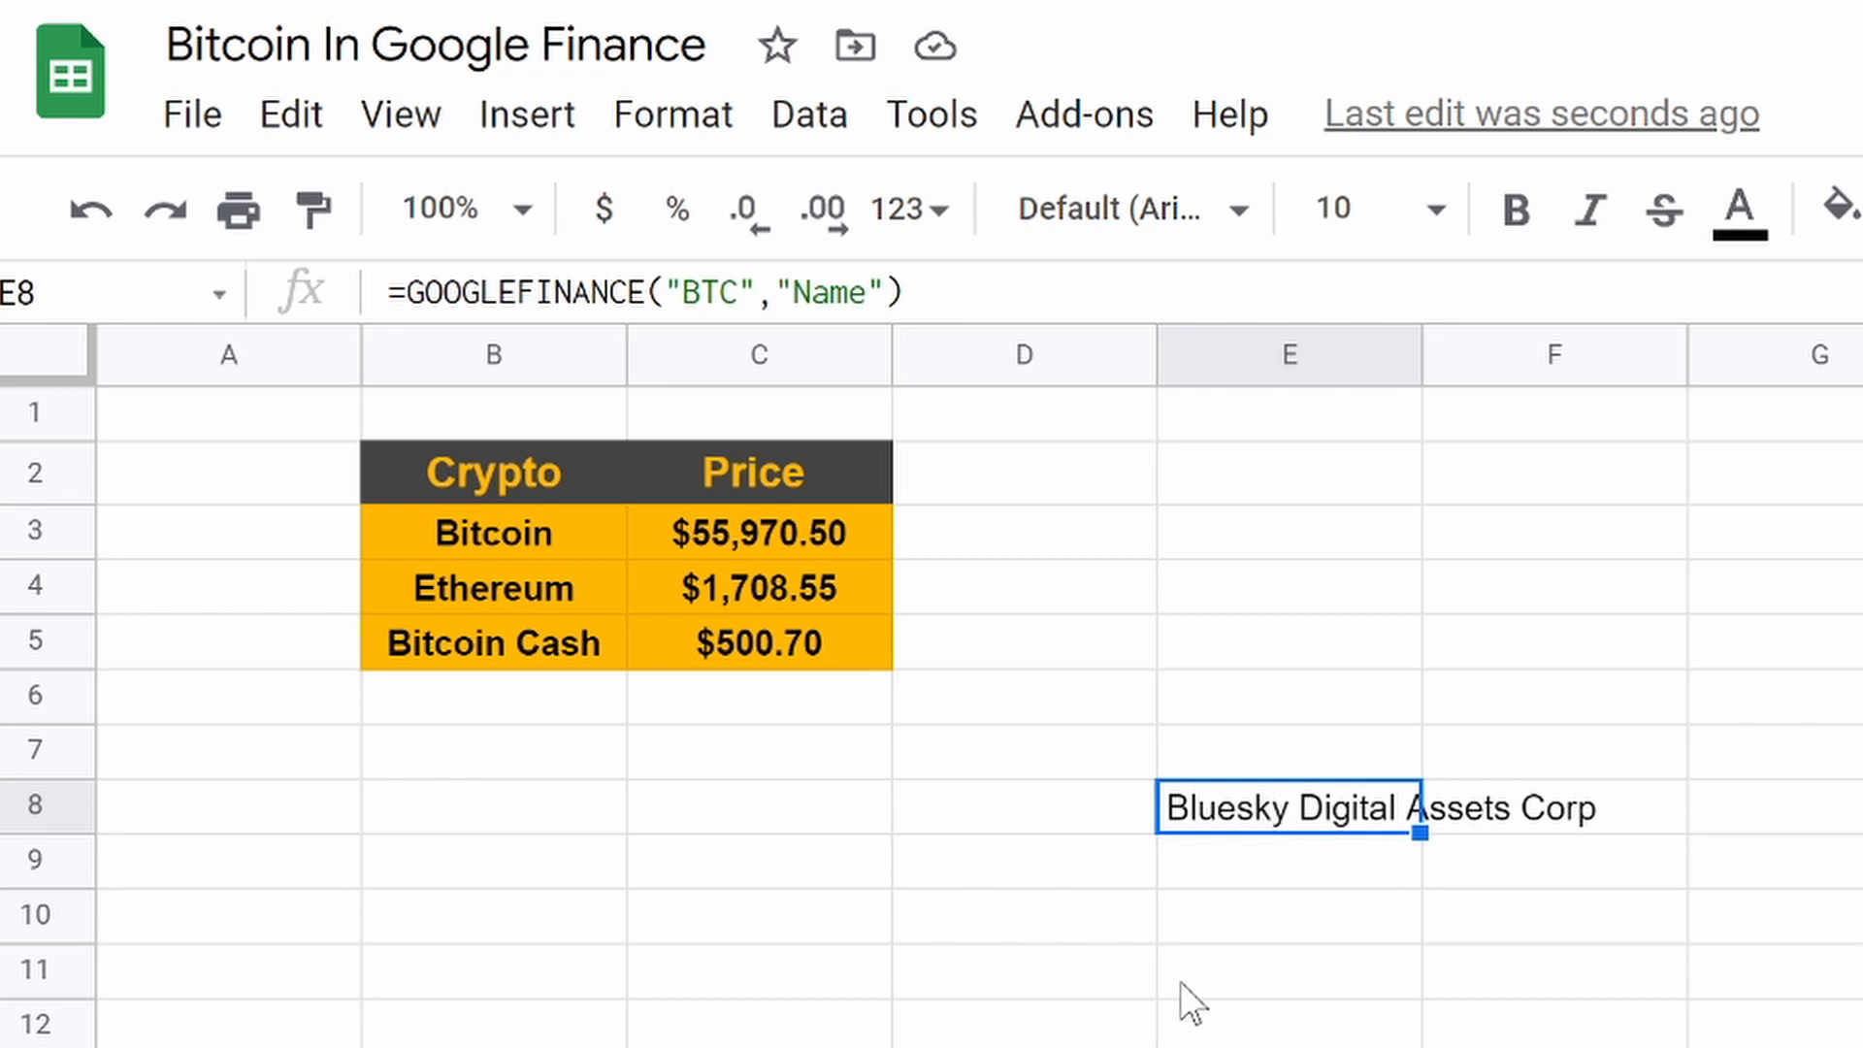
pyautogui.moveTo(935, 678)
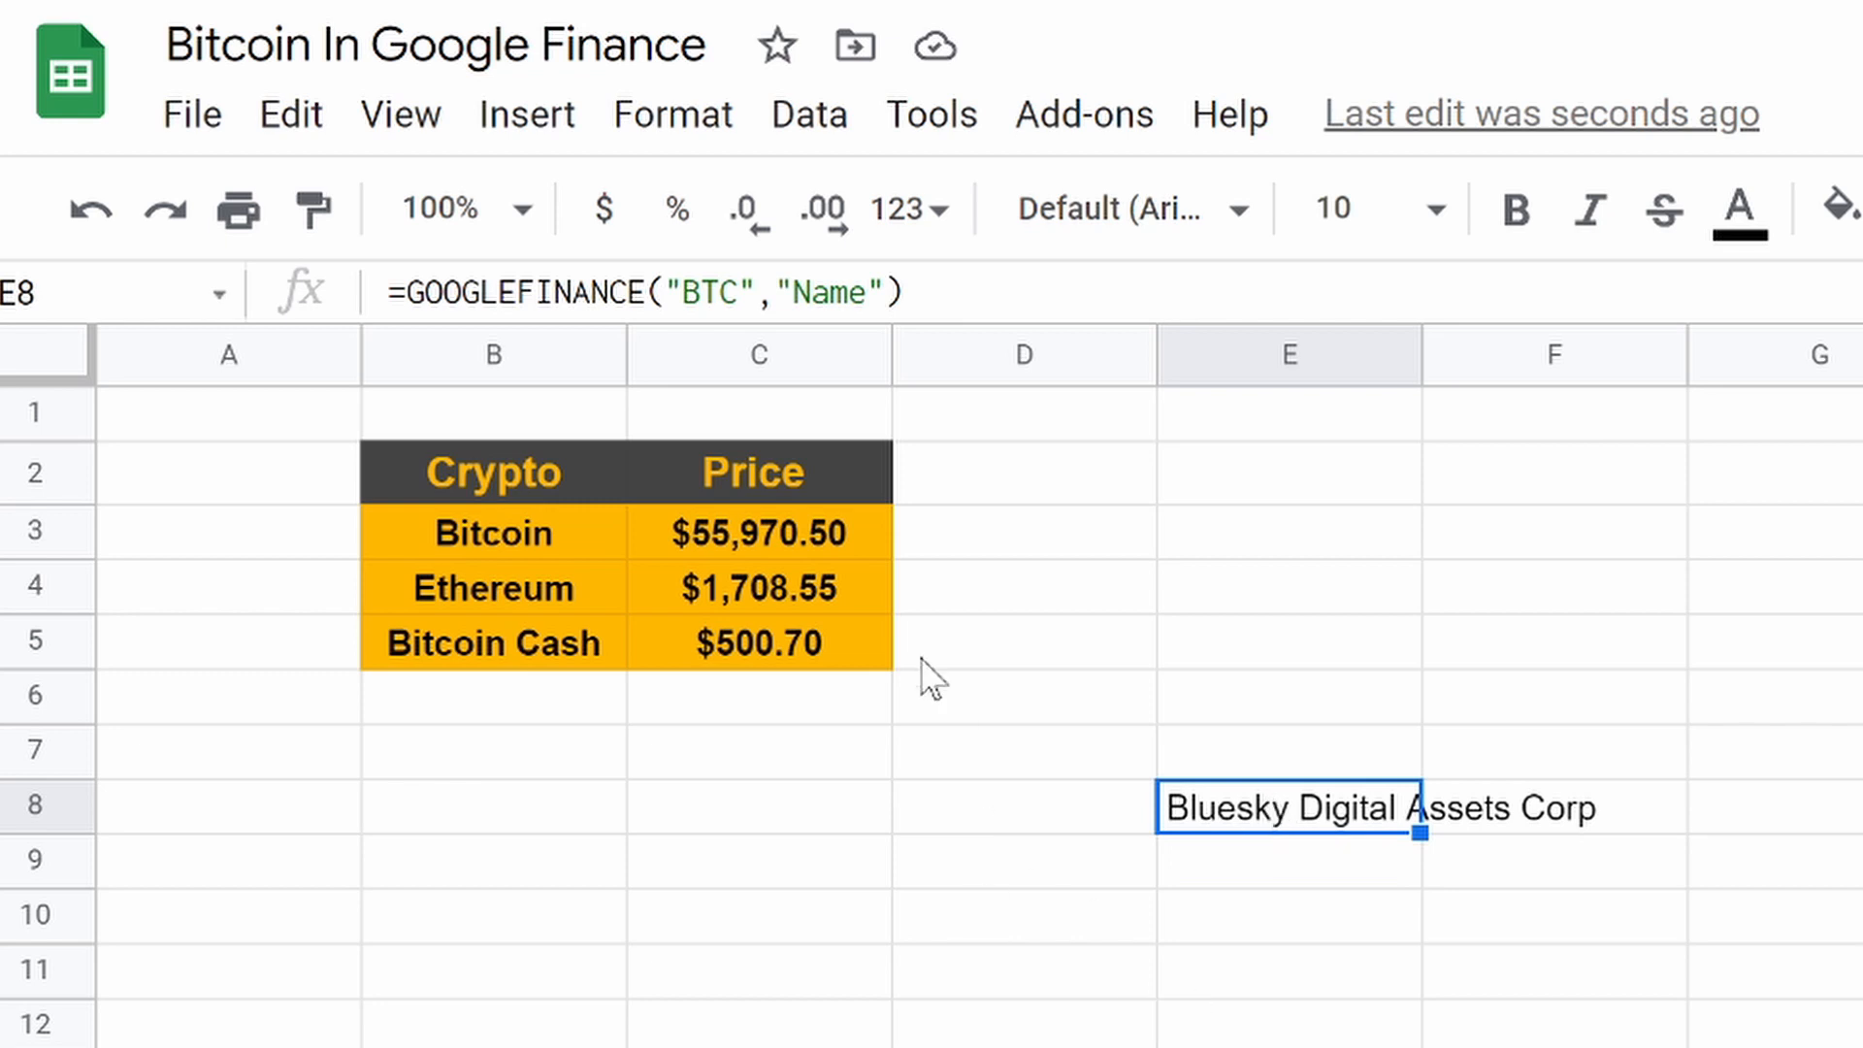
pyautogui.moveTo(979, 557)
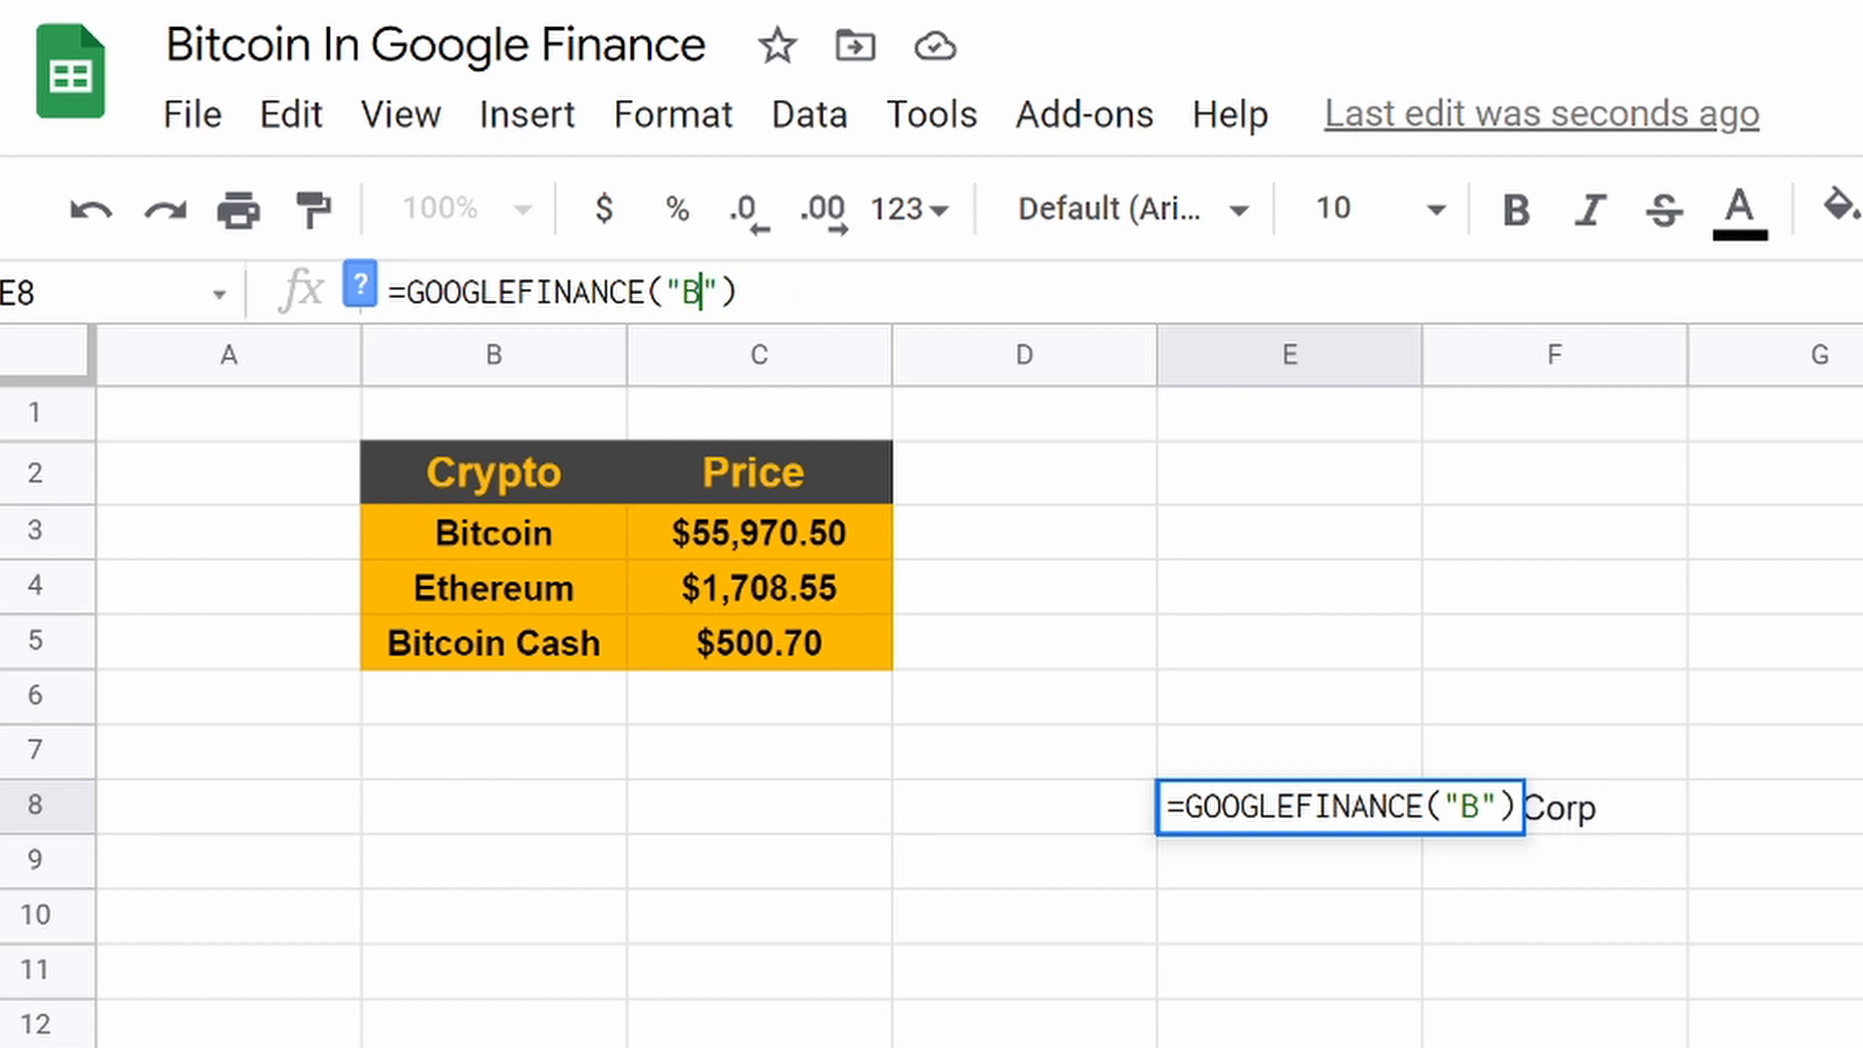
# Step: Change E8's formula to GOOGLEFINANCE("EURUSD"), returning 1.18245, and inspect it
pyautogui.write('USD')
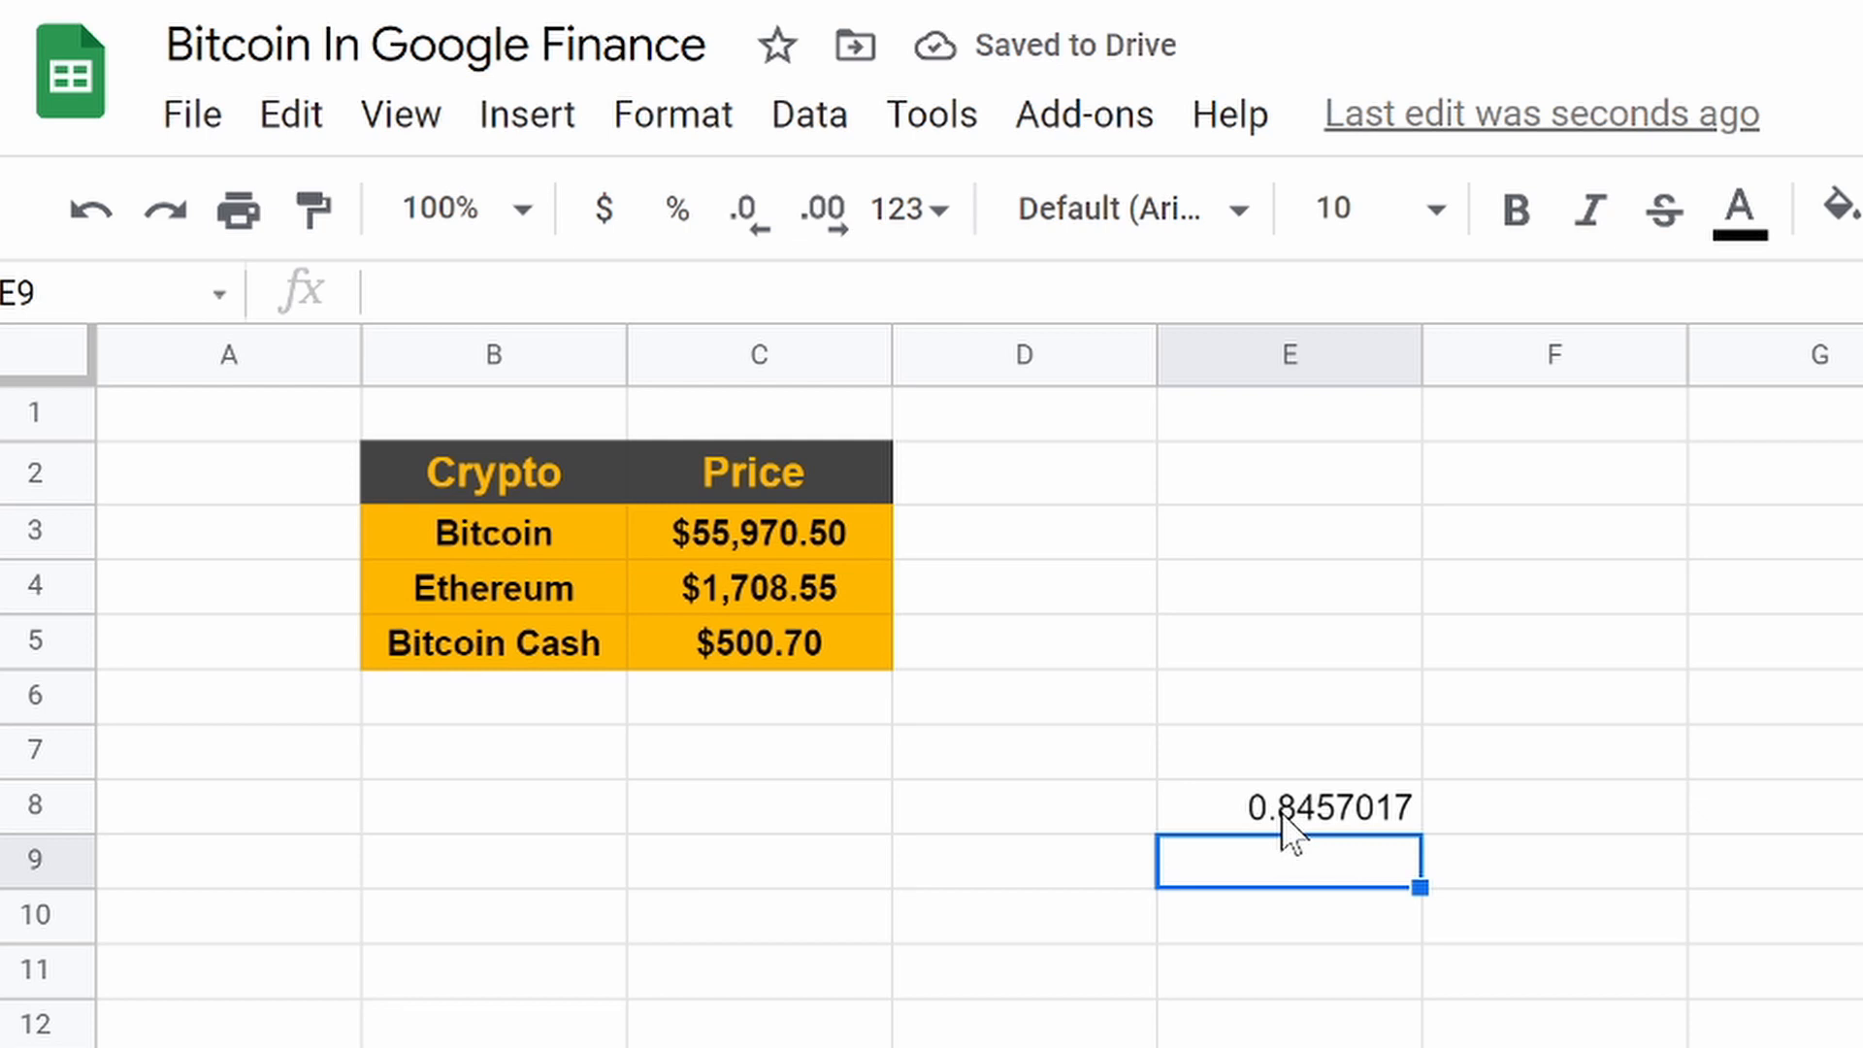
pyautogui.moveTo(1289, 832)
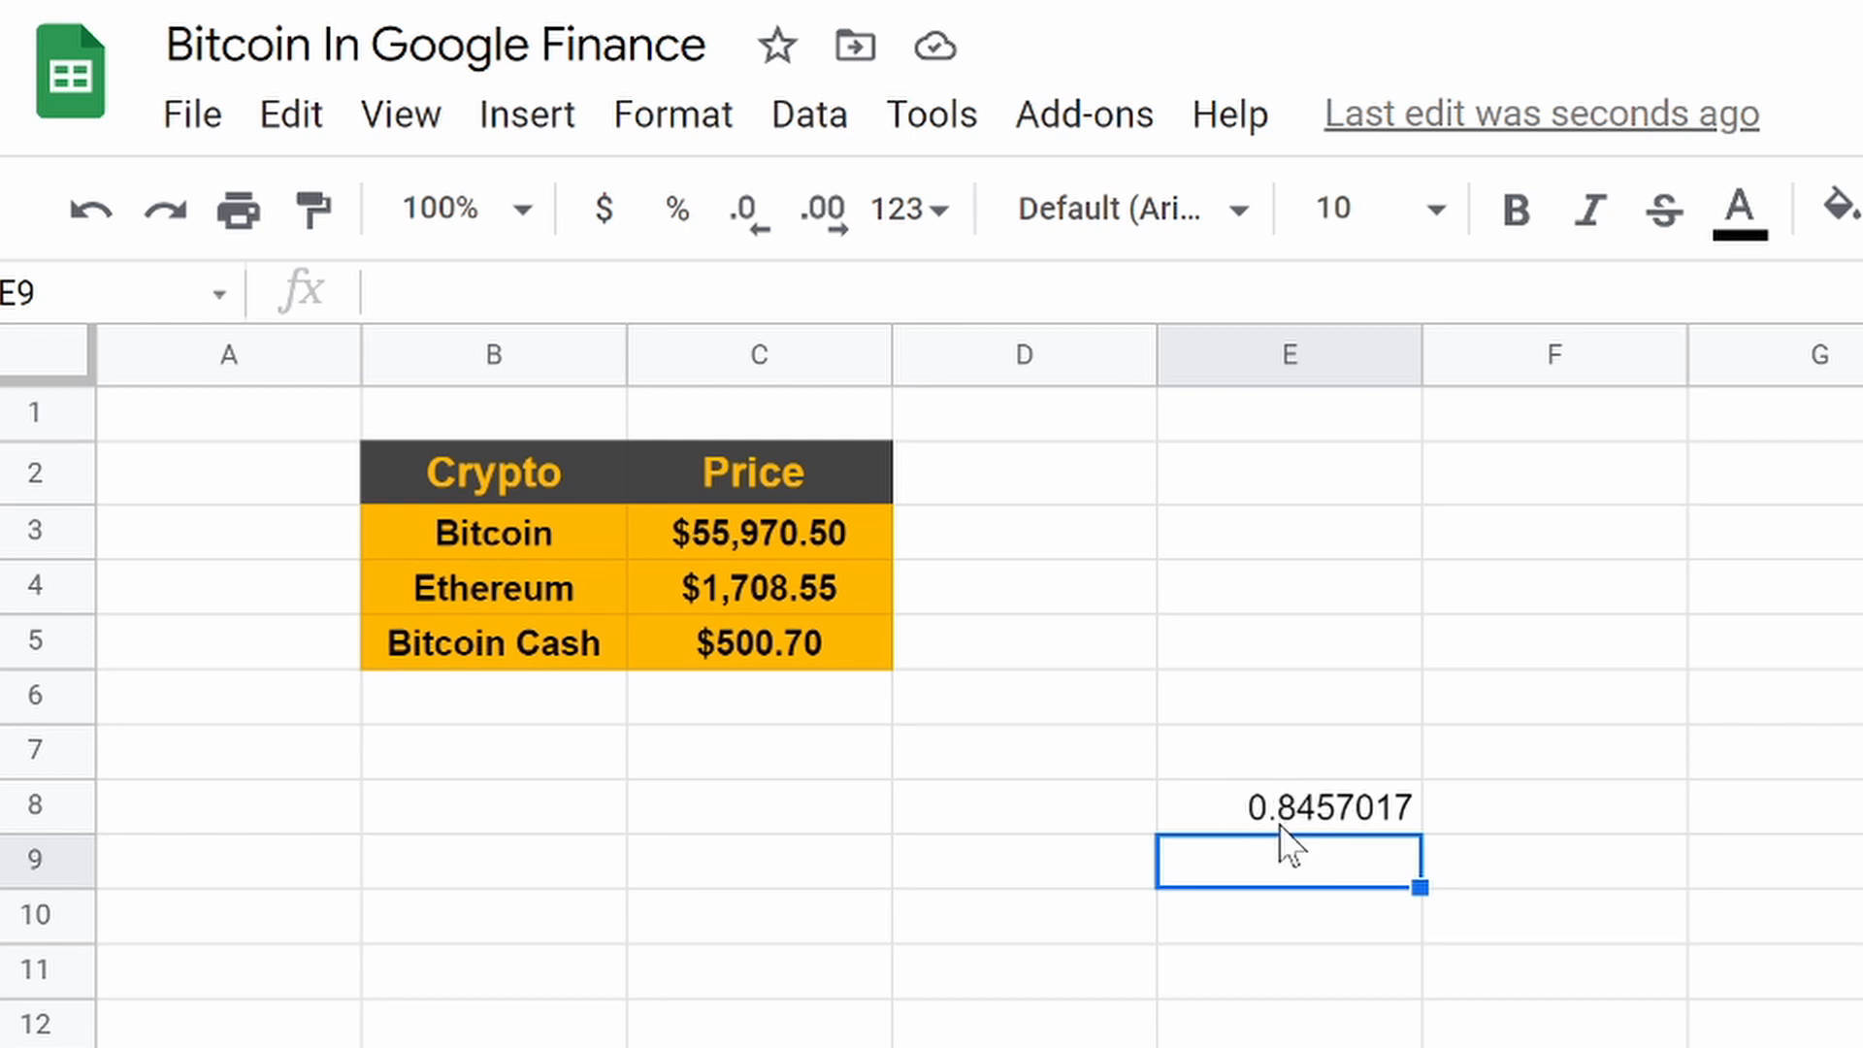
pyautogui.moveTo(1387, 826)
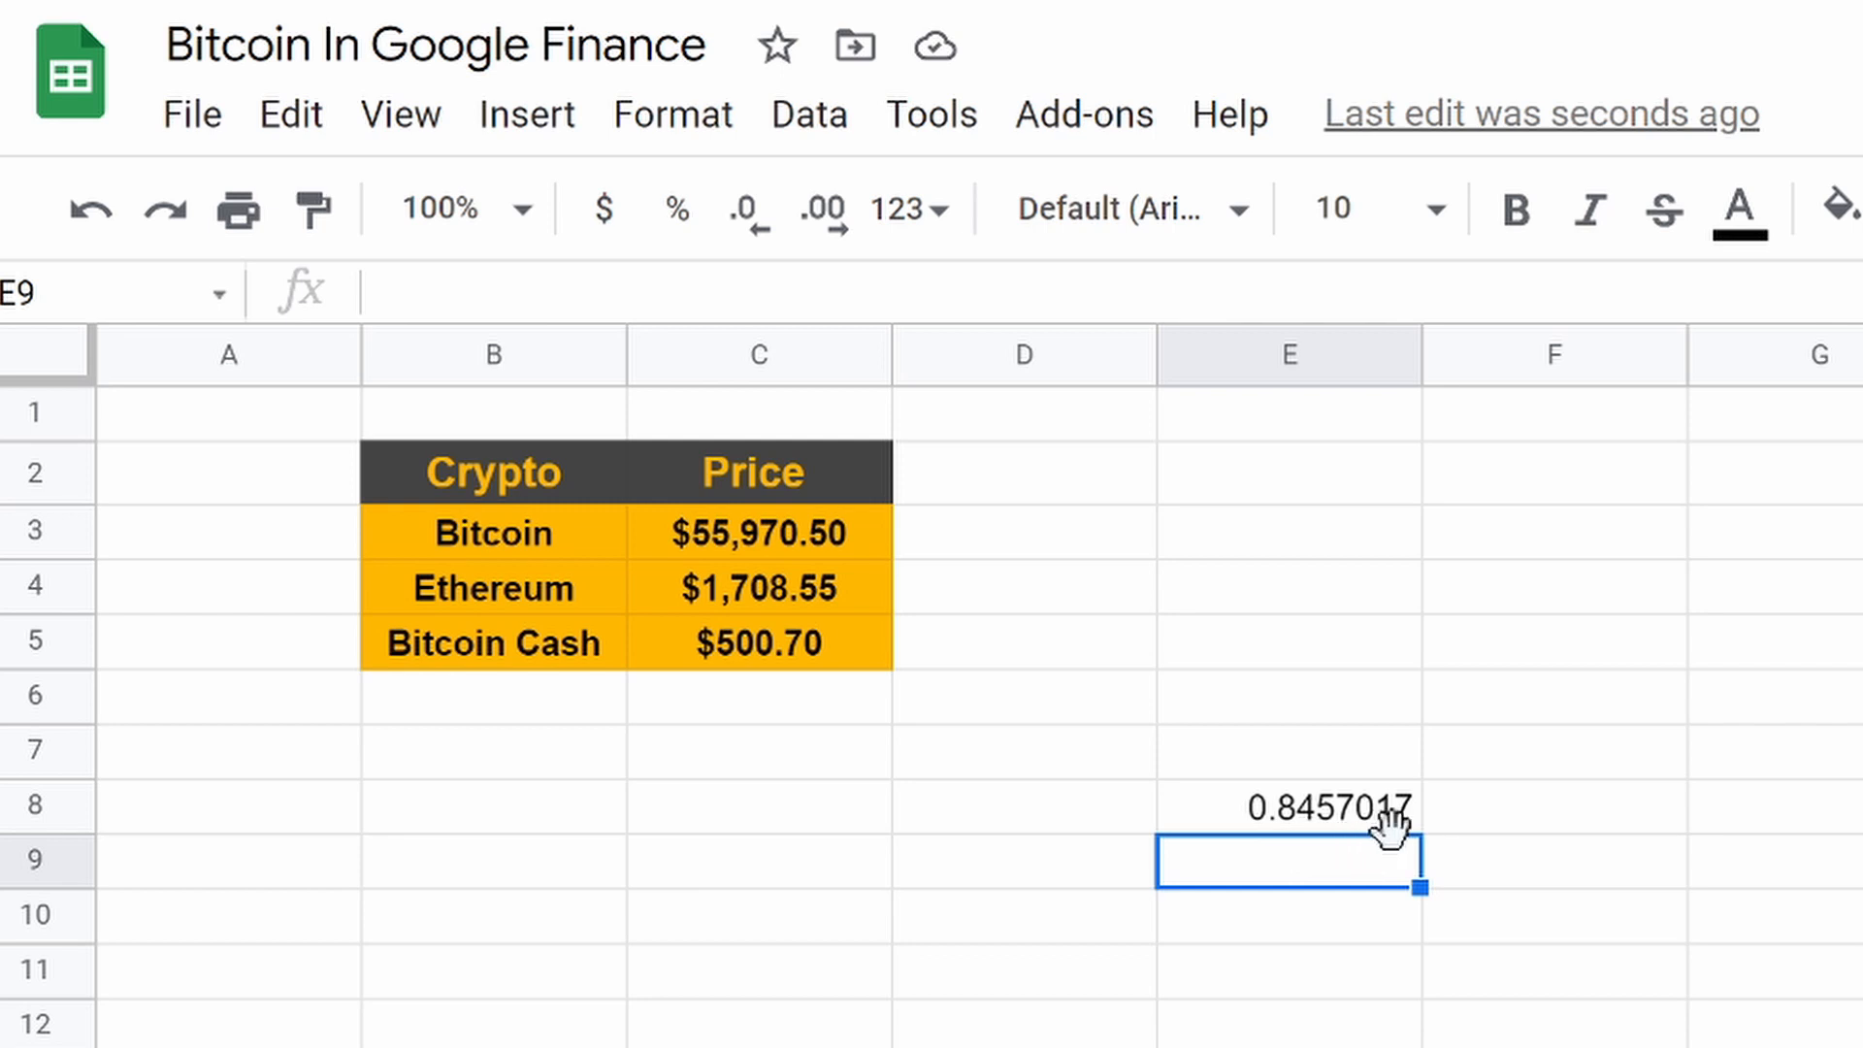
pyautogui.click(1286, 808)
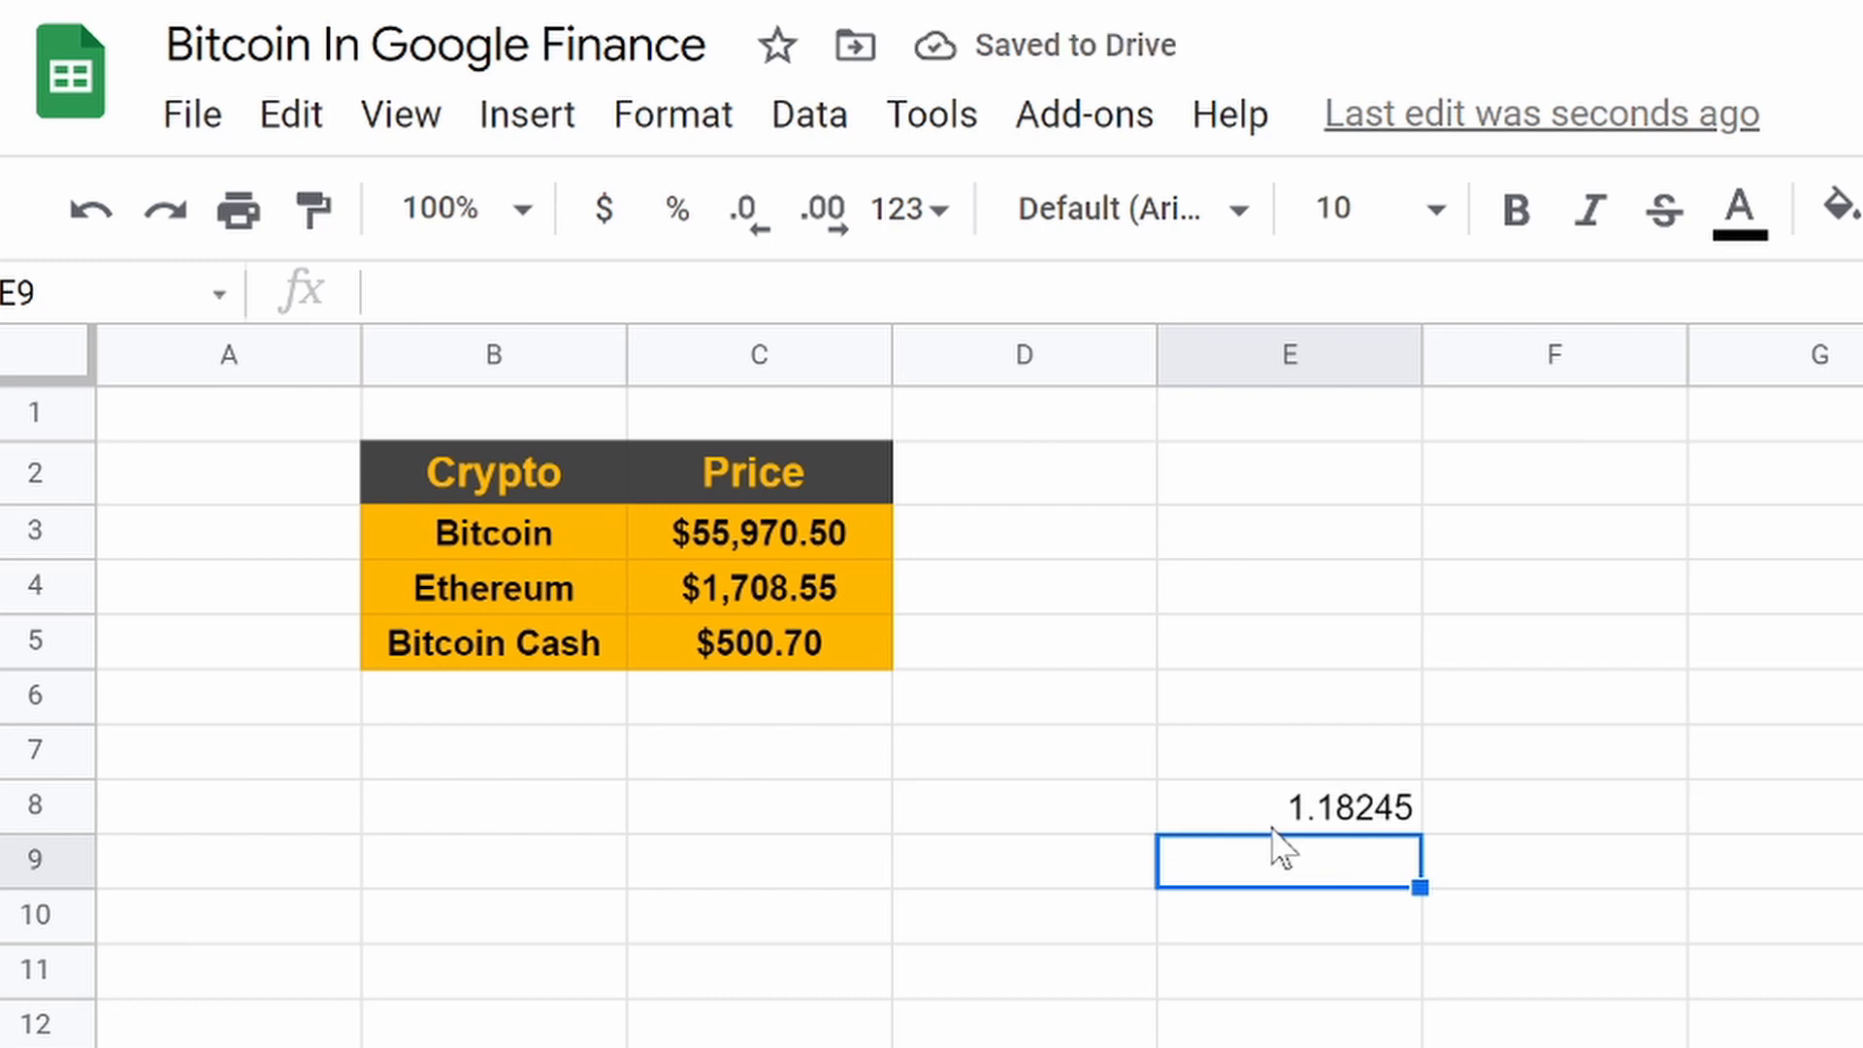
pyautogui.moveTo(1408, 831)
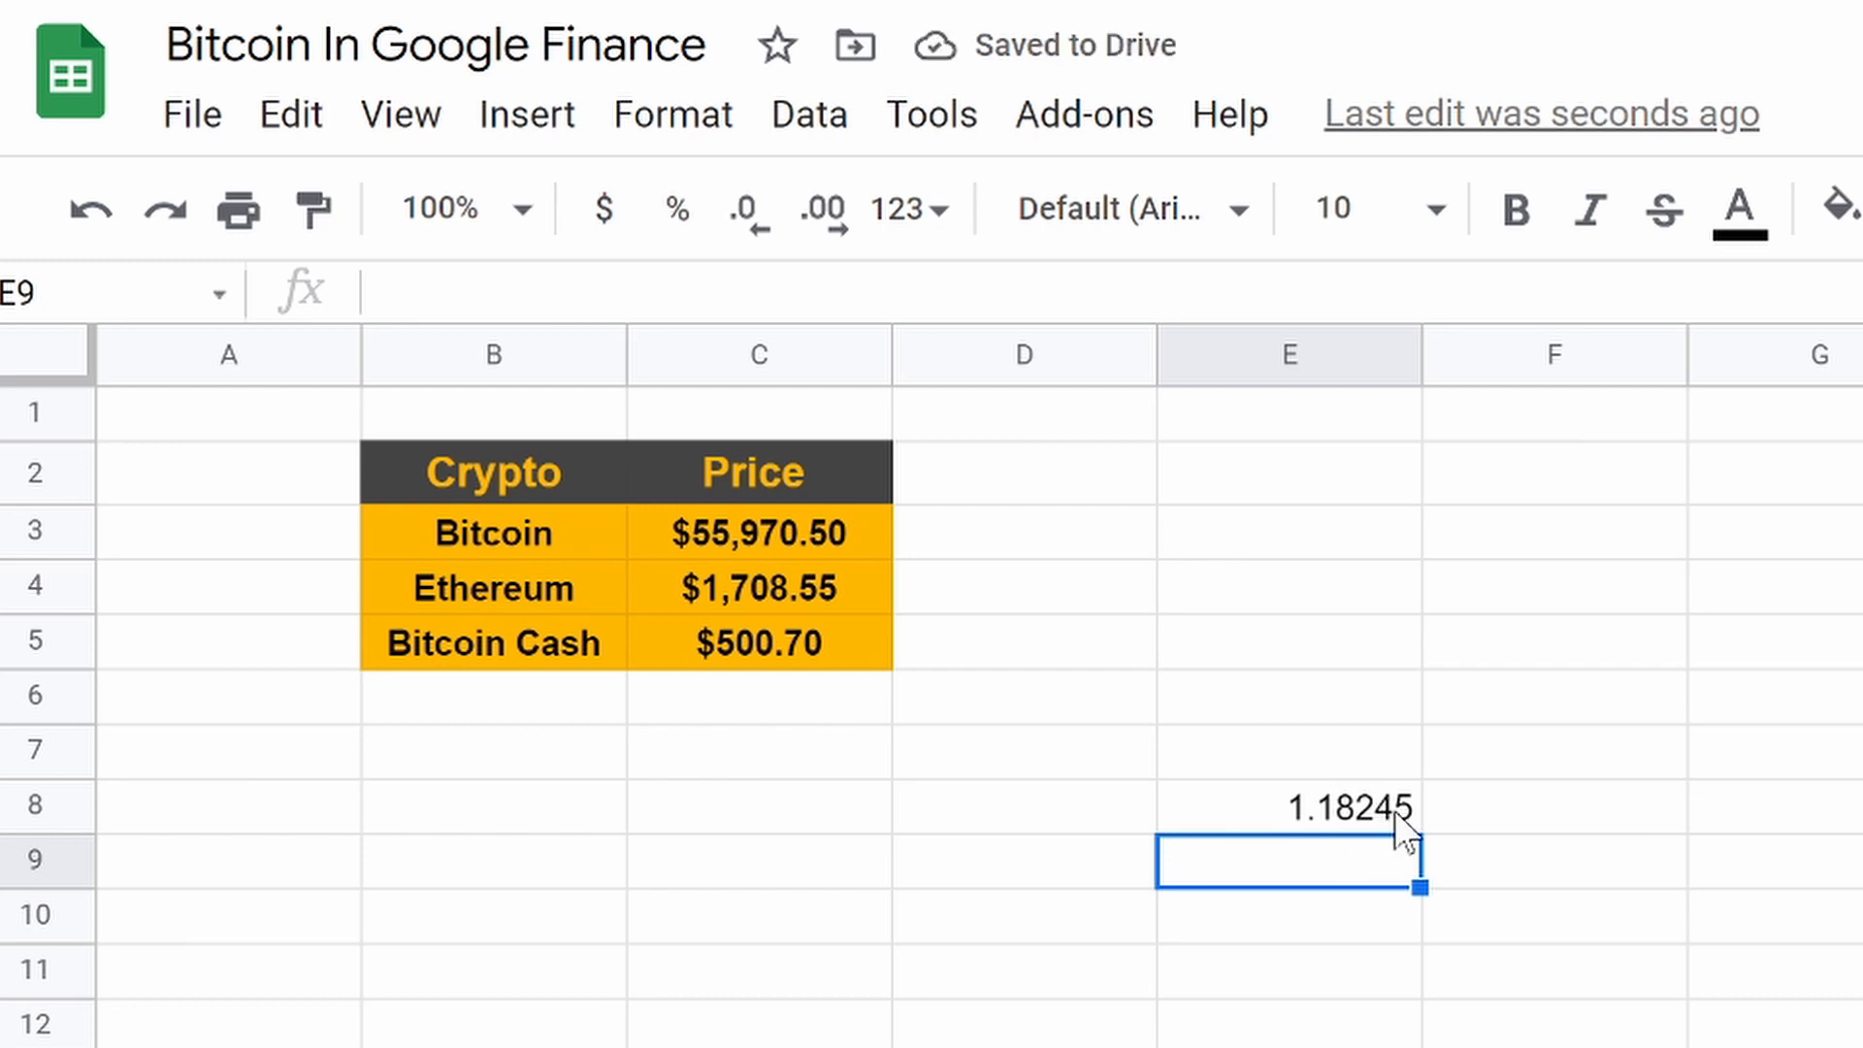
pyautogui.click(1289, 806)
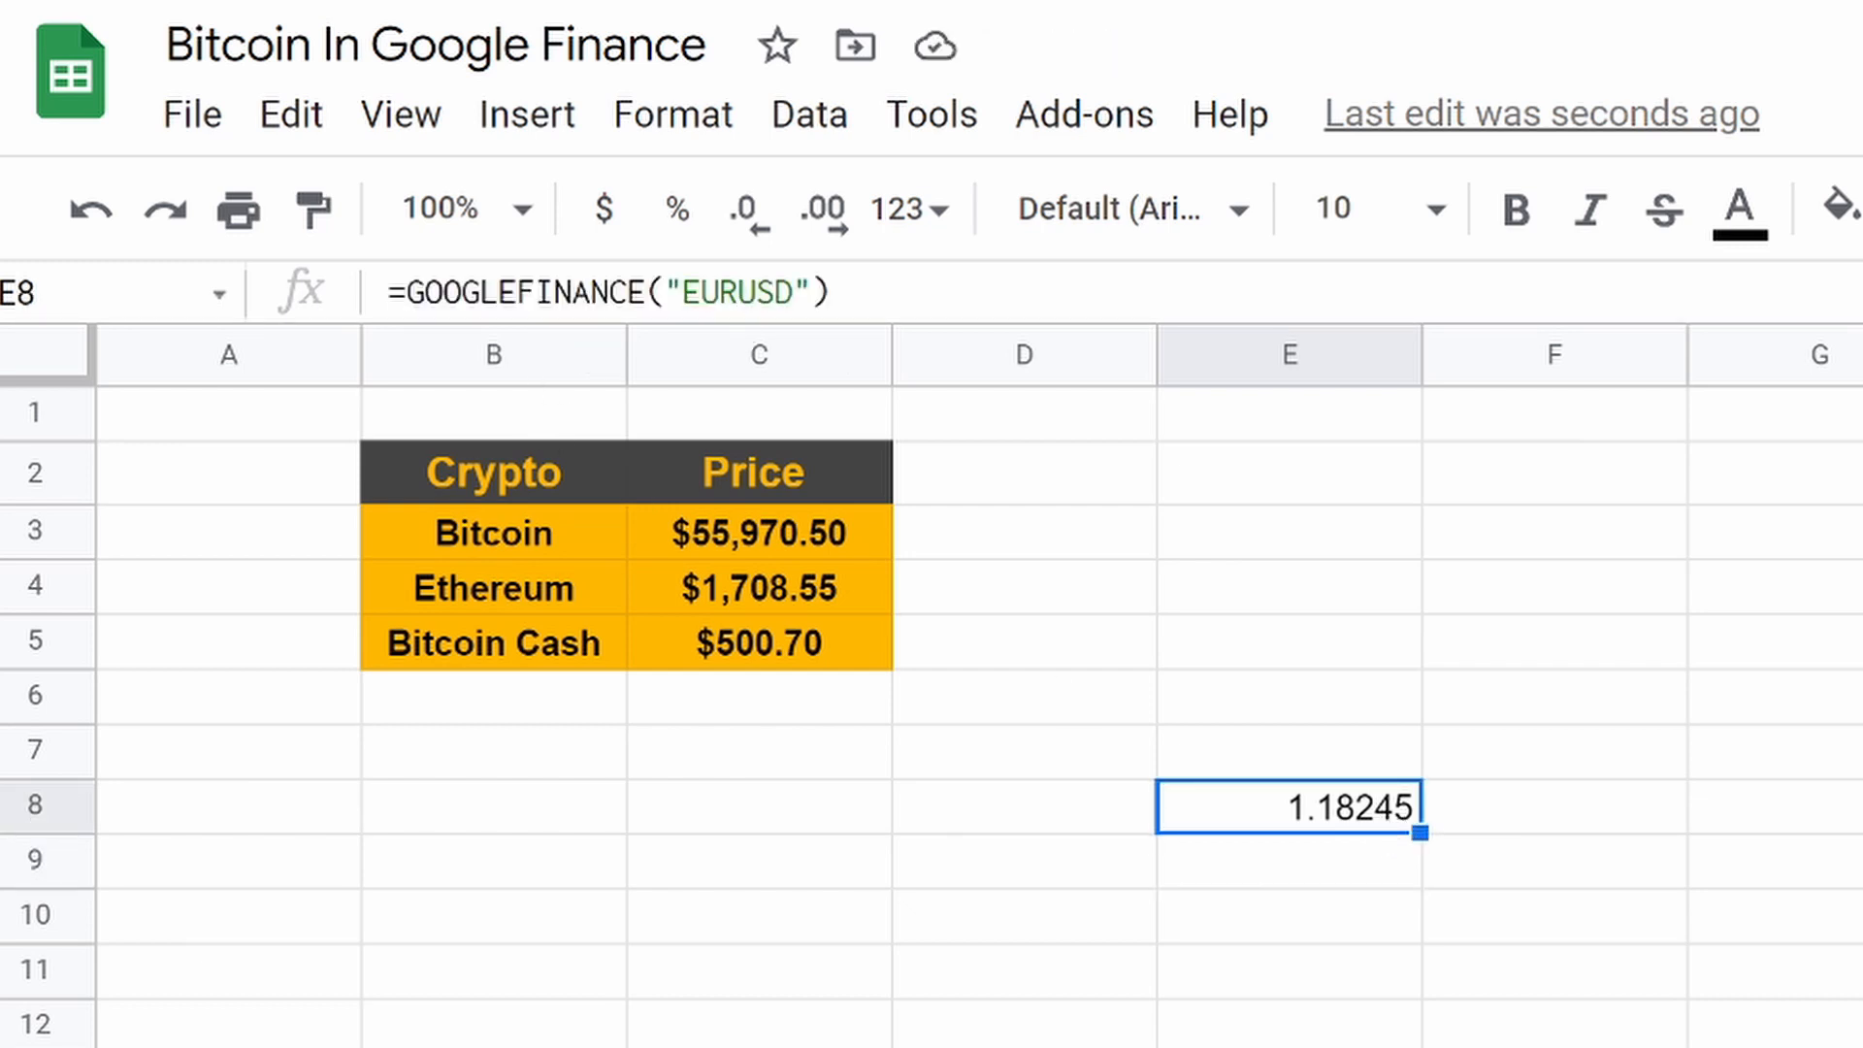
# Step: Replace EUR with BTC so E8 fetches BTCUSD, returning 55970.5
pyautogui.doubleClick(1288, 807)
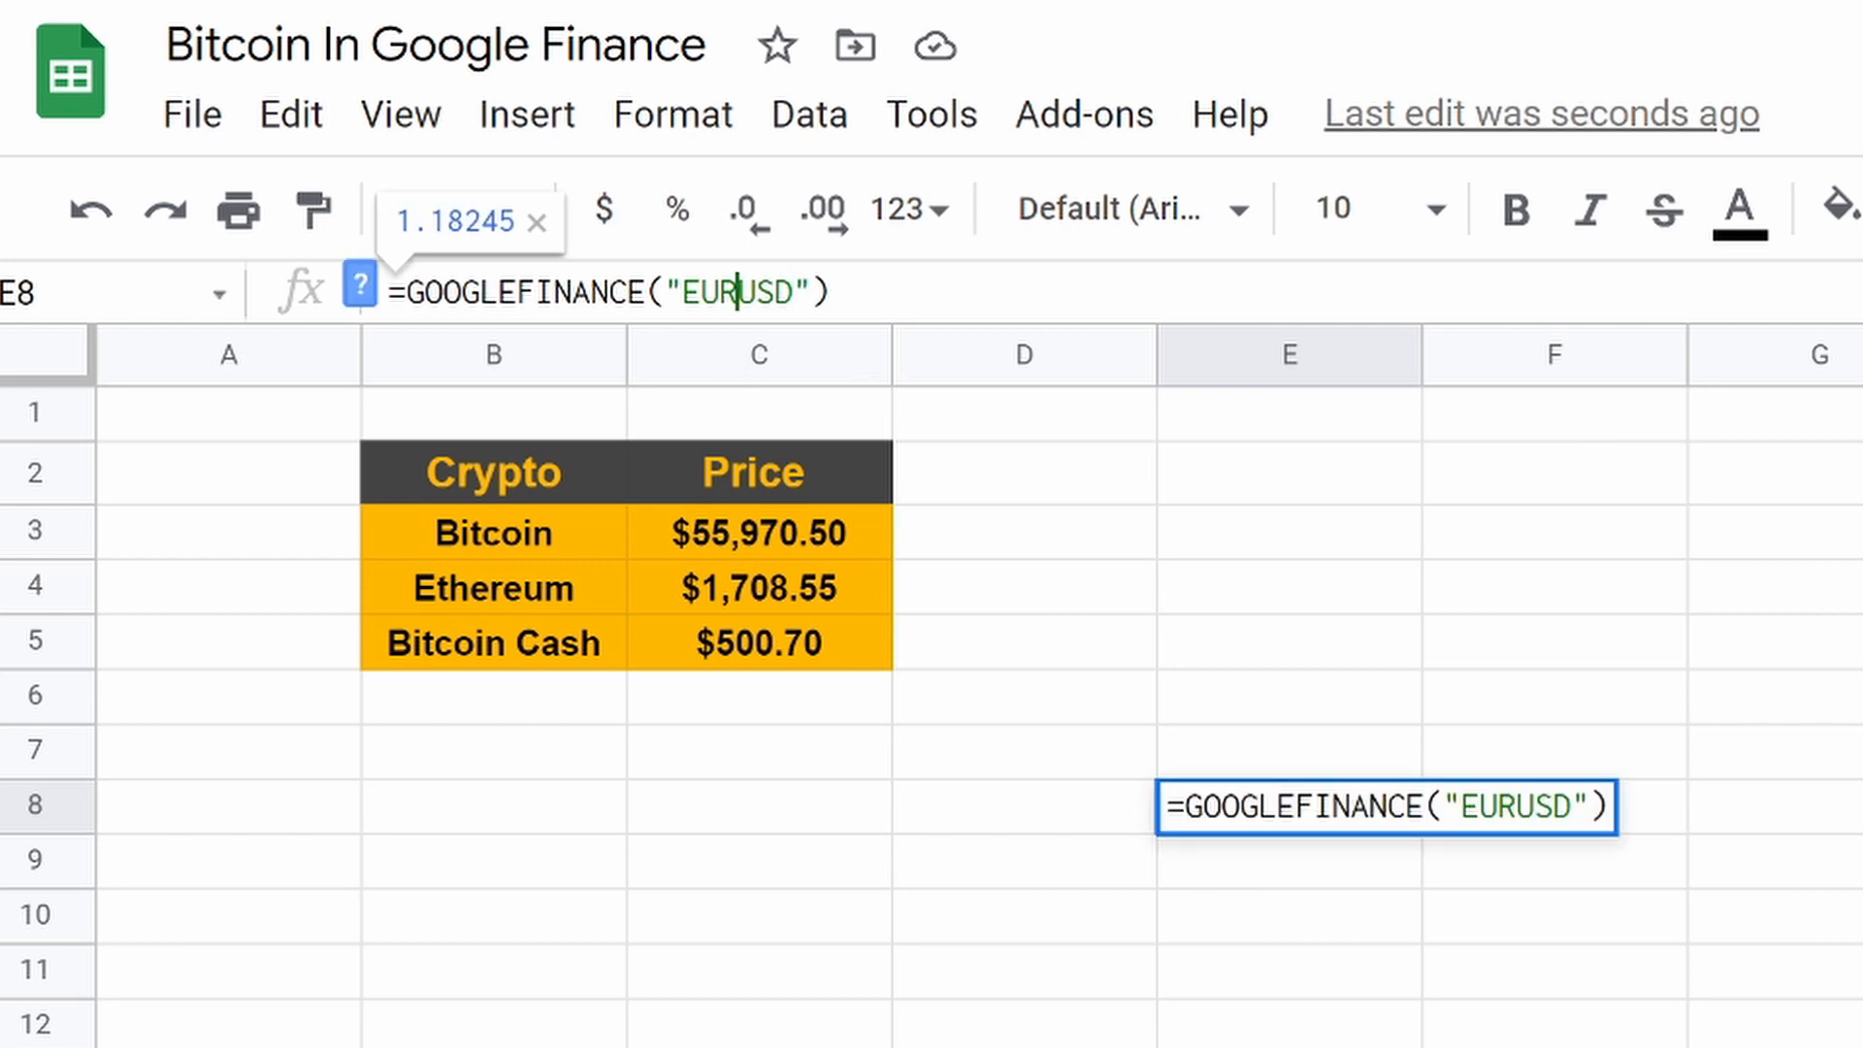
pyautogui.press('Backspace')
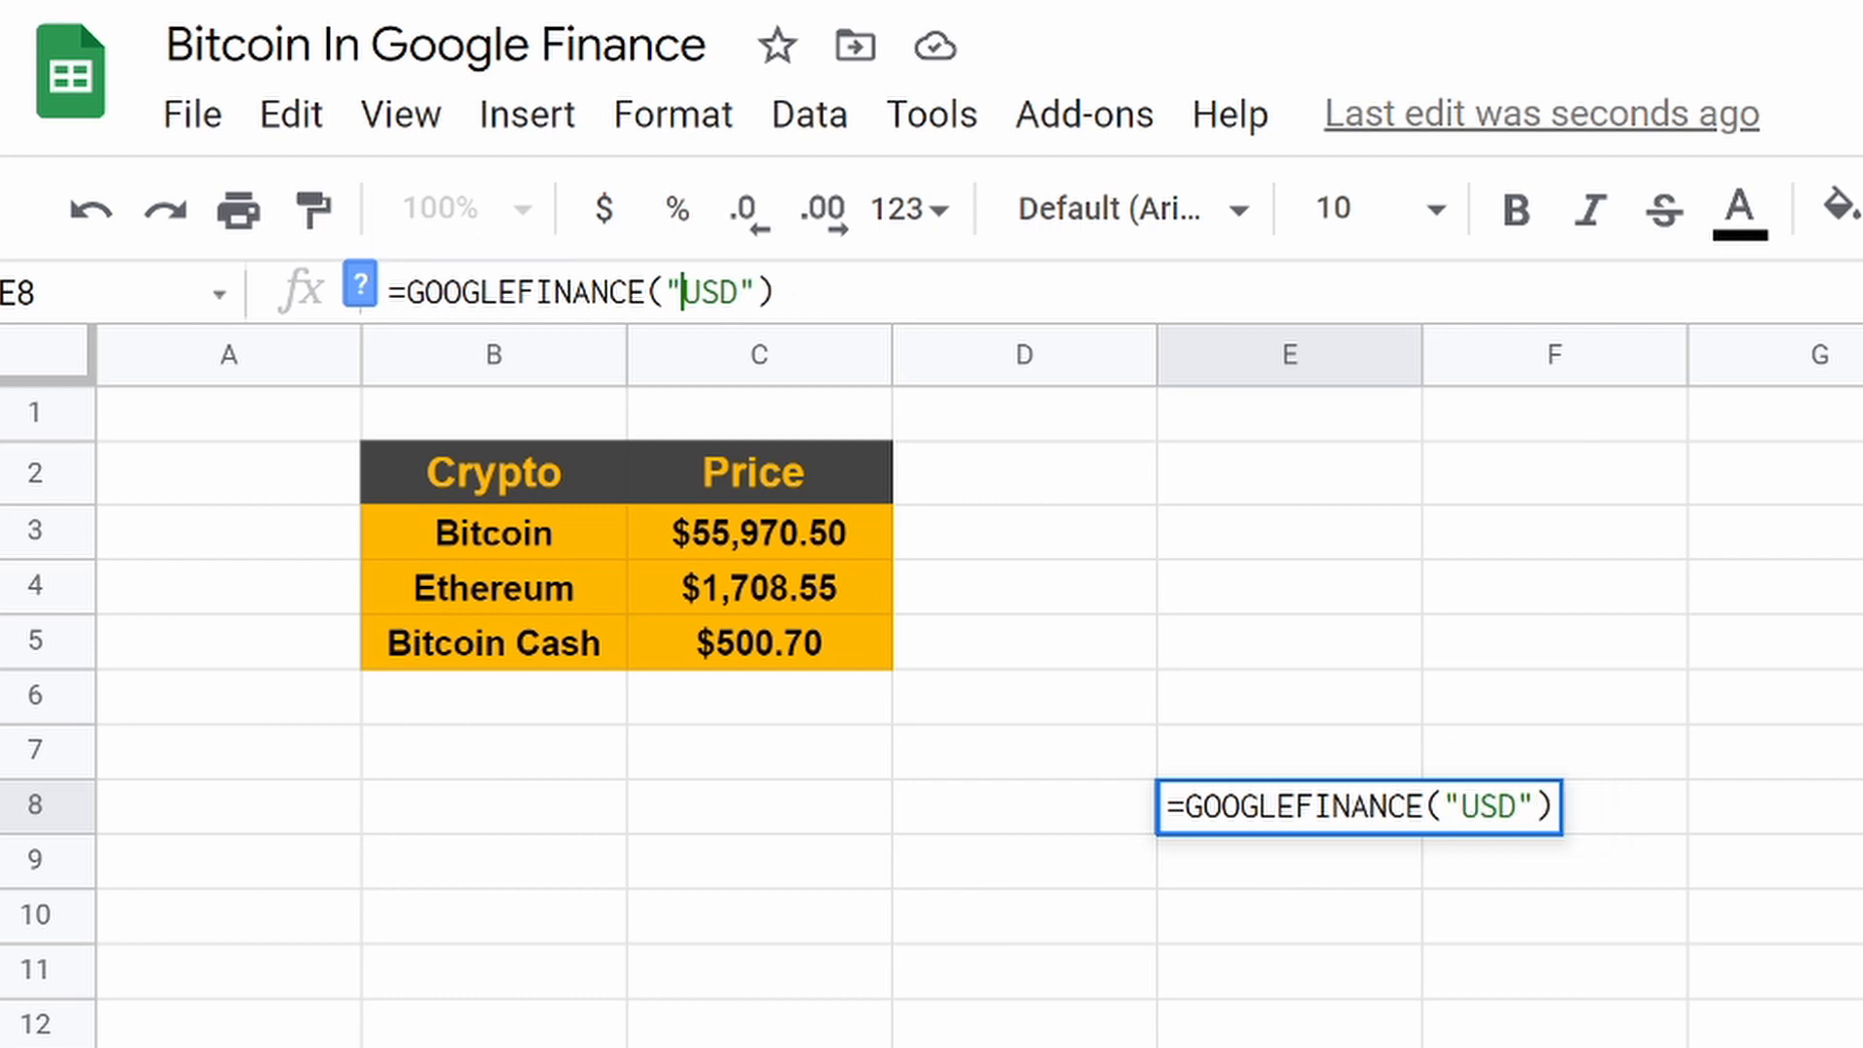
pyautogui.write('BTC')
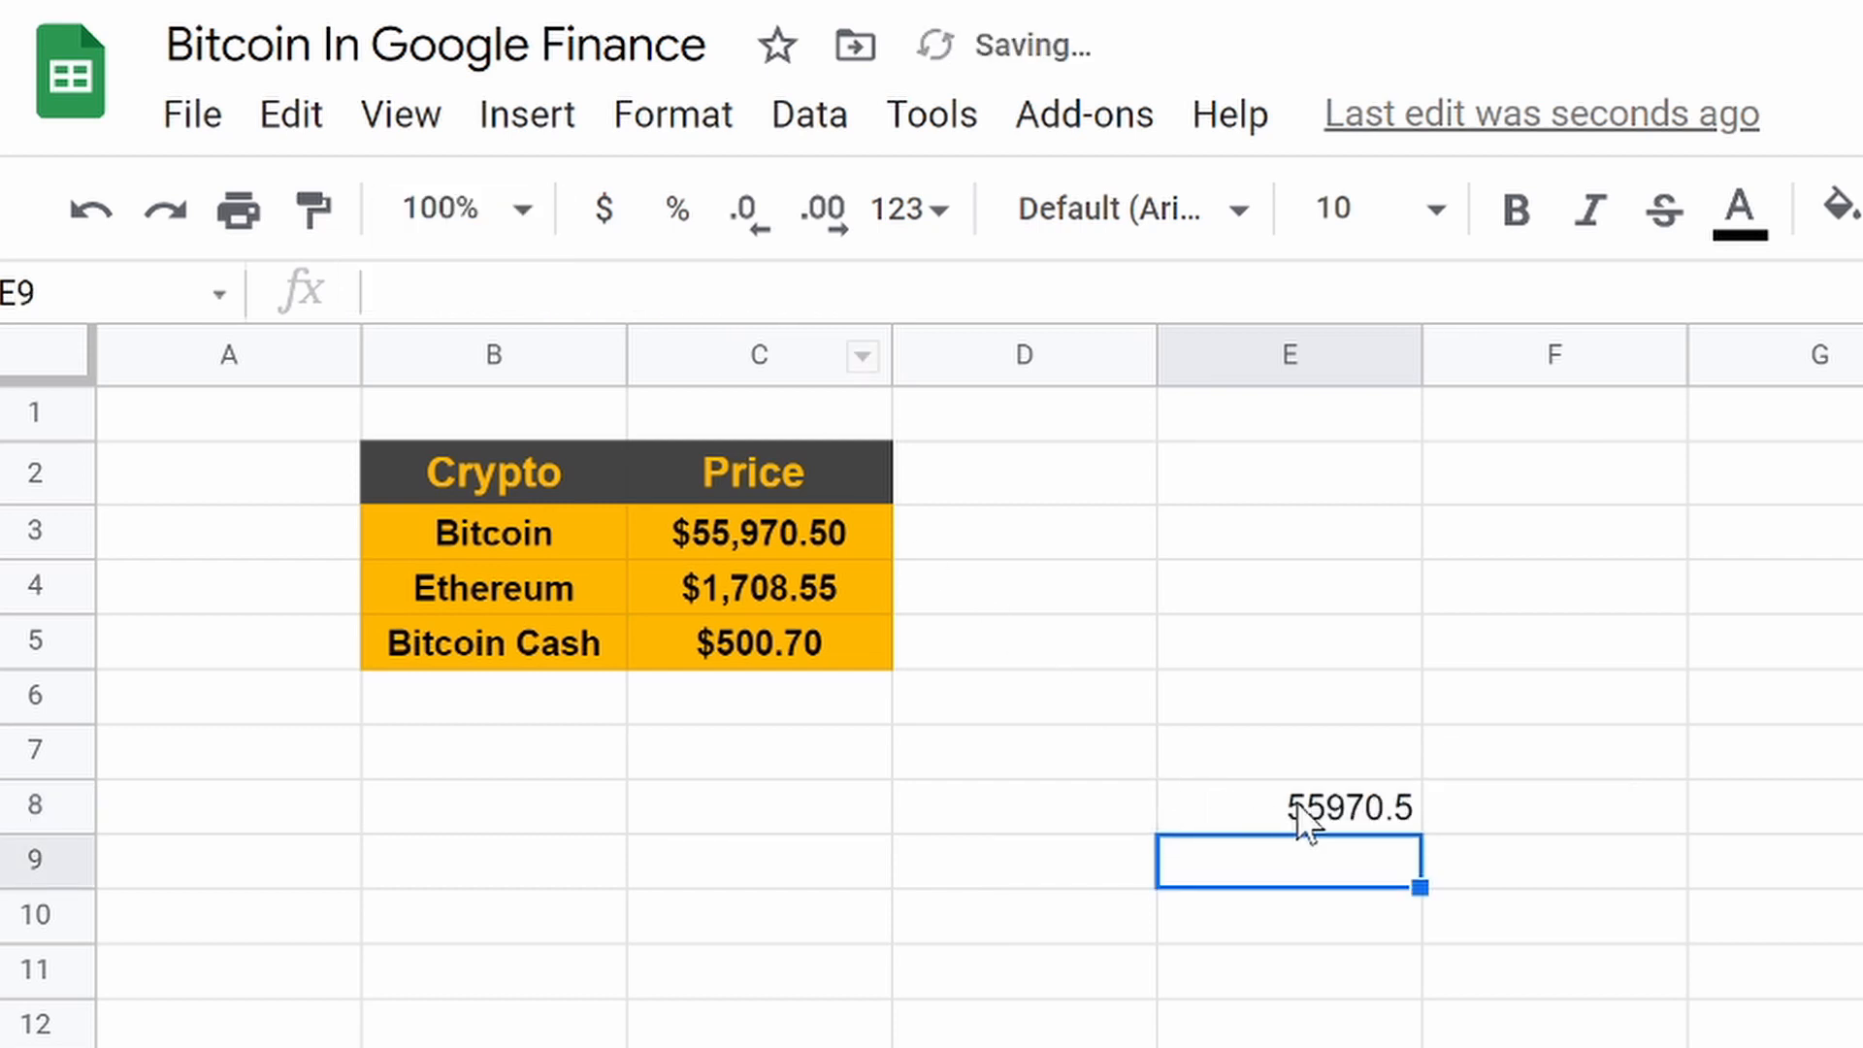
pyautogui.click(1288, 809)
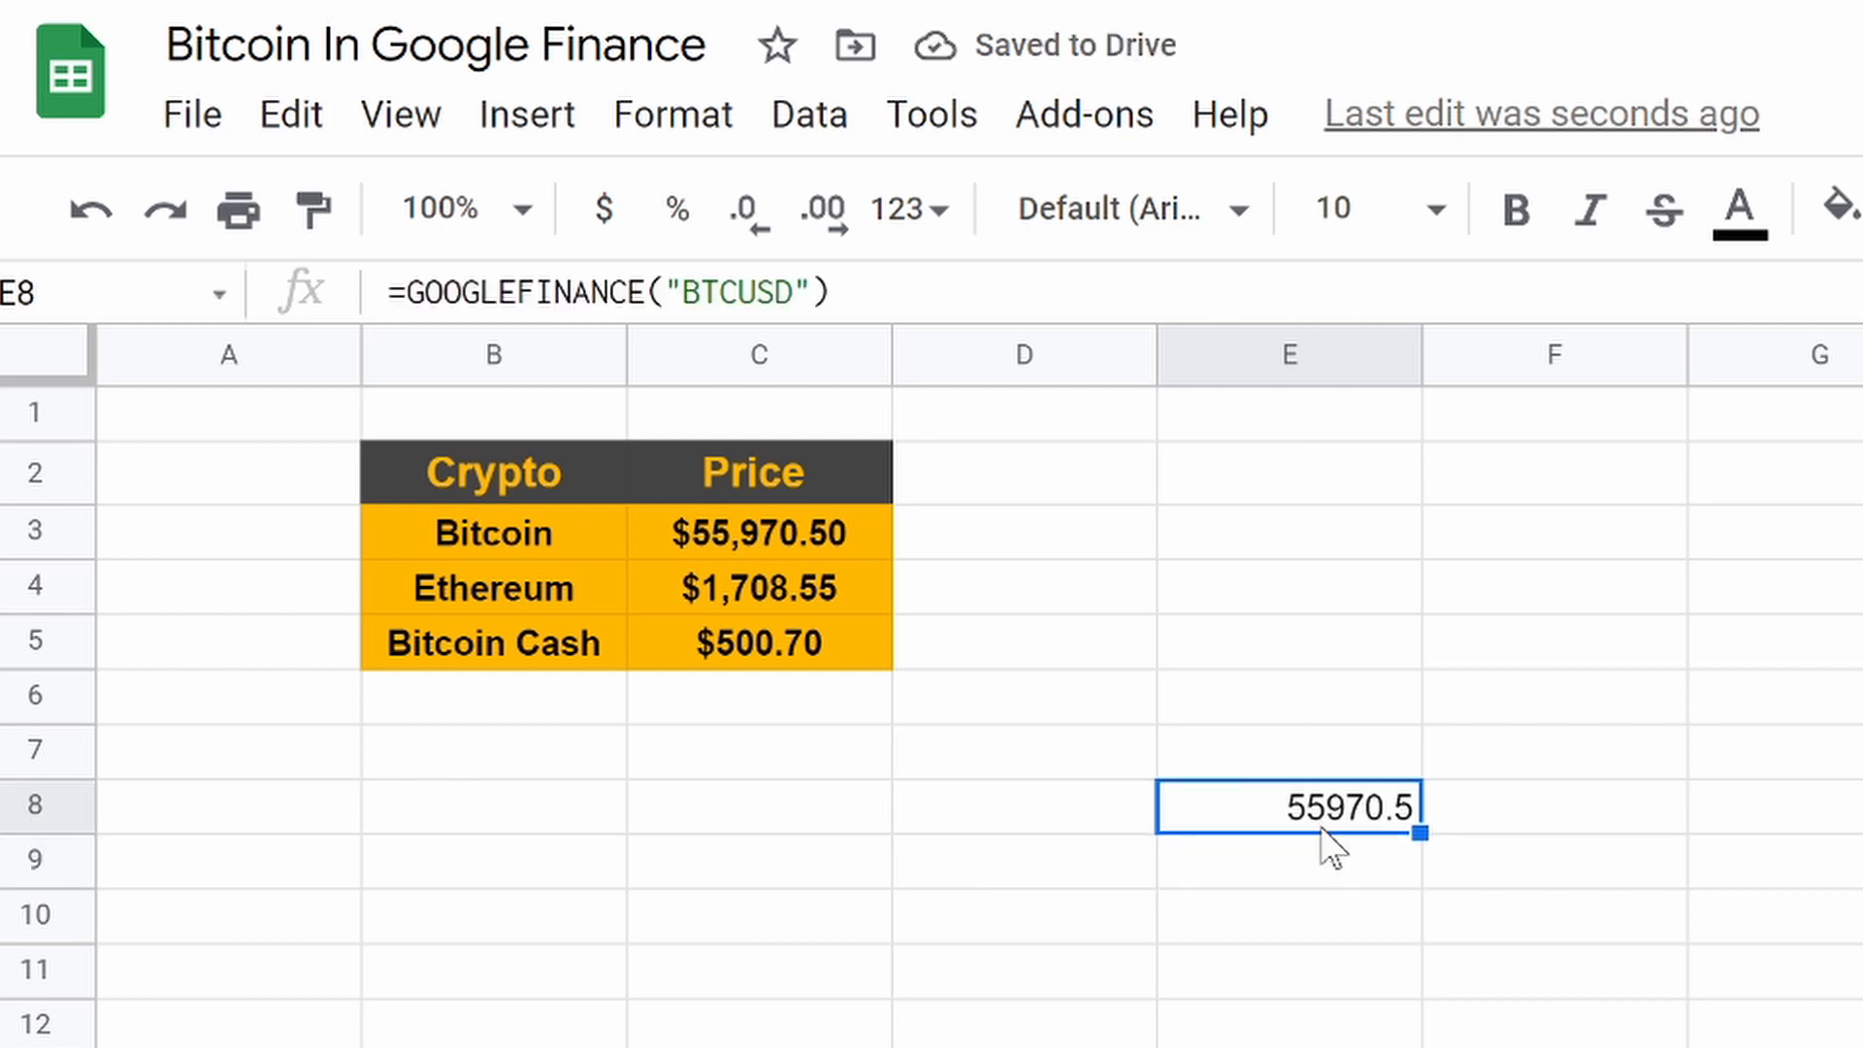
pyautogui.moveTo(803, 546)
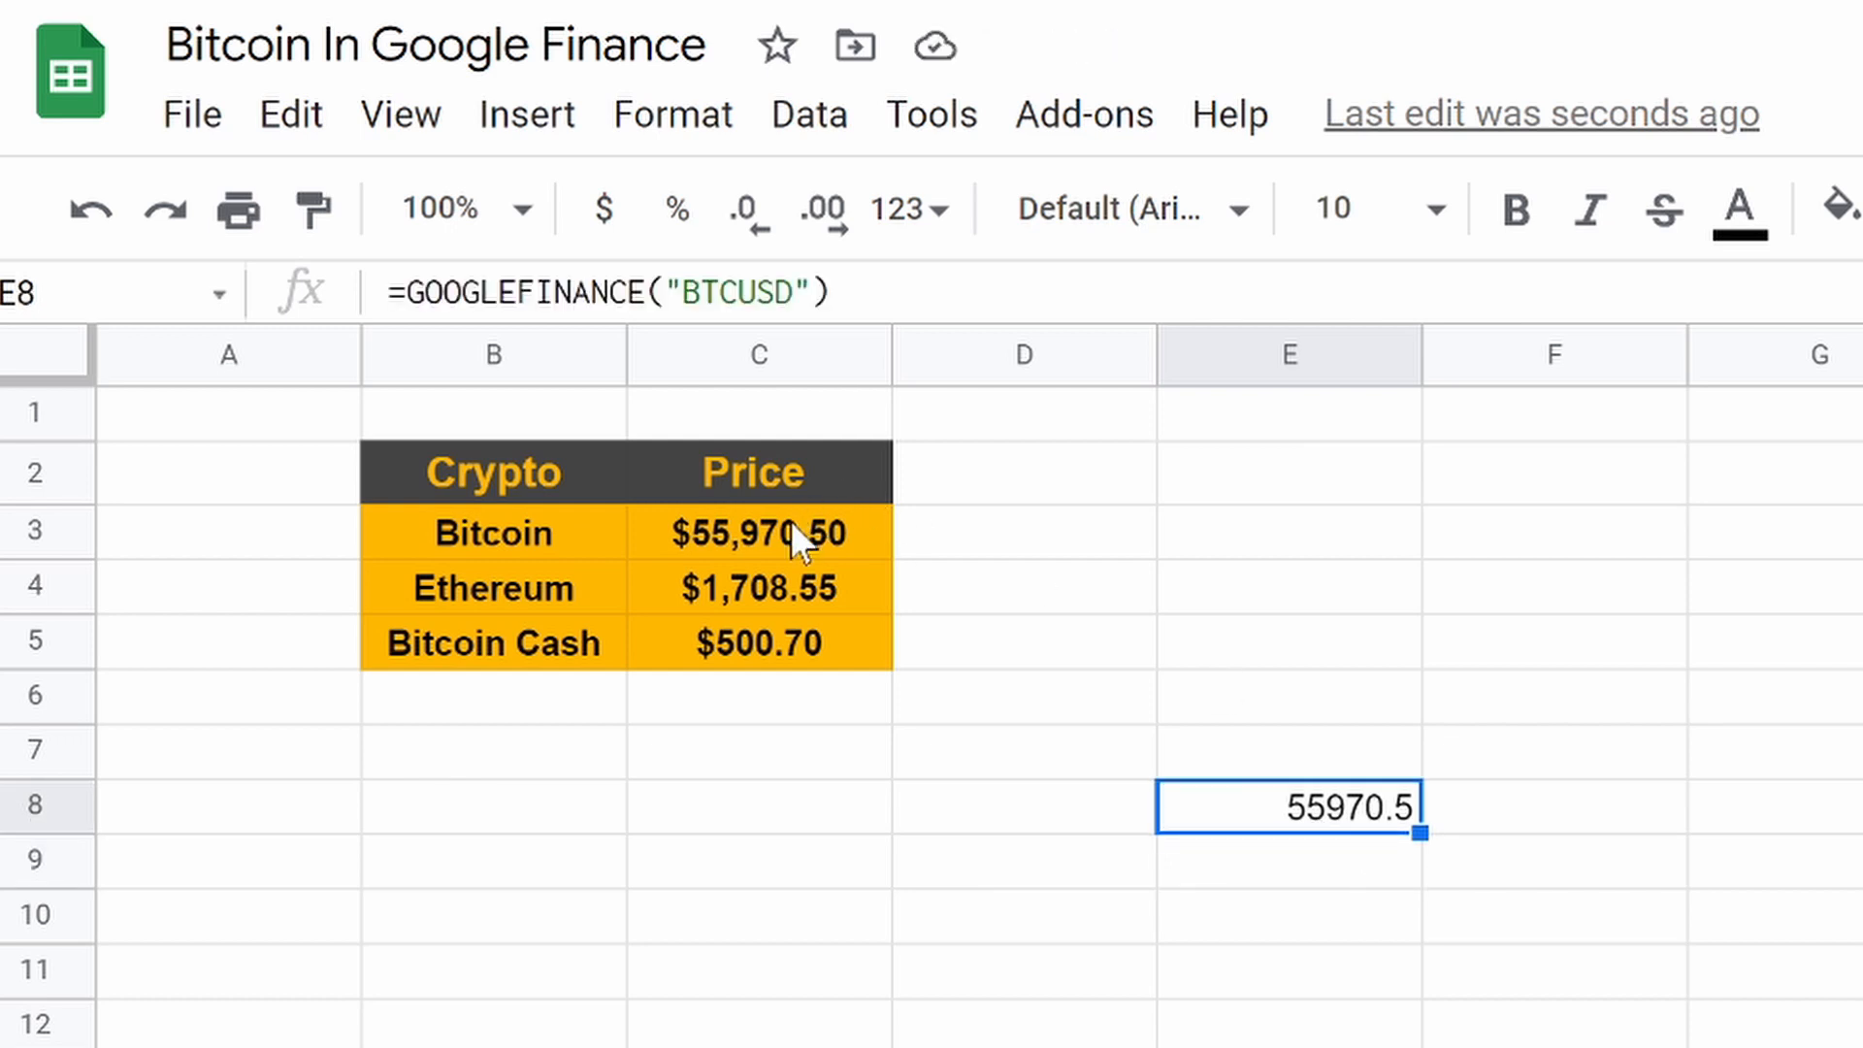
pyautogui.click(756, 533)
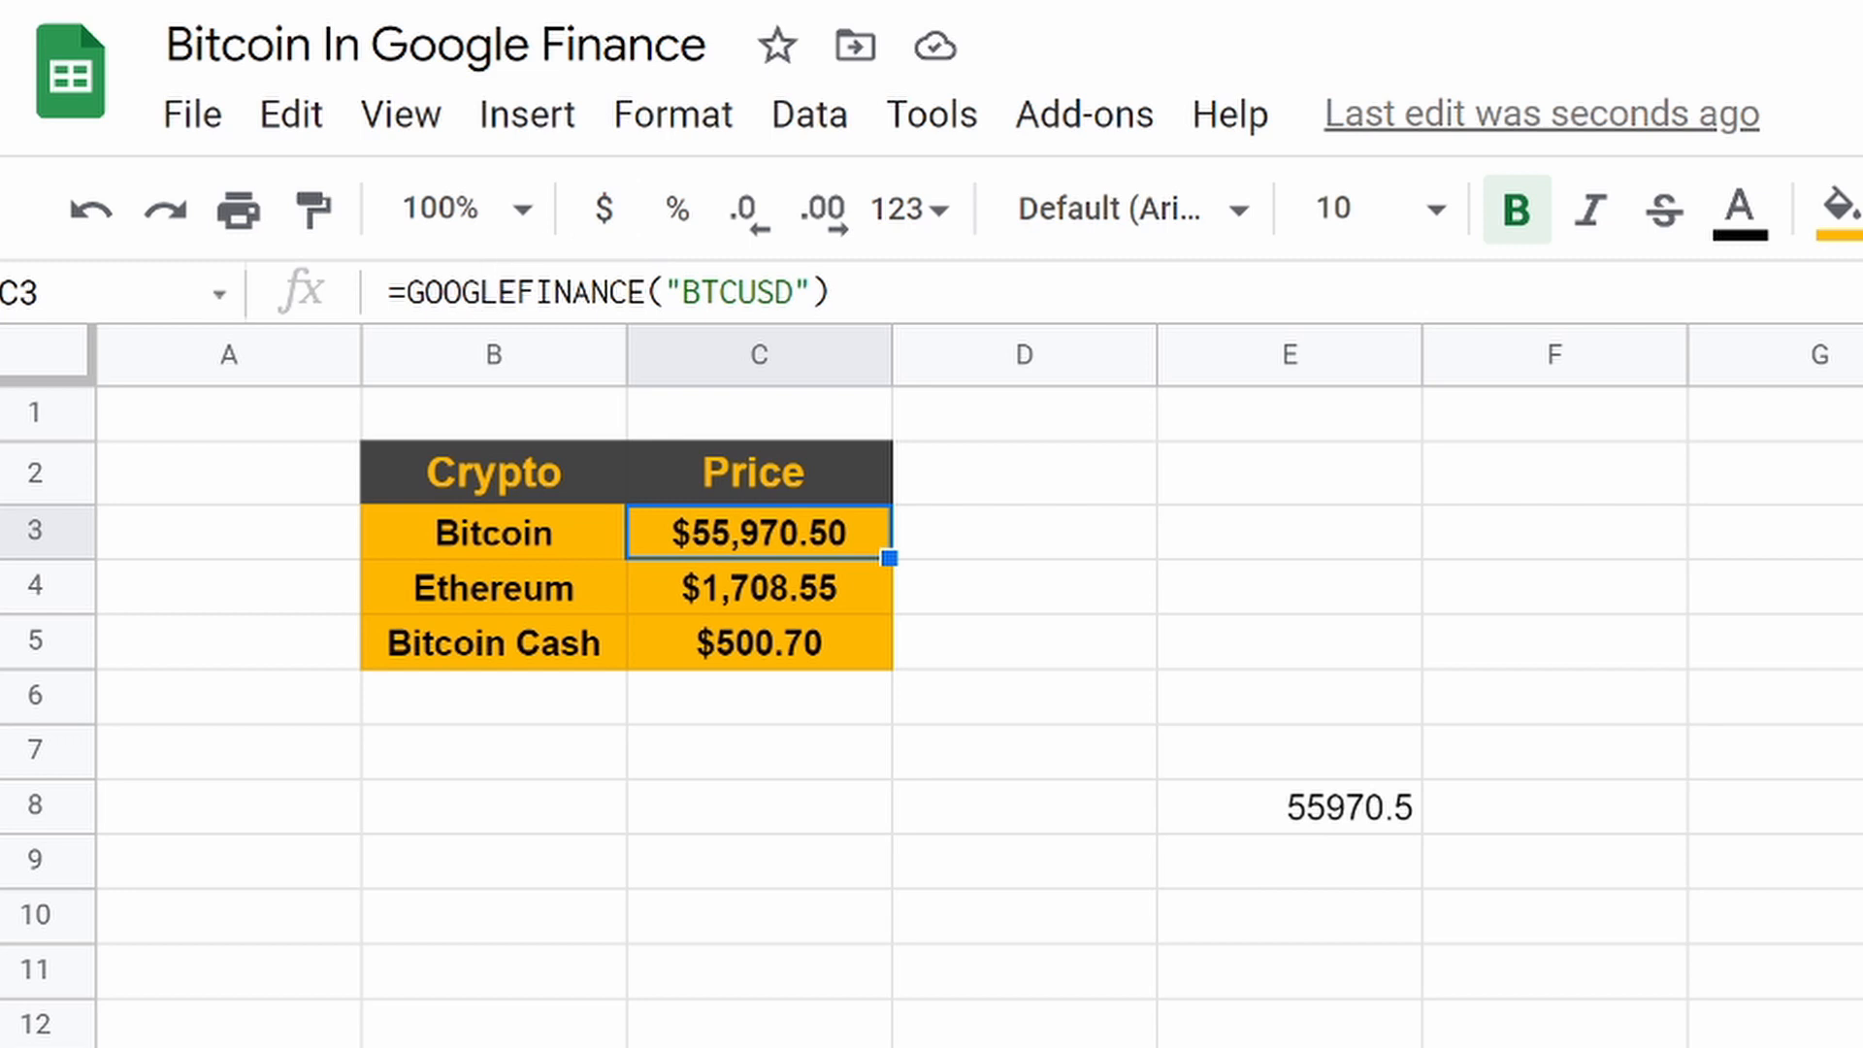
pyautogui.click(758, 587)
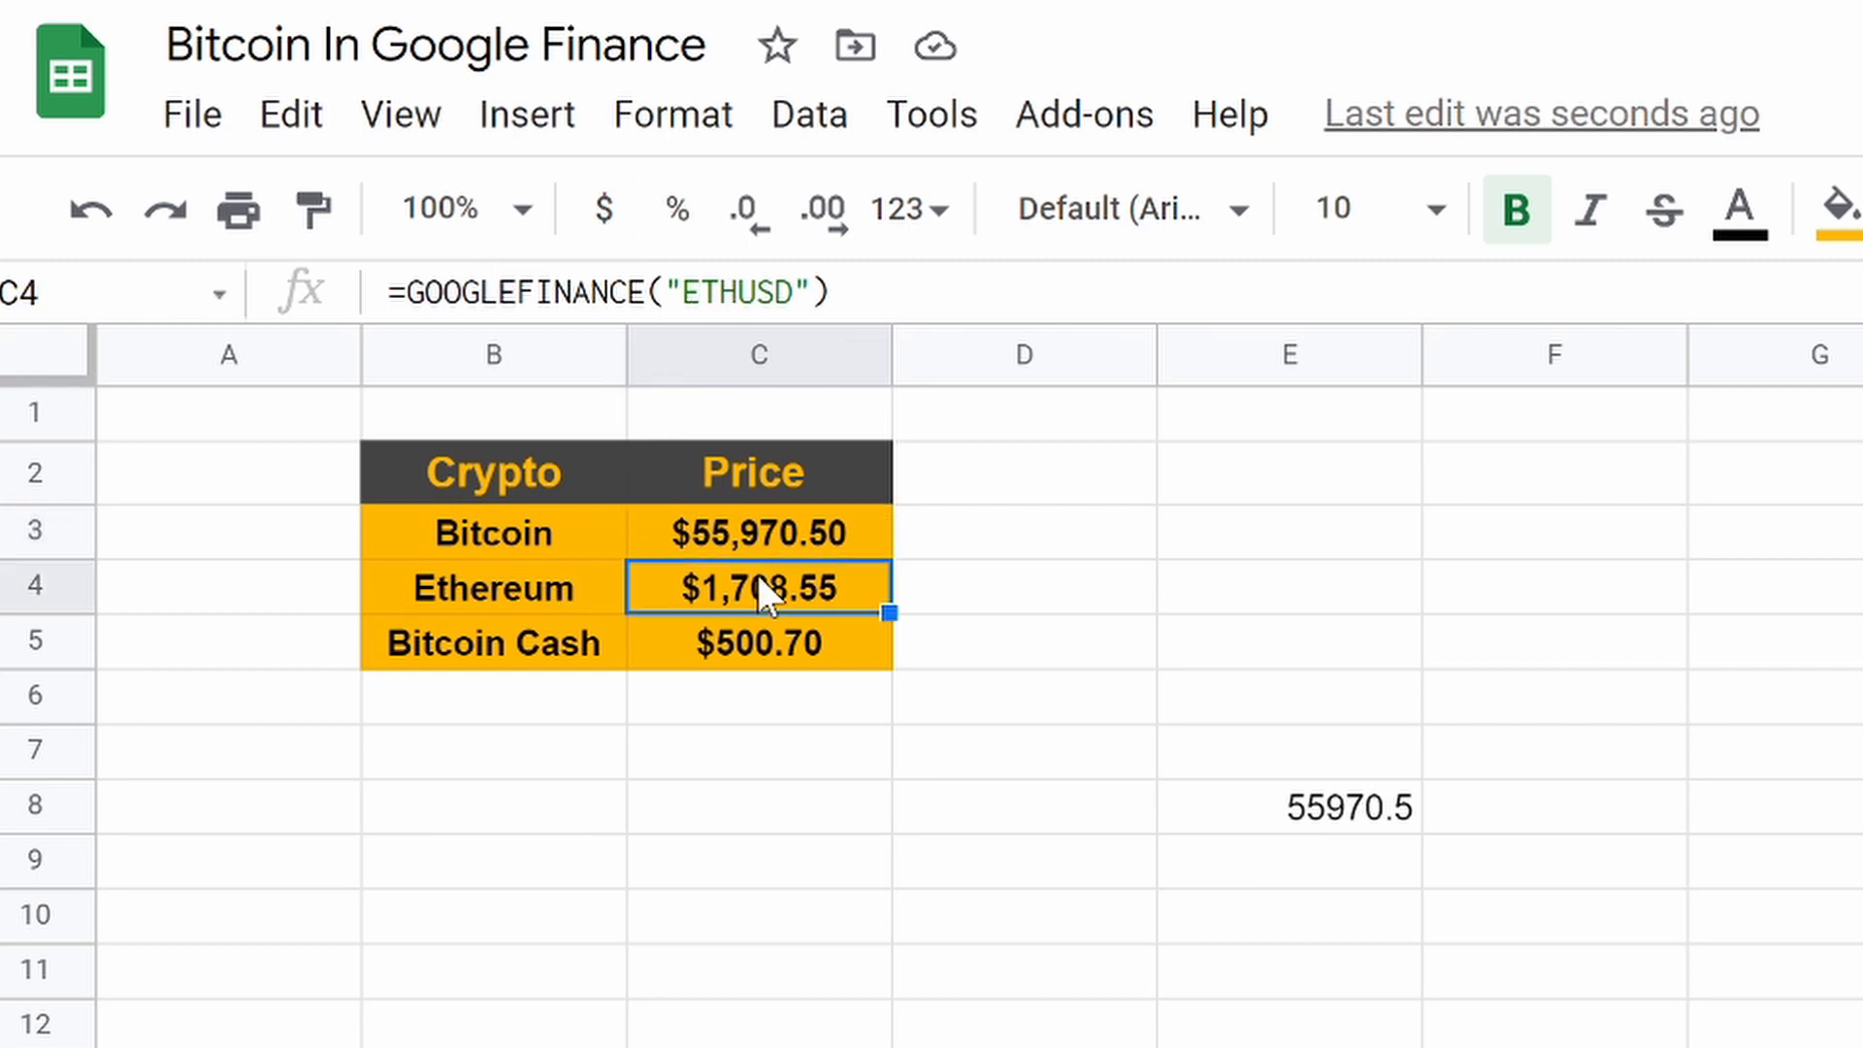
pyautogui.moveTo(772, 609)
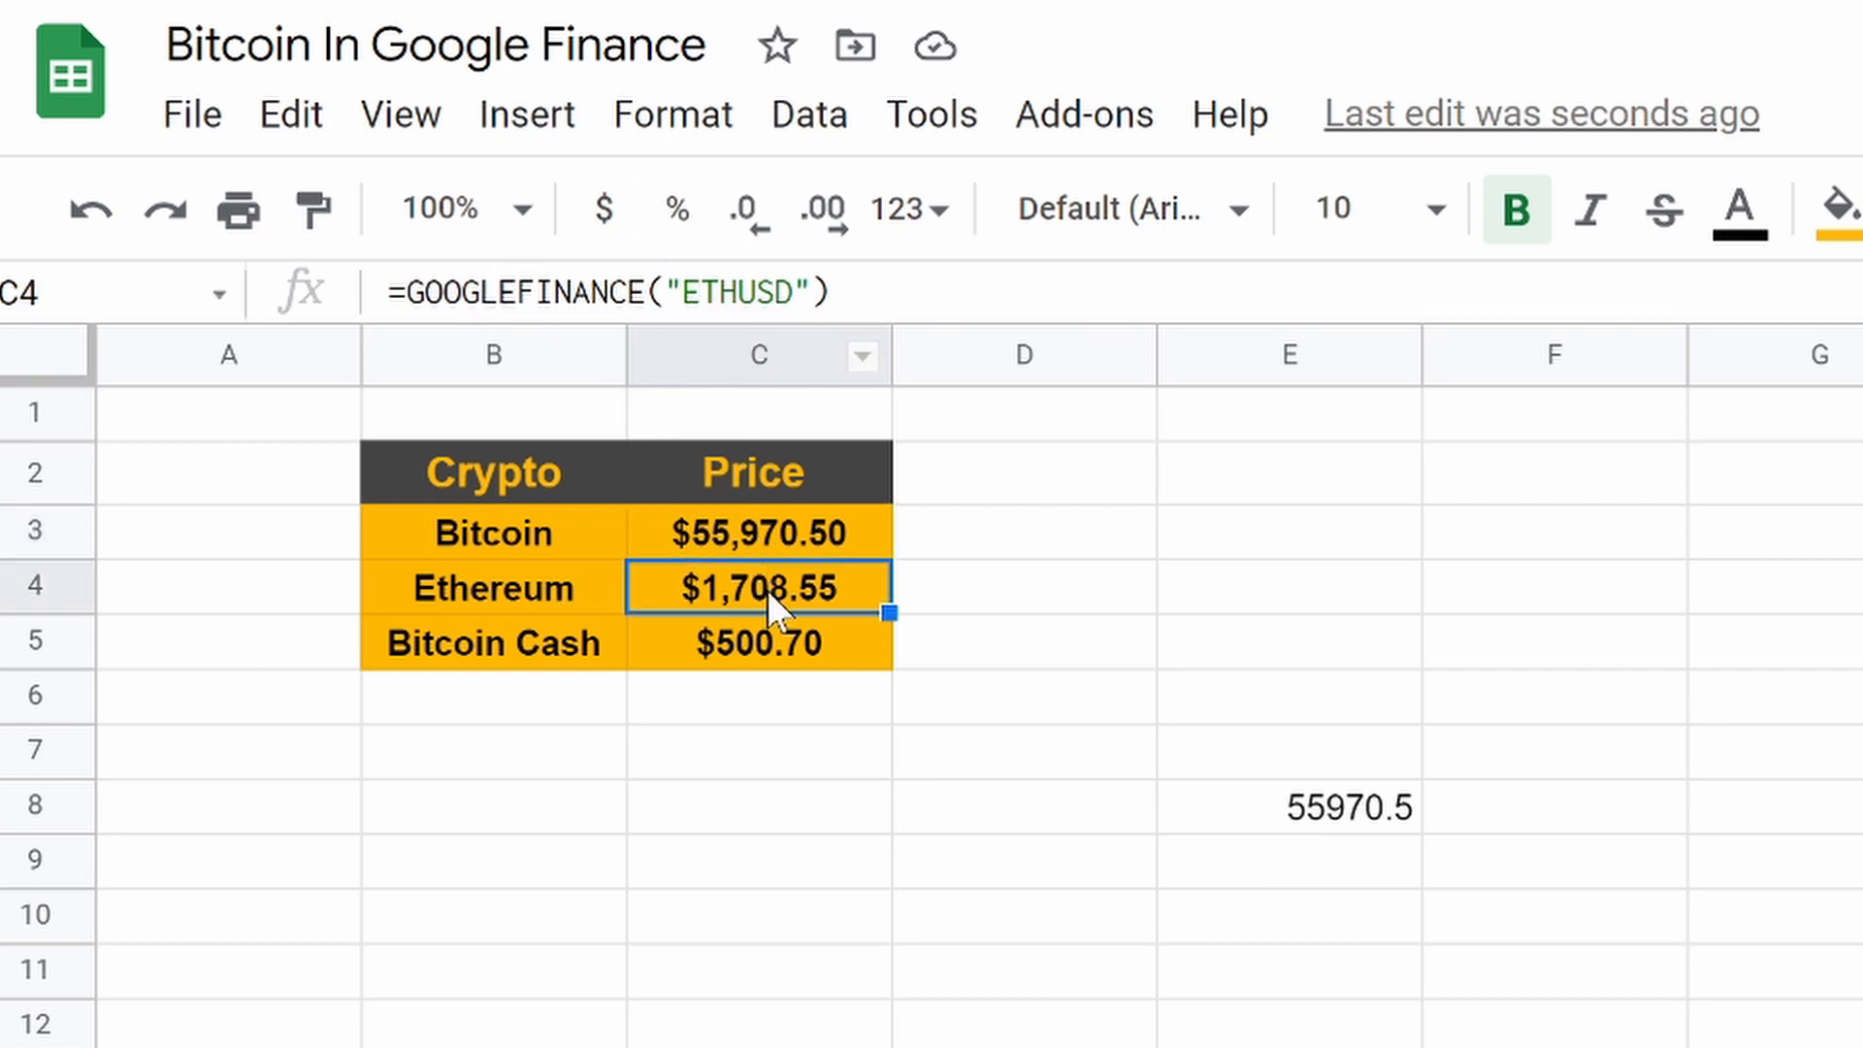
pyautogui.click(756, 641)
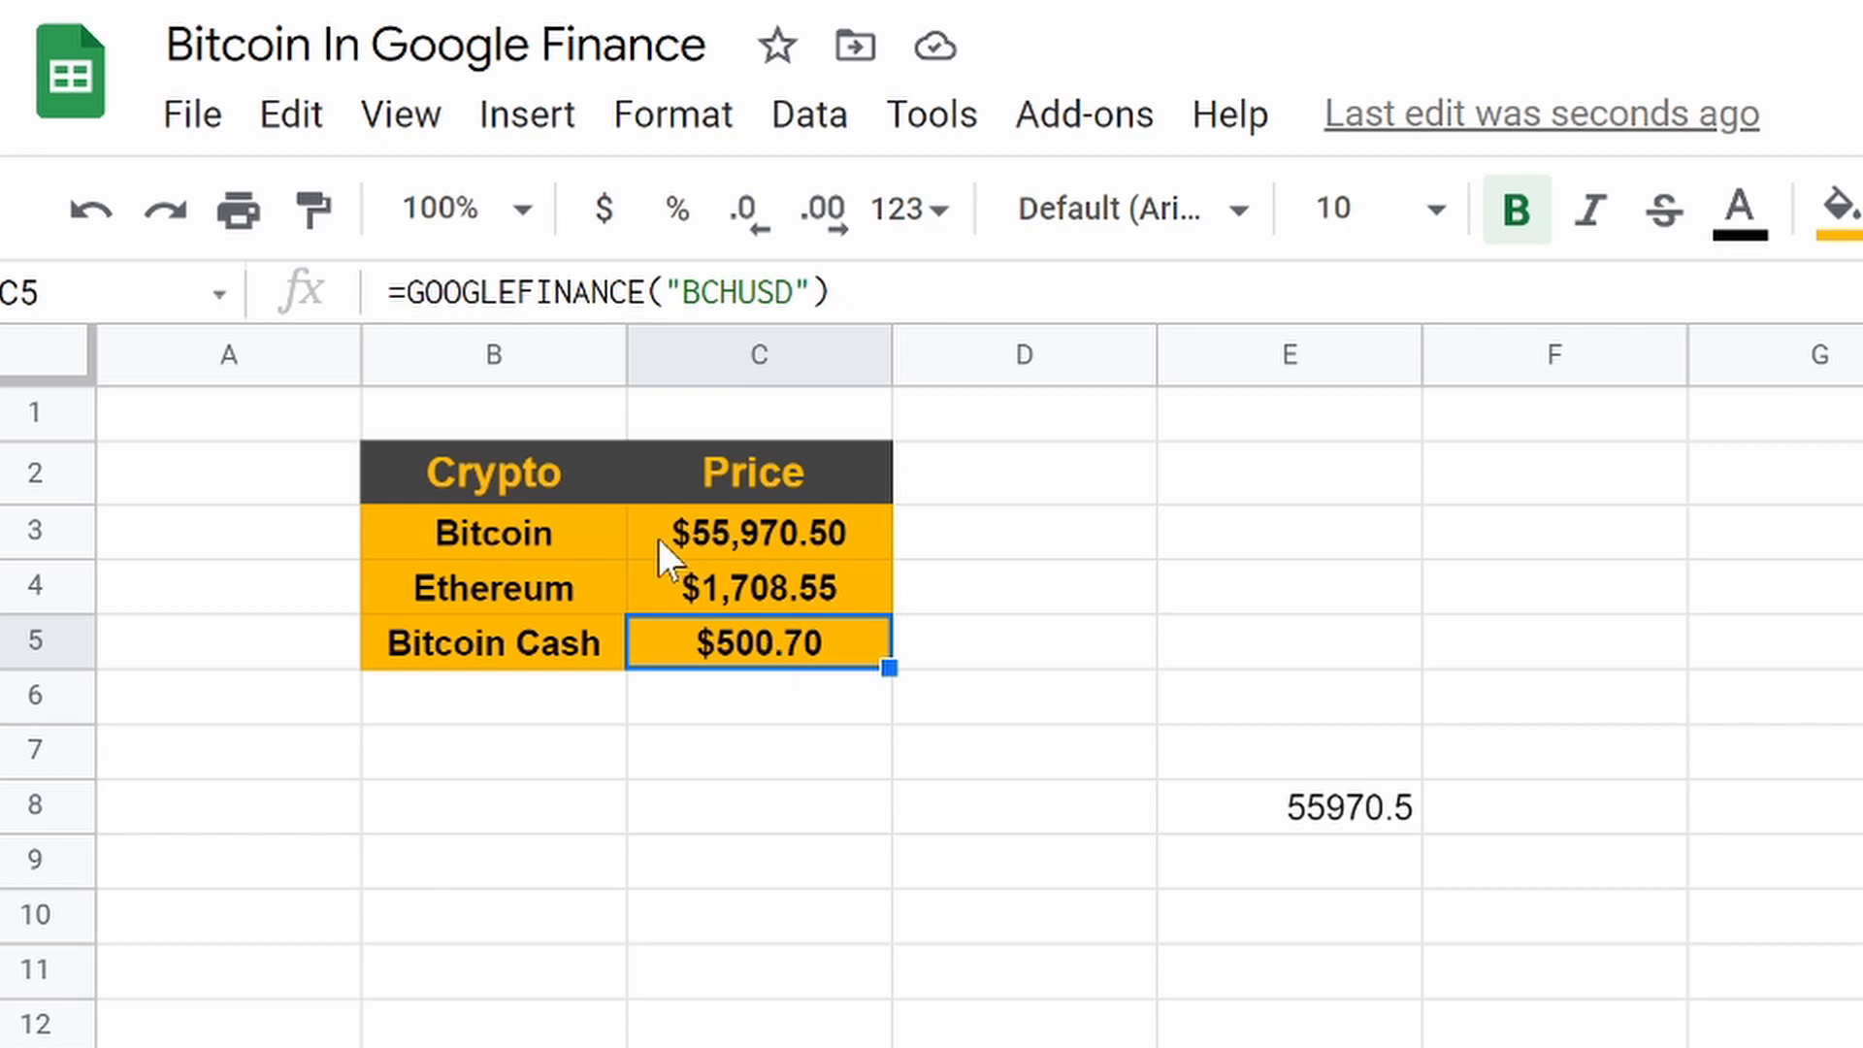
pyautogui.moveTo(774, 508)
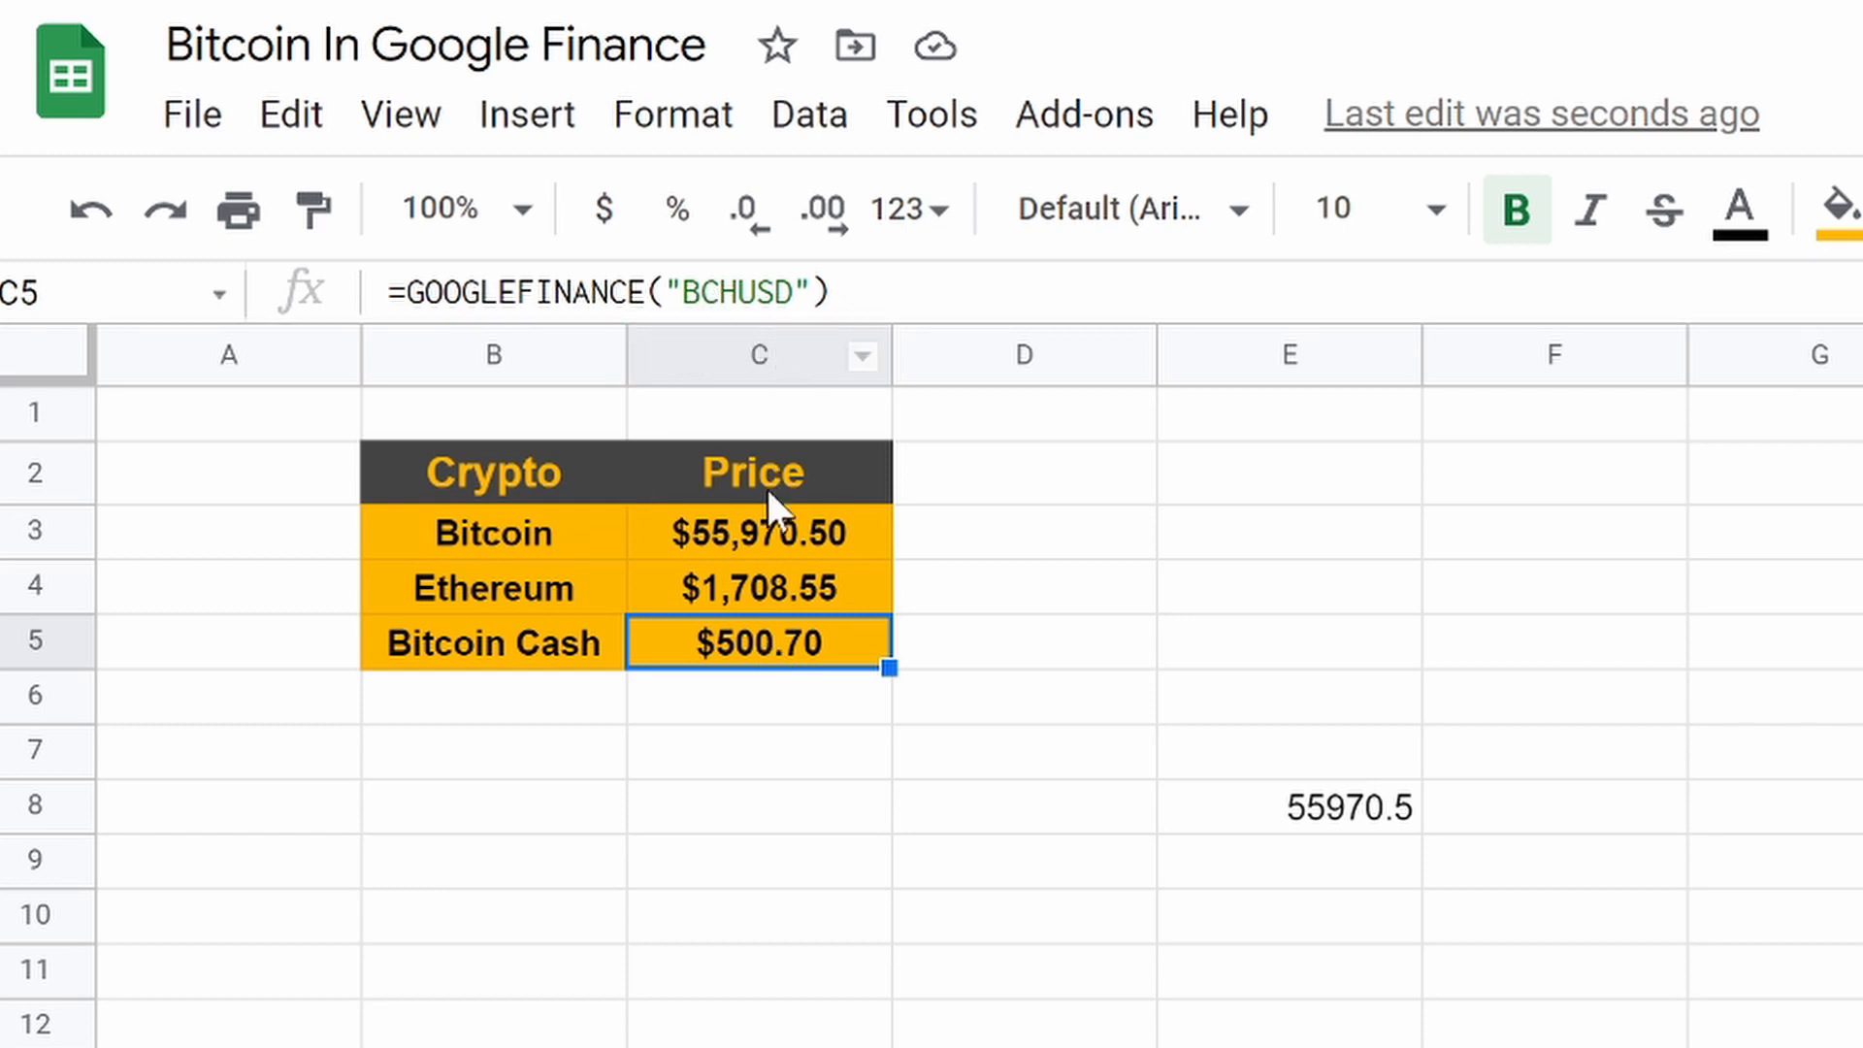
pyautogui.moveTo(779, 549)
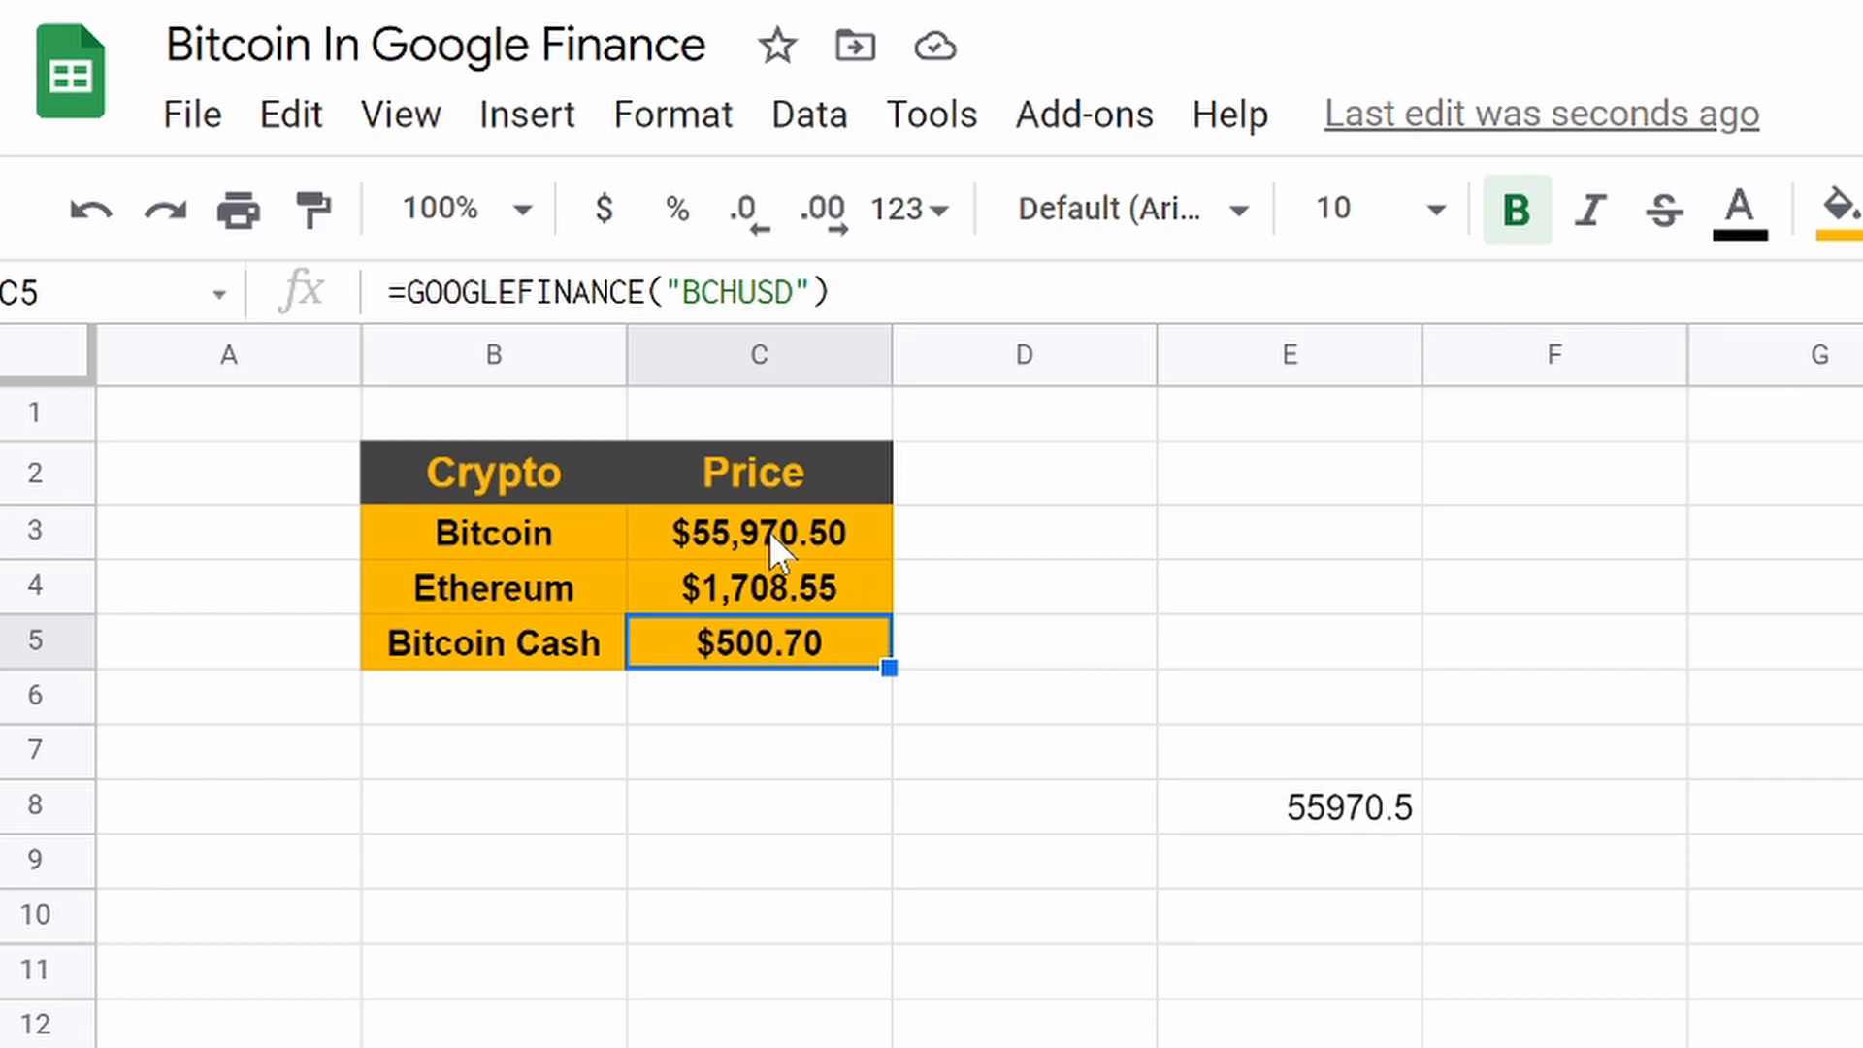
pyautogui.doubleClick(757, 530)
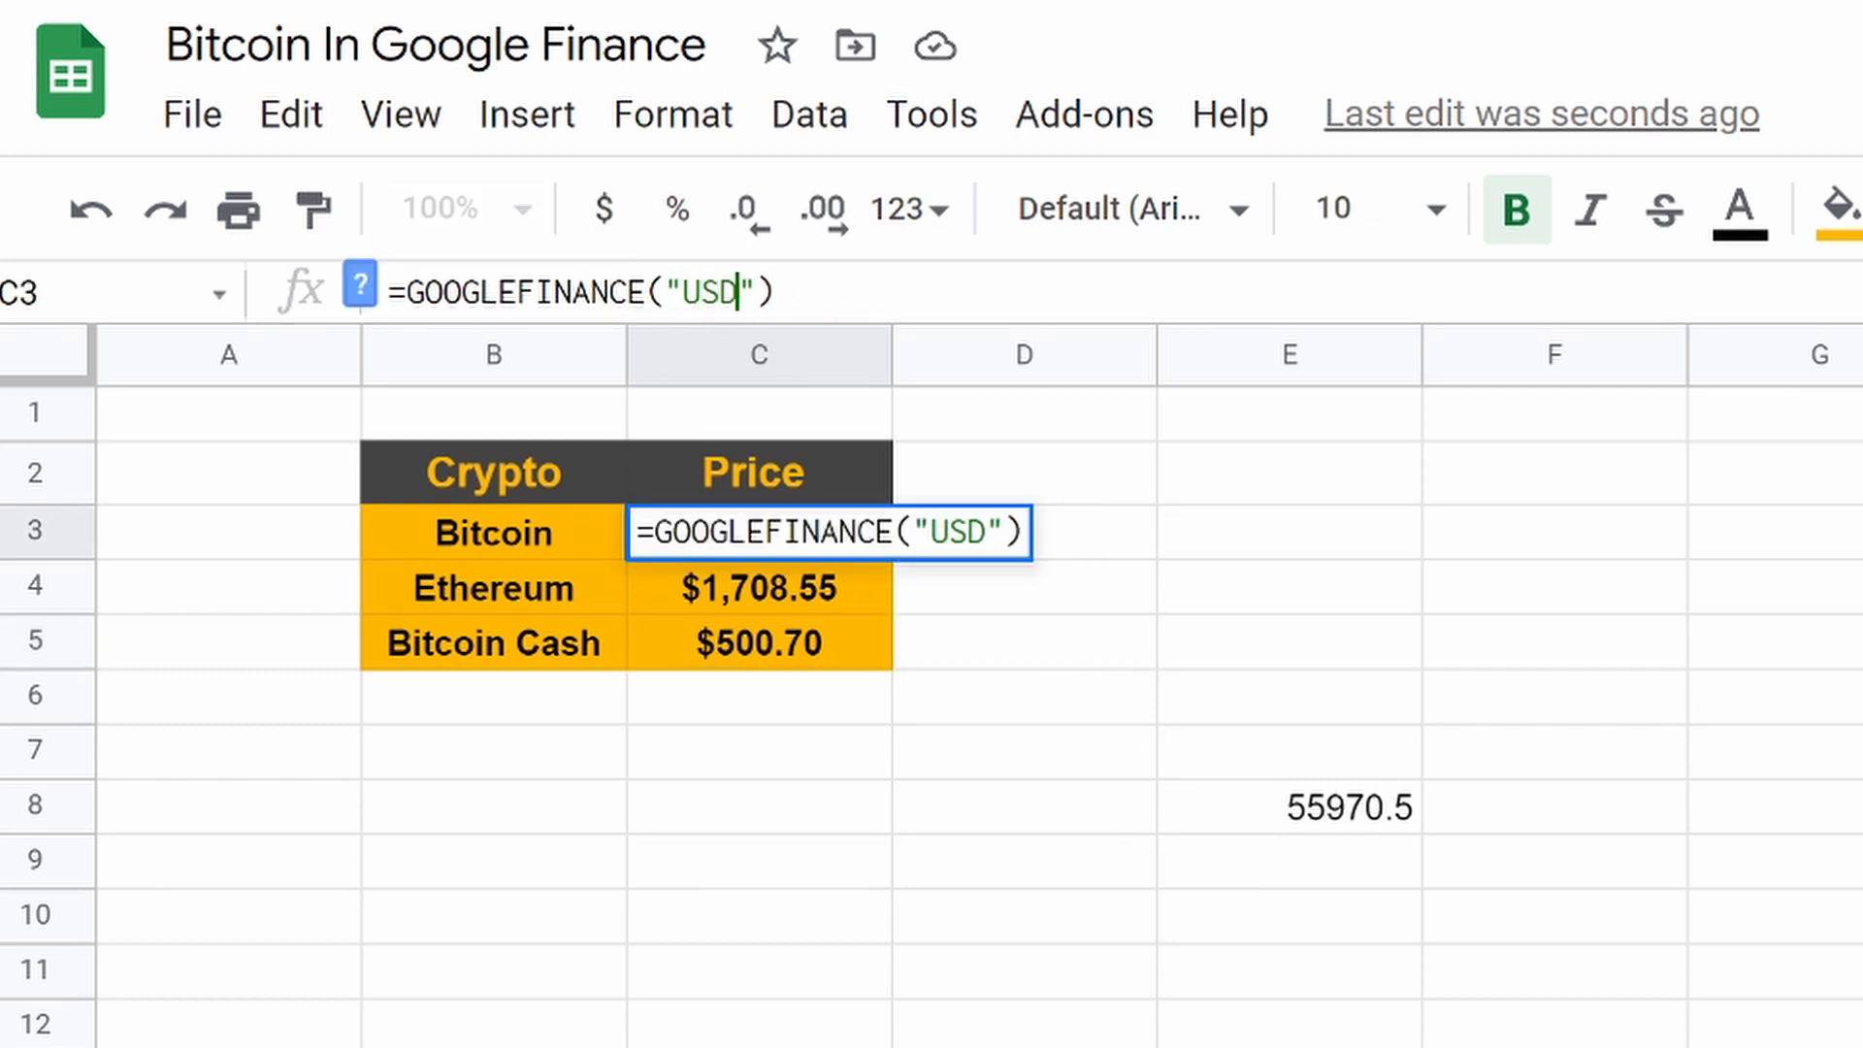
# Step: Switch C3's Bitcoin formula to USDBTC and add decimal places to reveal the rate
pyautogui.write('BTC')
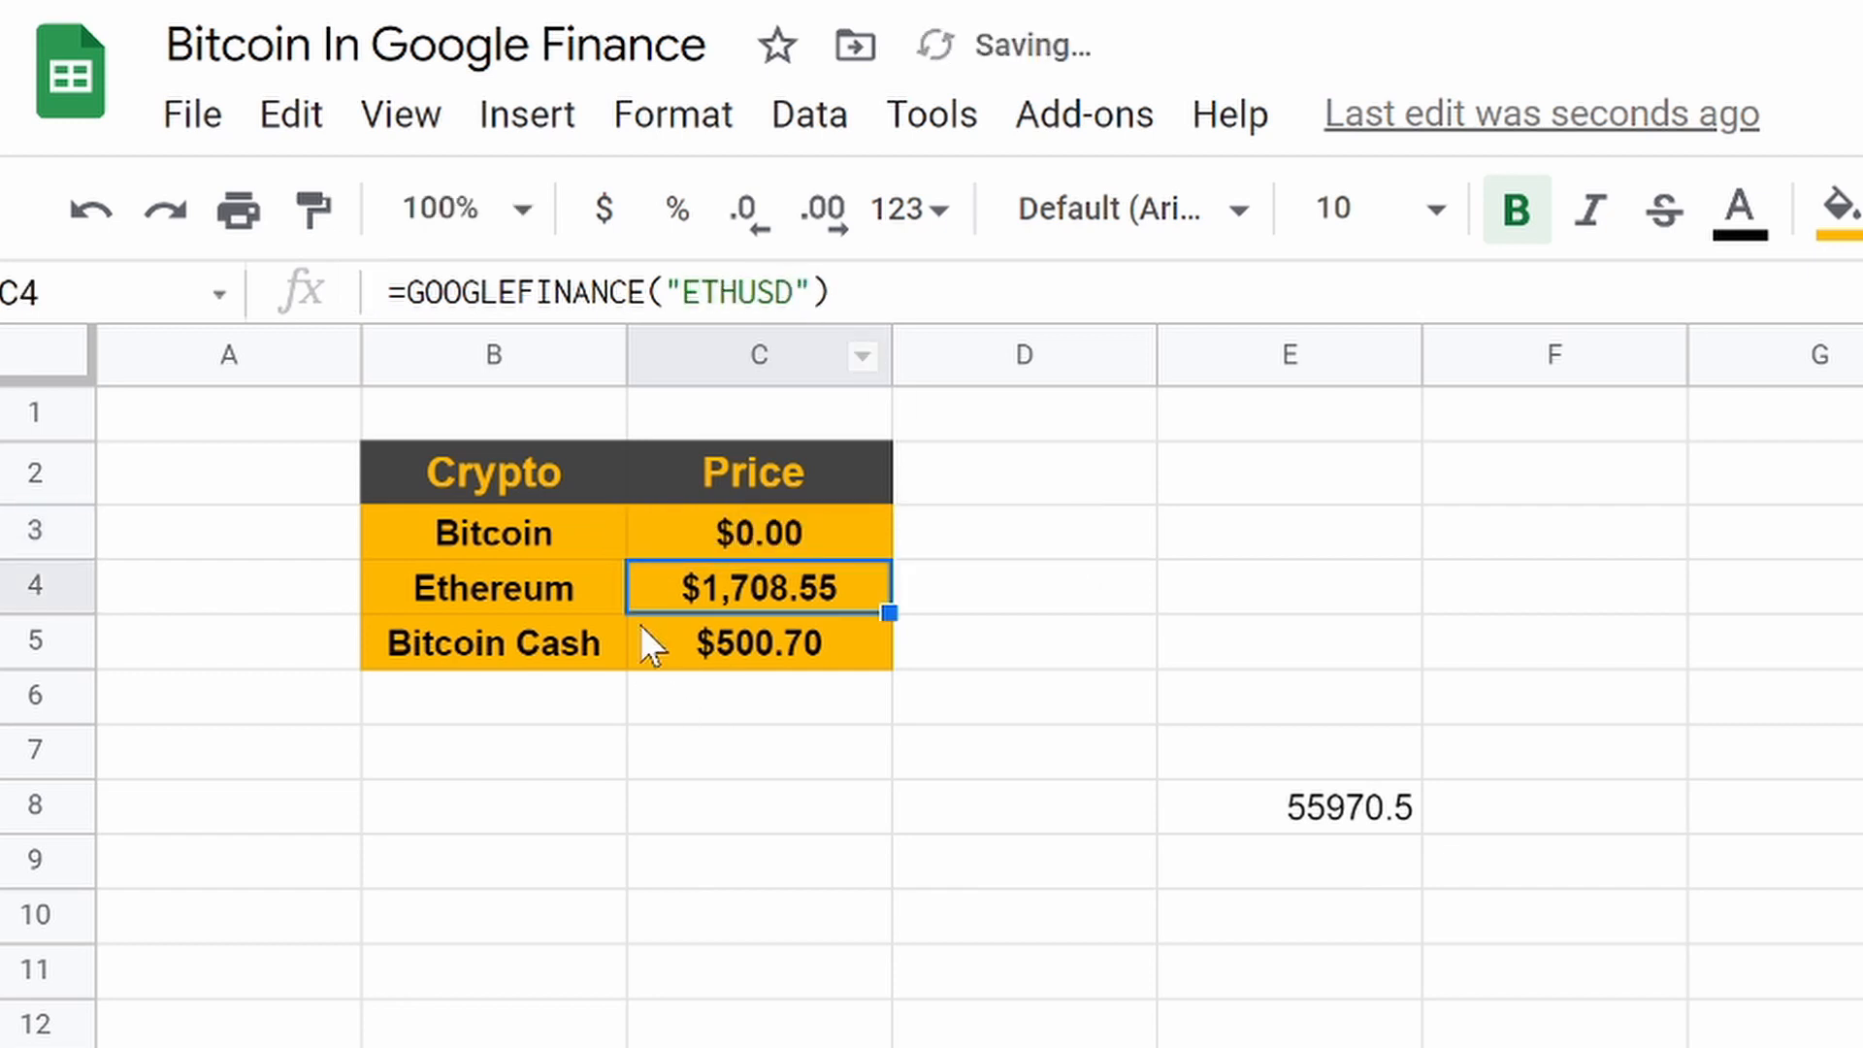
pyautogui.click(756, 533)
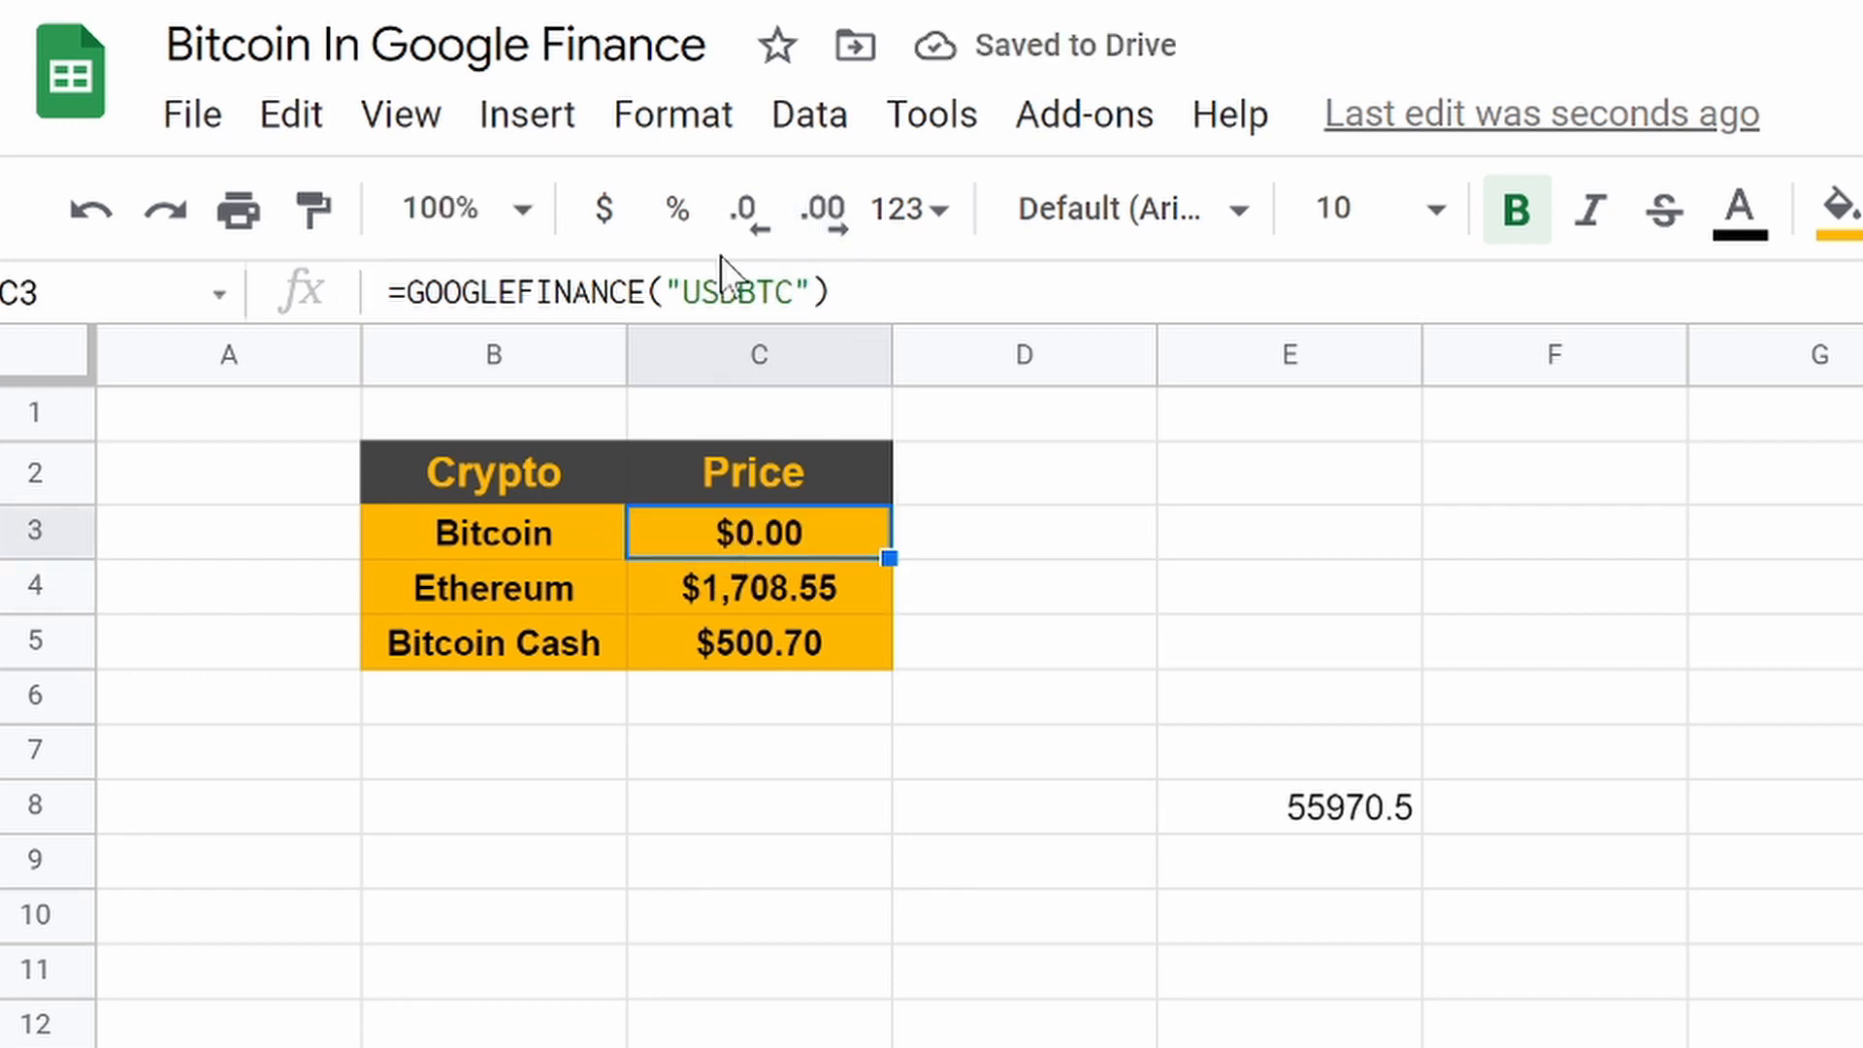
pyautogui.click(746, 208)
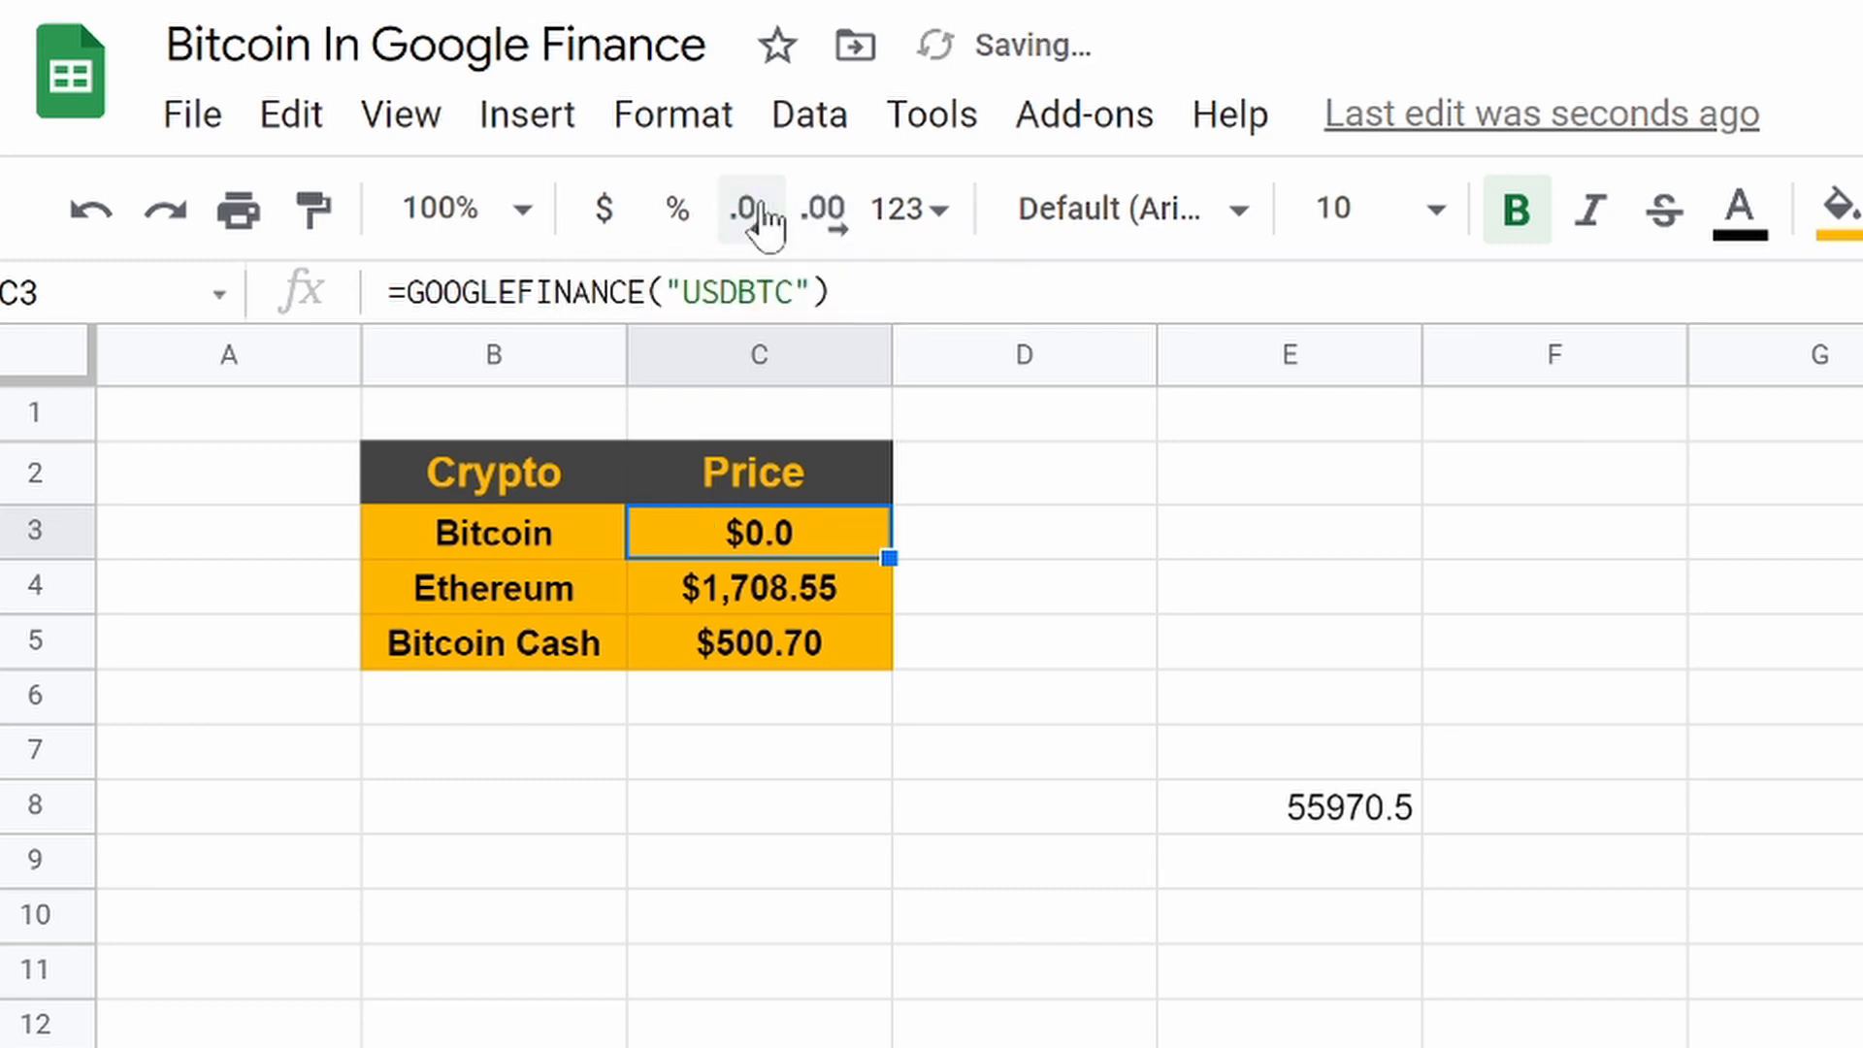
pyautogui.click(824, 207)
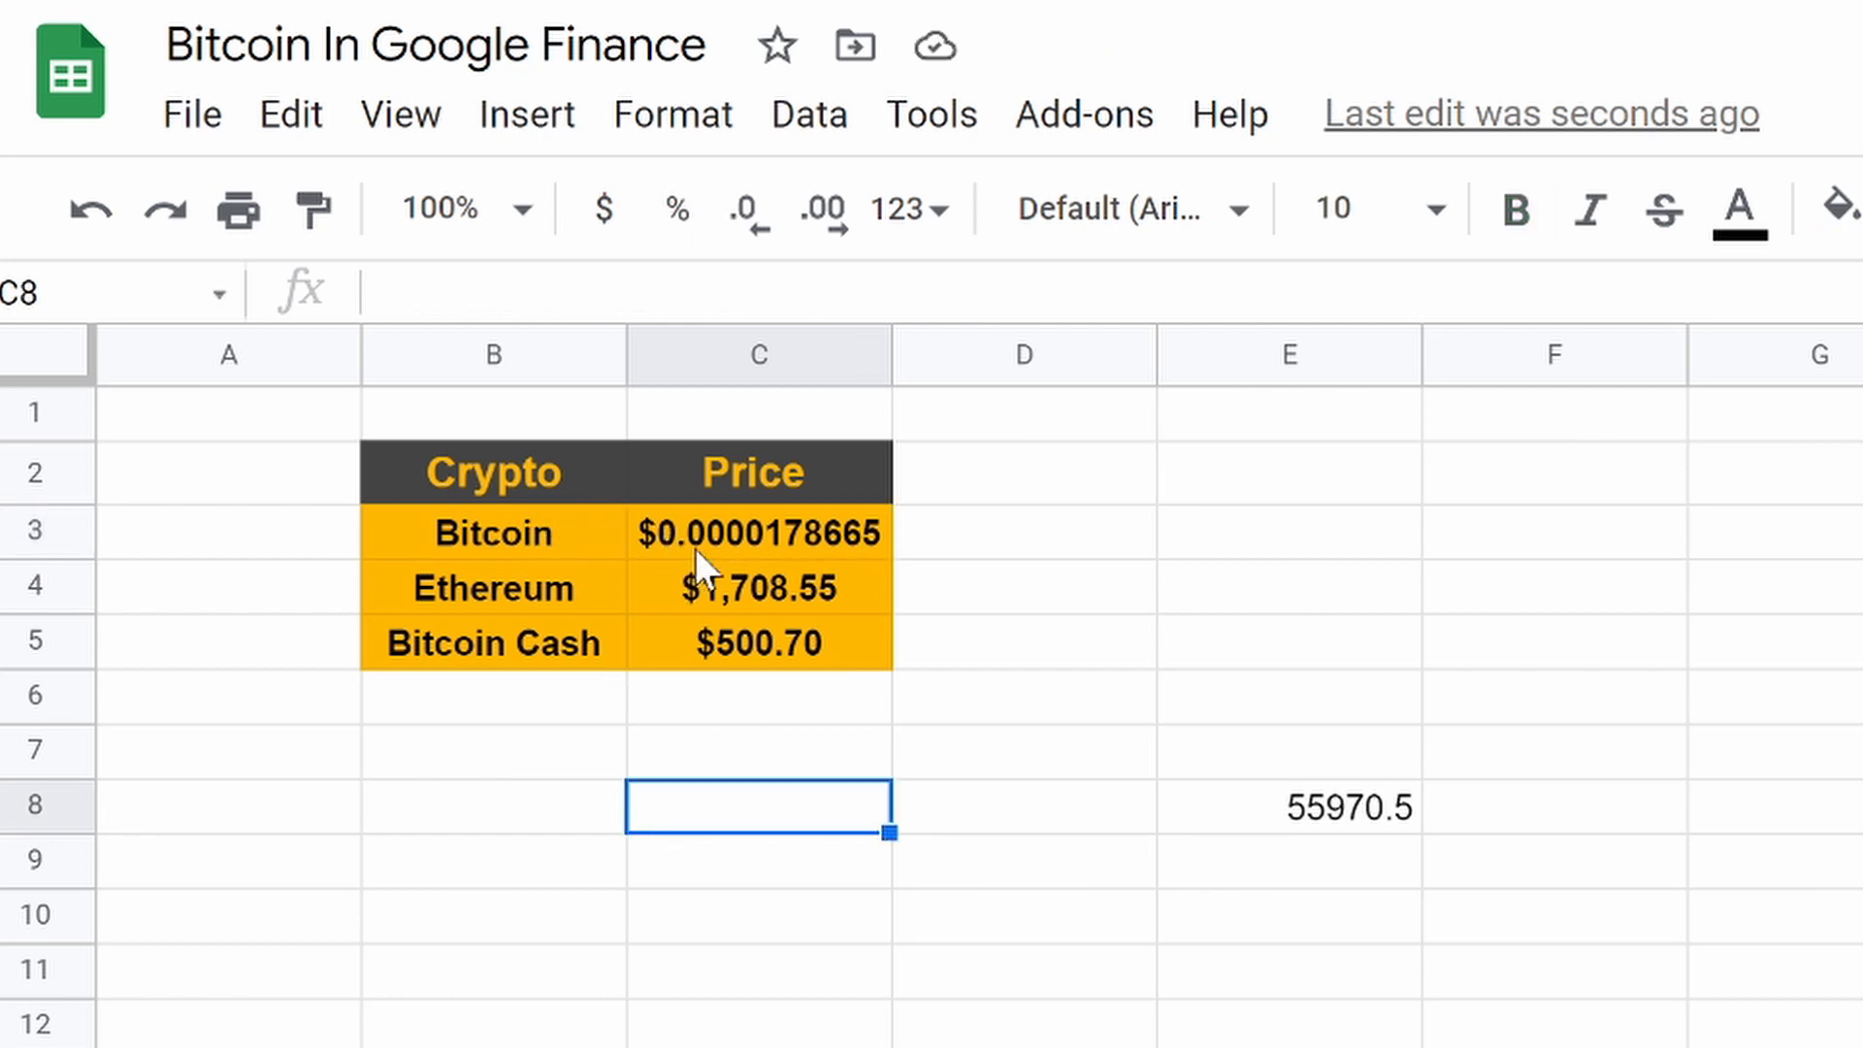
pyautogui.moveTo(815, 559)
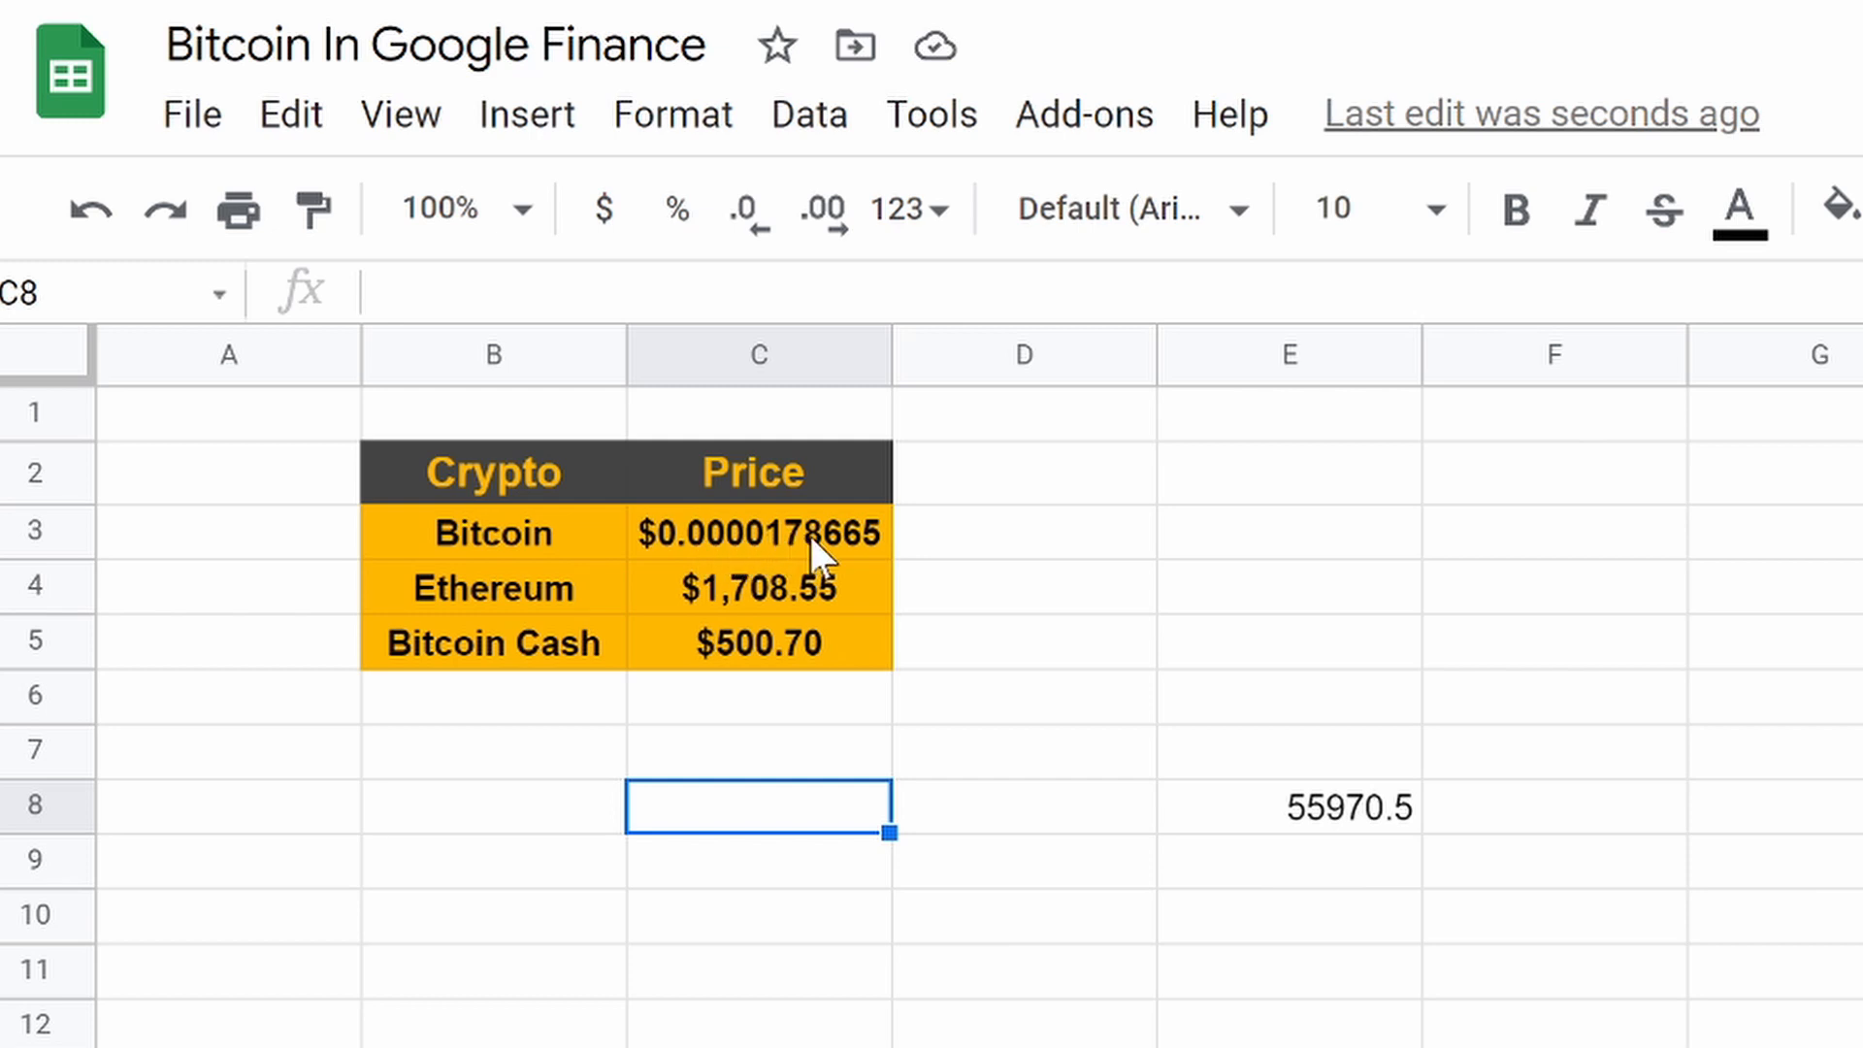
pyautogui.moveTo(746, 547)
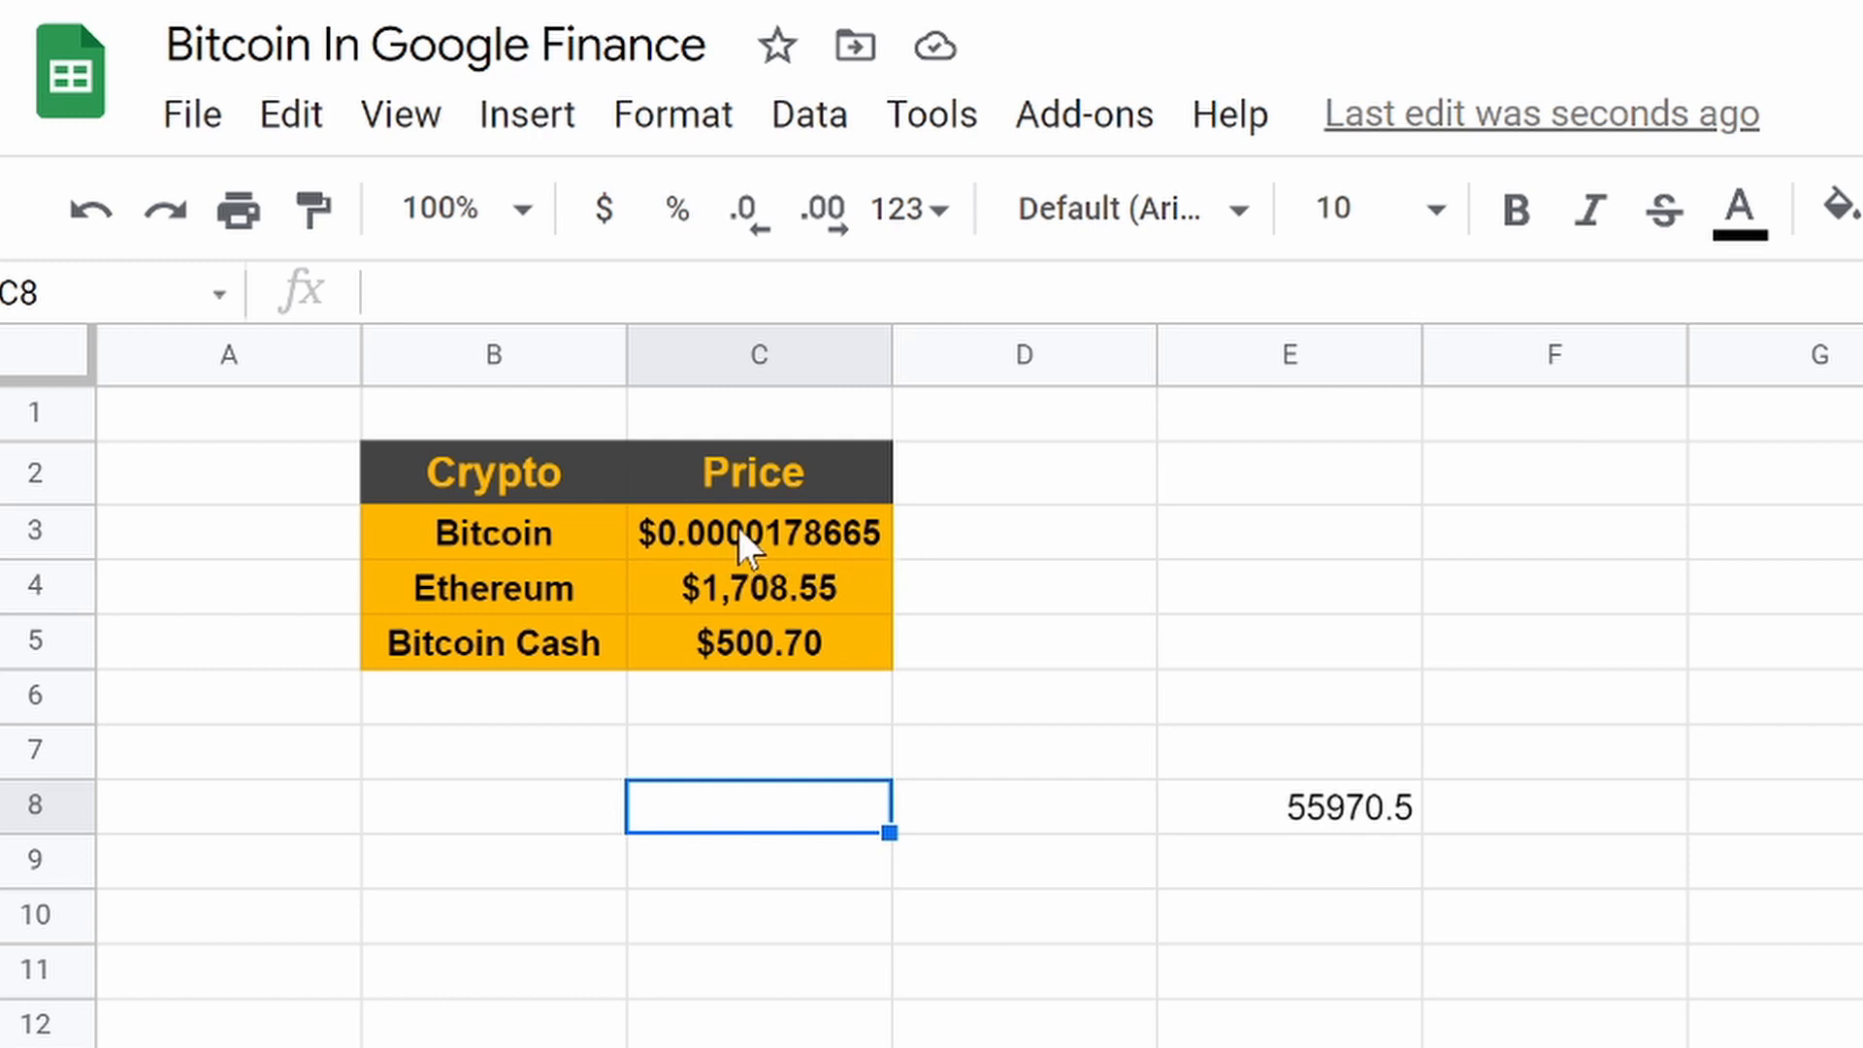
# Step: Switch C4 to USDETH showing $0.0005853, then retype C3's ticker as BTCE
pyautogui.click(758, 587)
pyautogui.write('=GOOGLEFINANCE("USD')
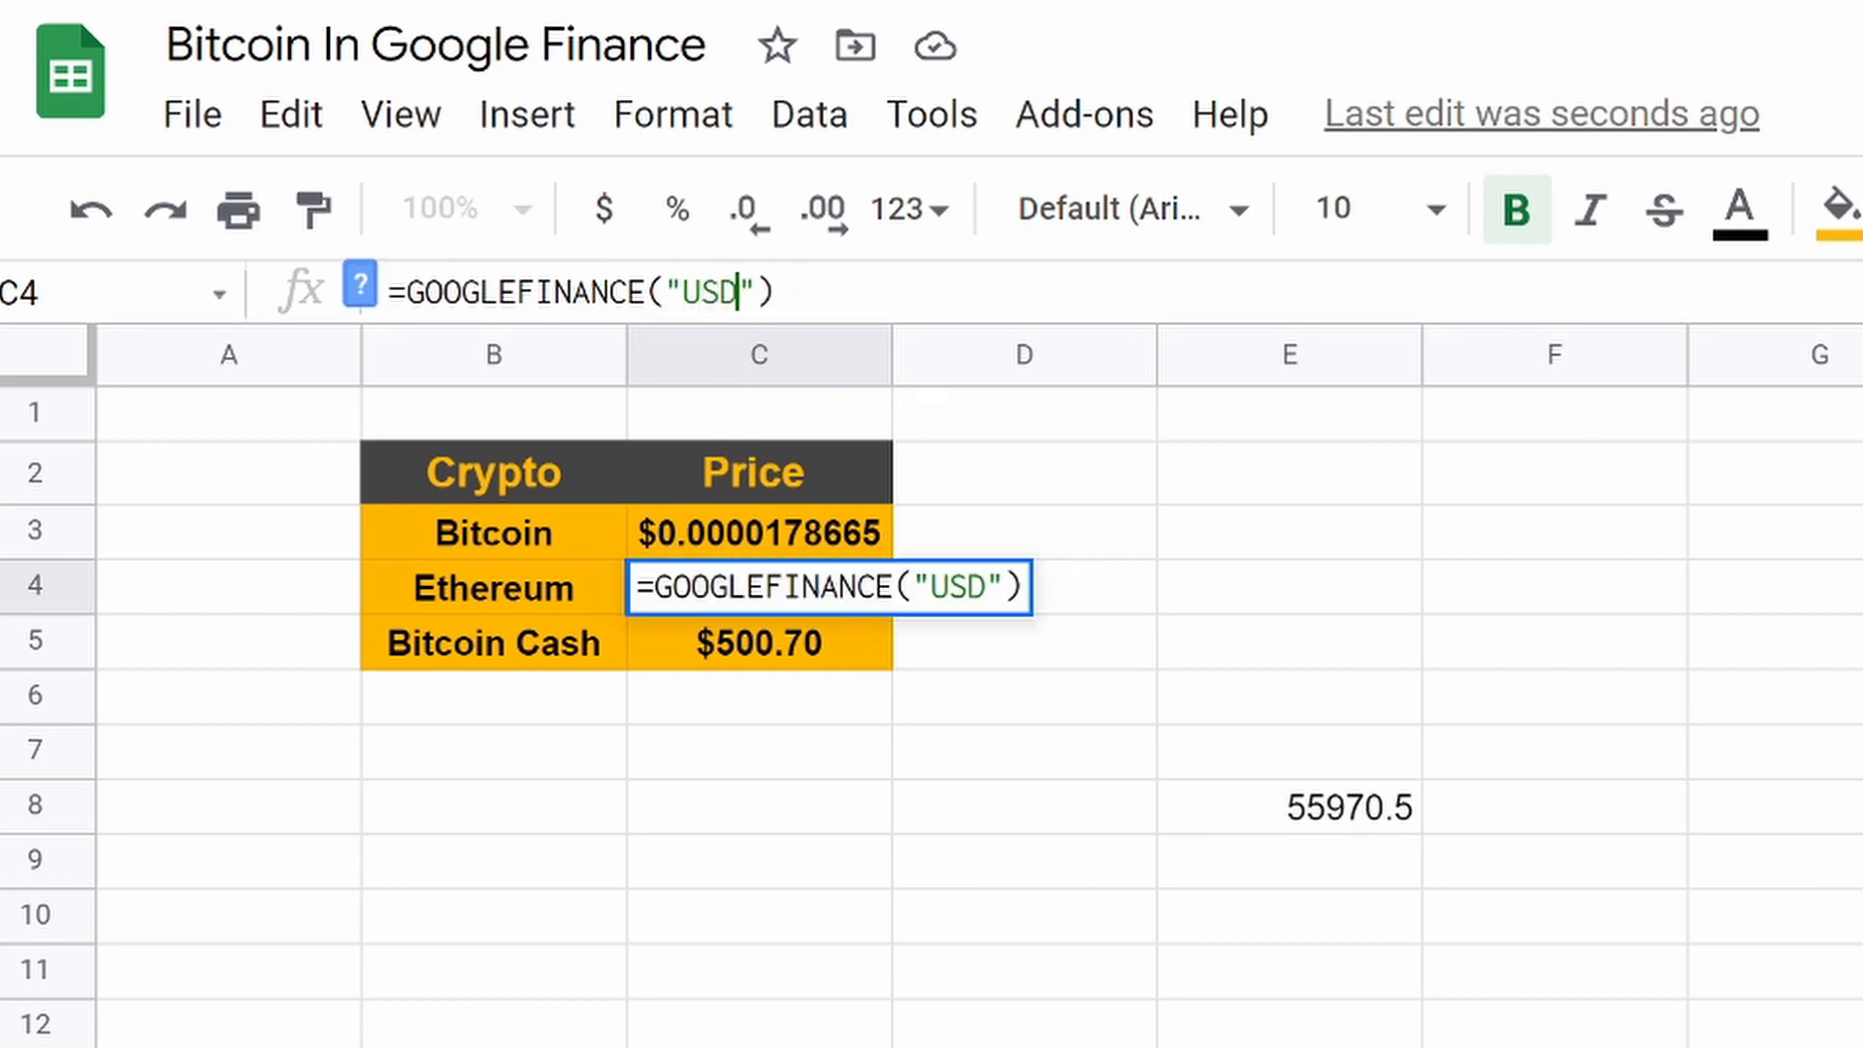
pyautogui.write('ETH')
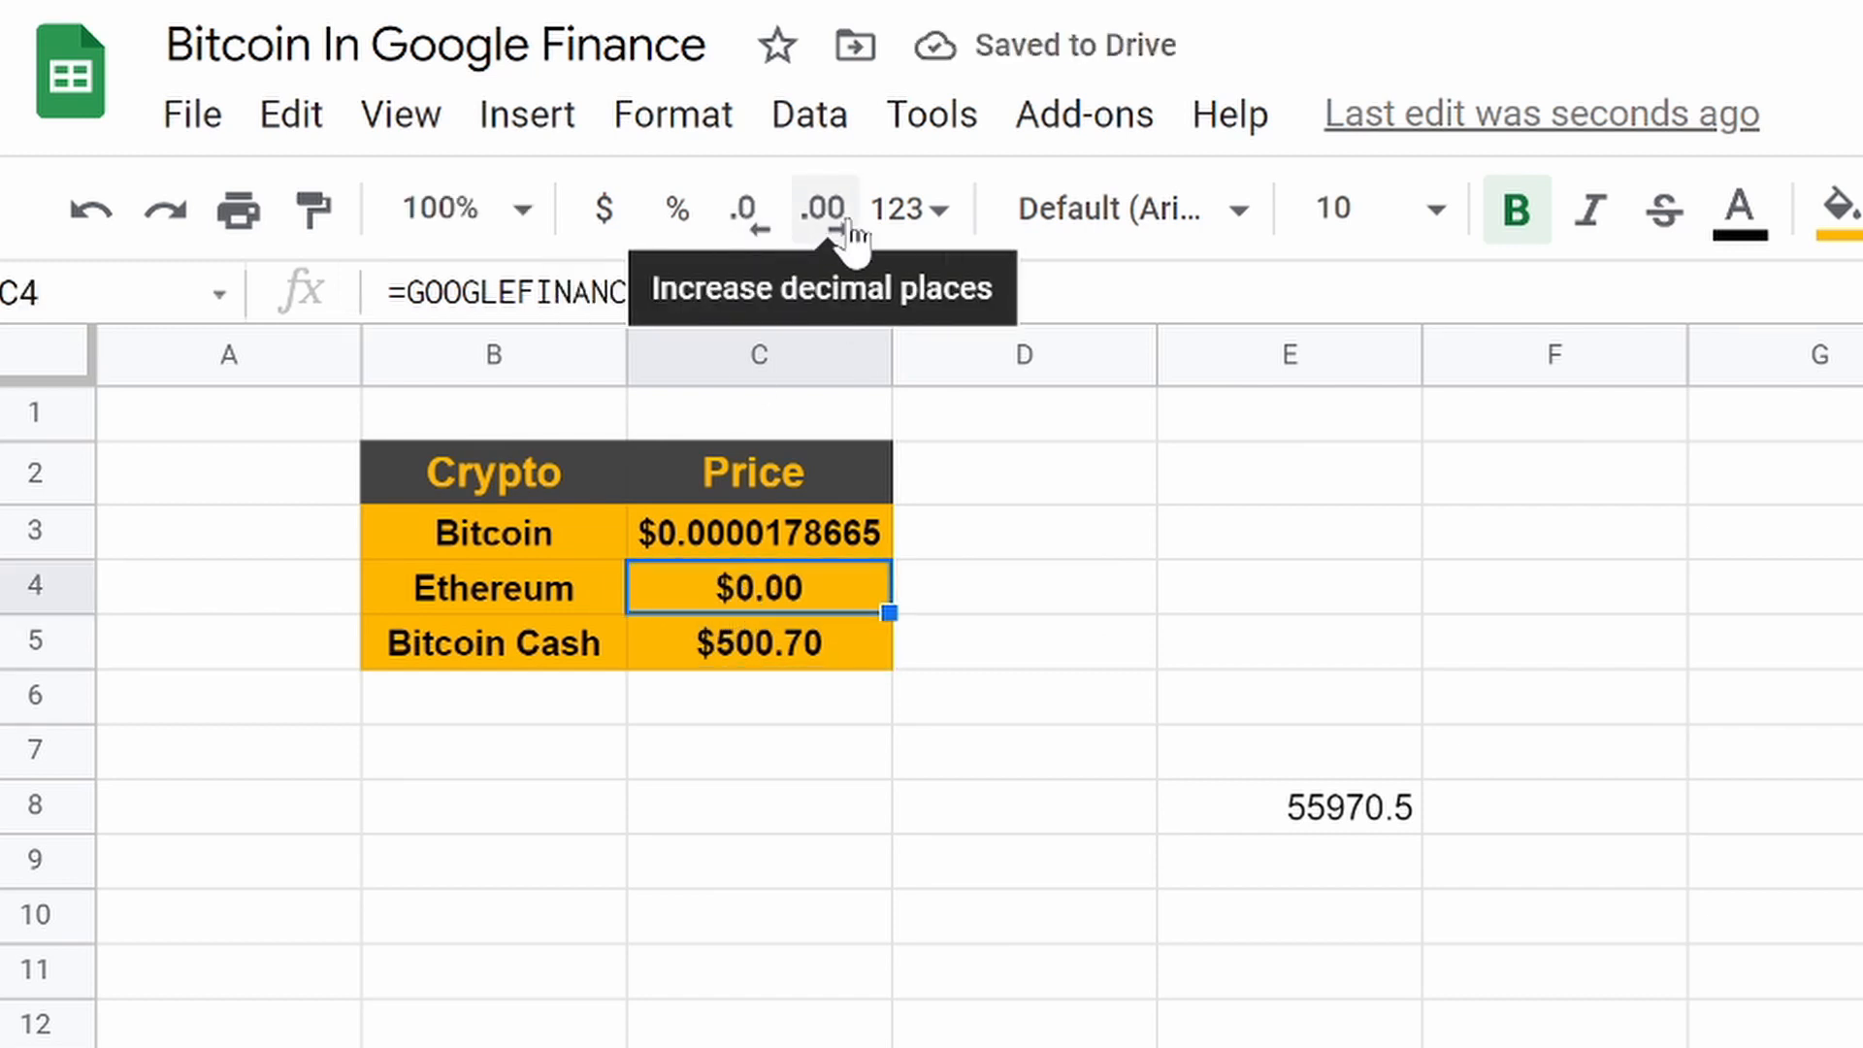
pyautogui.click(821, 209)
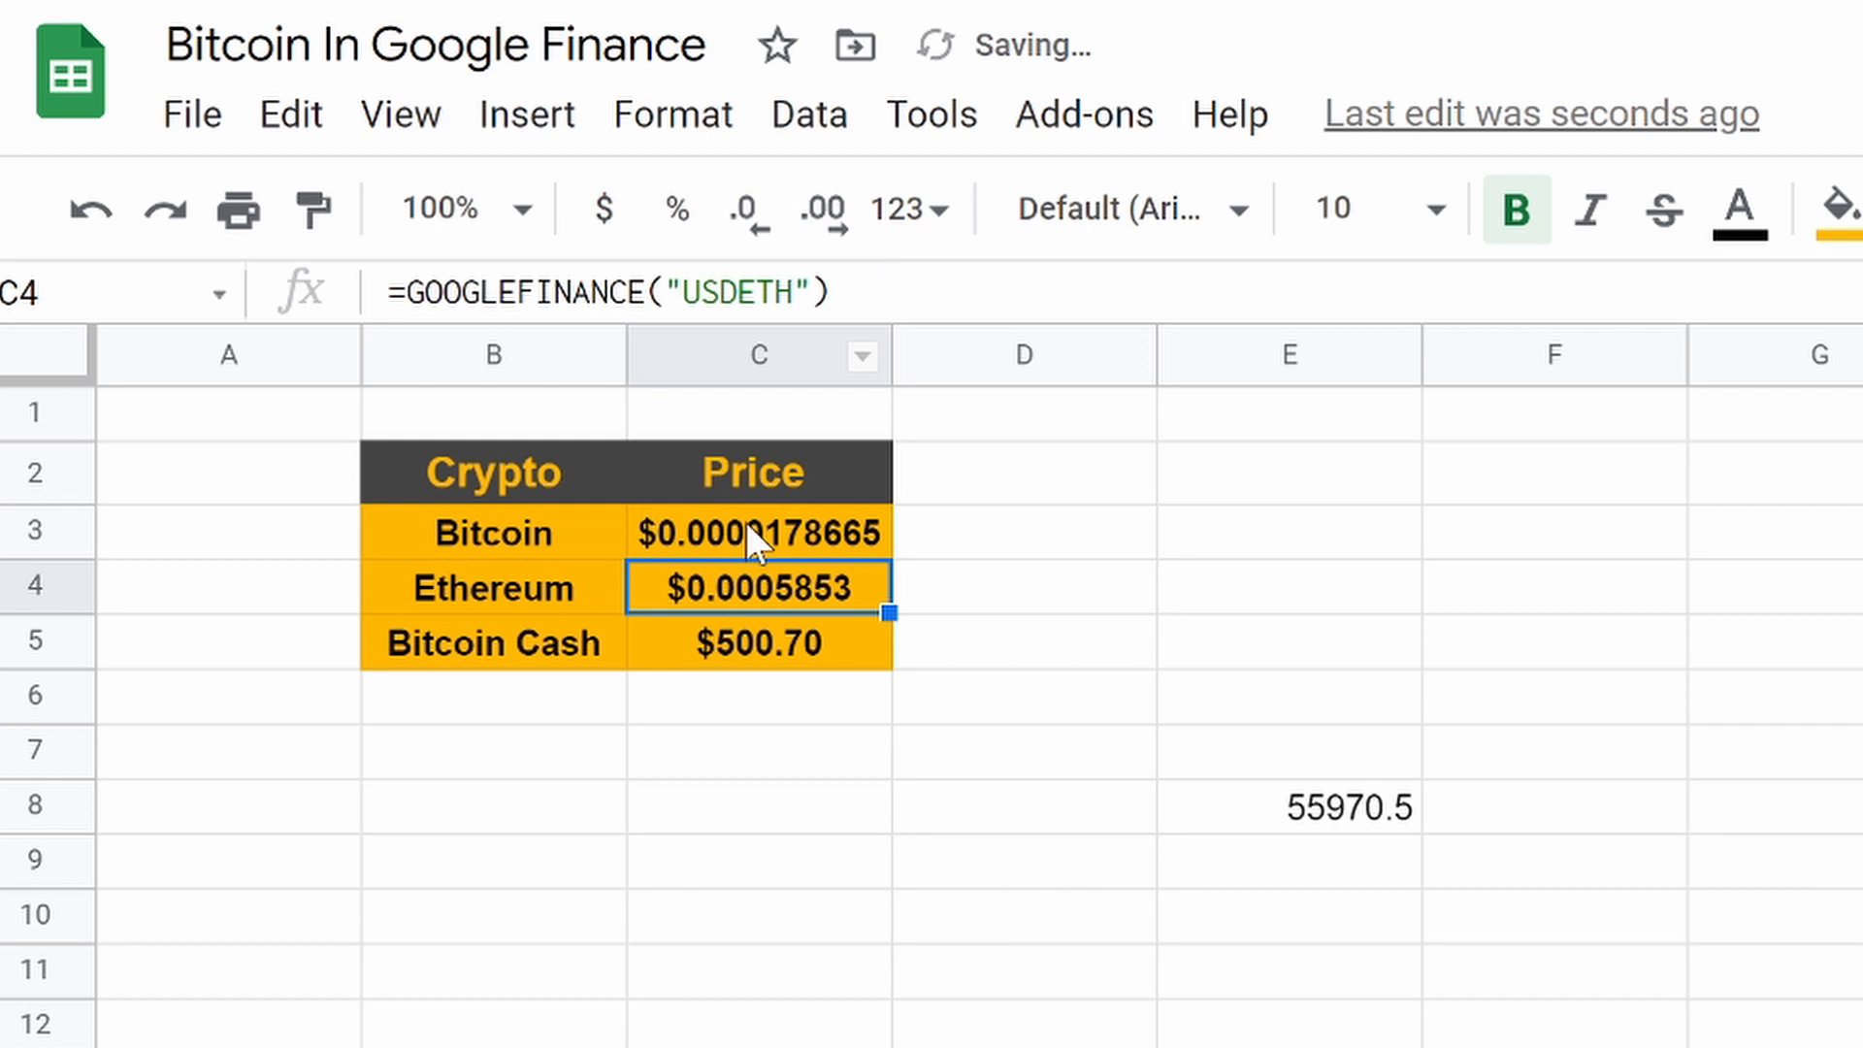
pyautogui.doubleClick(758, 531)
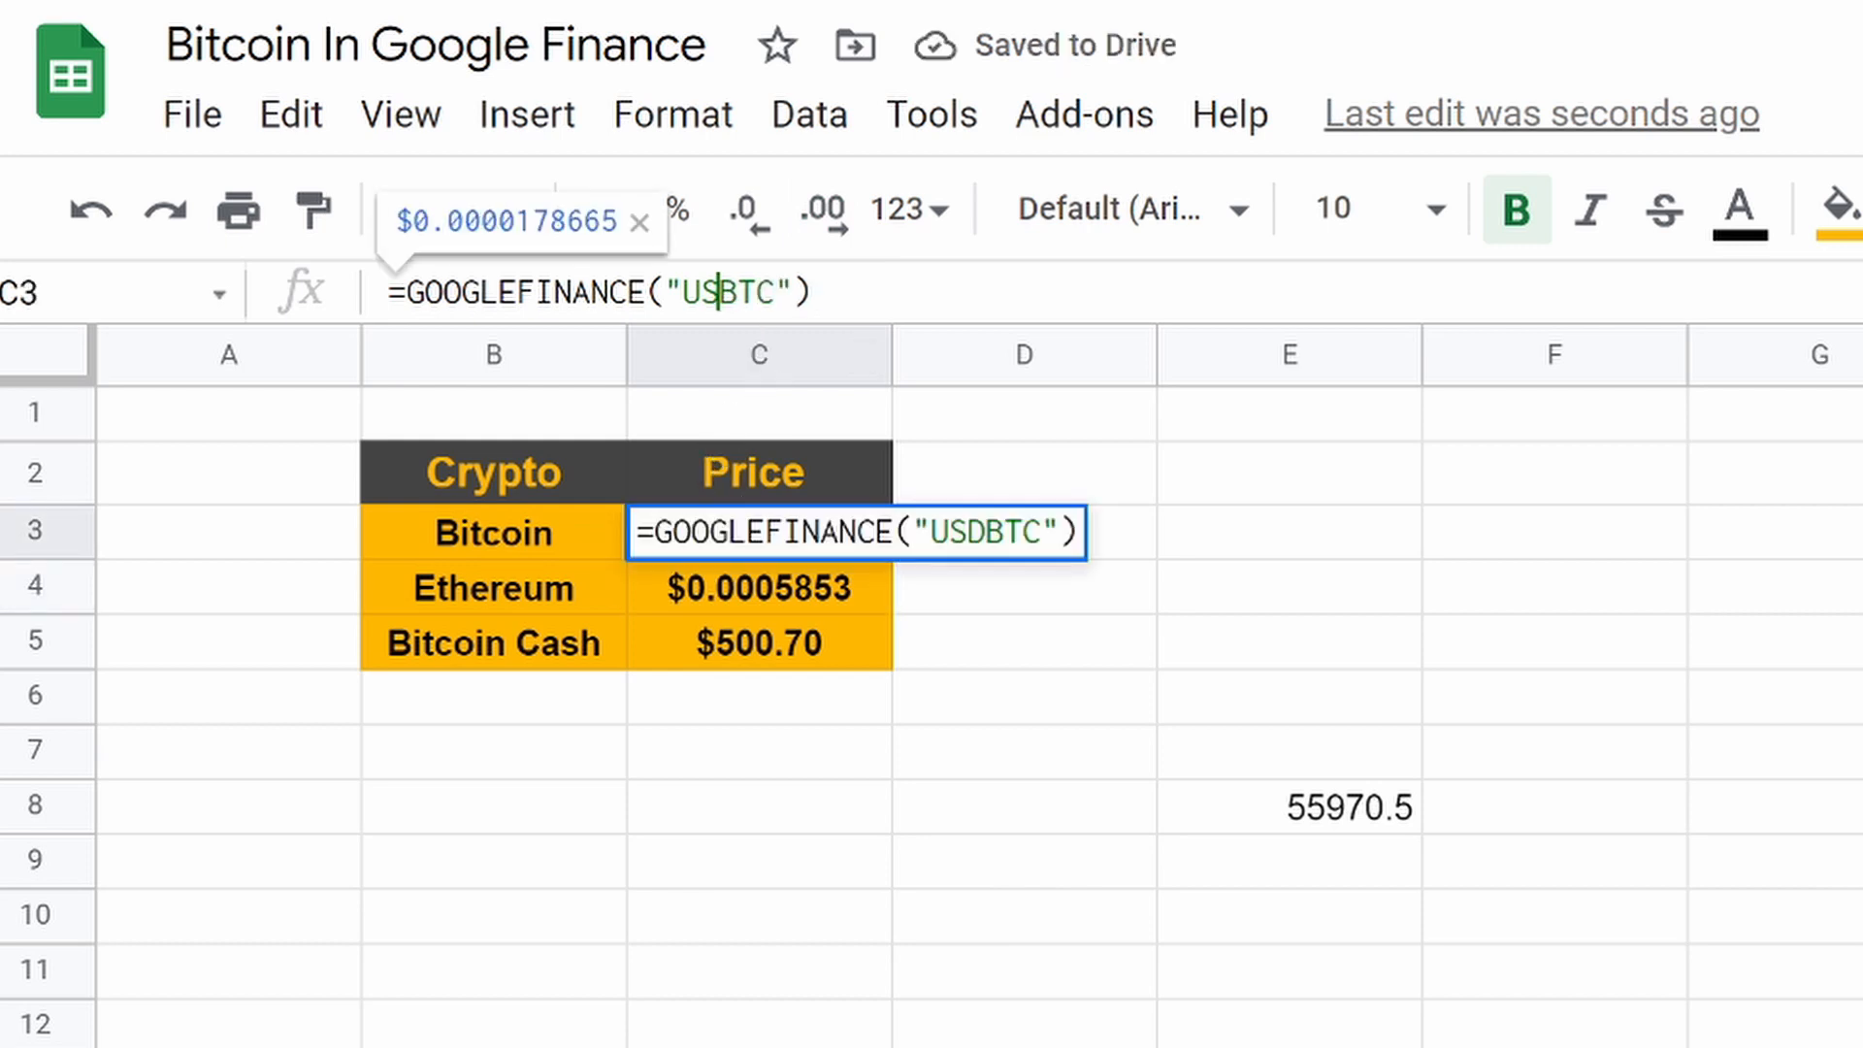
pyautogui.write('BTCE')
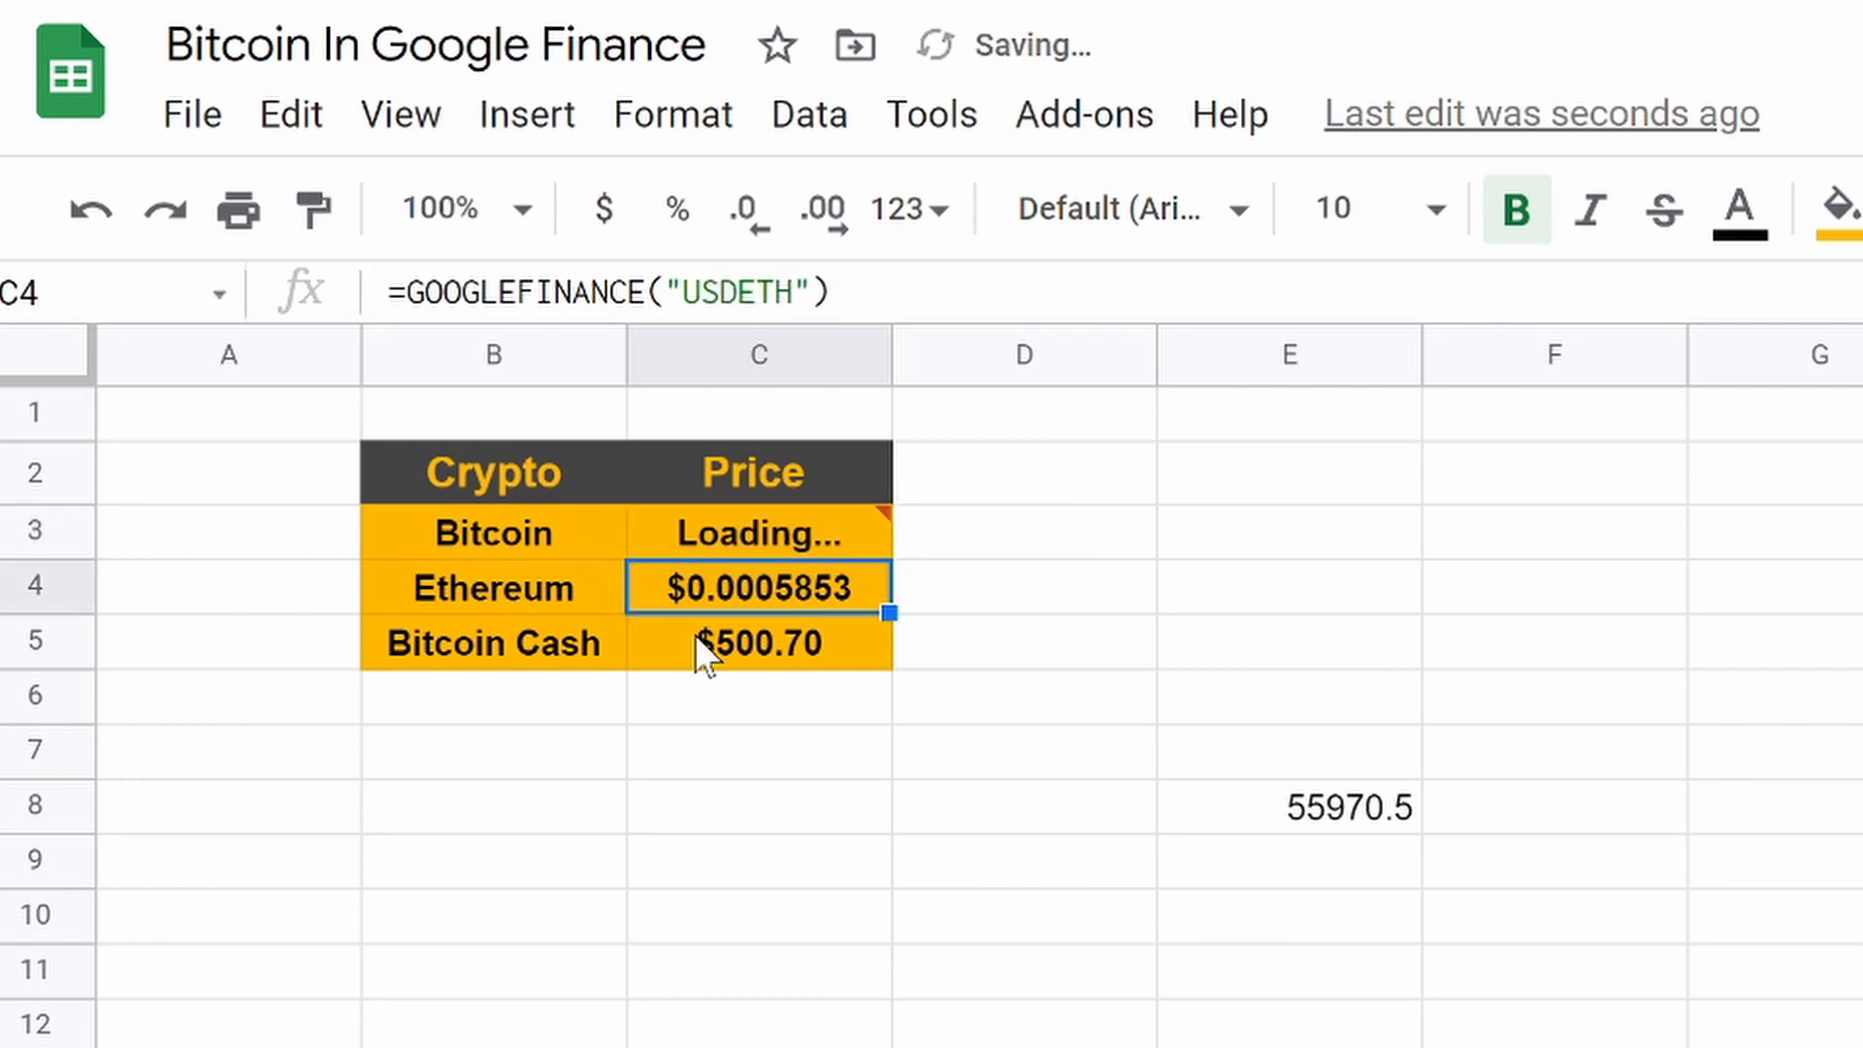
# Step: Cut the Bitcoin and Ethereum prices in C3 and C4 back to two decimals
pyautogui.click(758, 533)
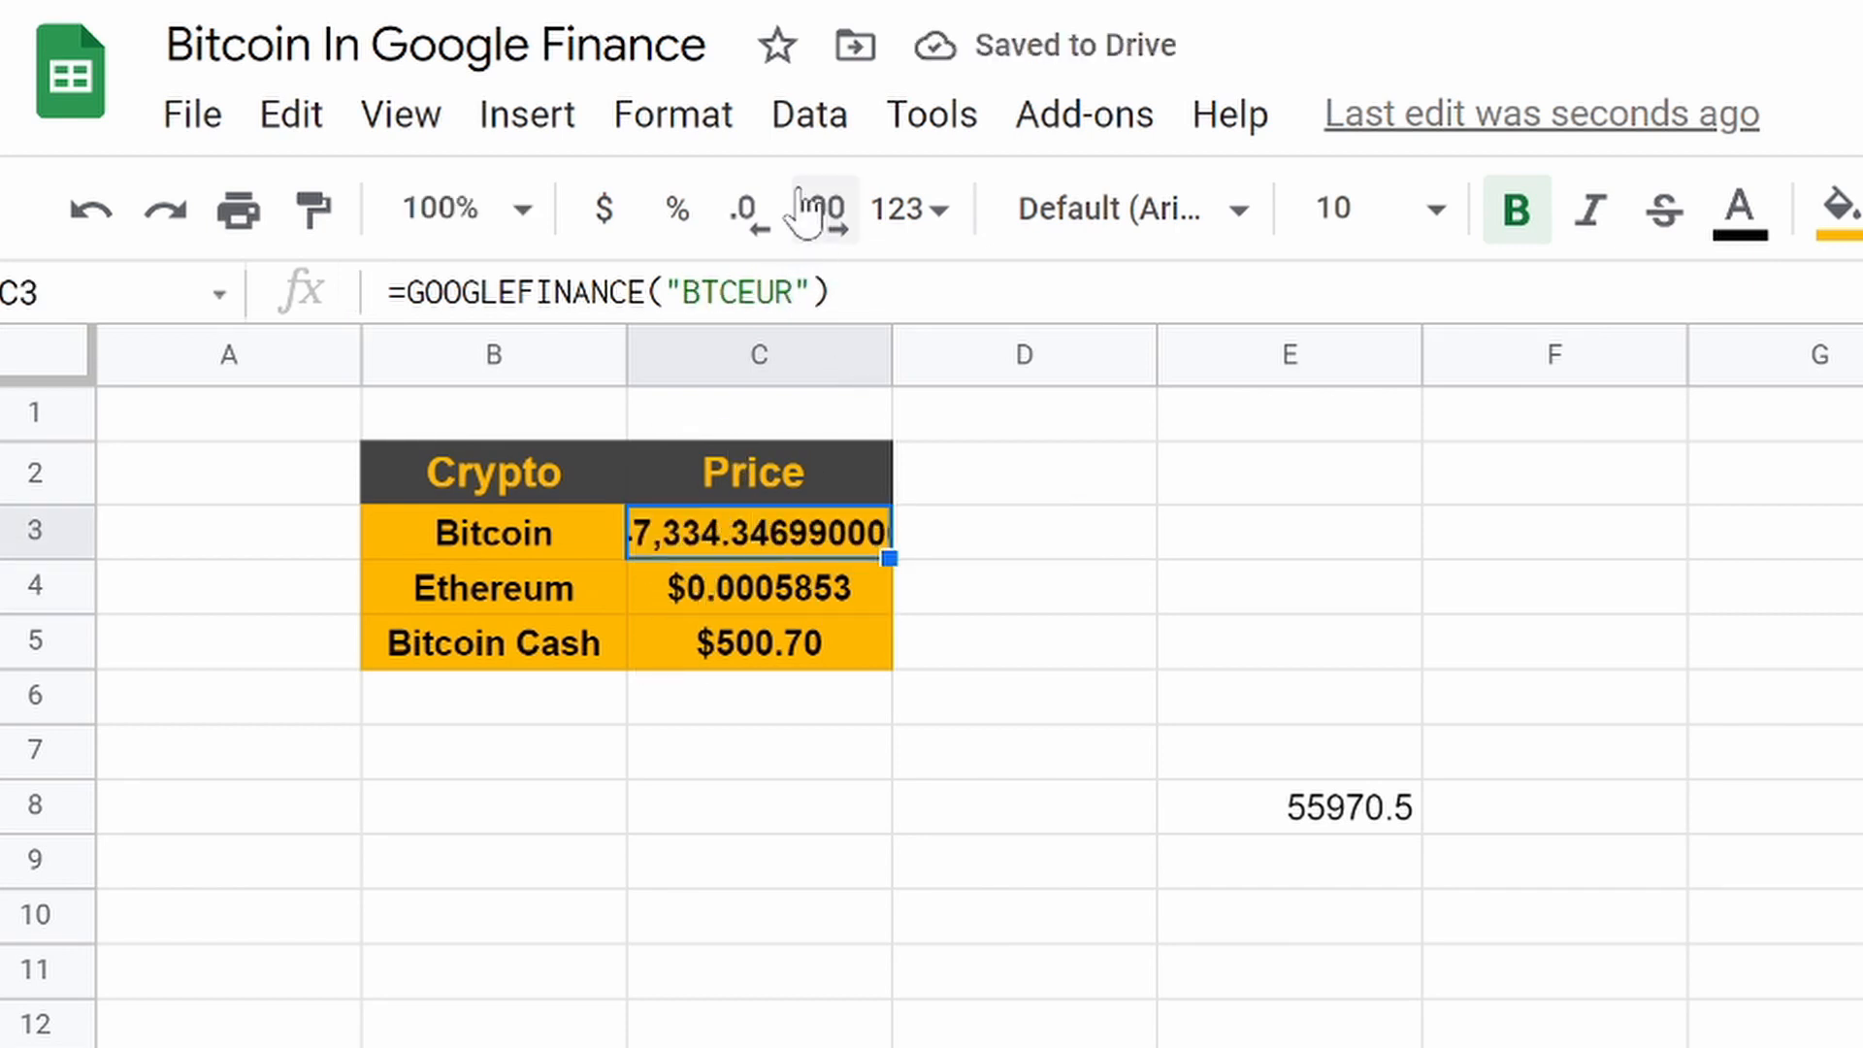
pyautogui.click(747, 207)
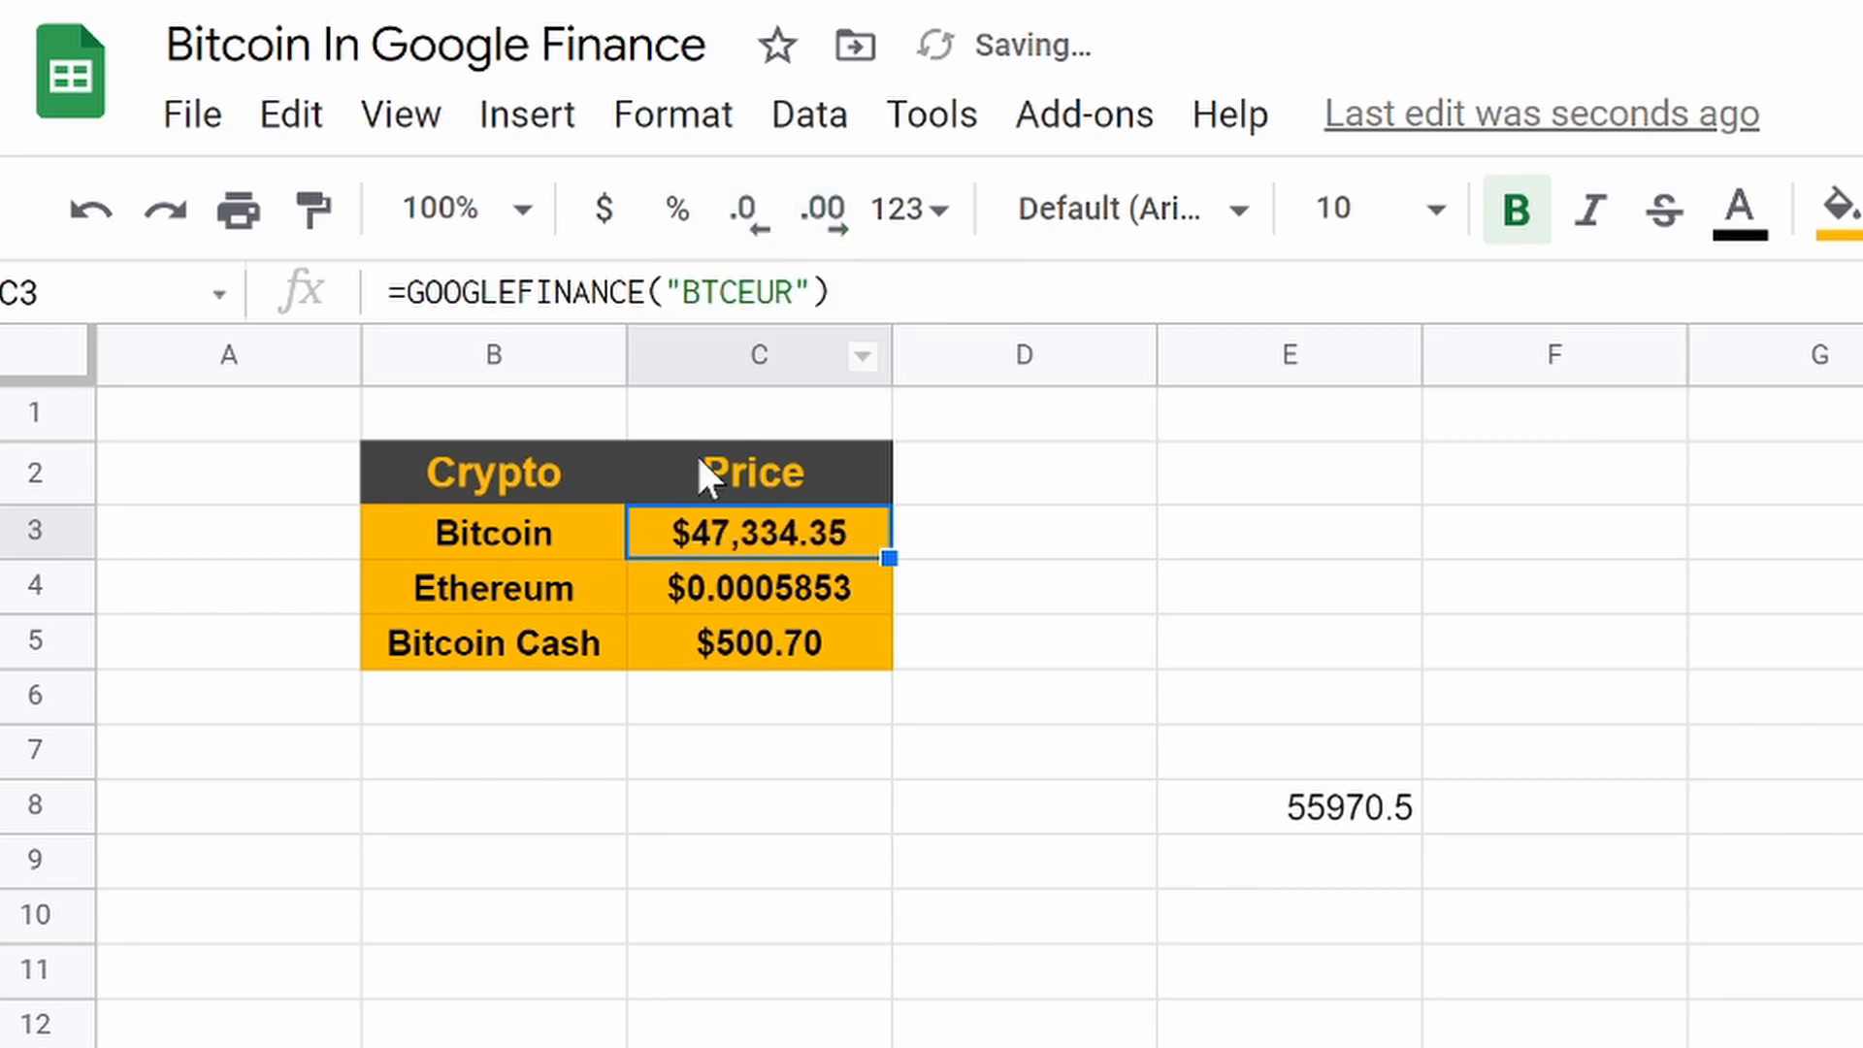
pyautogui.click(757, 587)
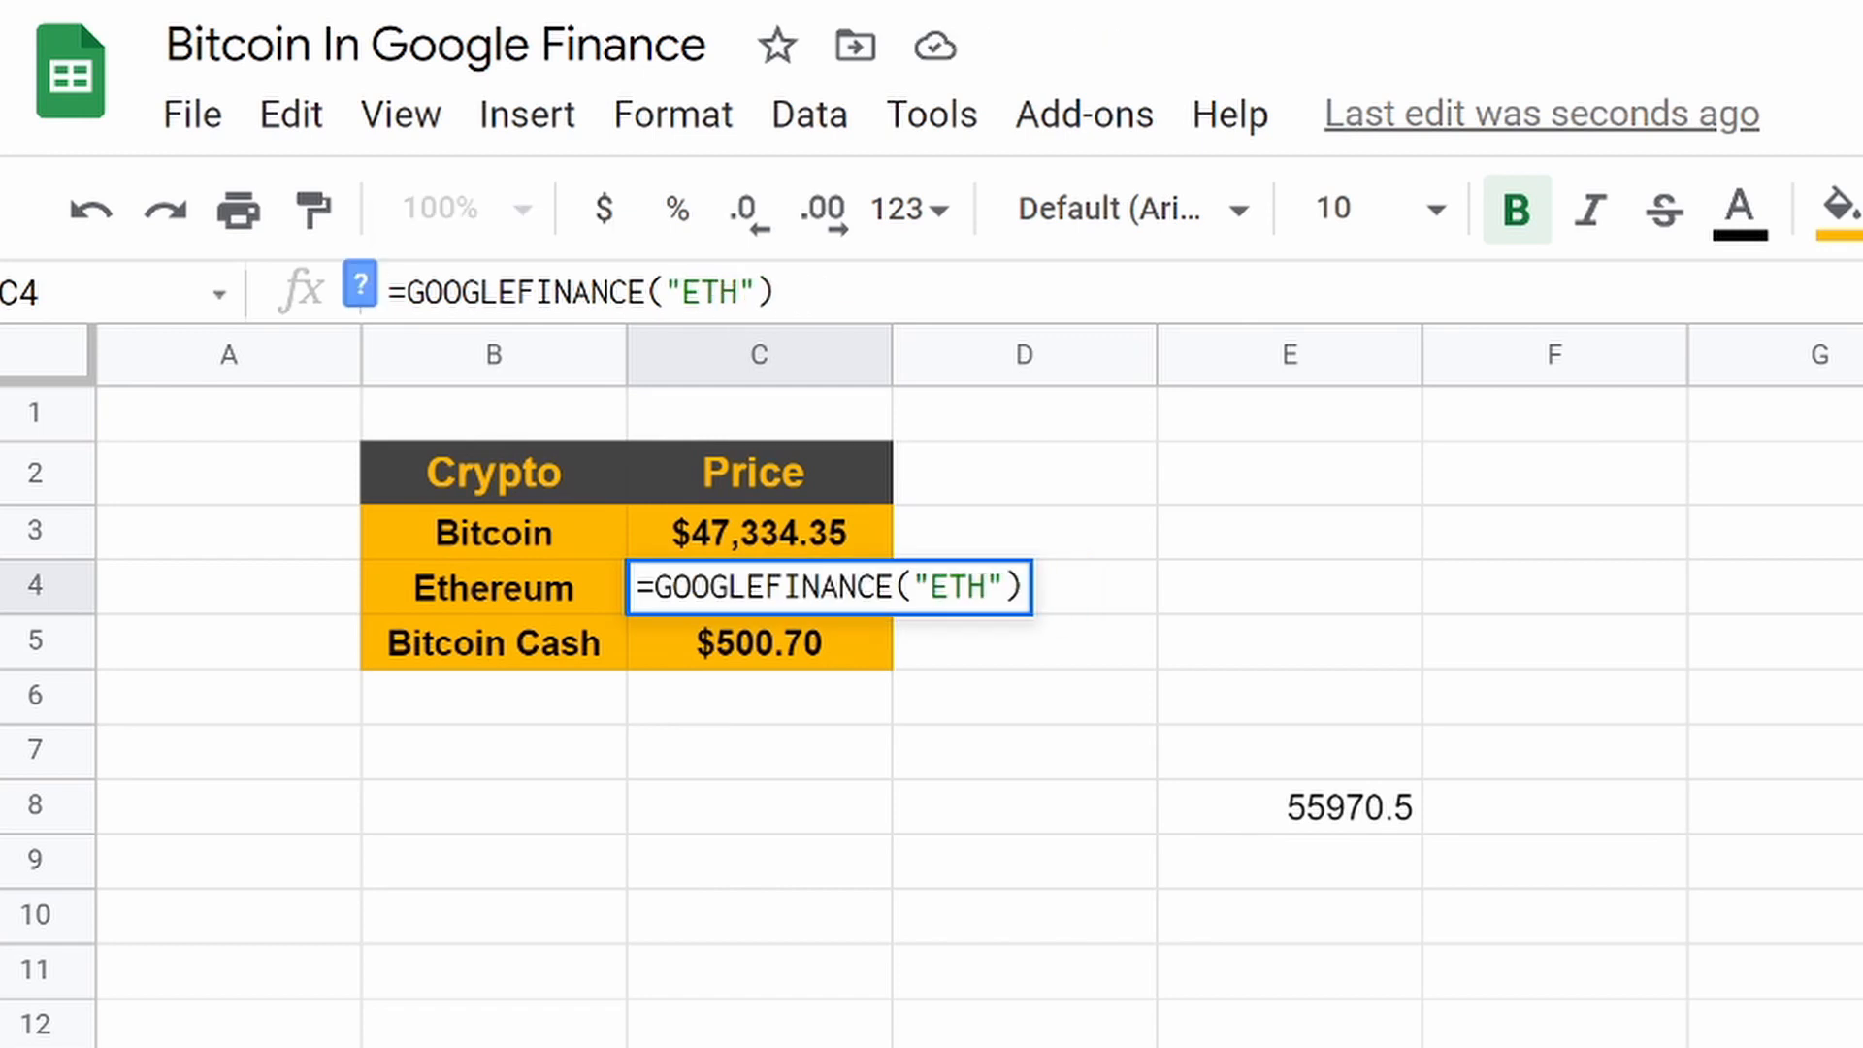
pyautogui.write('EUR')
pyautogui.press('Return')
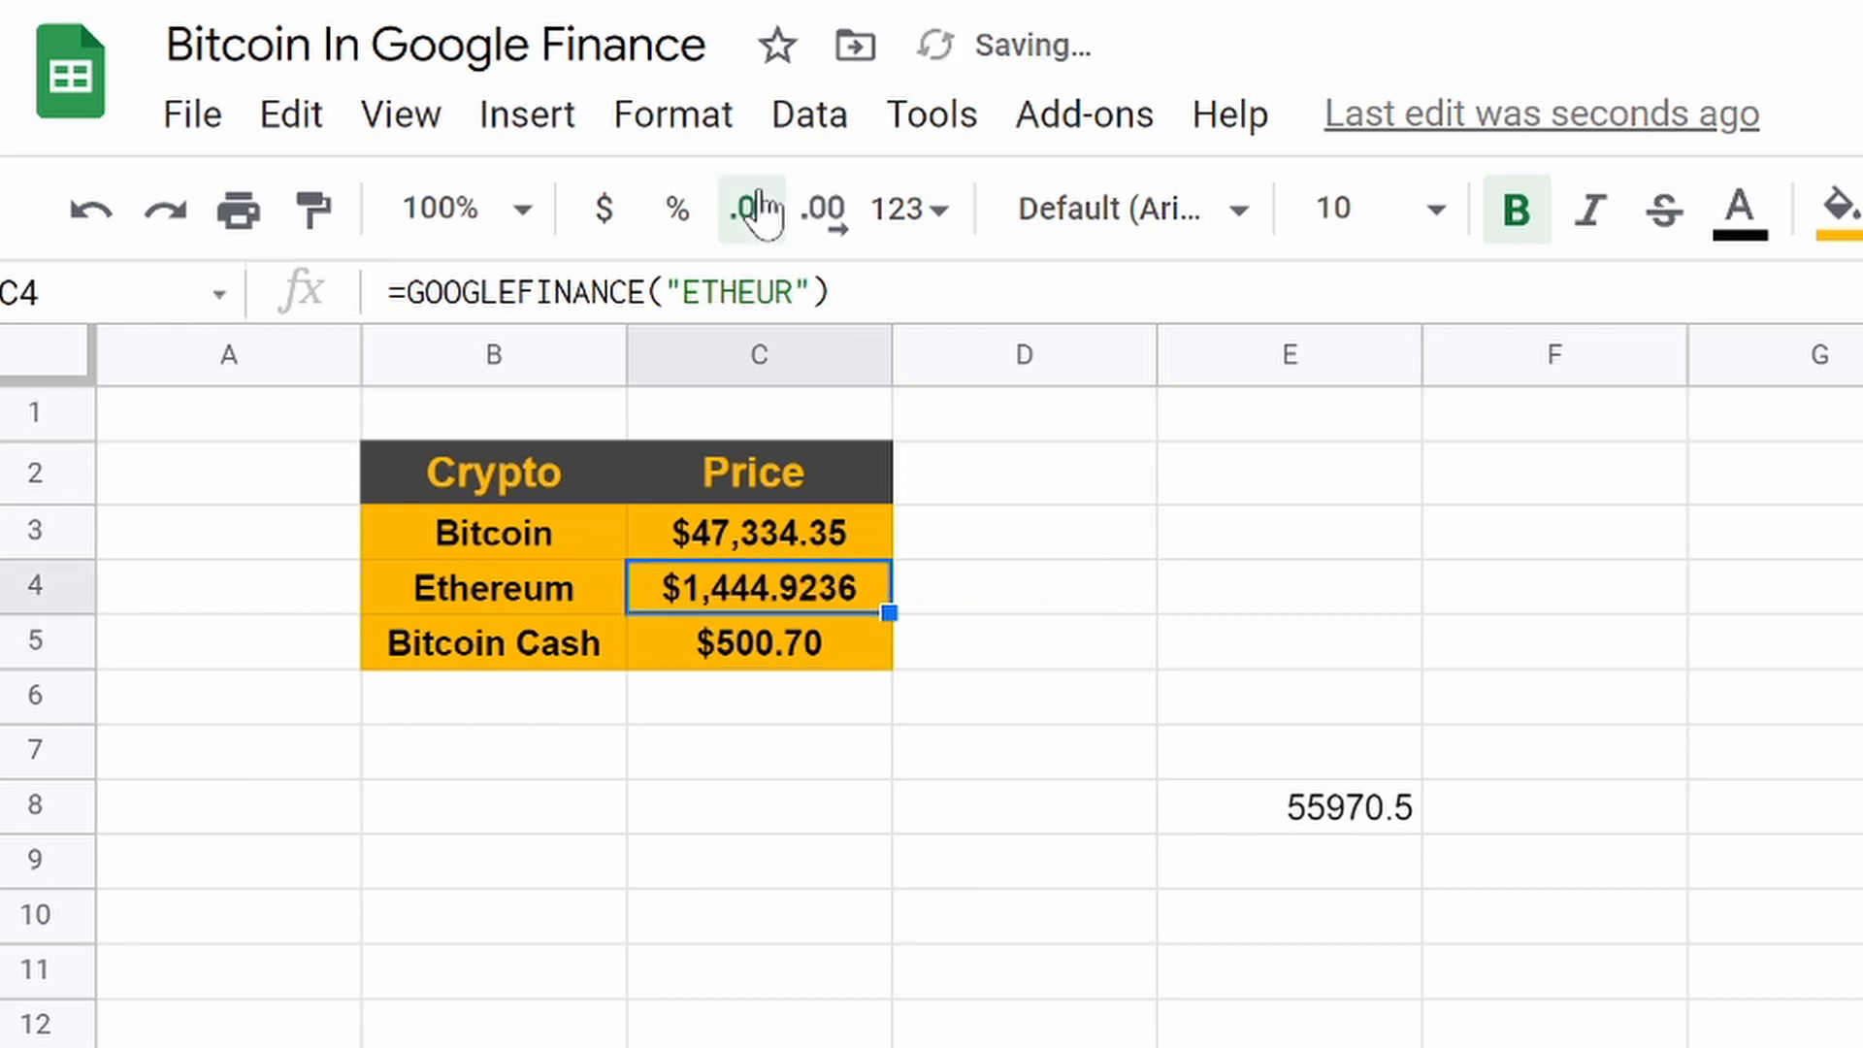
pyautogui.click(750, 209)
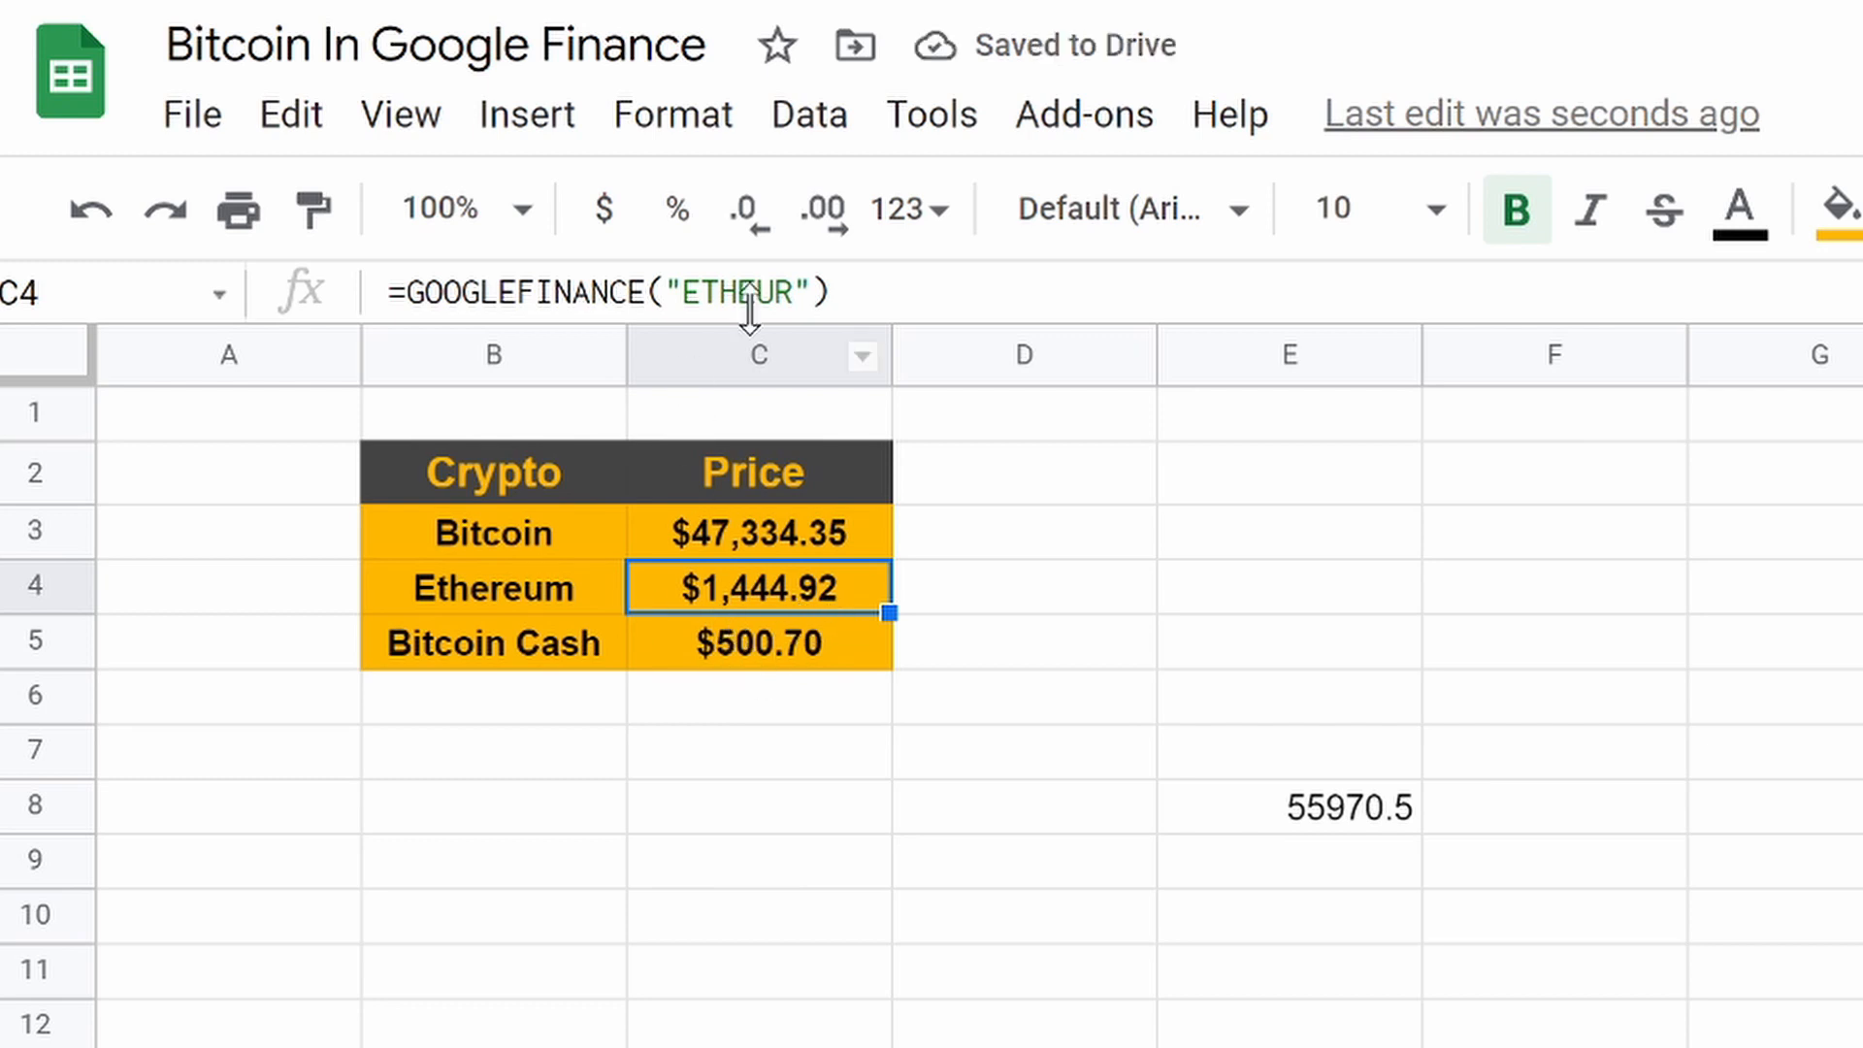
# Step: Change the Ethereum formula's ticker to INR and select the leftover 55970.5 for removal
pyautogui.doubleClick(757, 586)
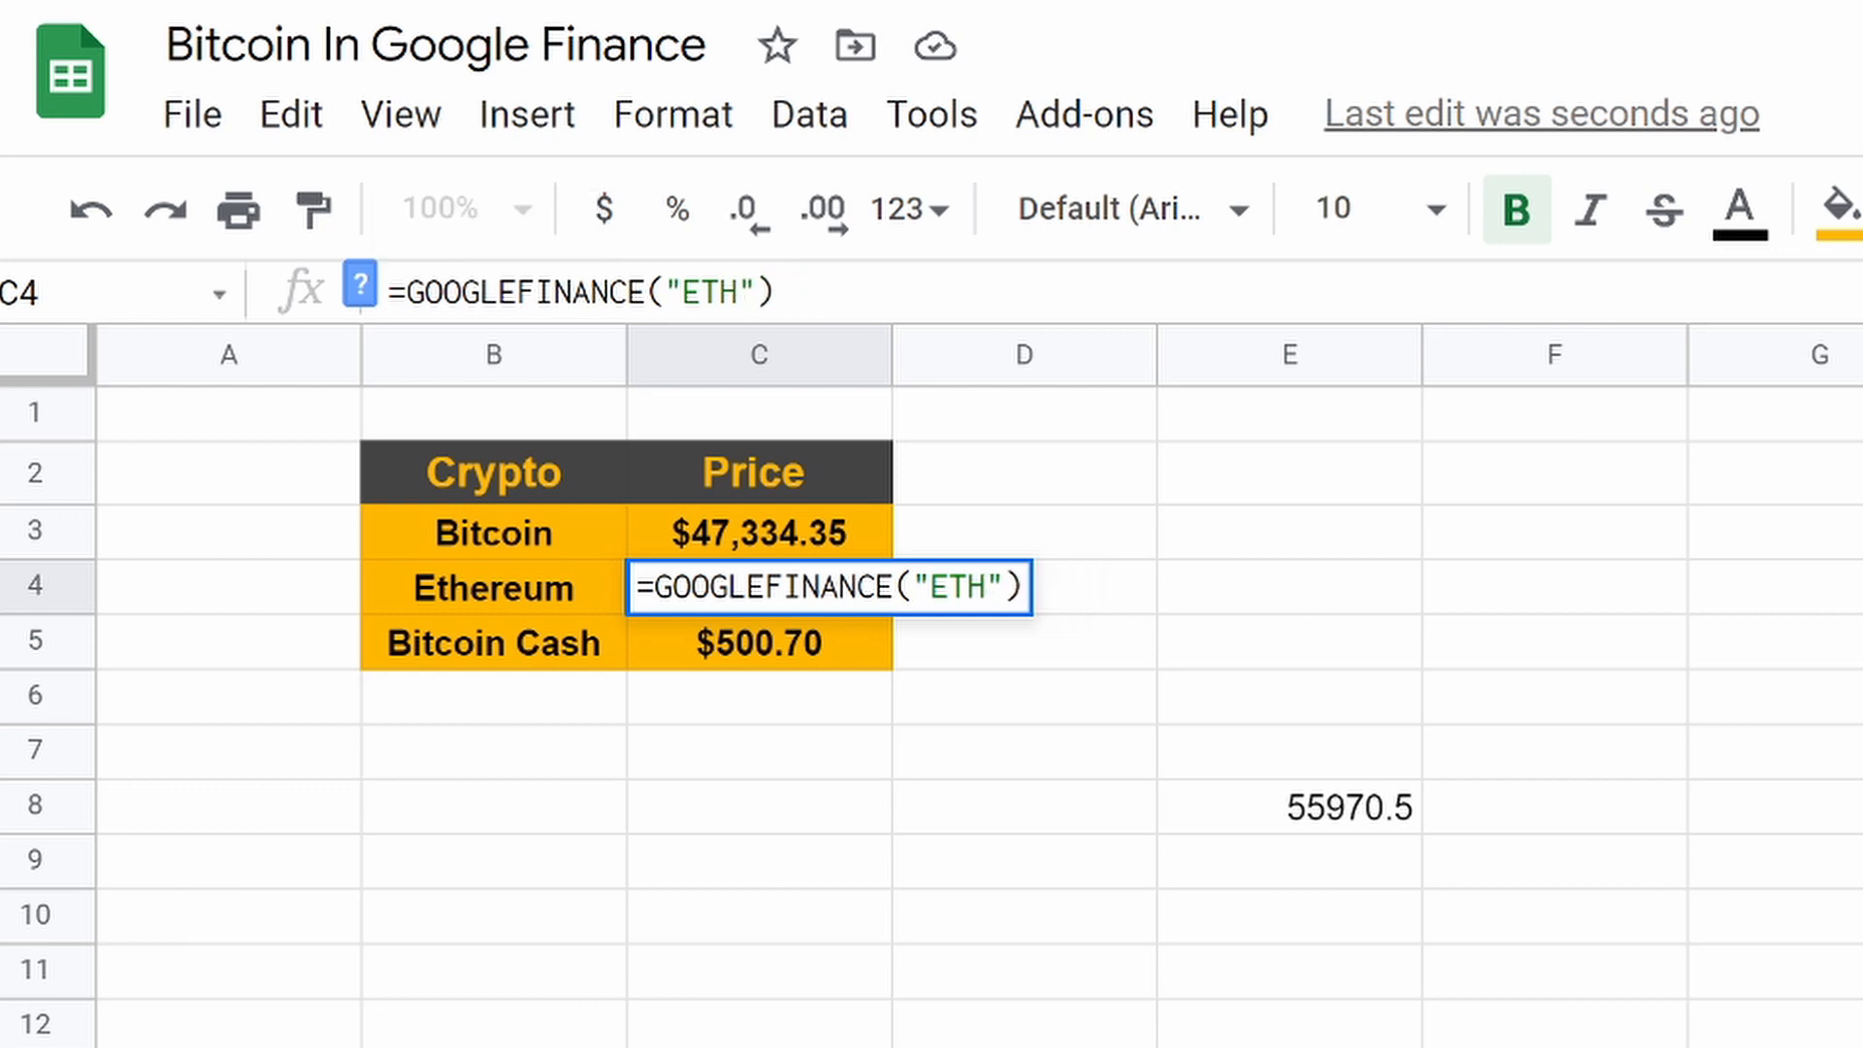
pyautogui.write('INR')
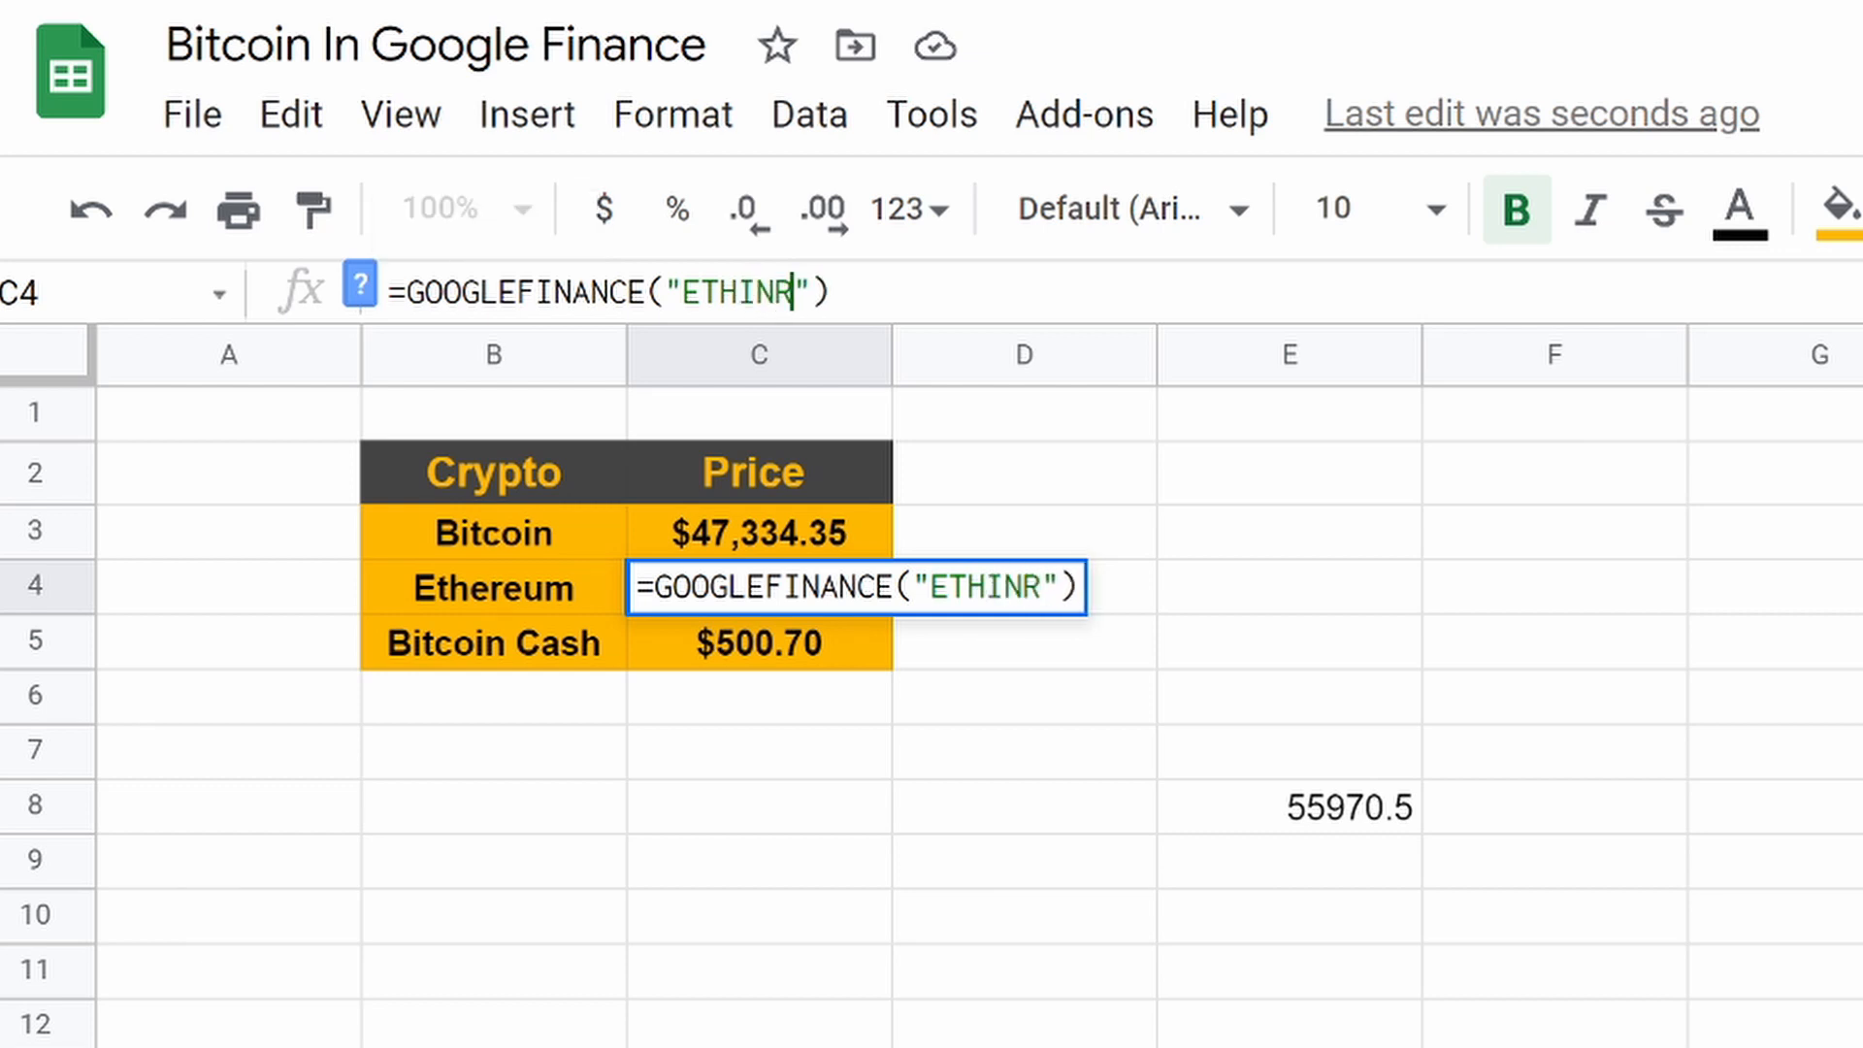
pyautogui.press('Return')
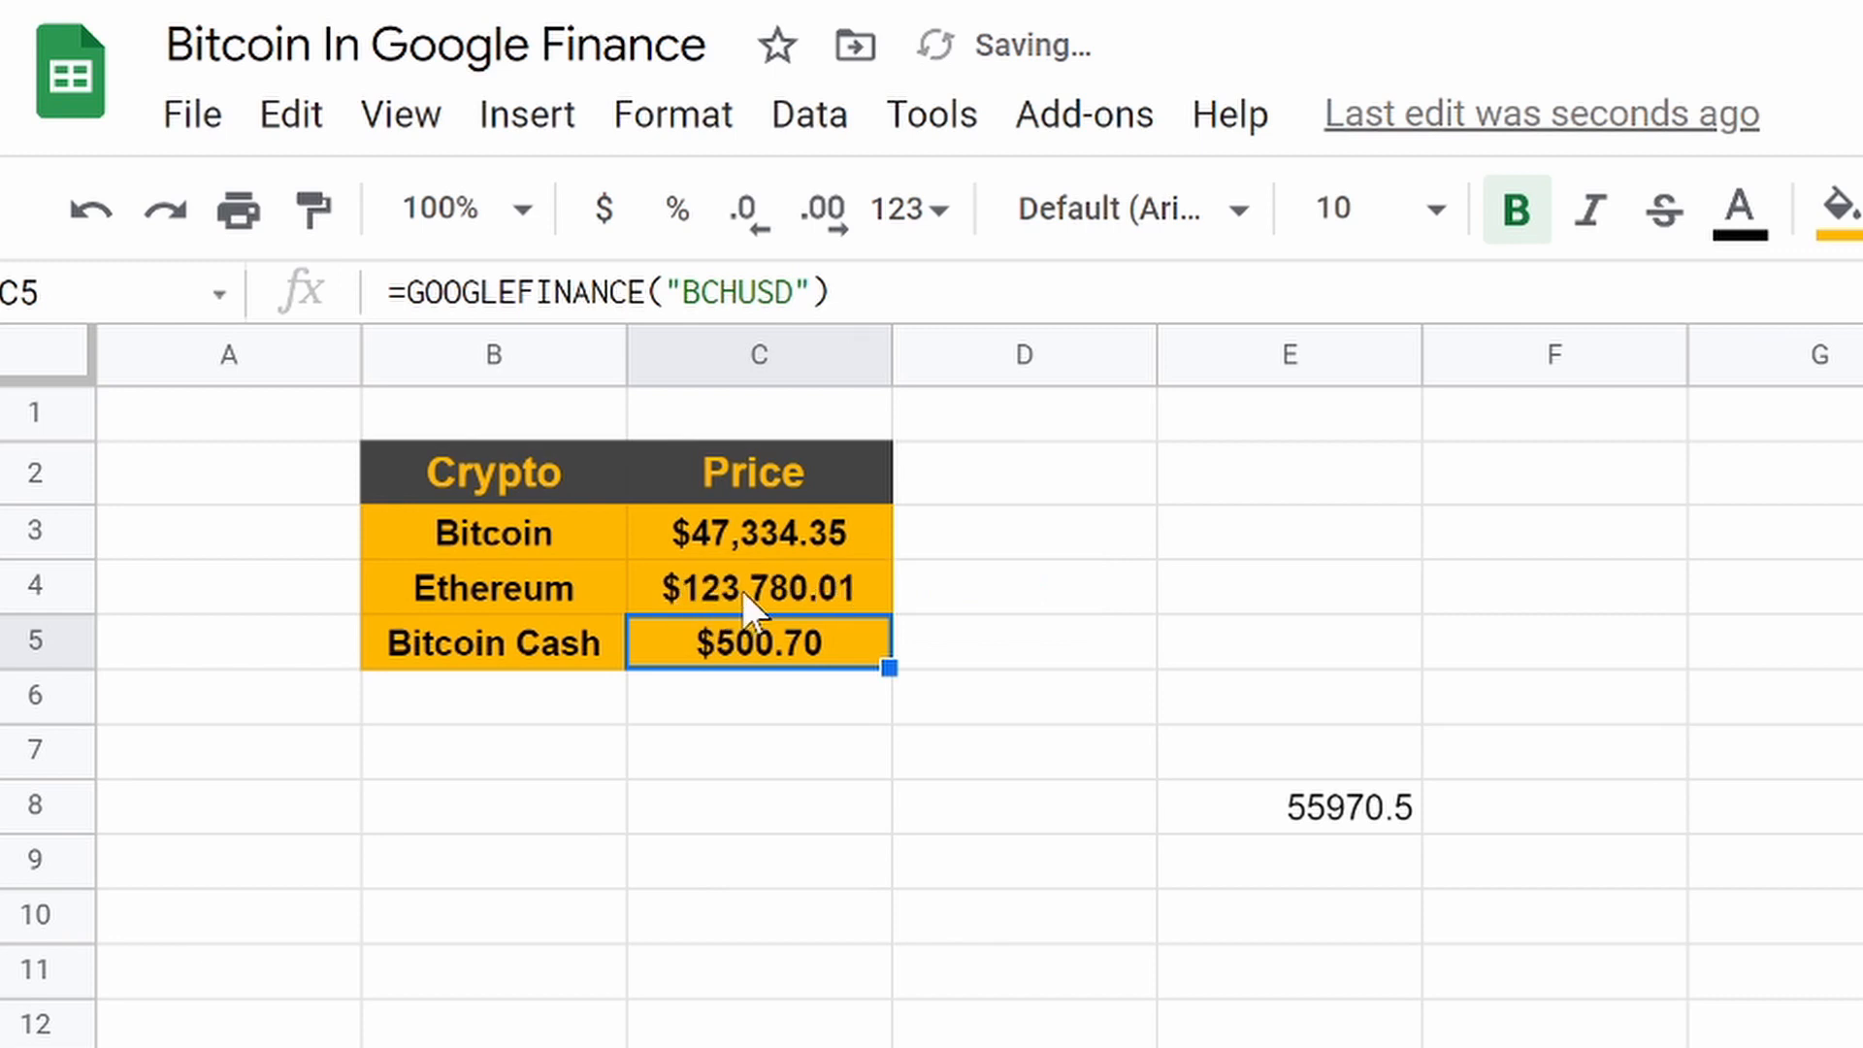
pyautogui.click(757, 586)
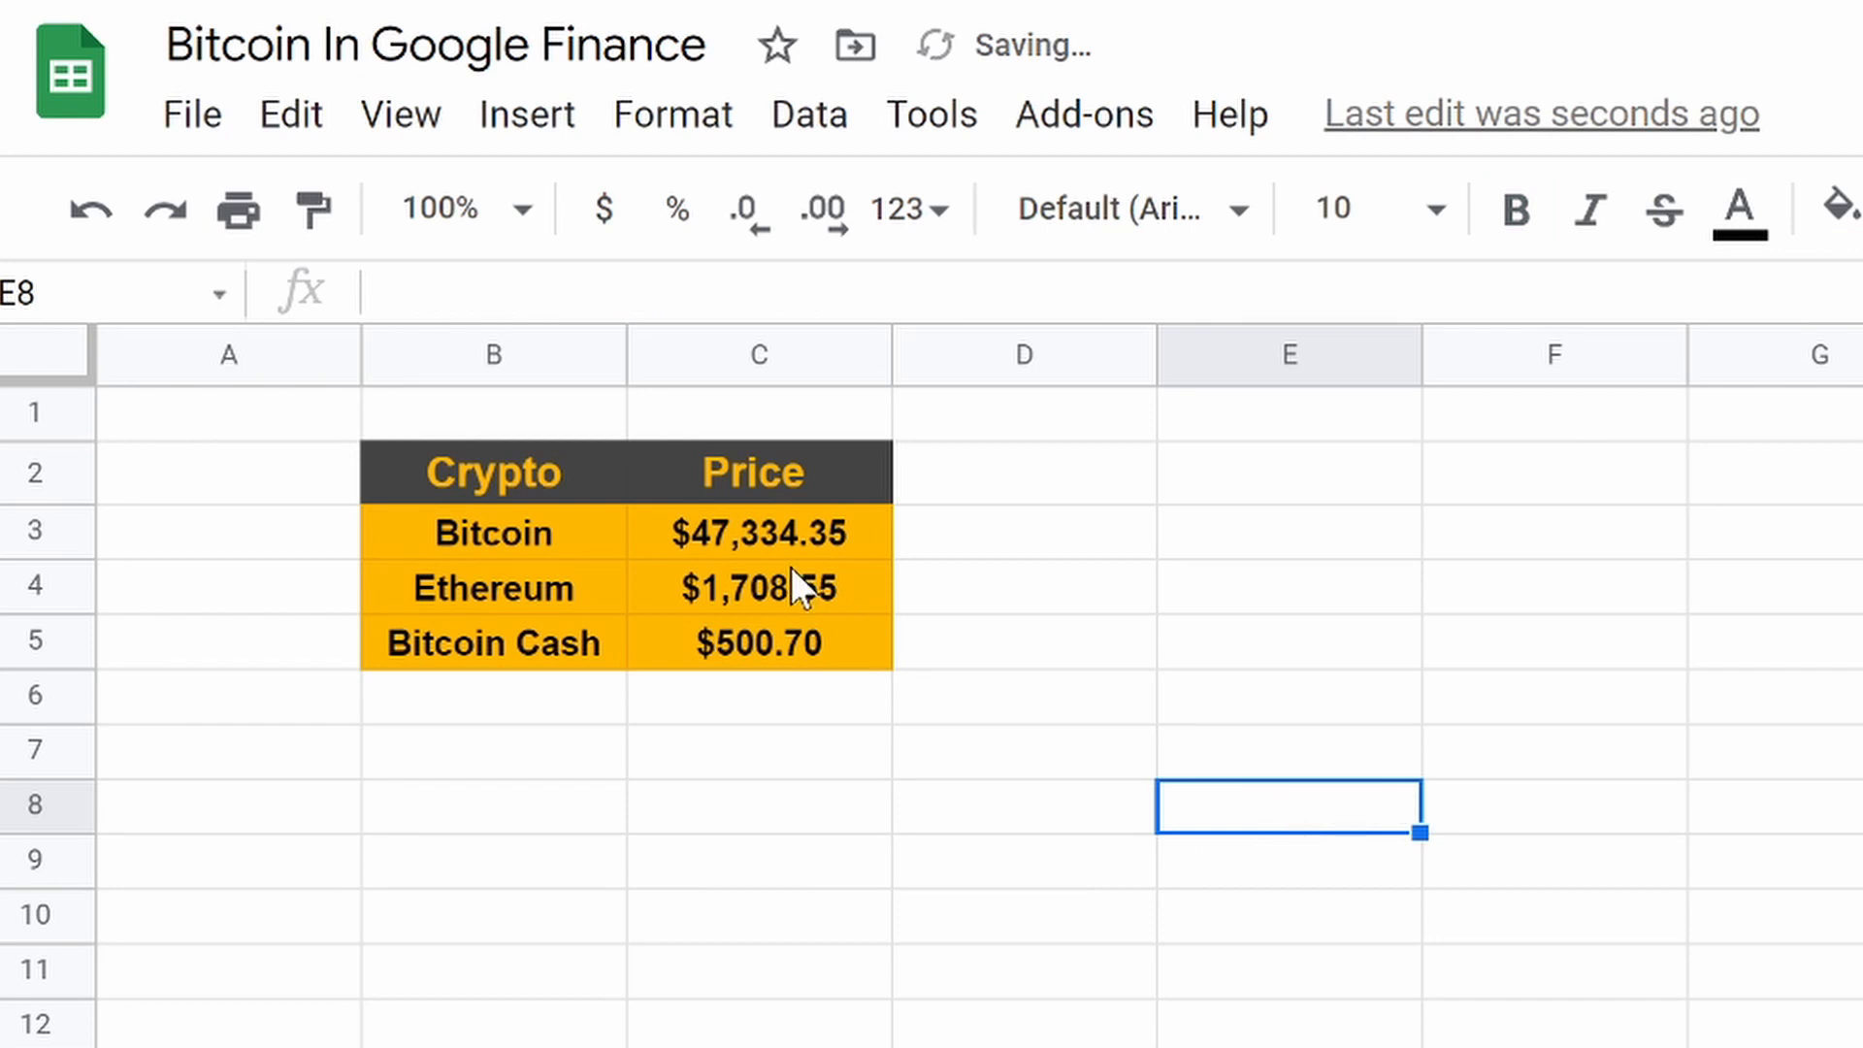
pyautogui.click(757, 531)
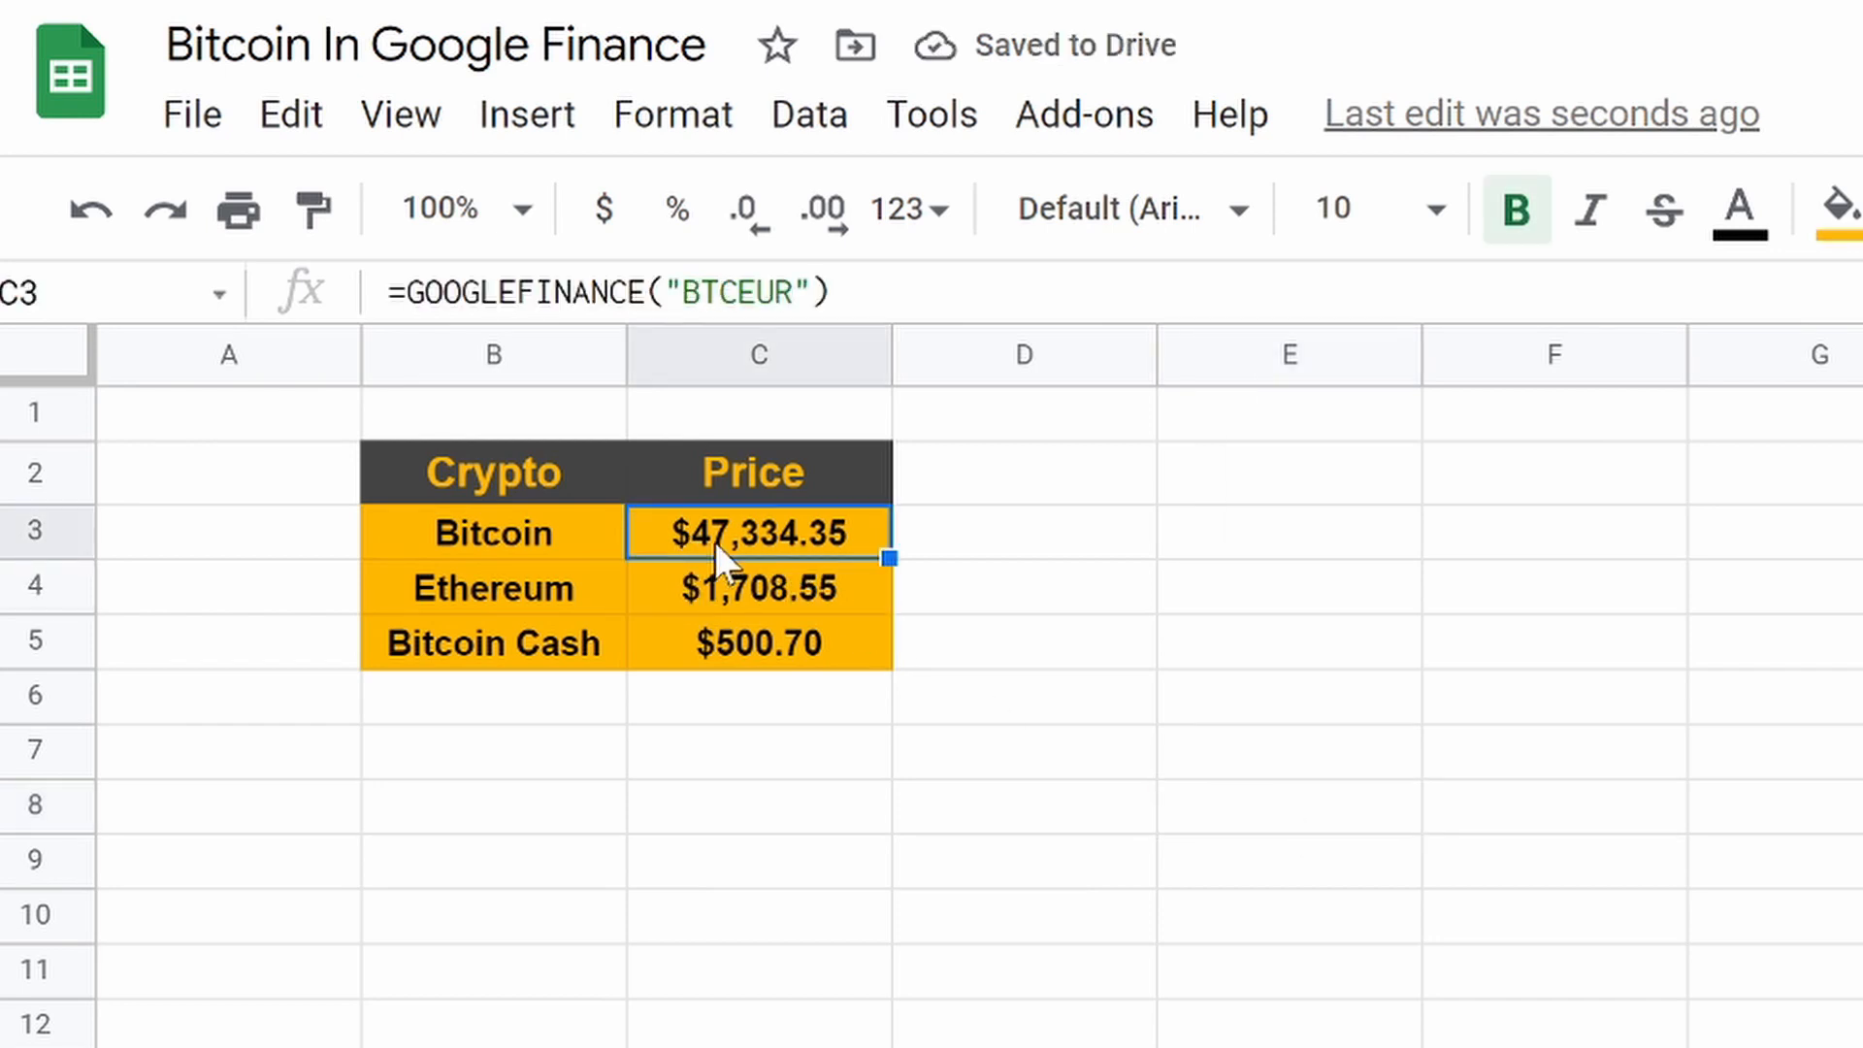
pyautogui.click(1022, 804)
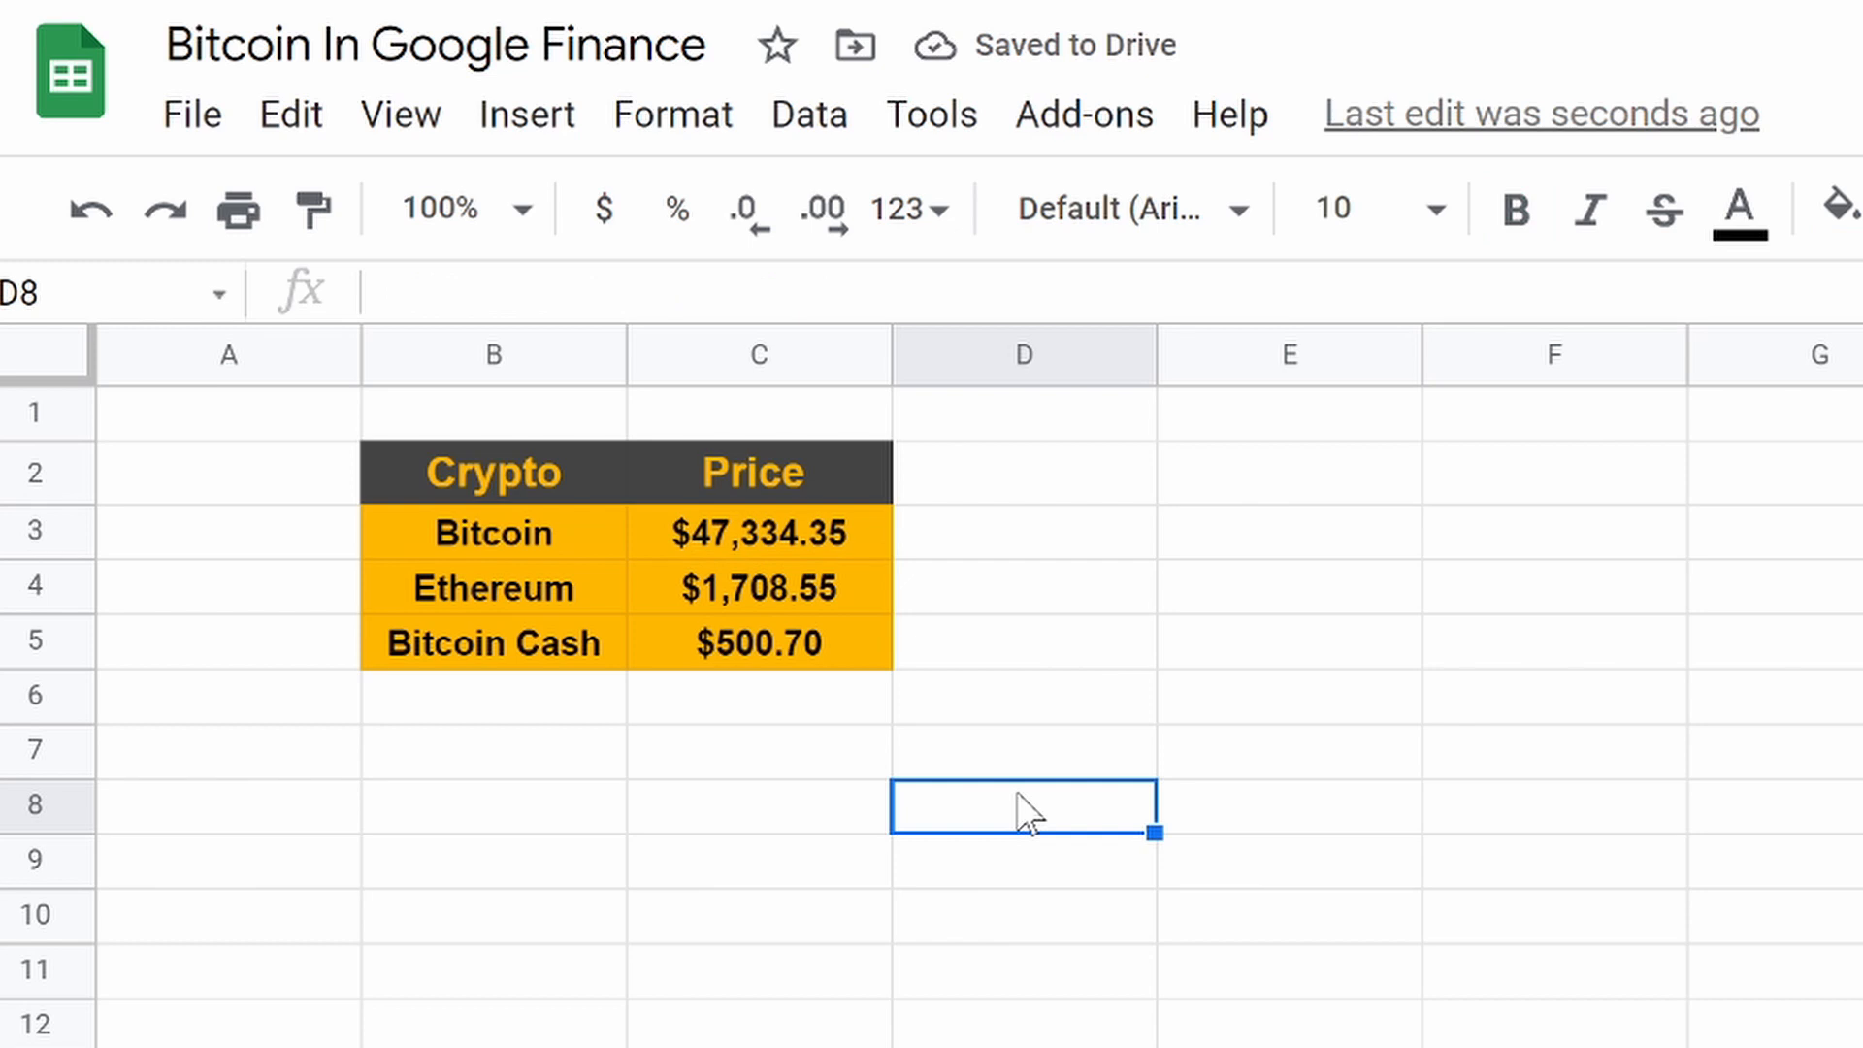
pyautogui.moveTo(550, 729)
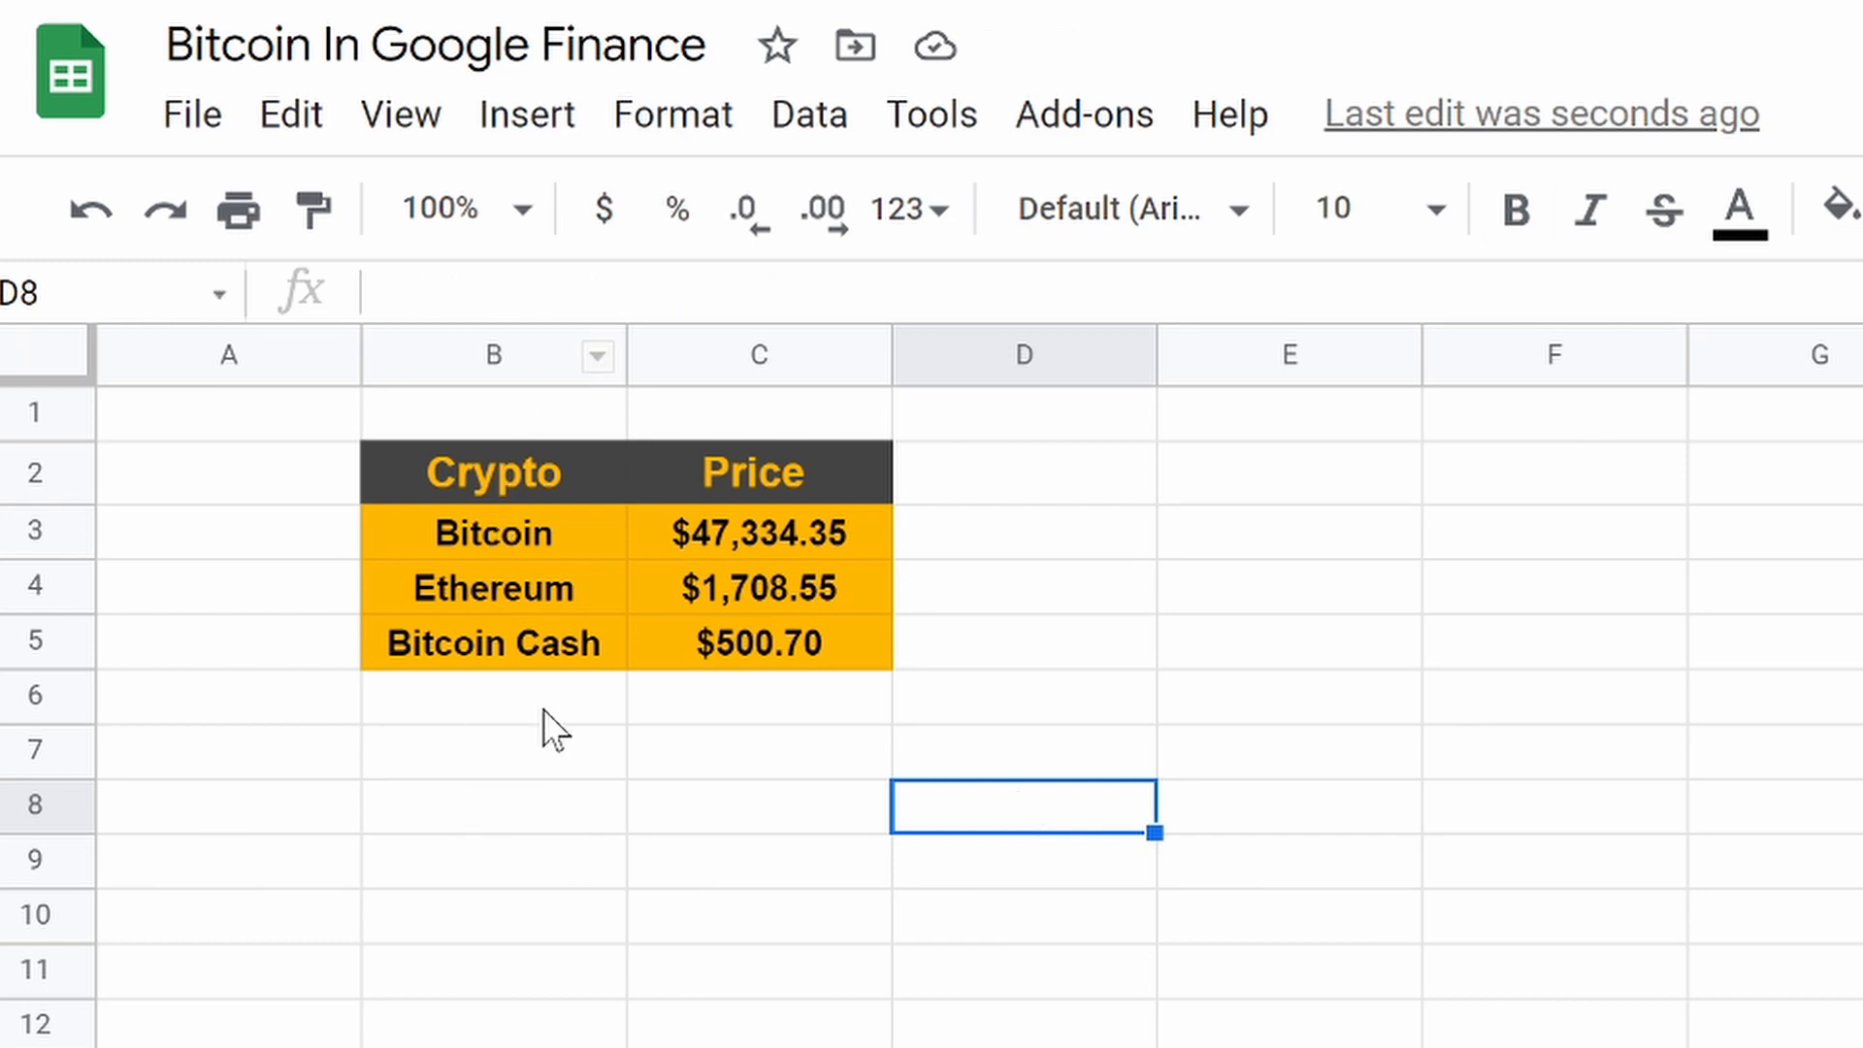
pyautogui.moveTo(758, 927)
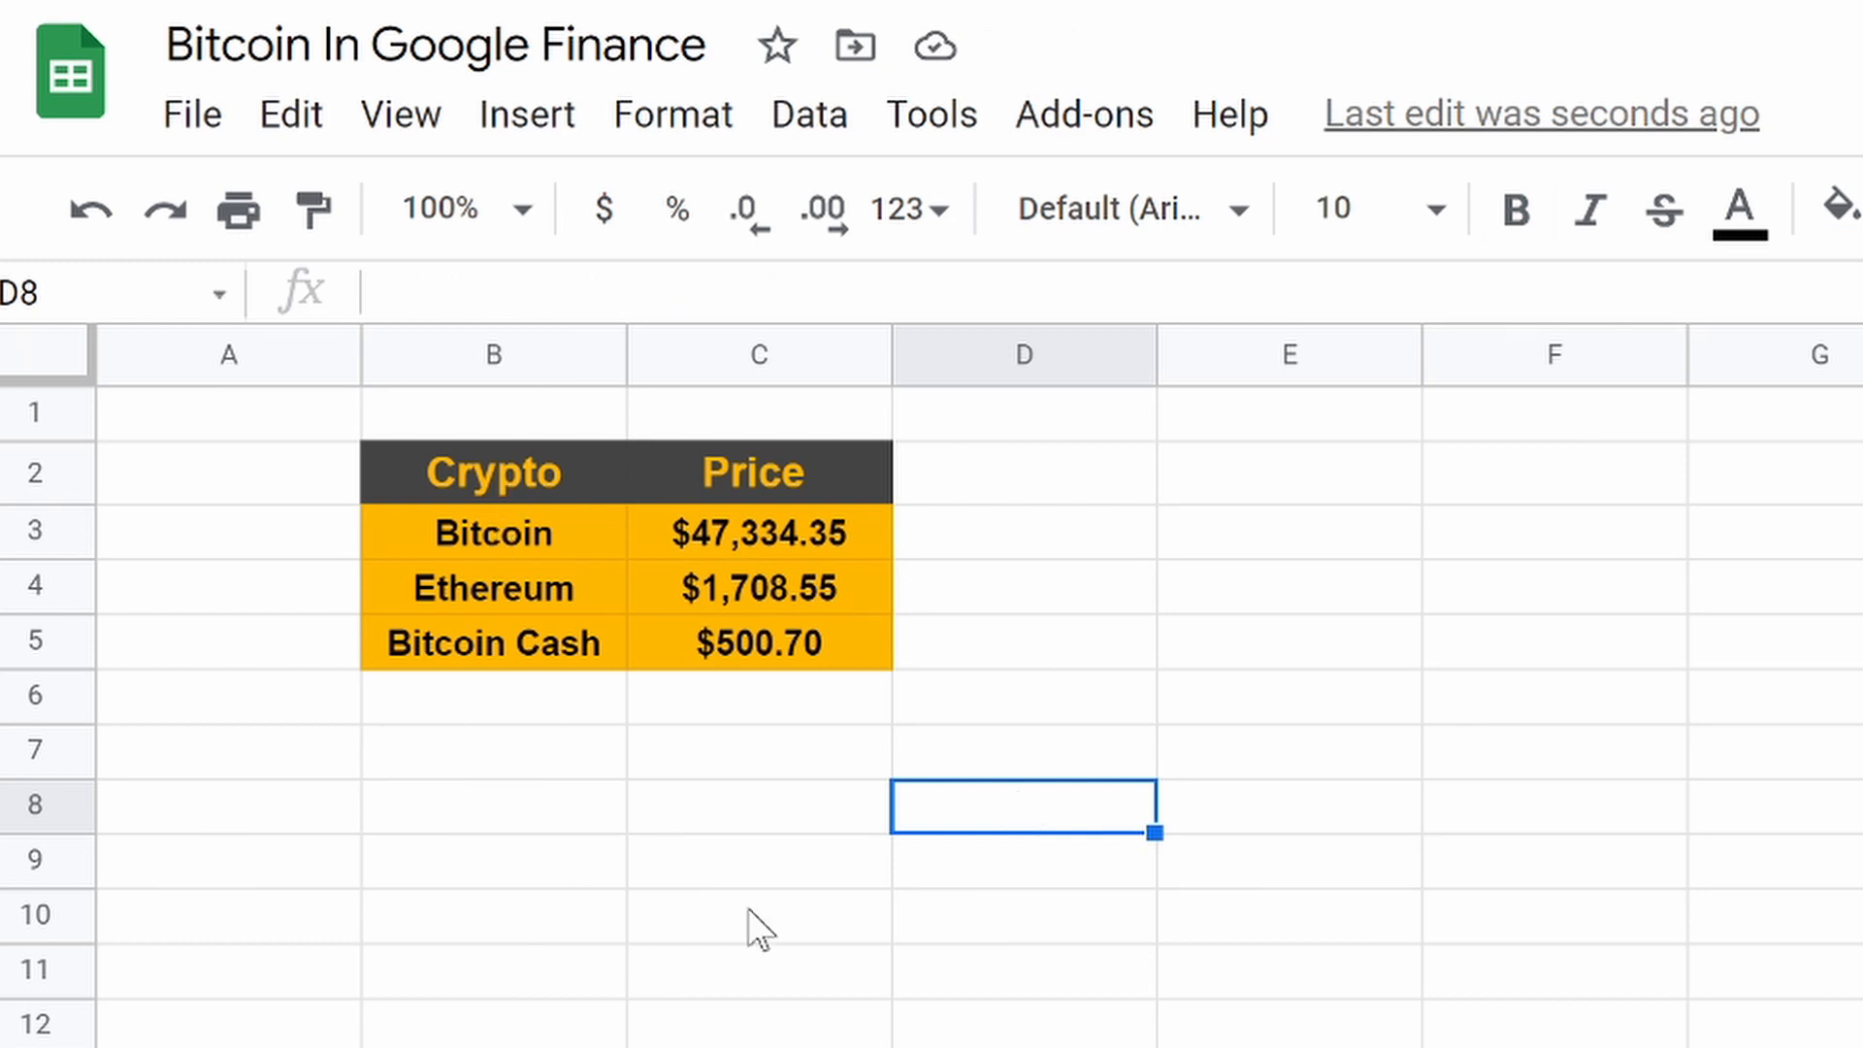
pyautogui.moveTo(395, 660)
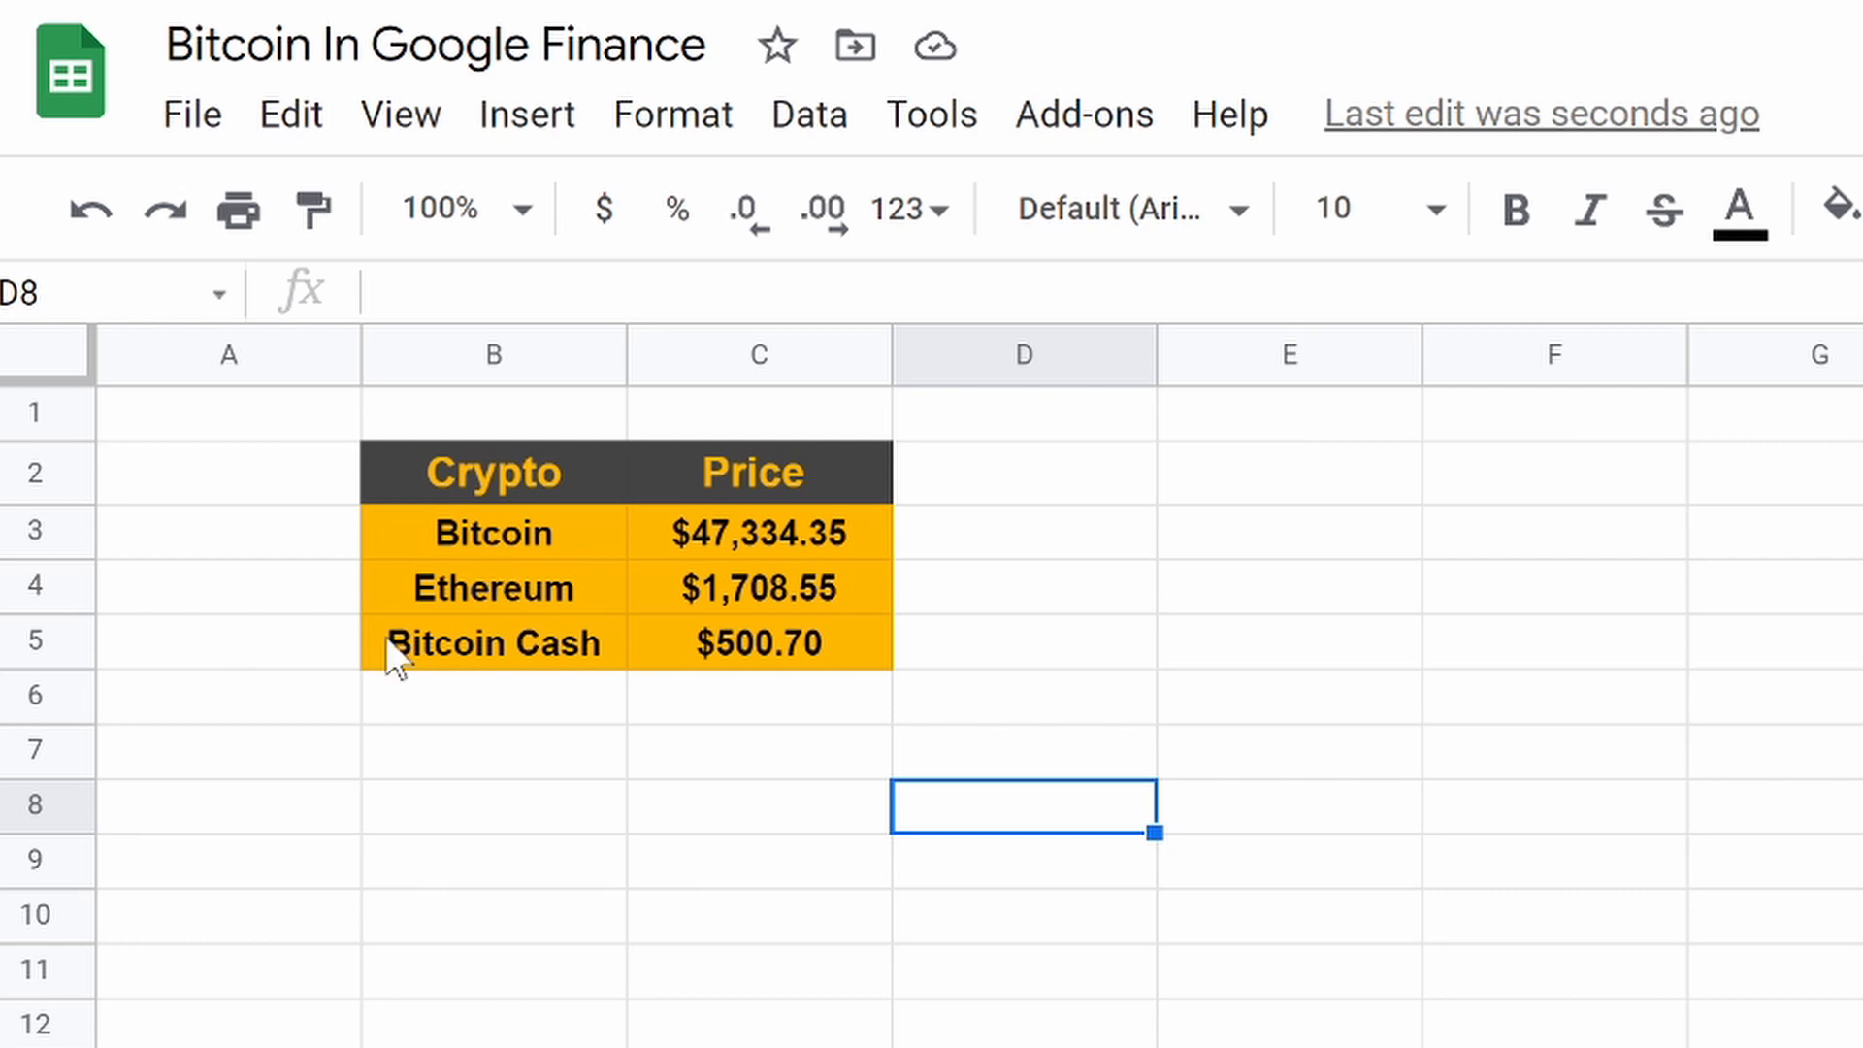
pyautogui.moveTo(1050, 926)
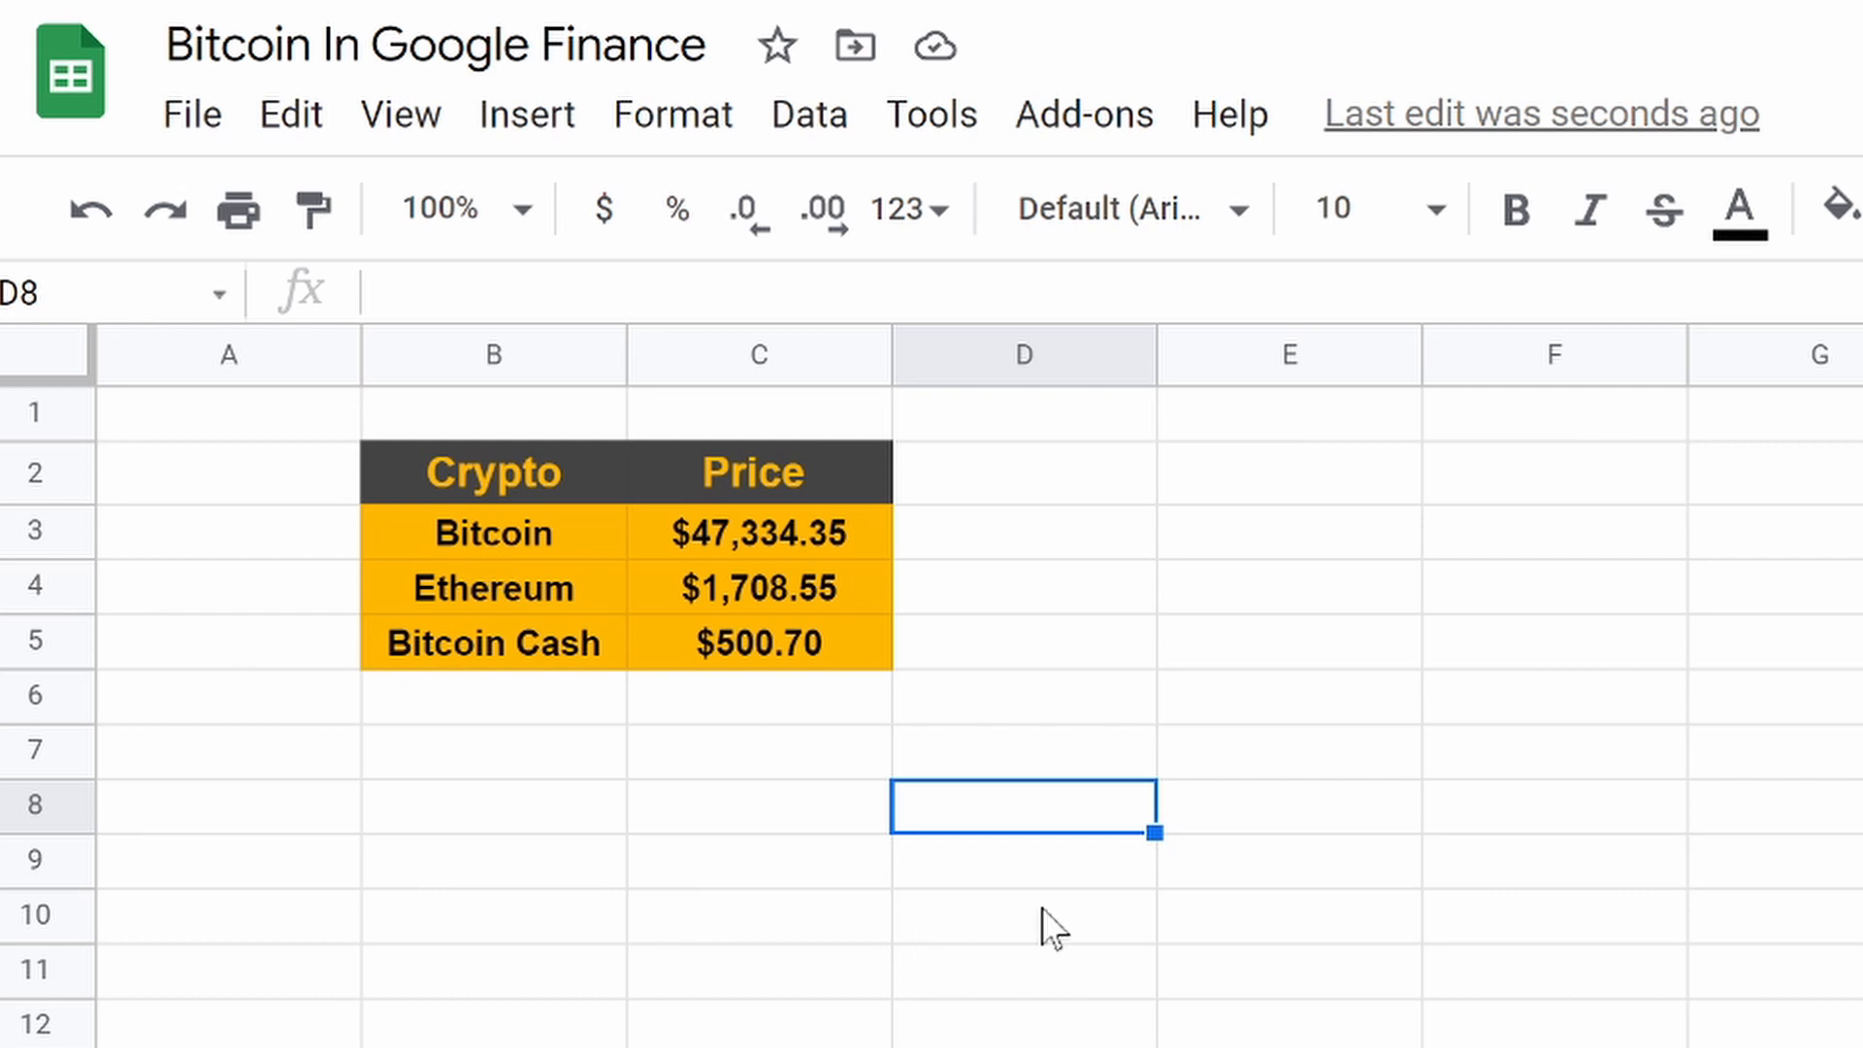
pyautogui.moveTo(1084, 829)
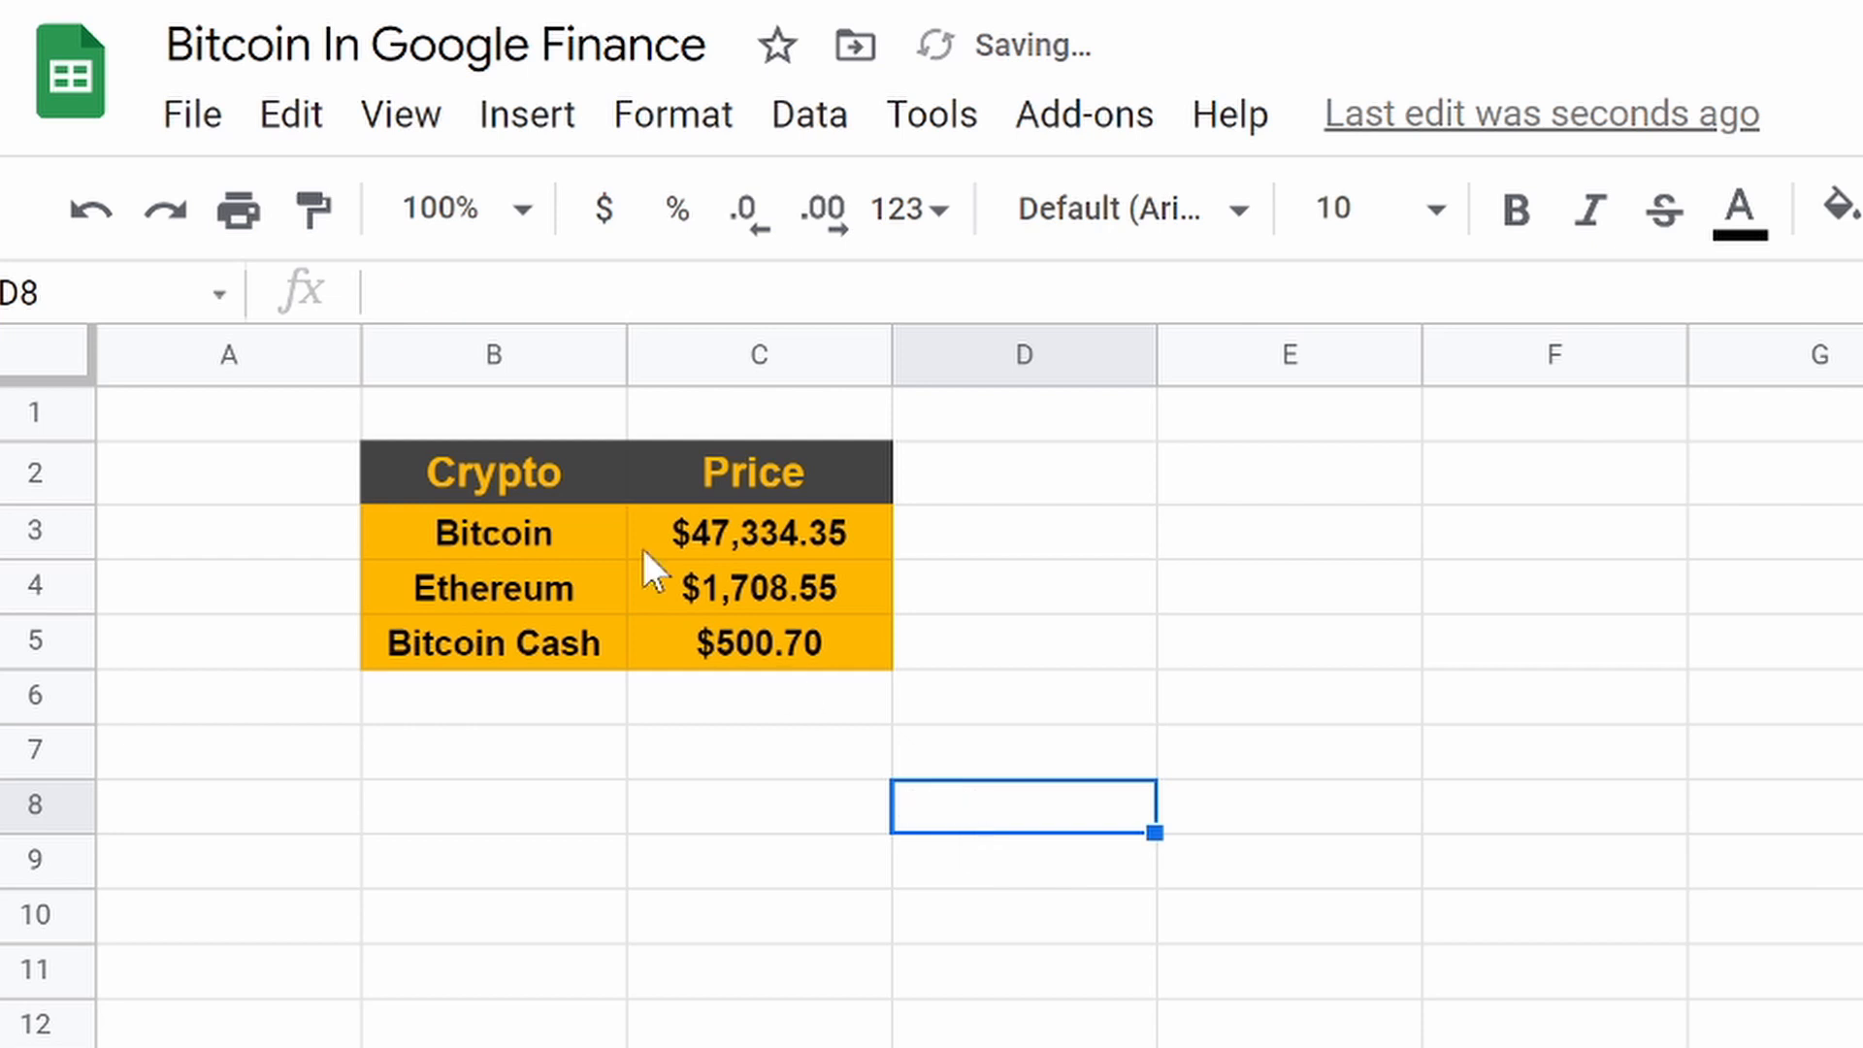
pyautogui.click(492, 472)
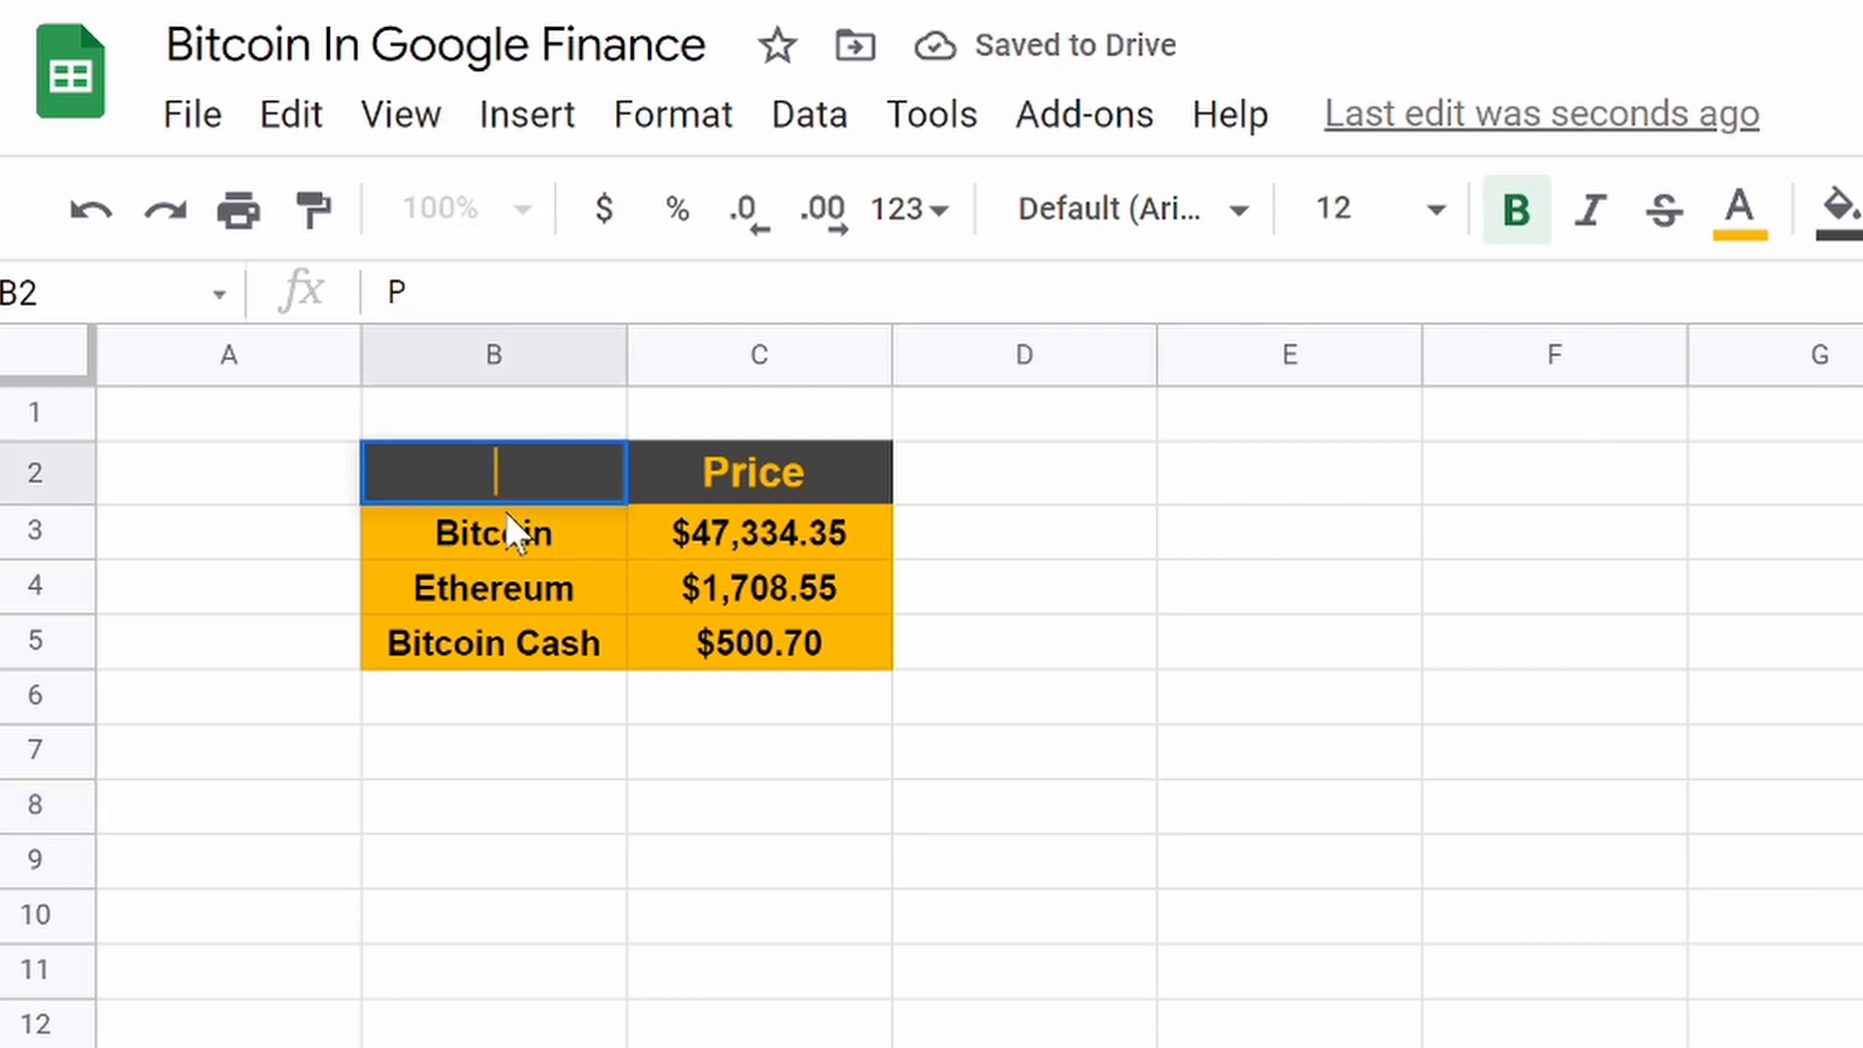
# Step: Type "Position" over the Crypto header in cell B2
pyautogui.write('Po')
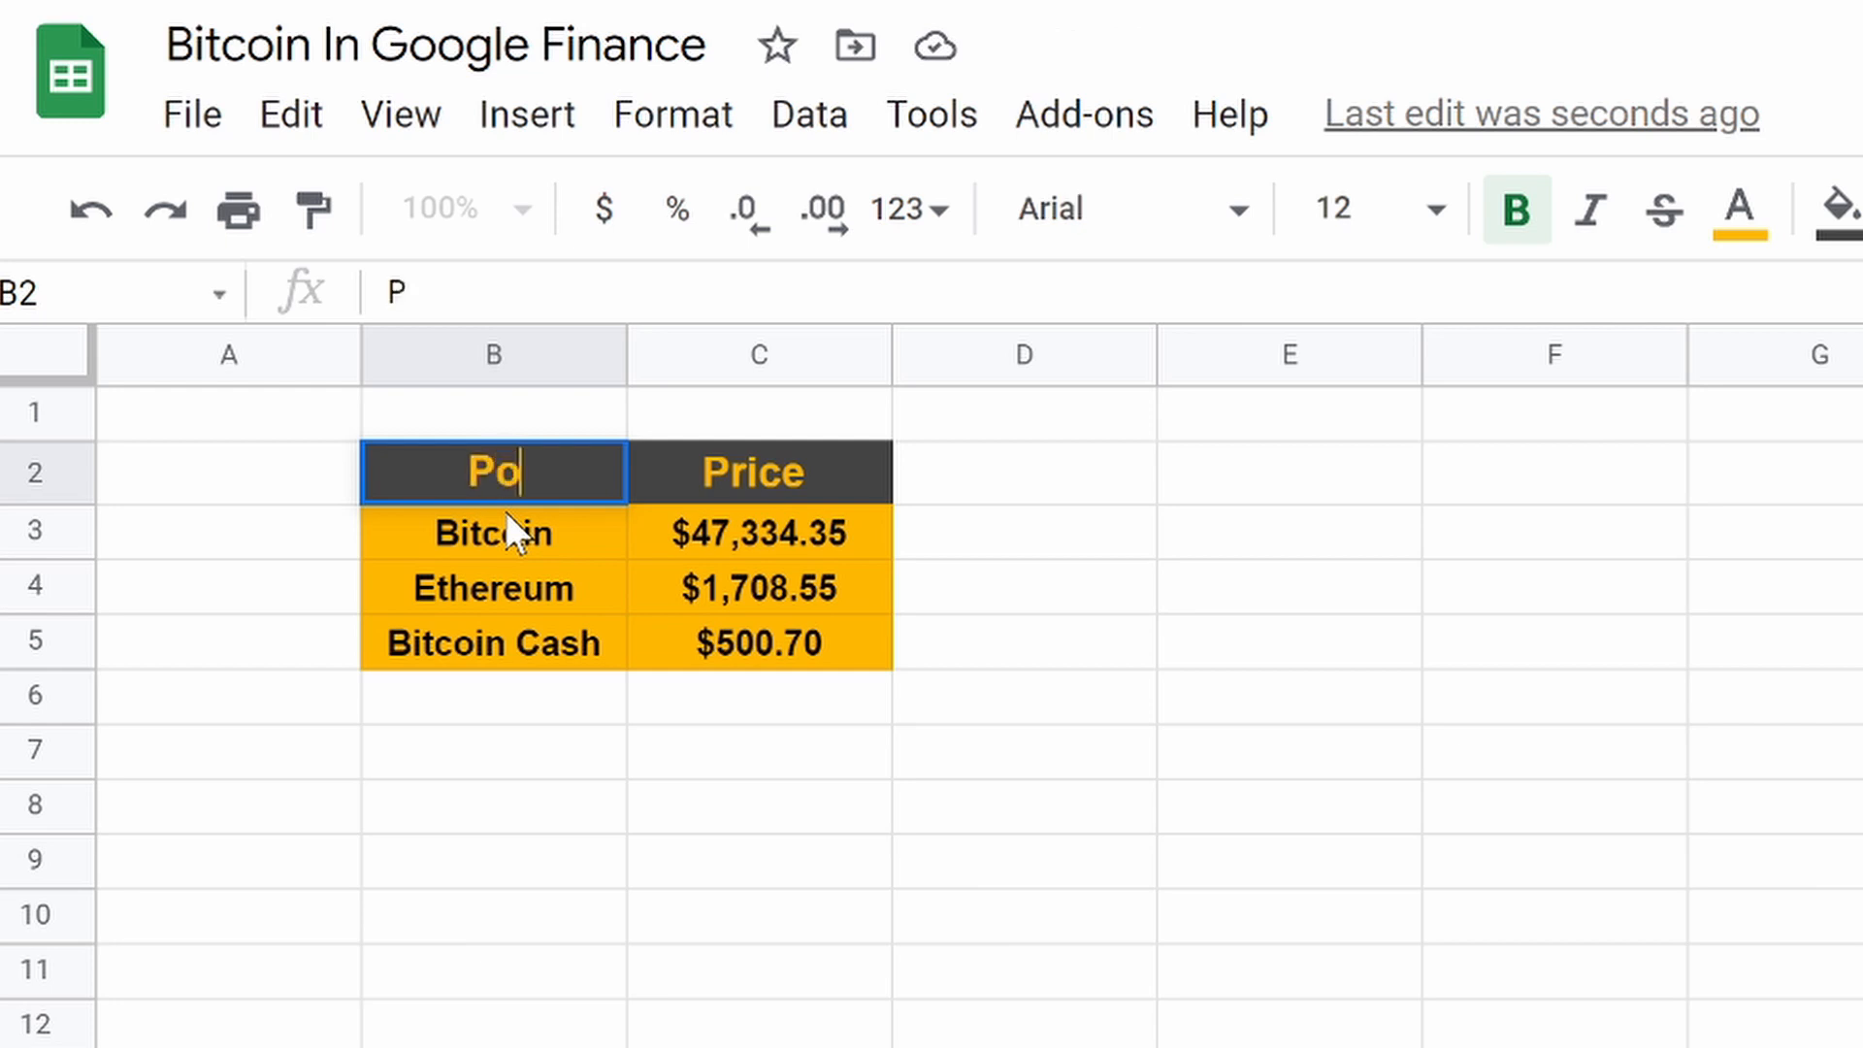
pyautogui.write('s')
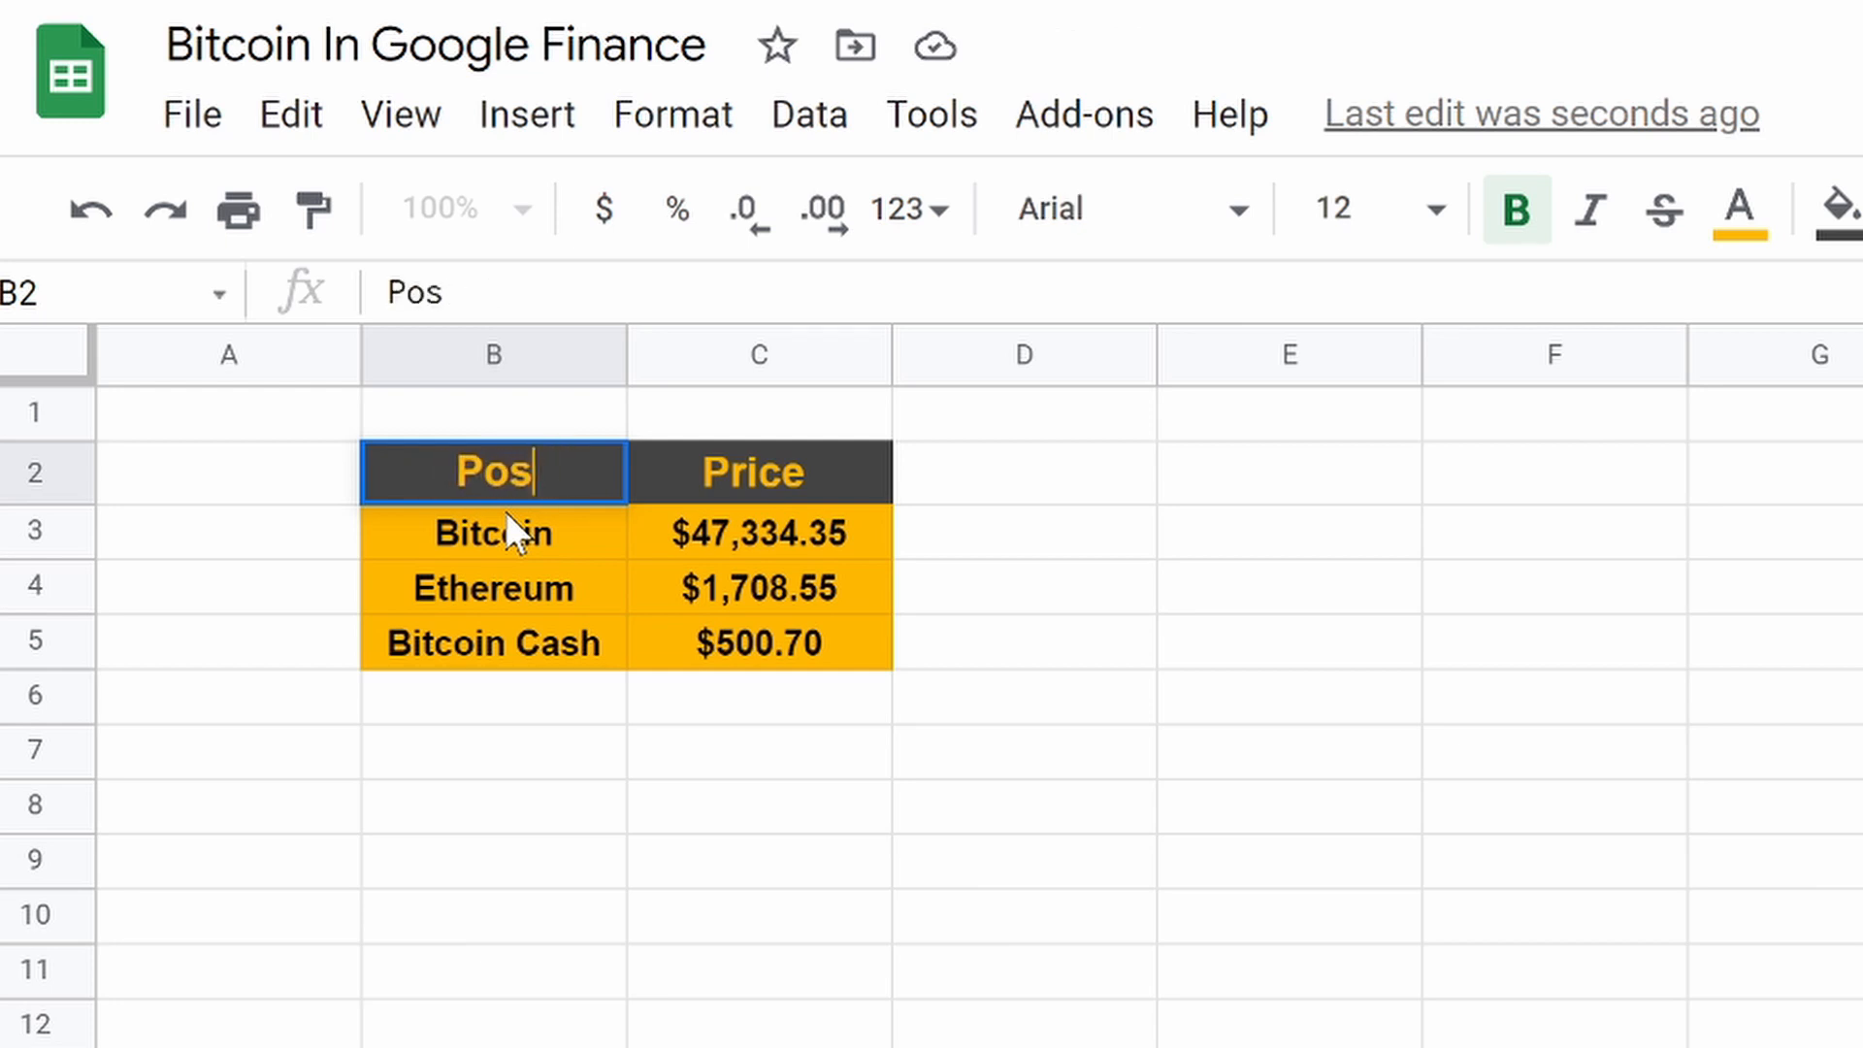
pyautogui.click(758, 471)
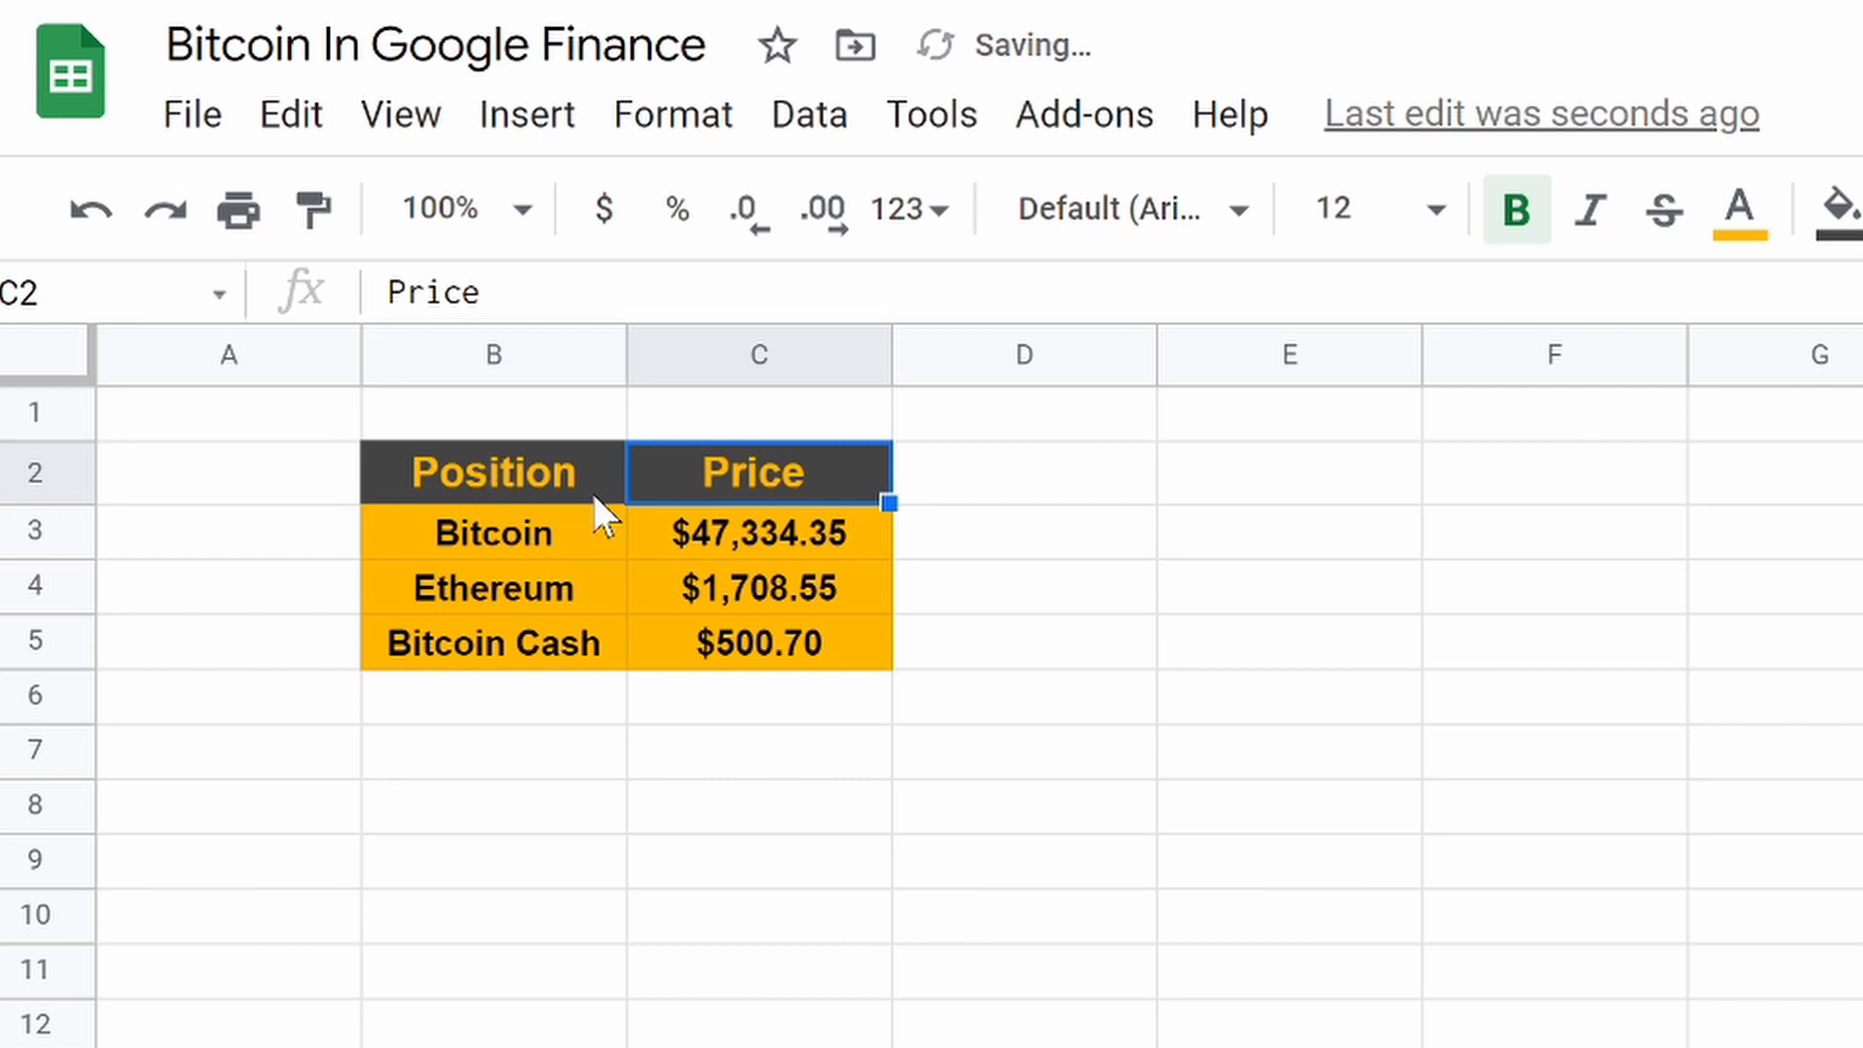
pyautogui.click(491, 532)
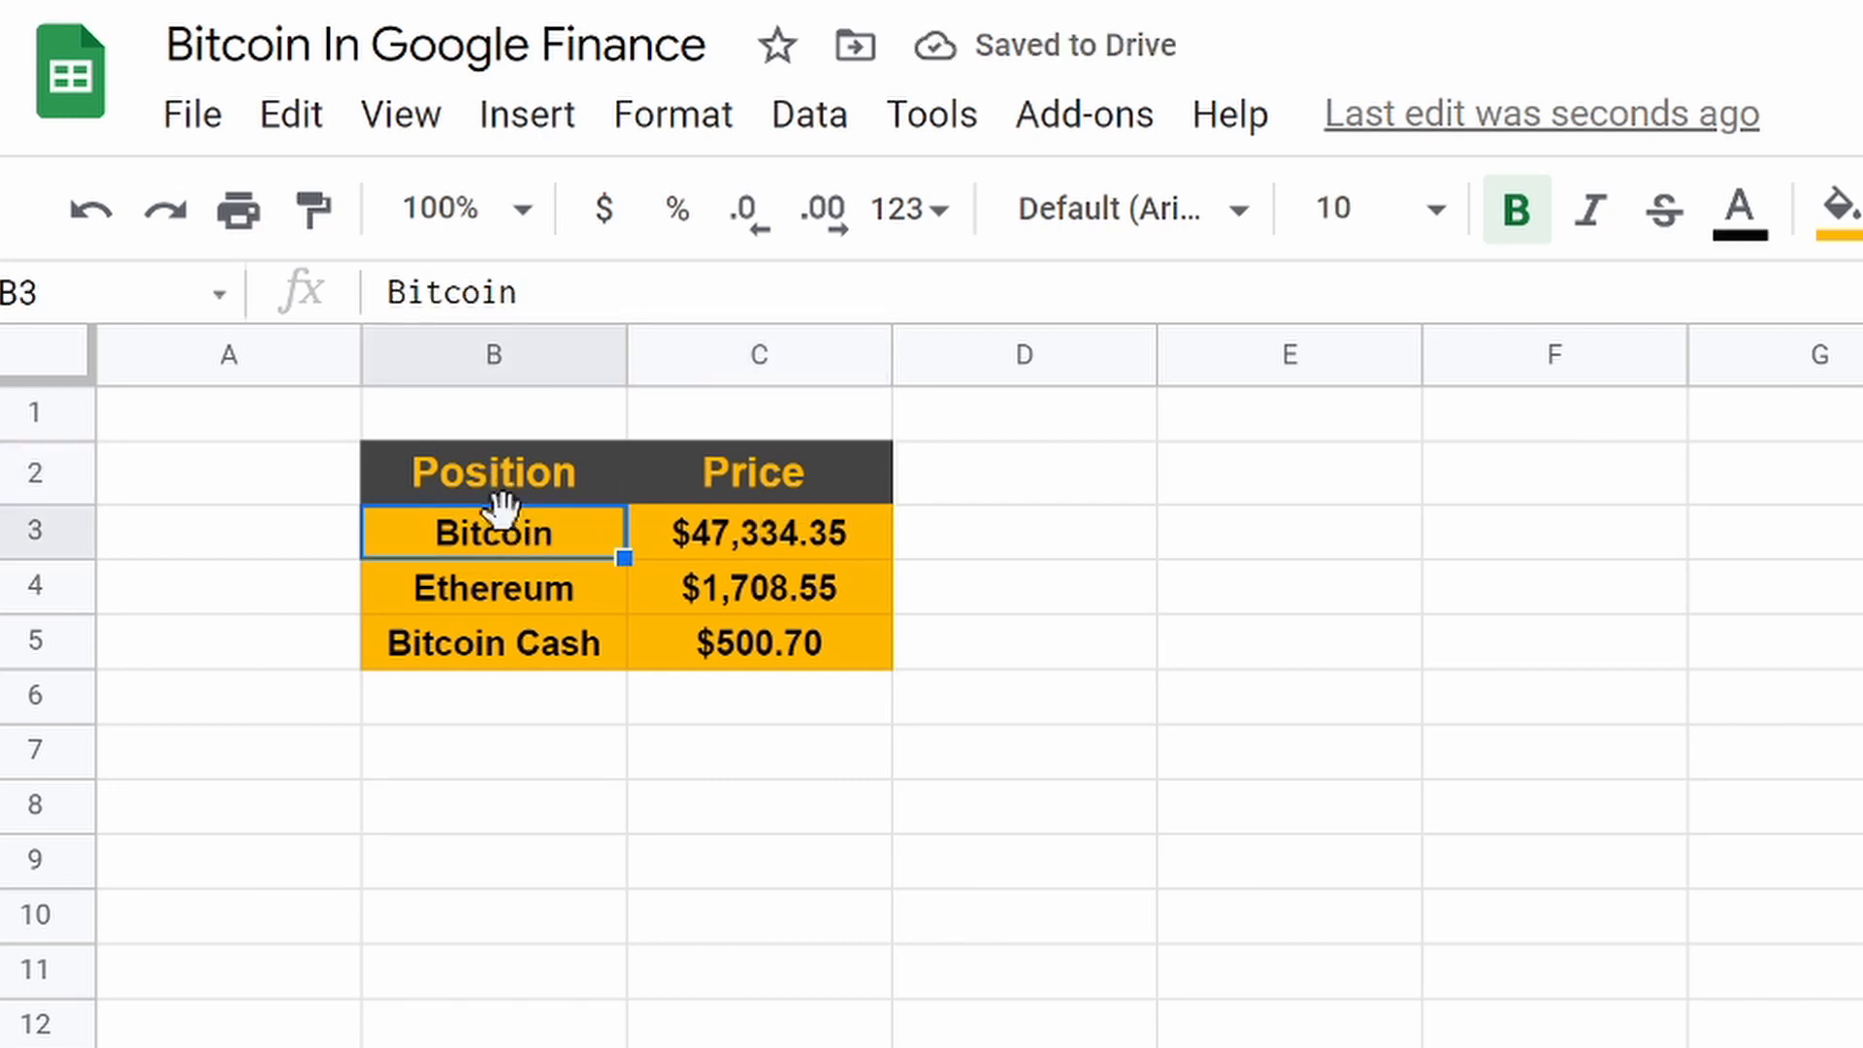
pyautogui.moveTo(672, 552)
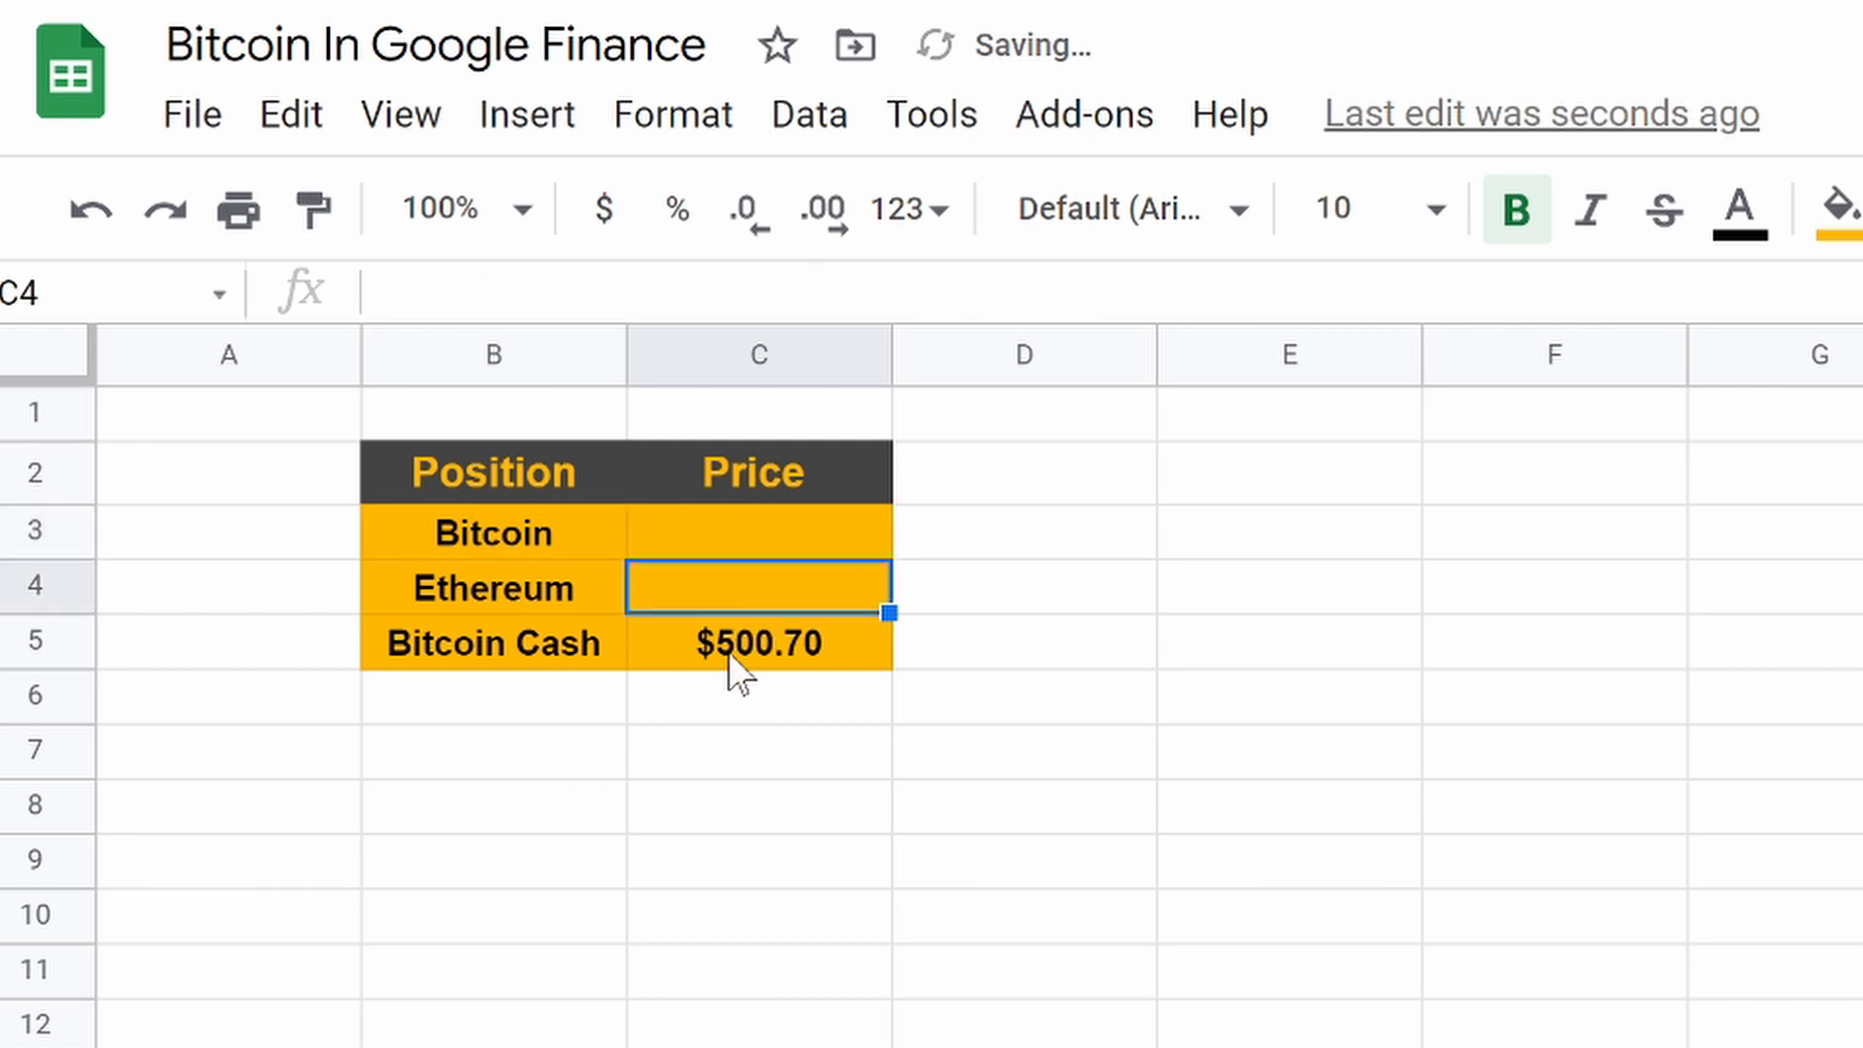
pyautogui.click(493, 533)
pyautogui.write('AAPL')
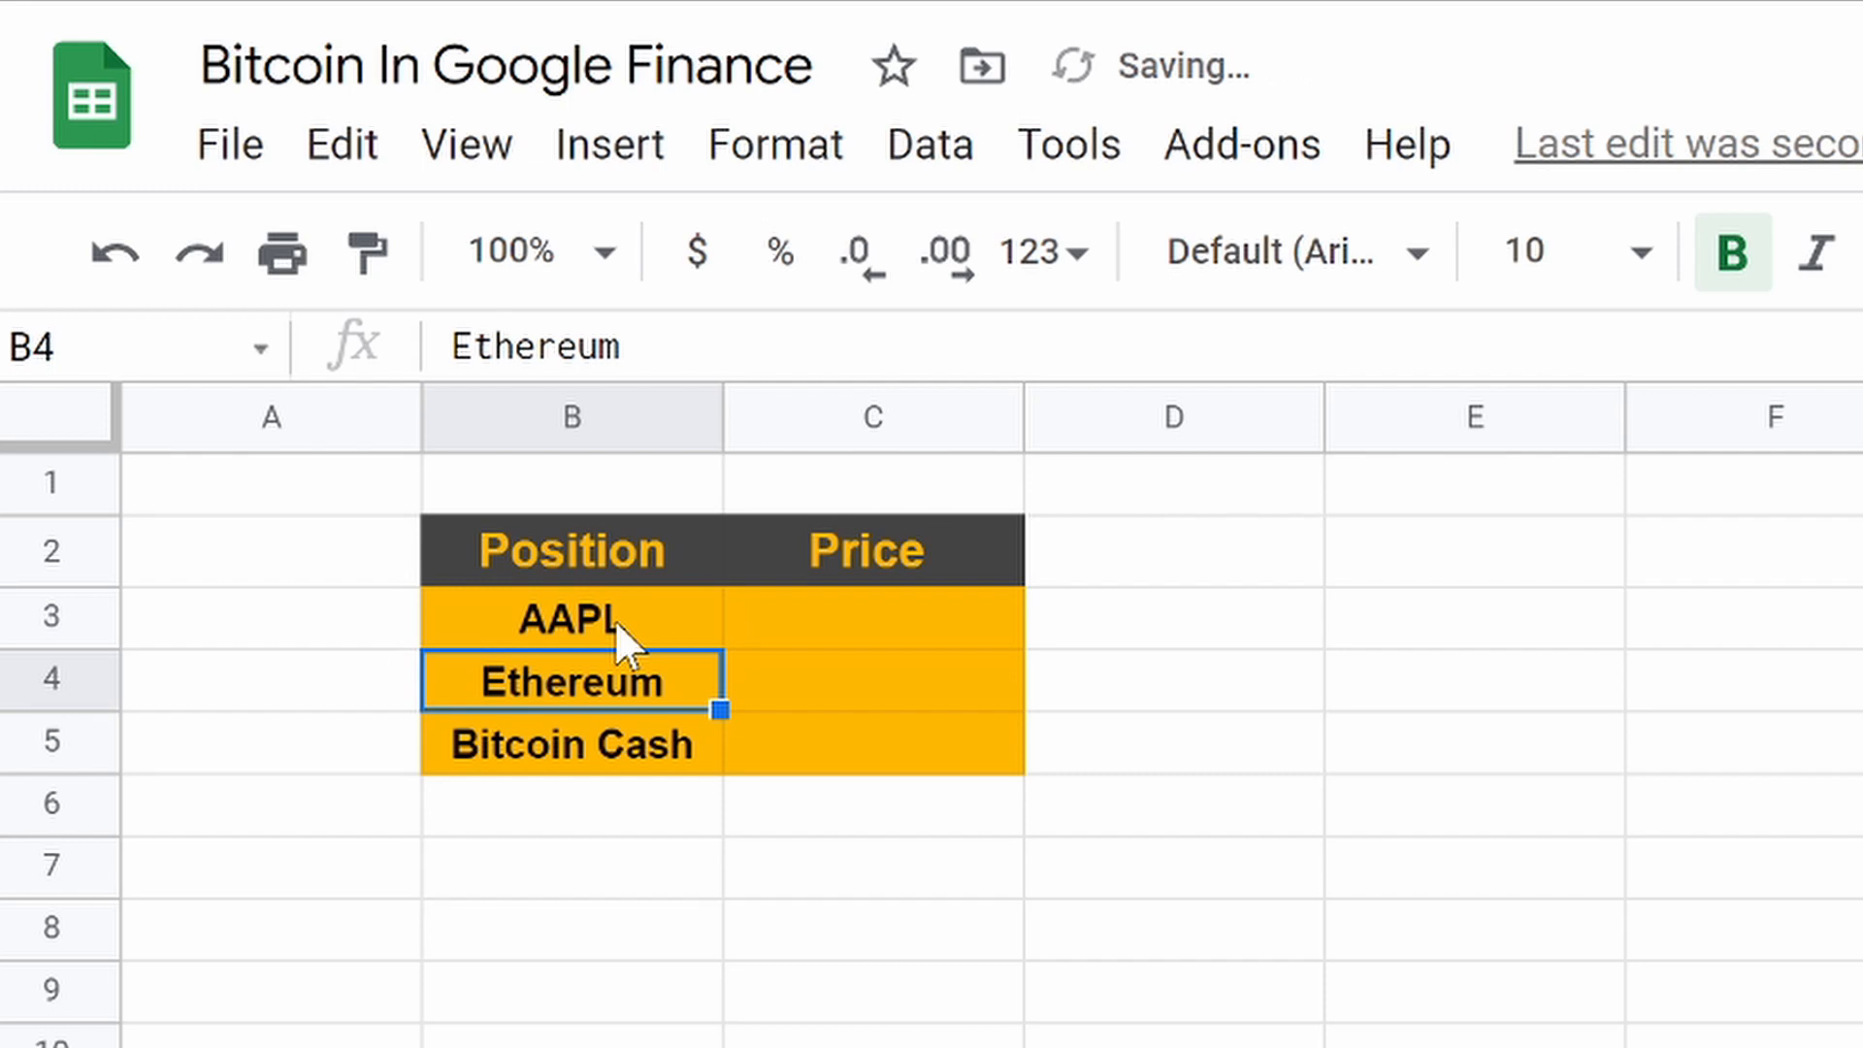
pyautogui.write('BTCUSD')
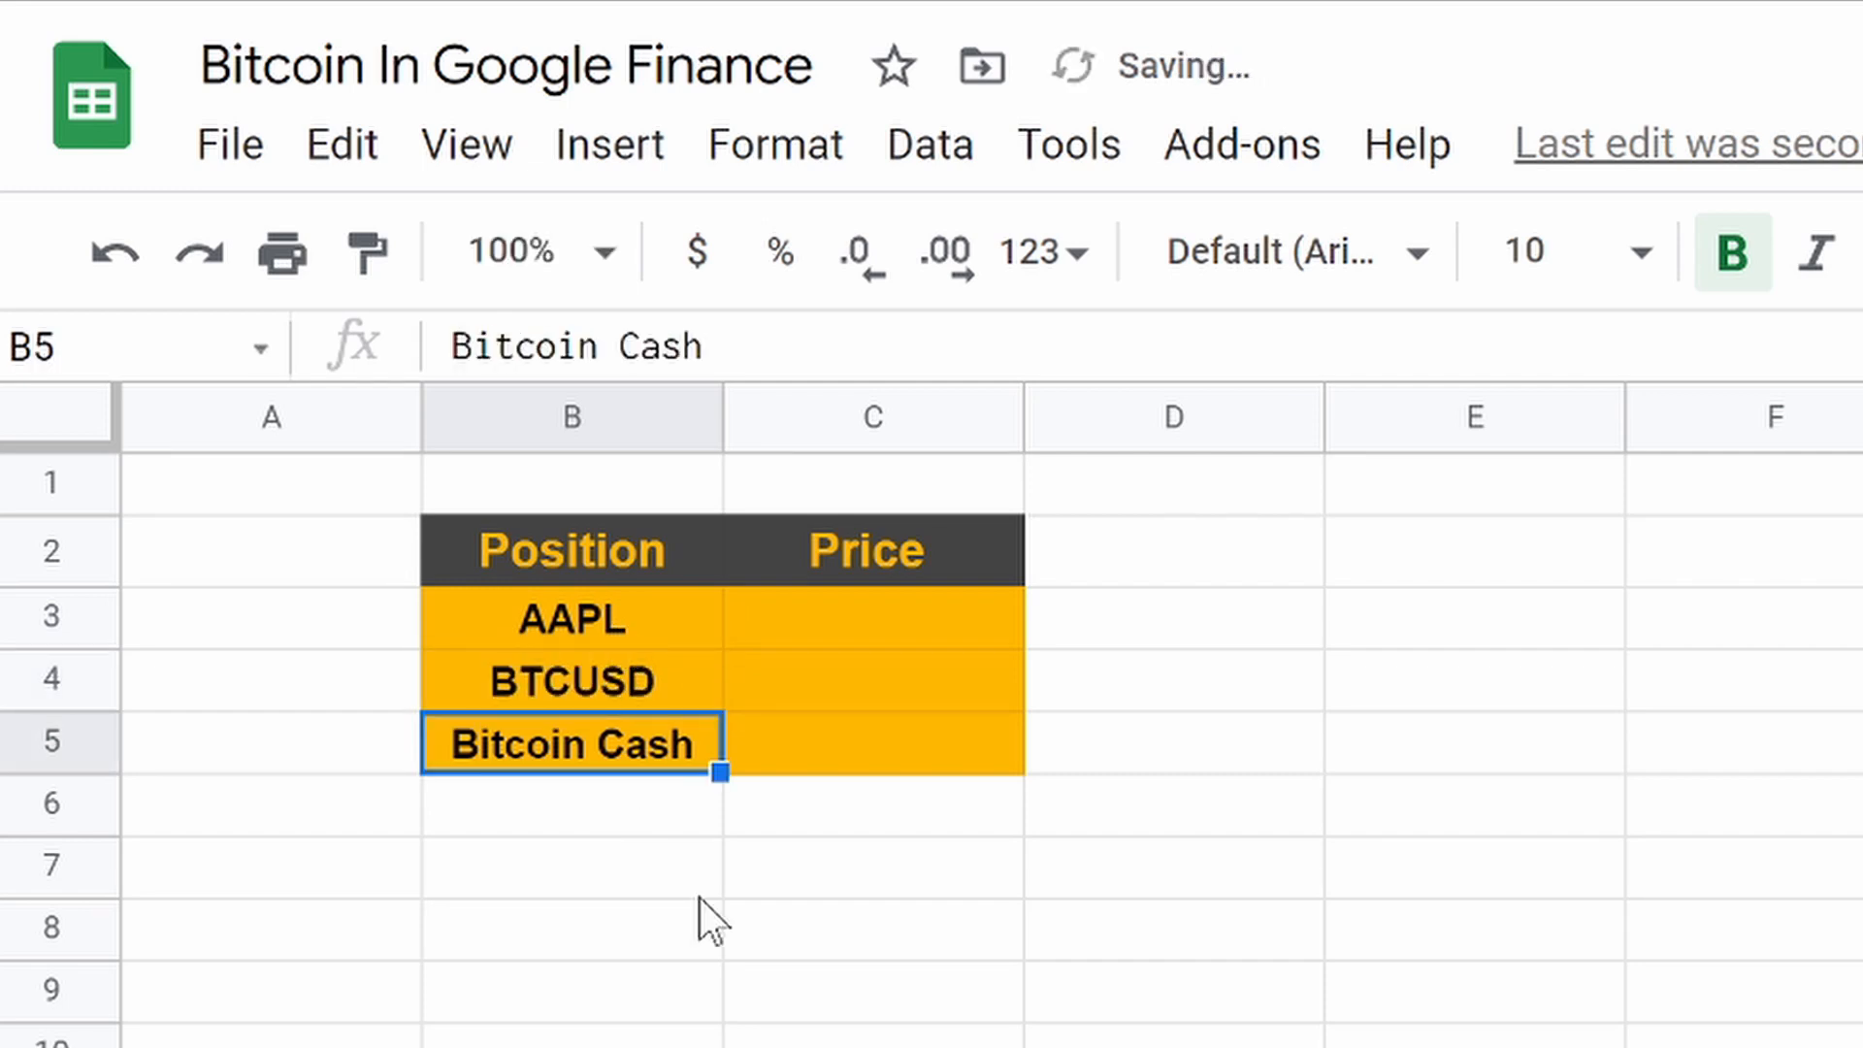
pyautogui.write('MS')
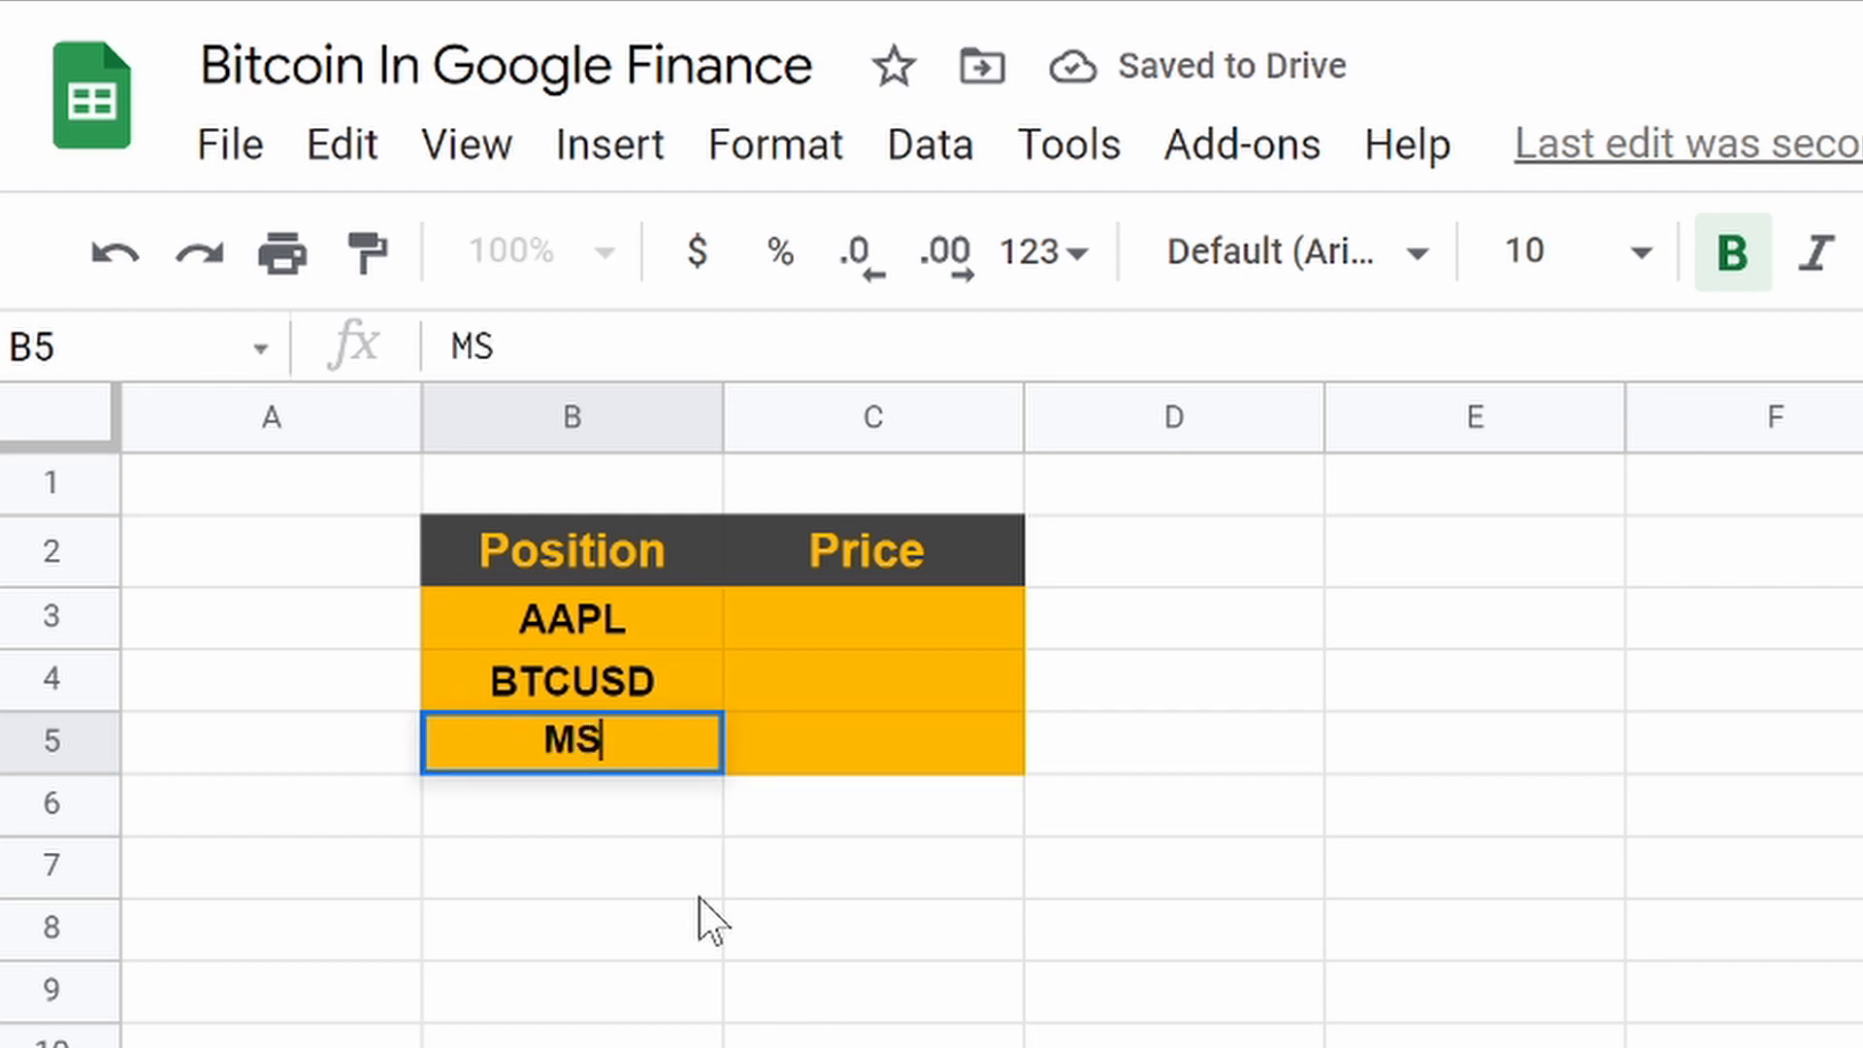
pyautogui.press('enter')
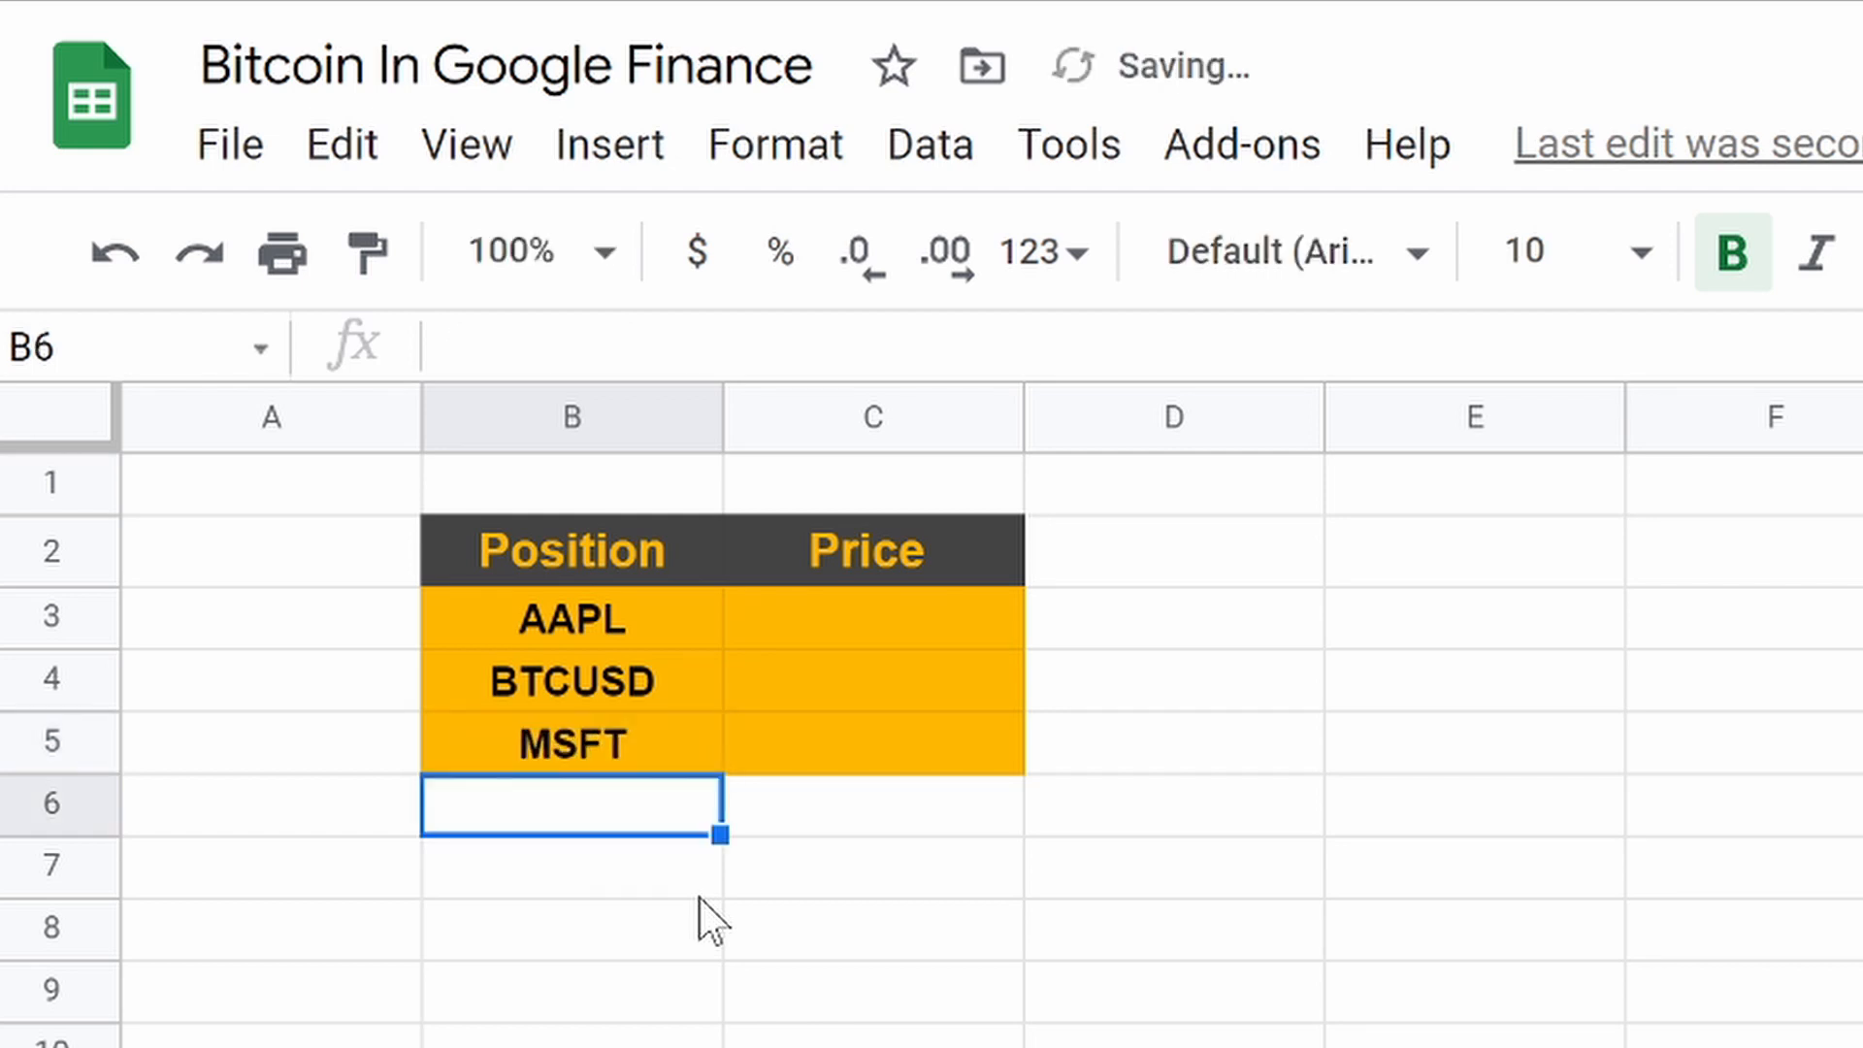
pyautogui.click(872, 619)
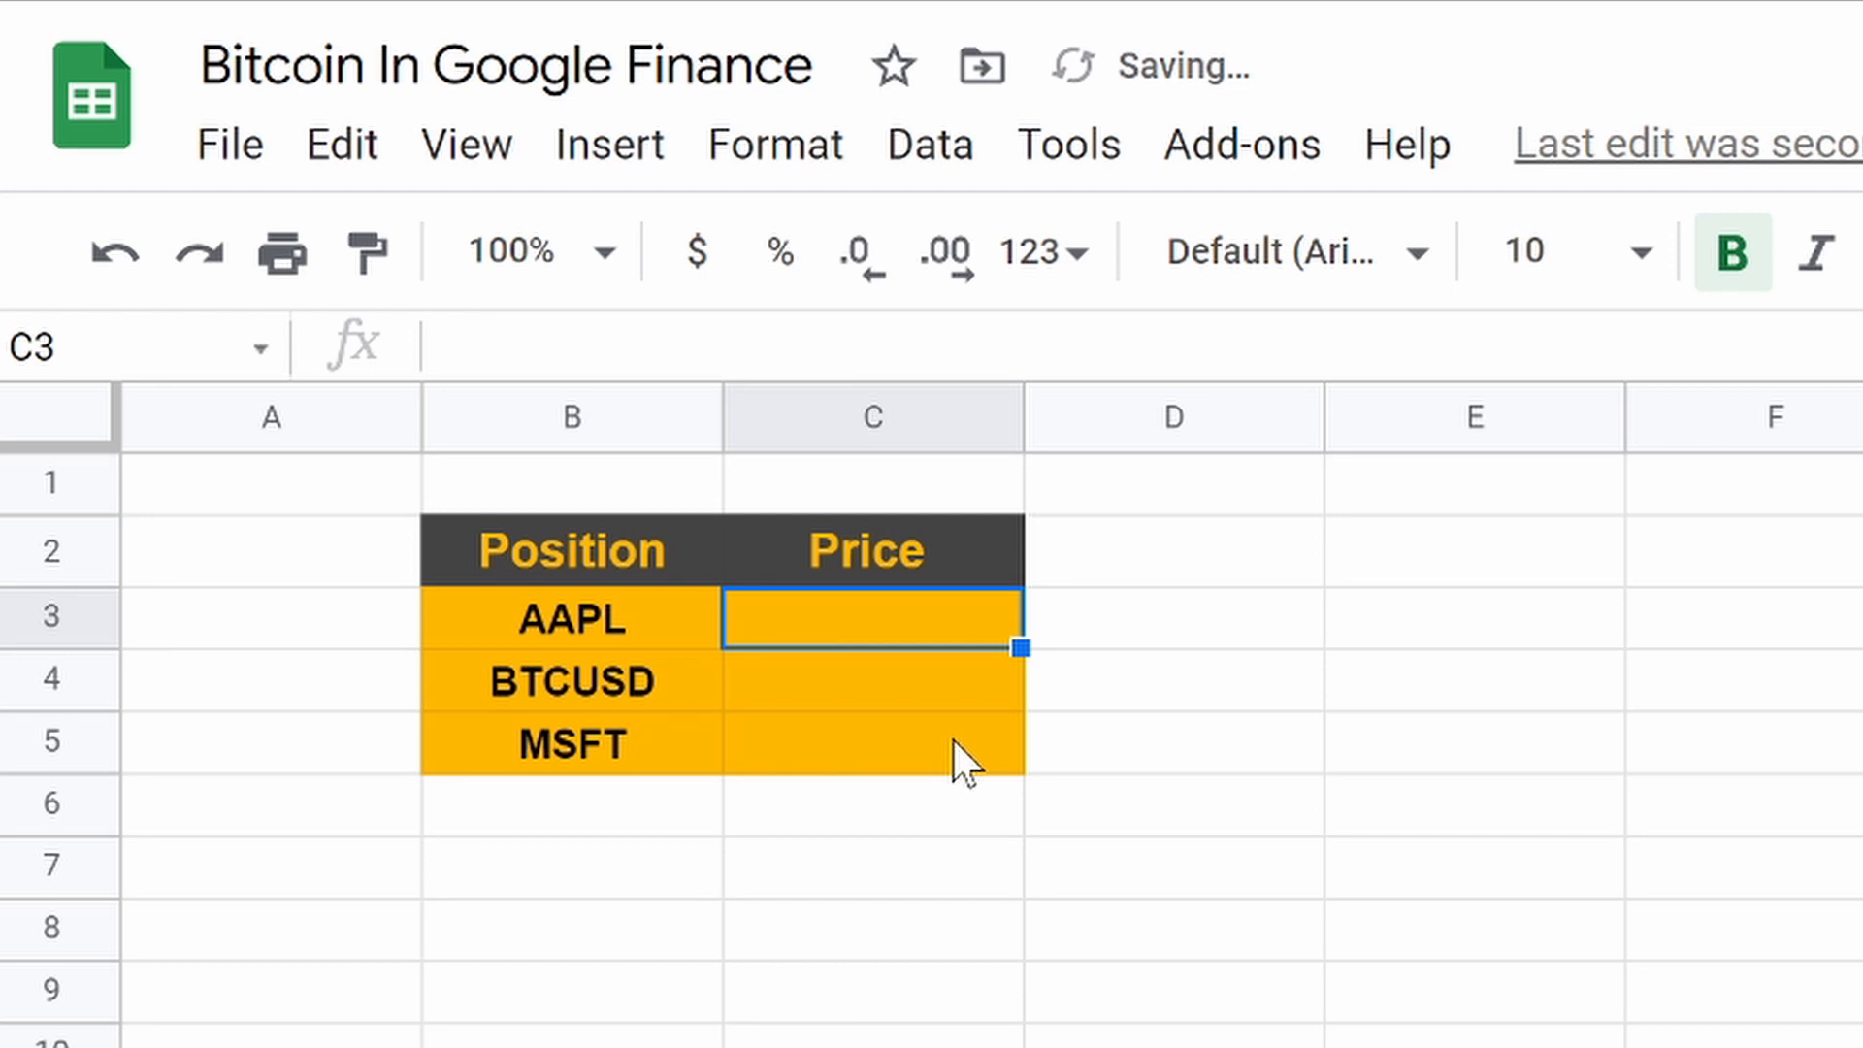
# Step: Enter =GOOGLEFINANCE(B3) in C3 to price AAPL, BTCUSD and MSFT
pyautogui.write('=goo')
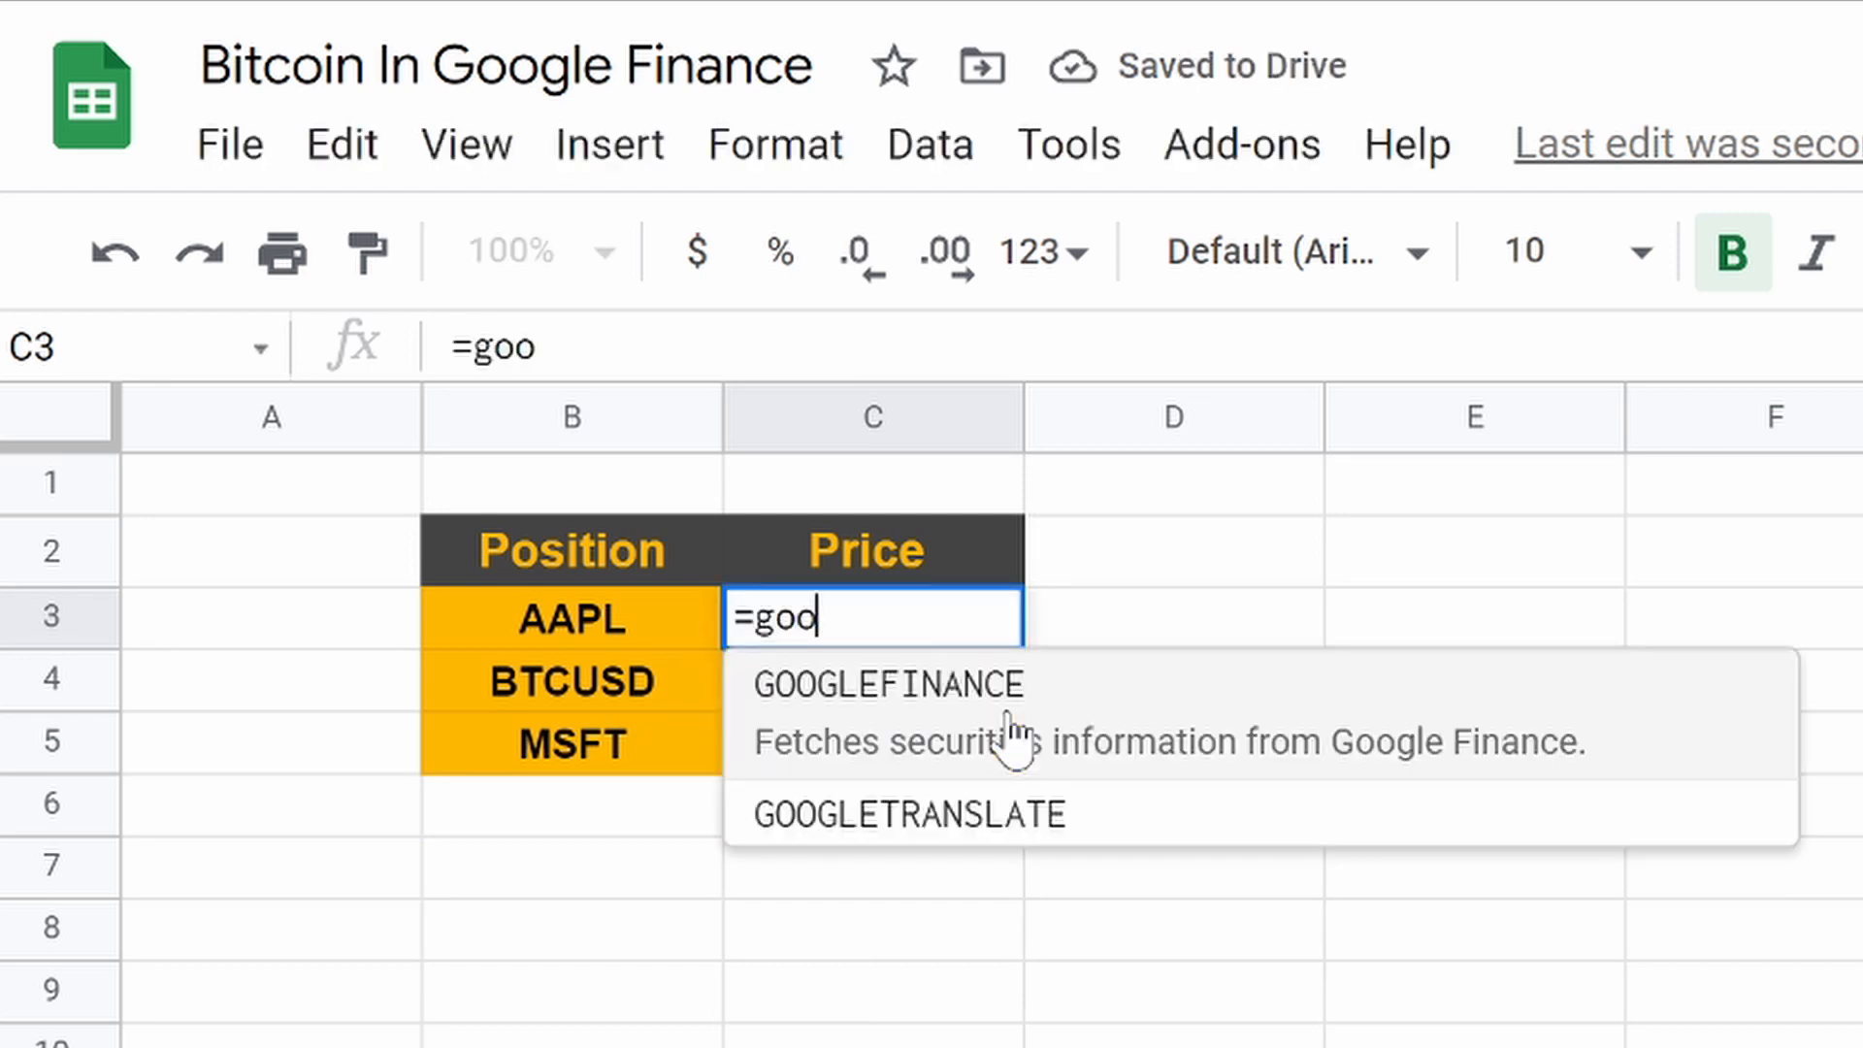
pyautogui.click(895, 683)
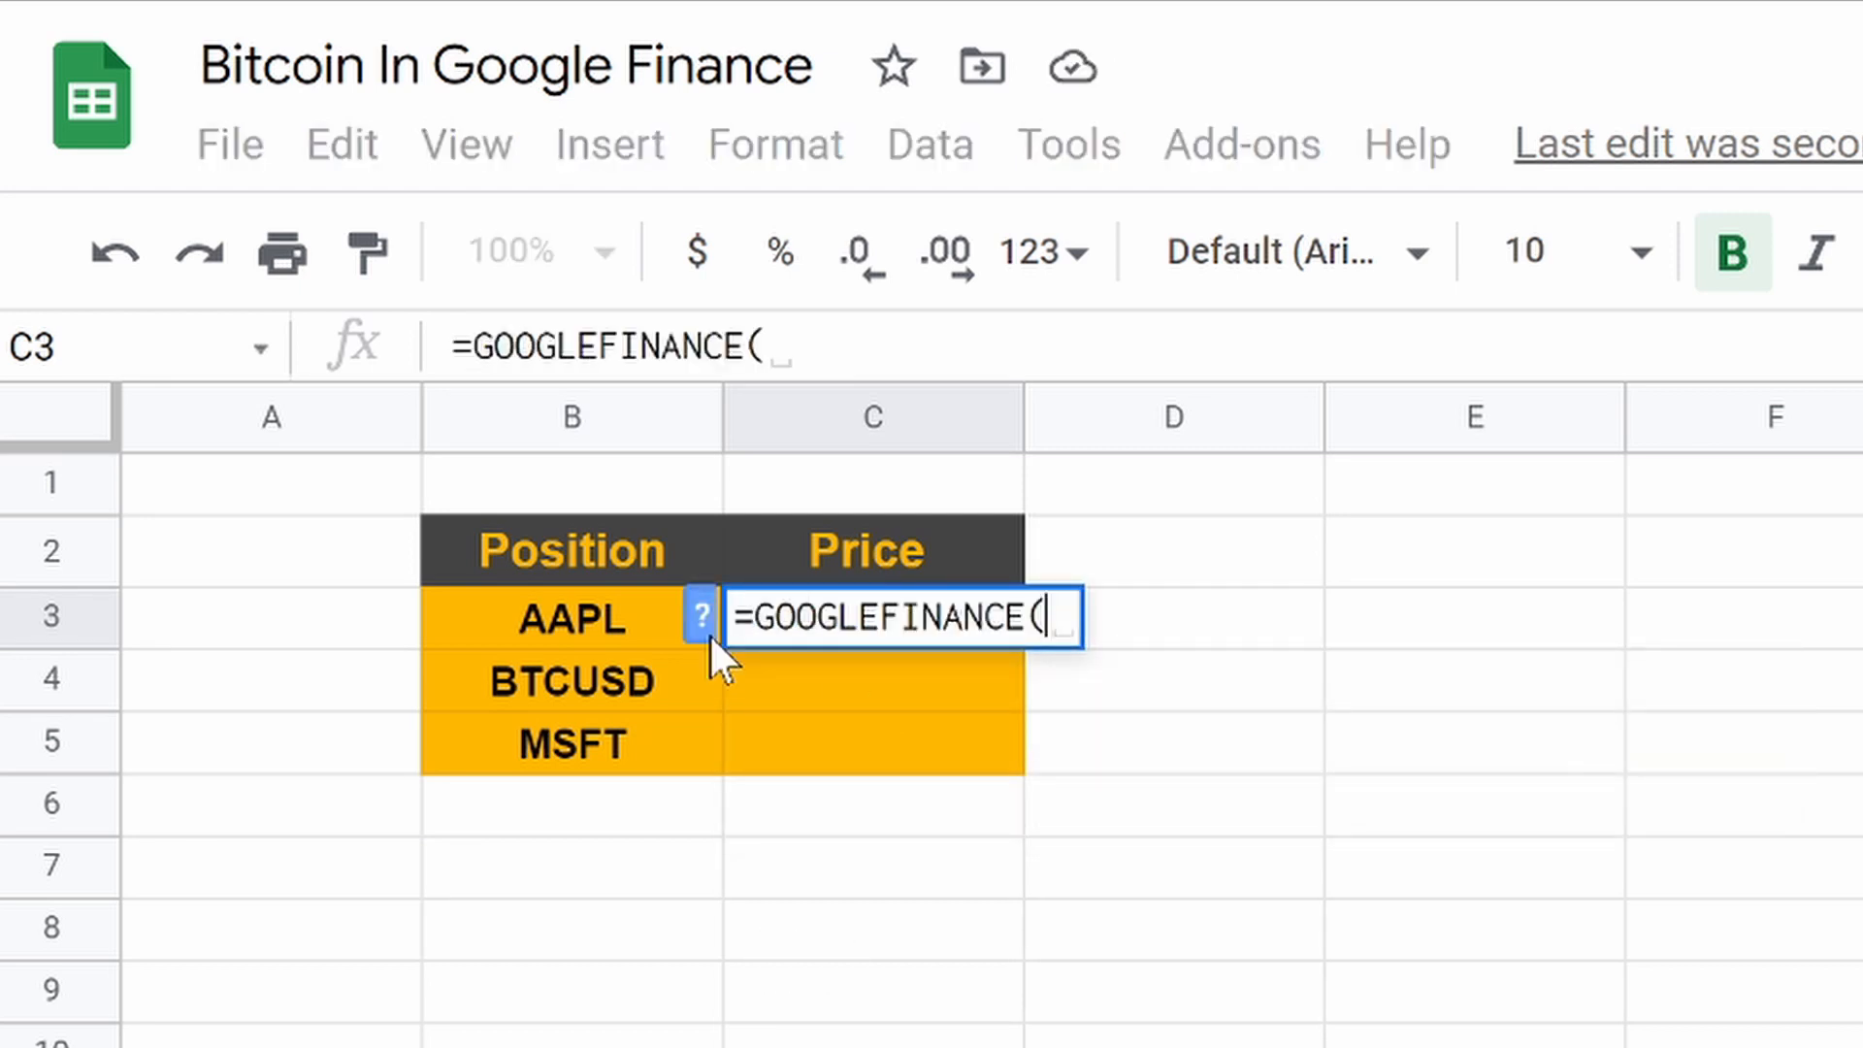
pyautogui.click(570, 619)
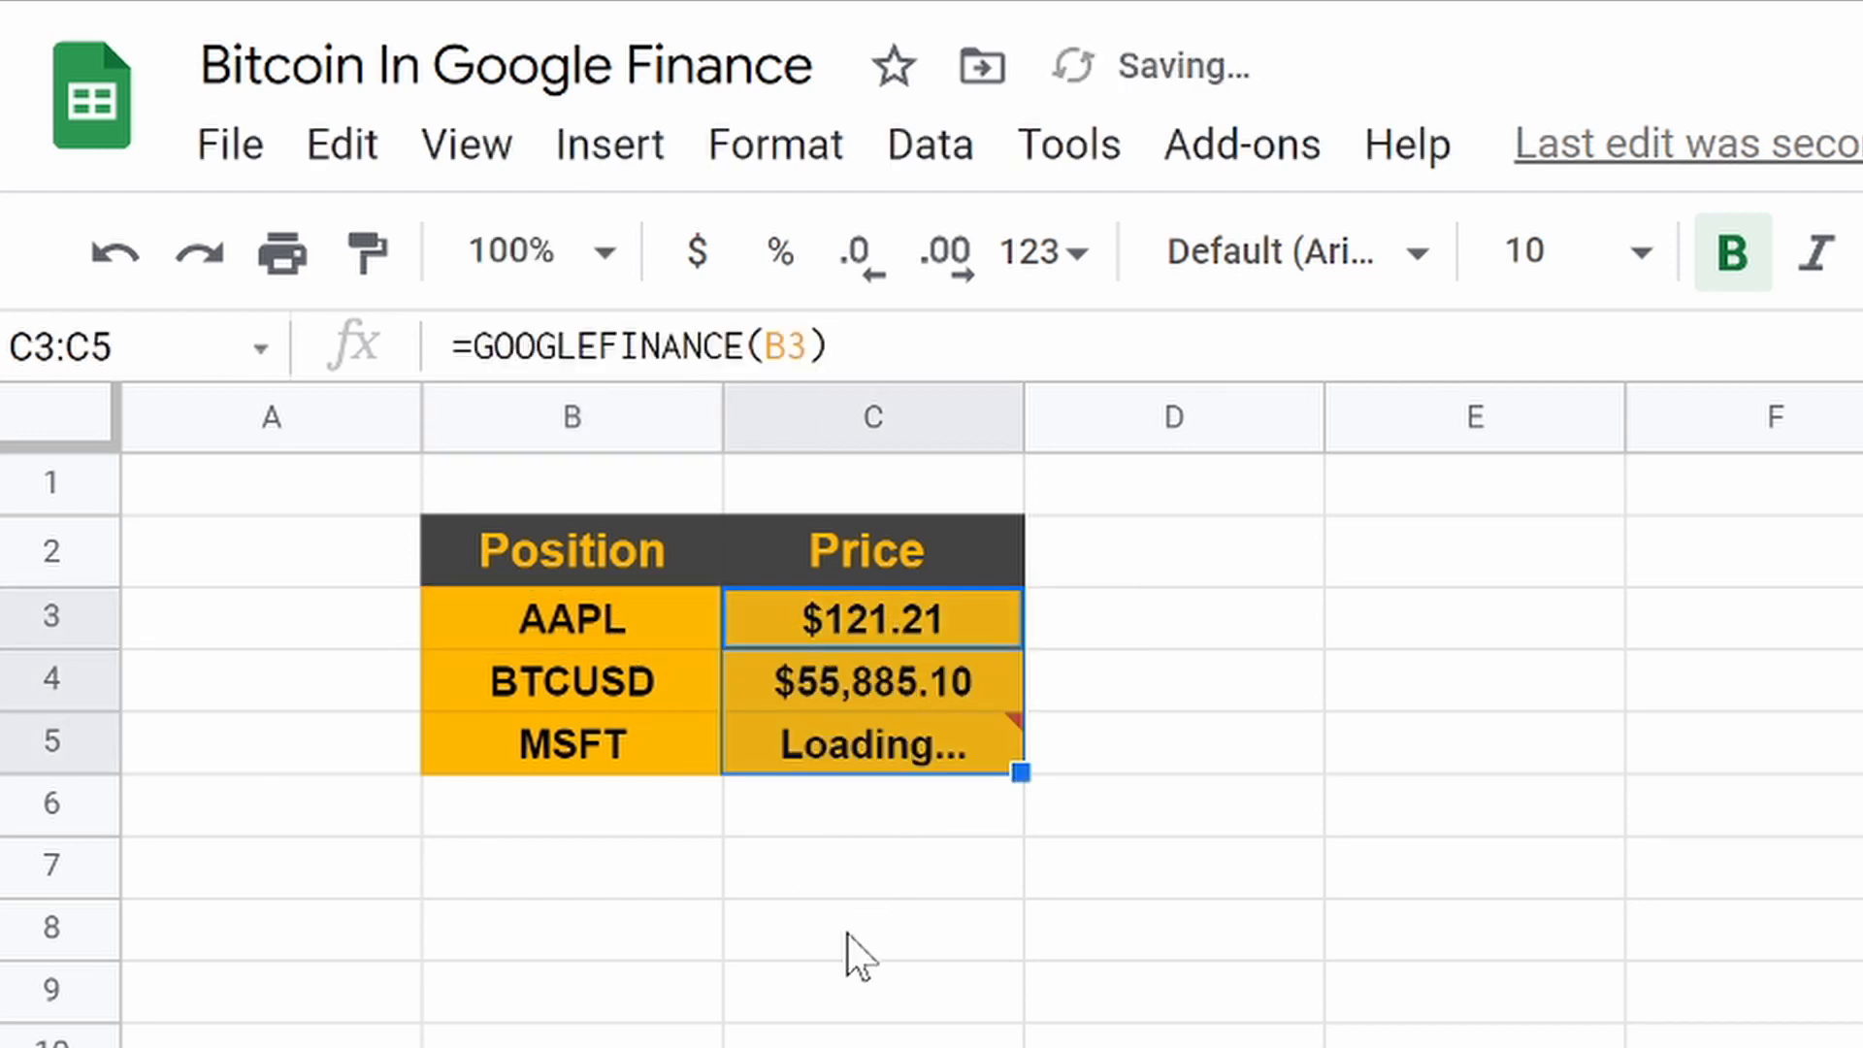
pyautogui.click(871, 926)
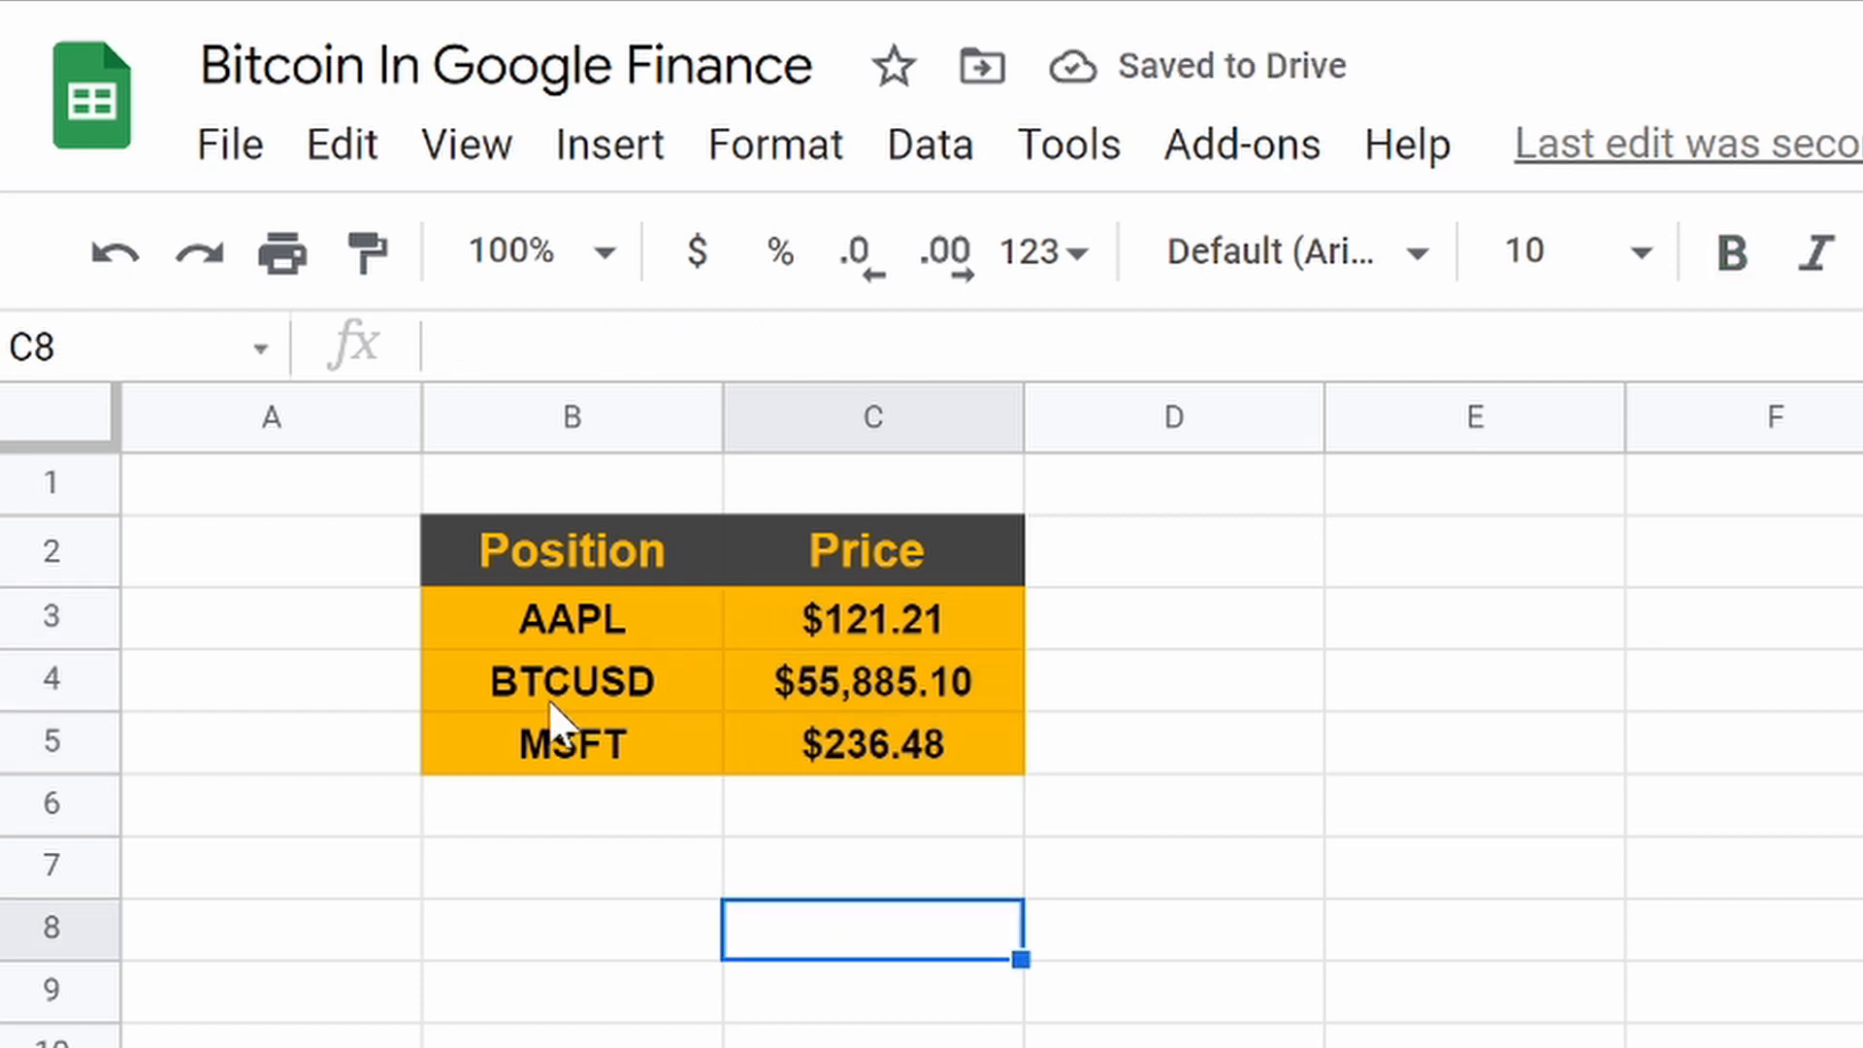
pyautogui.moveTo(606, 713)
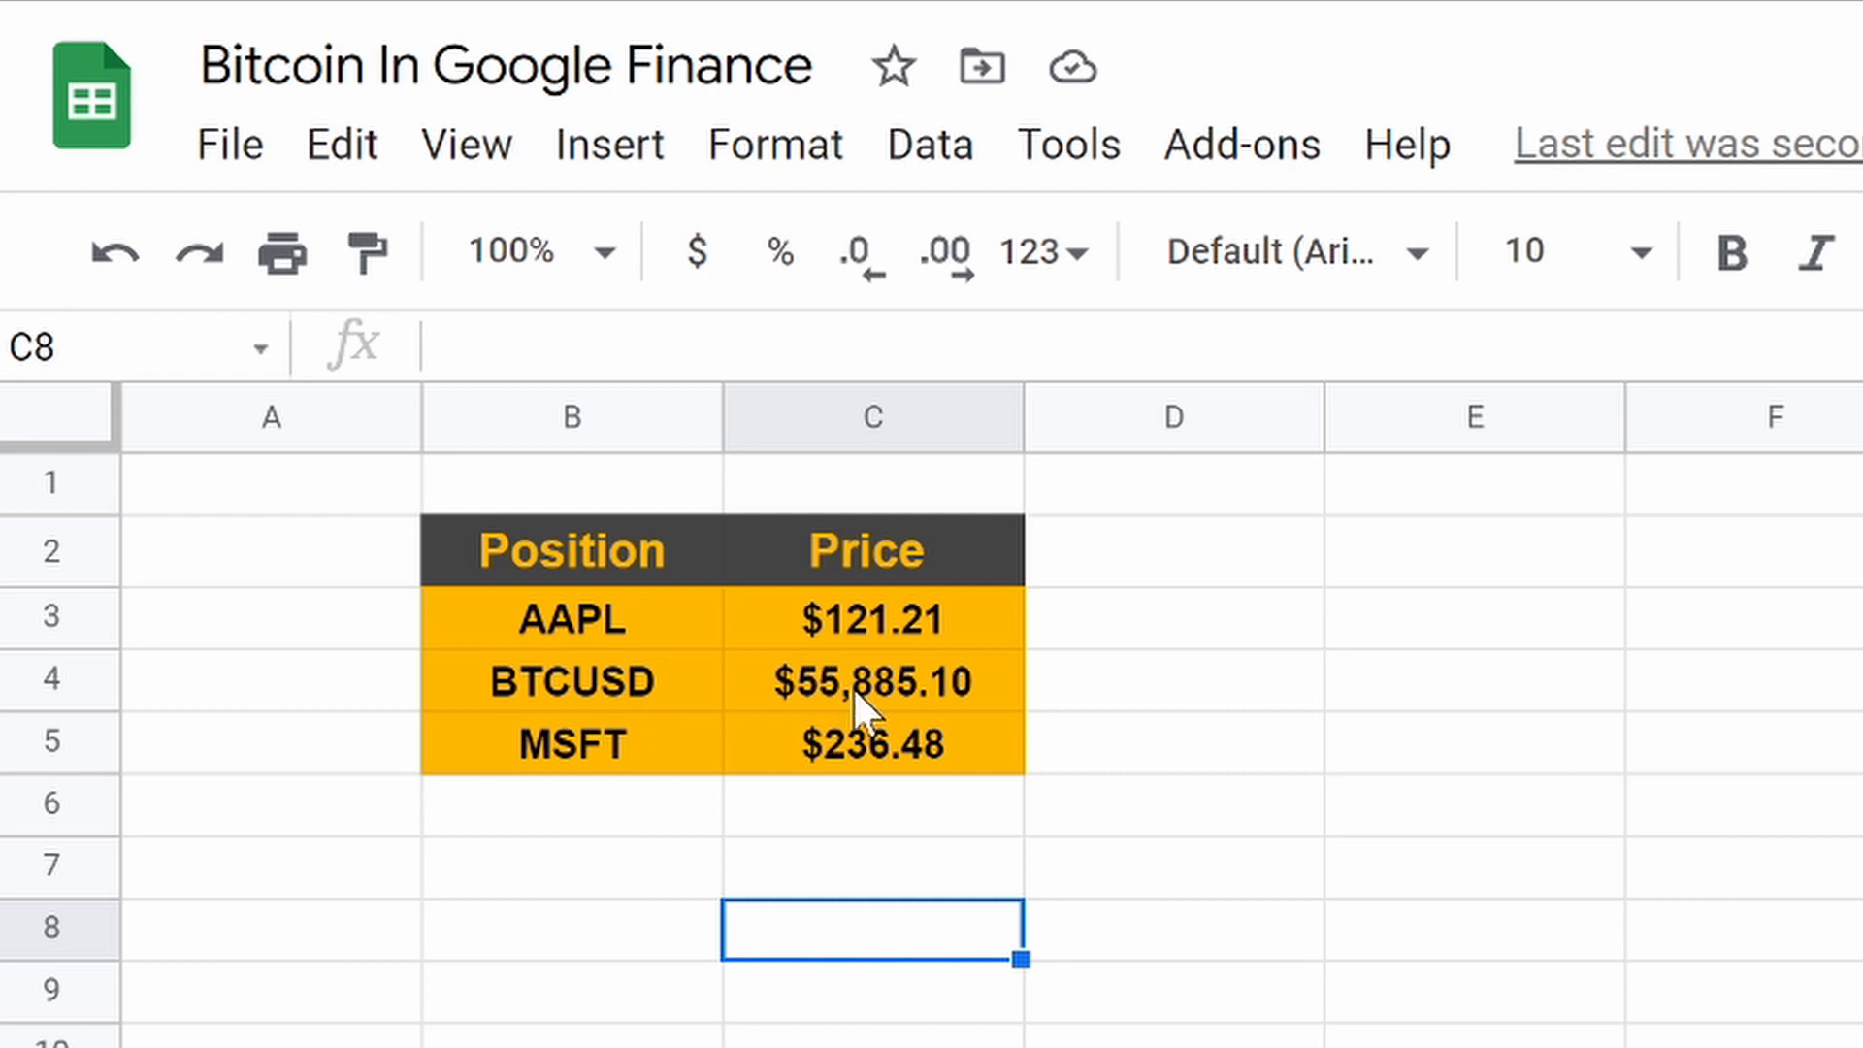
pyautogui.moveTo(843, 683)
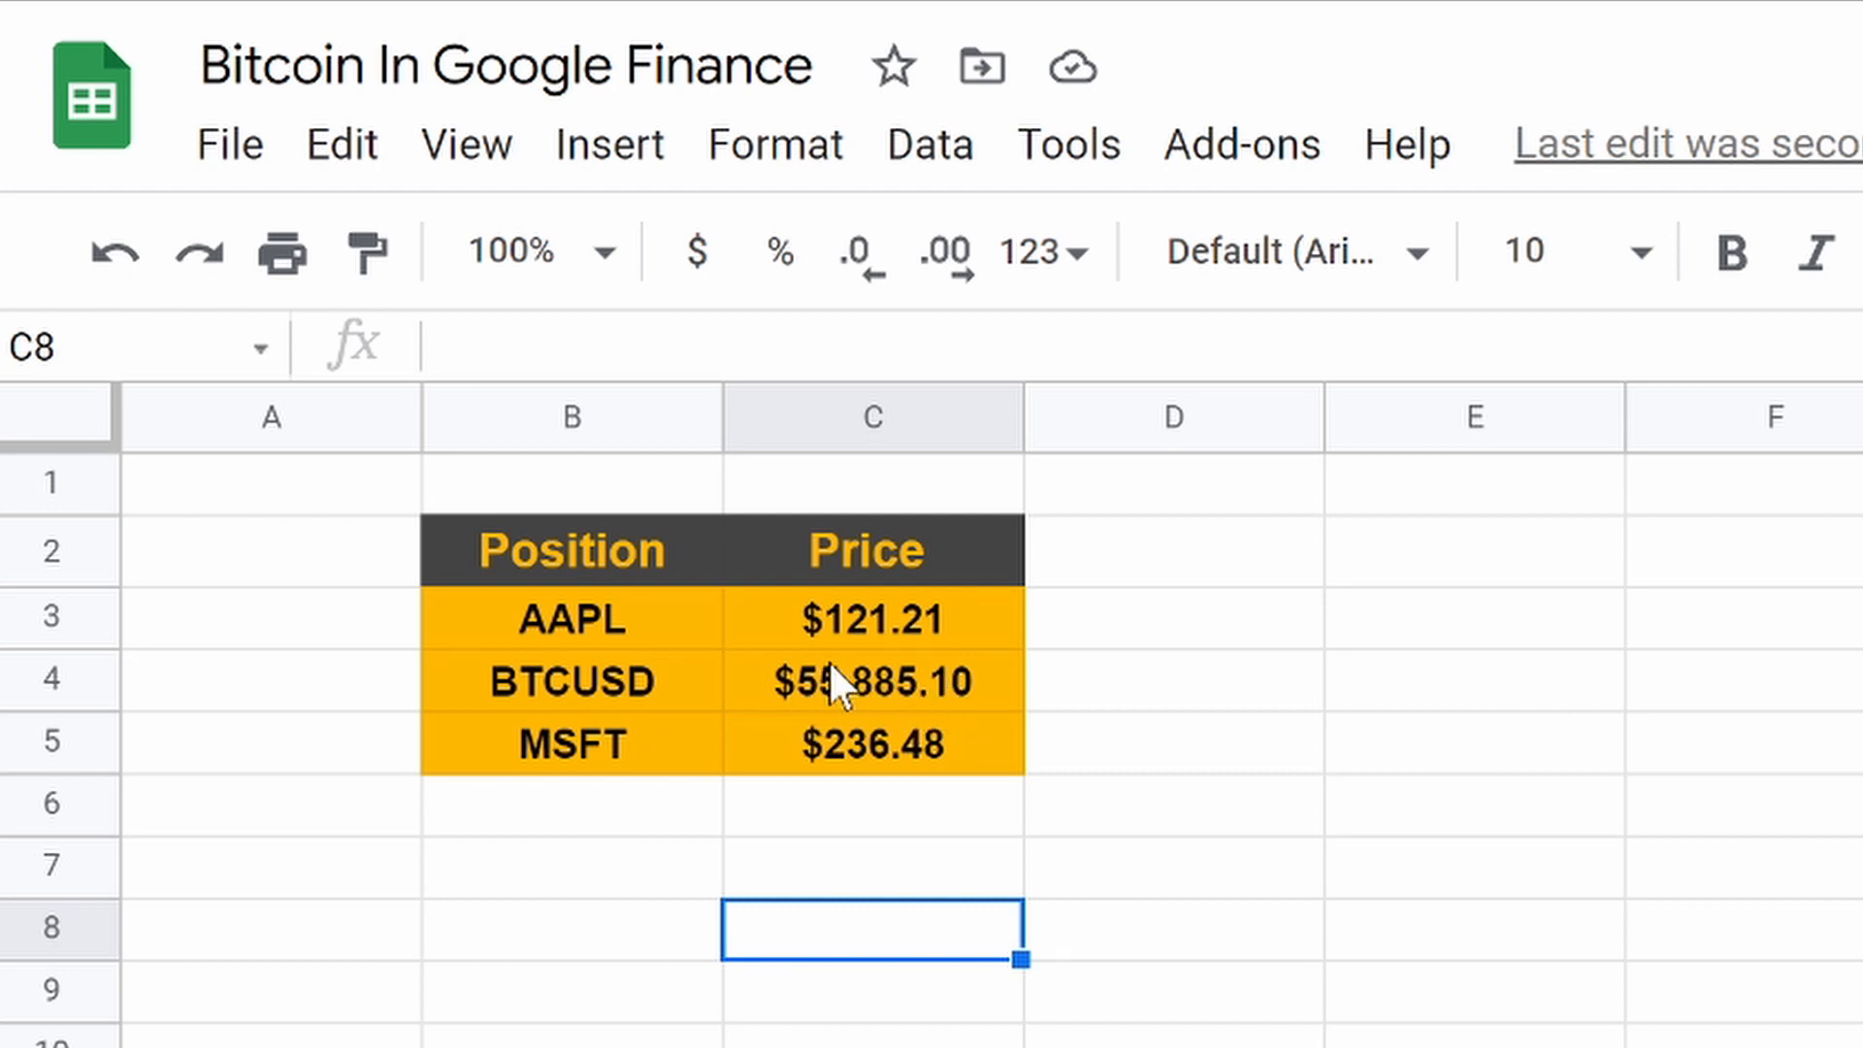
pyautogui.moveTo(687, 713)
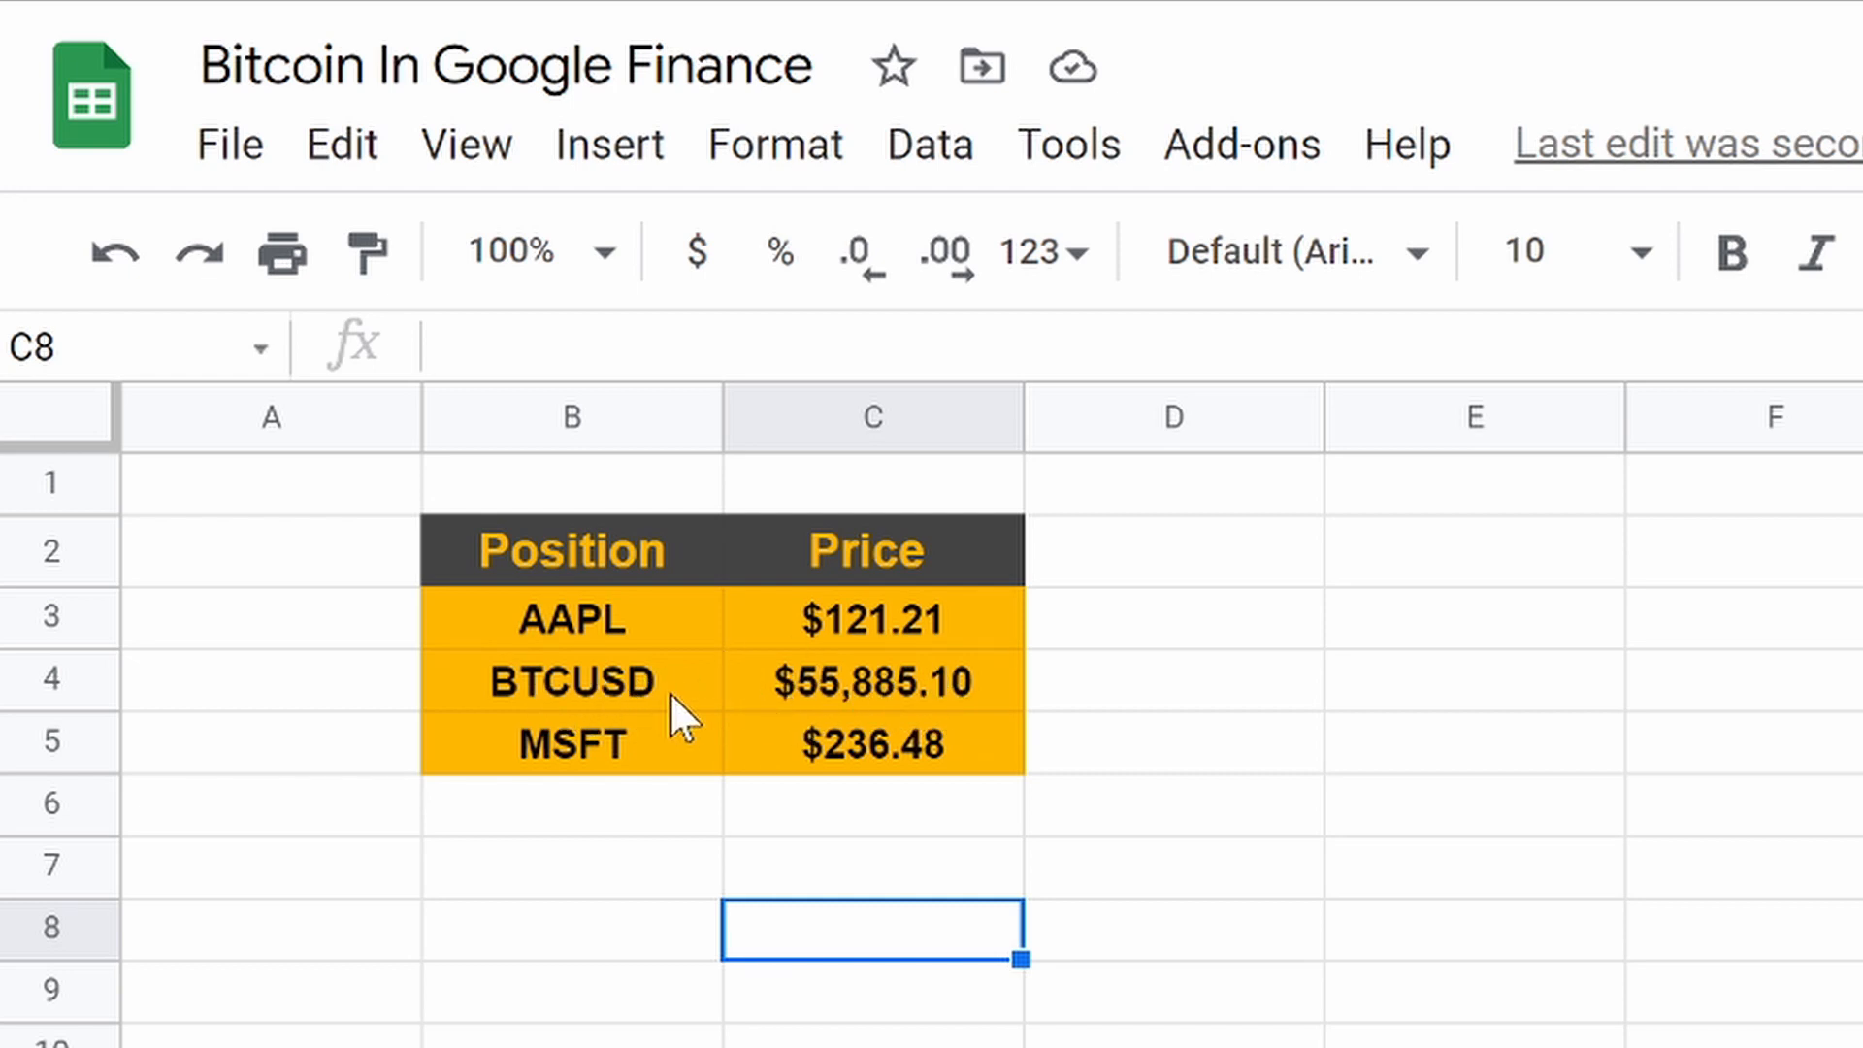
pyautogui.click(571, 681)
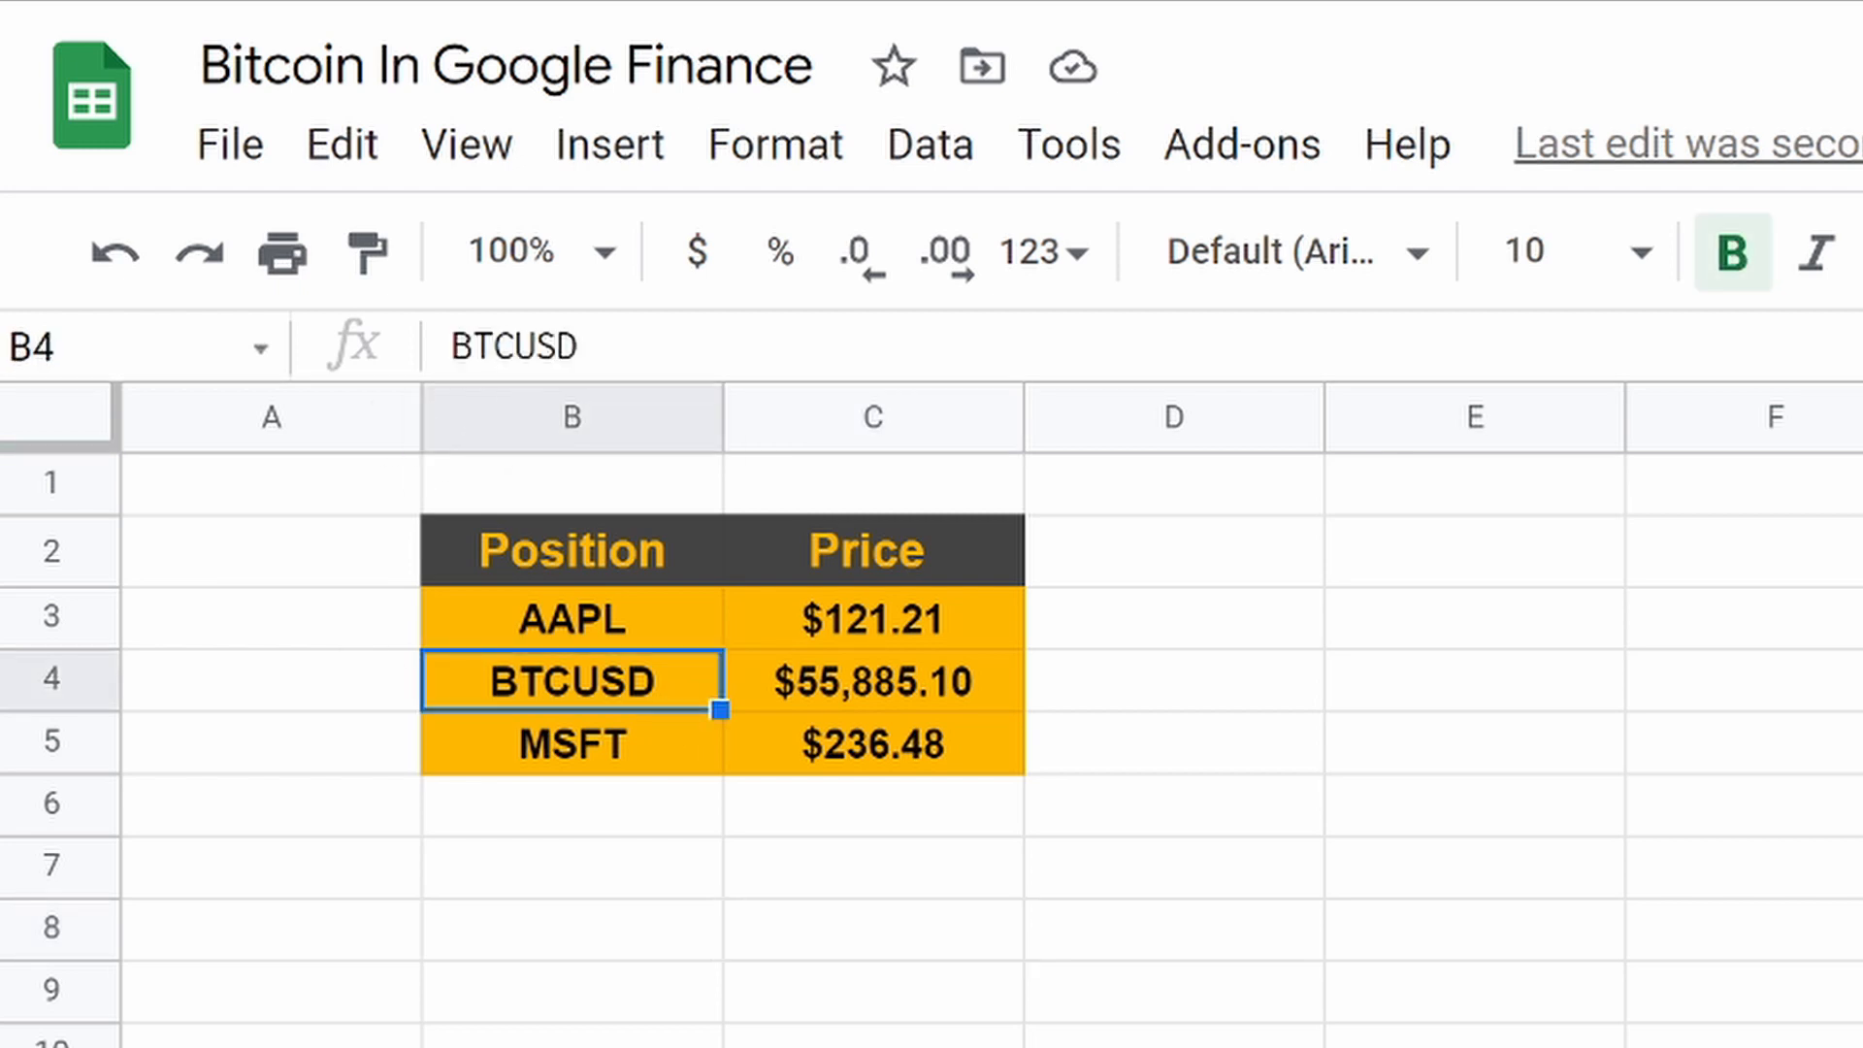
pyautogui.write('USD')
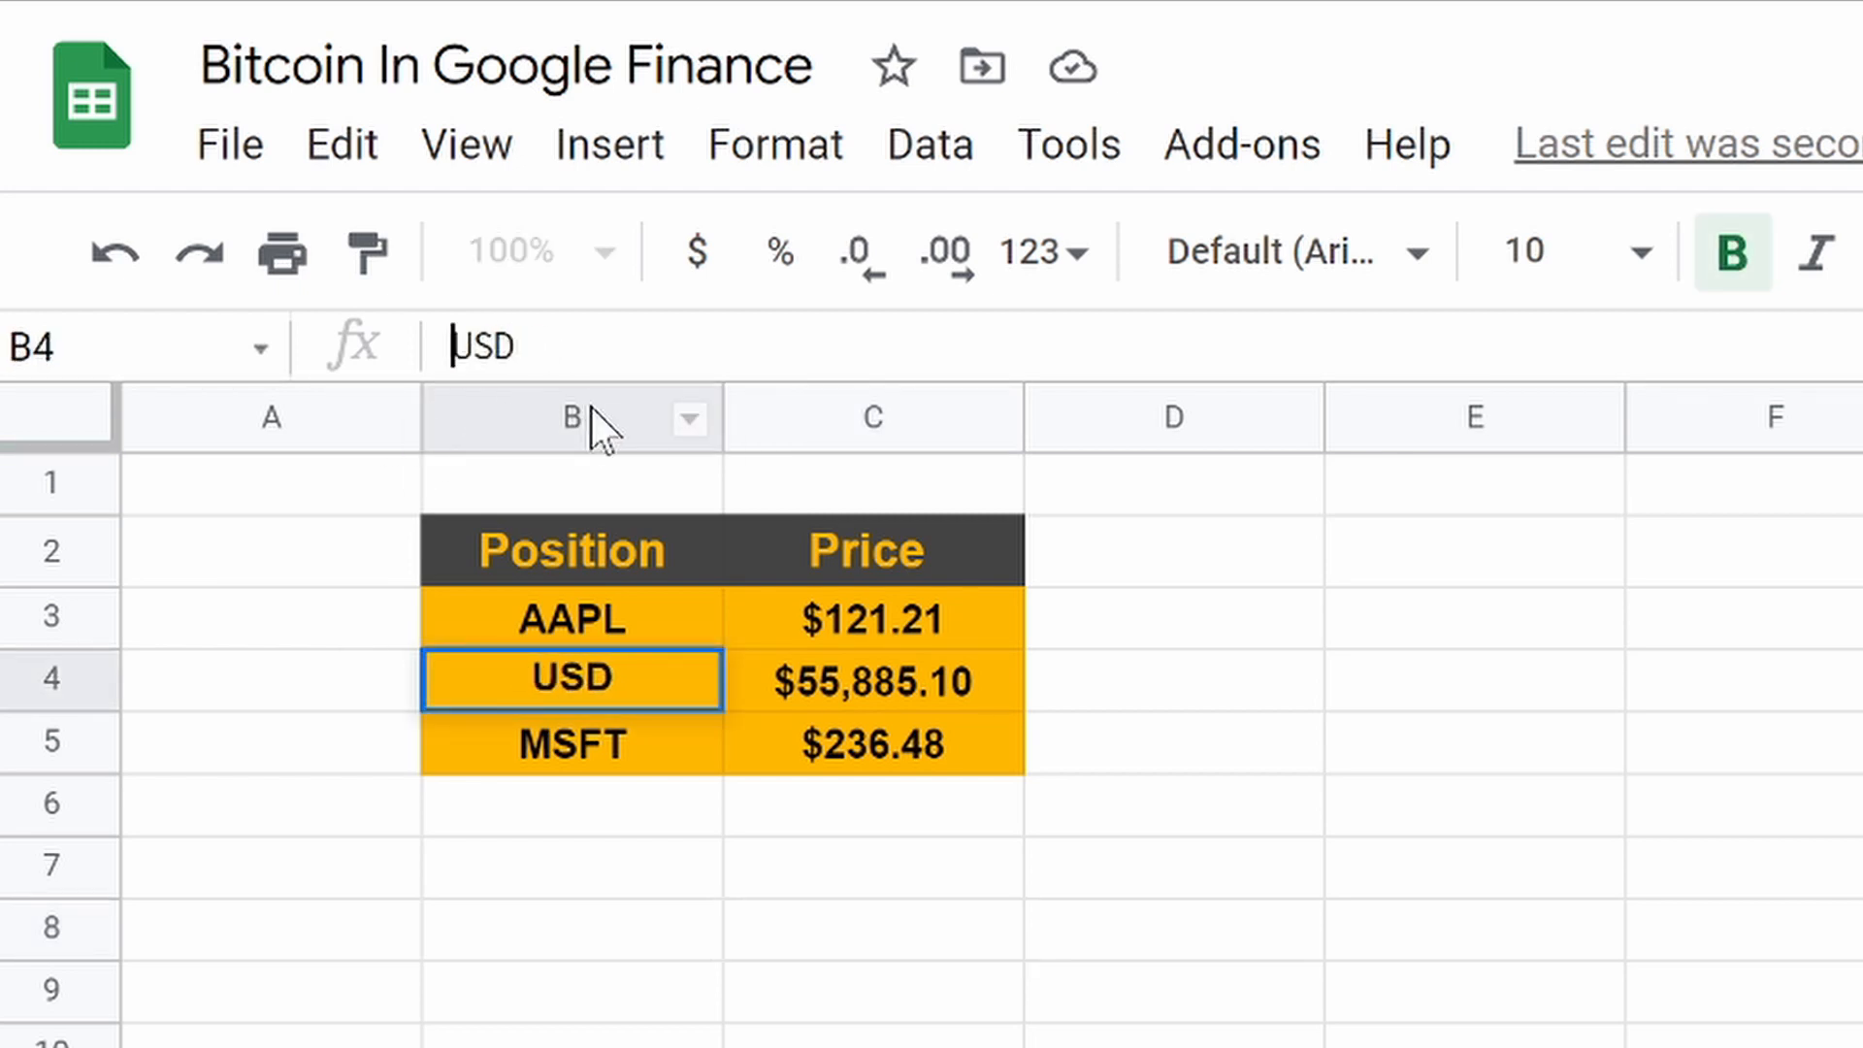
pyautogui.write('LTC')
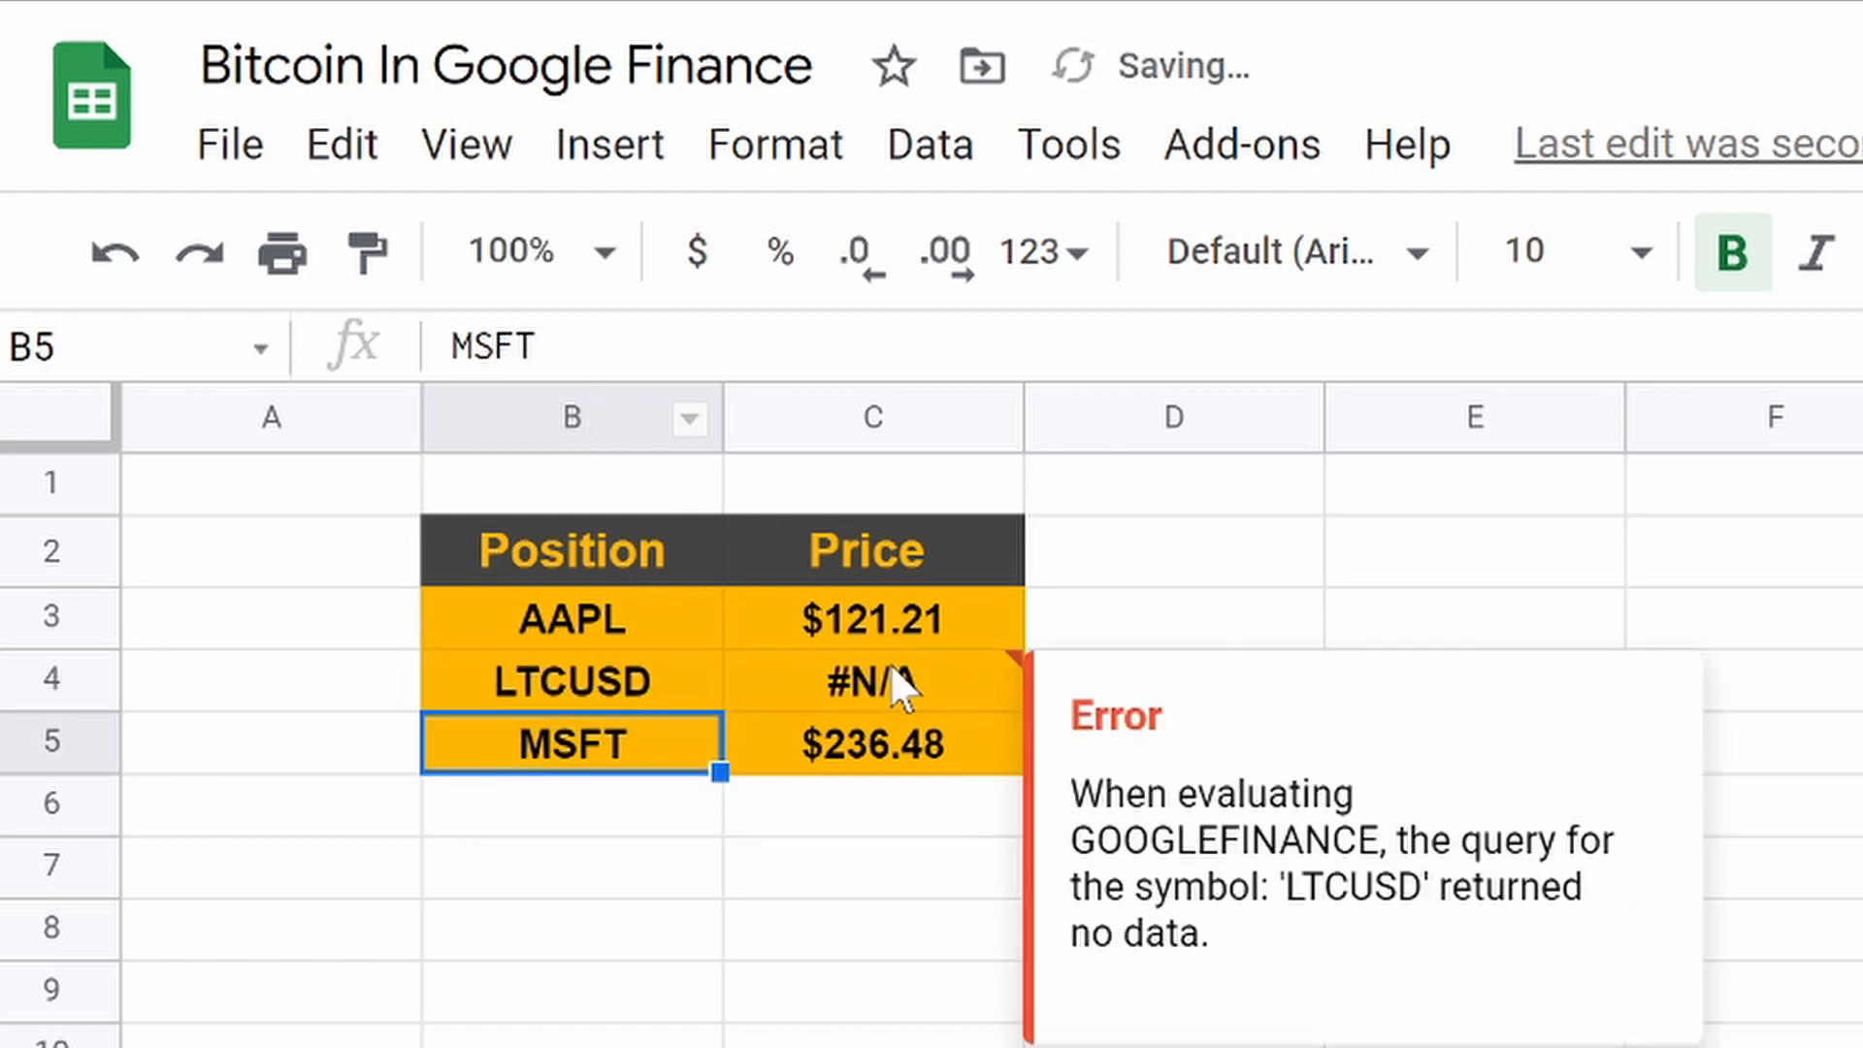
pyautogui.click(872, 681)
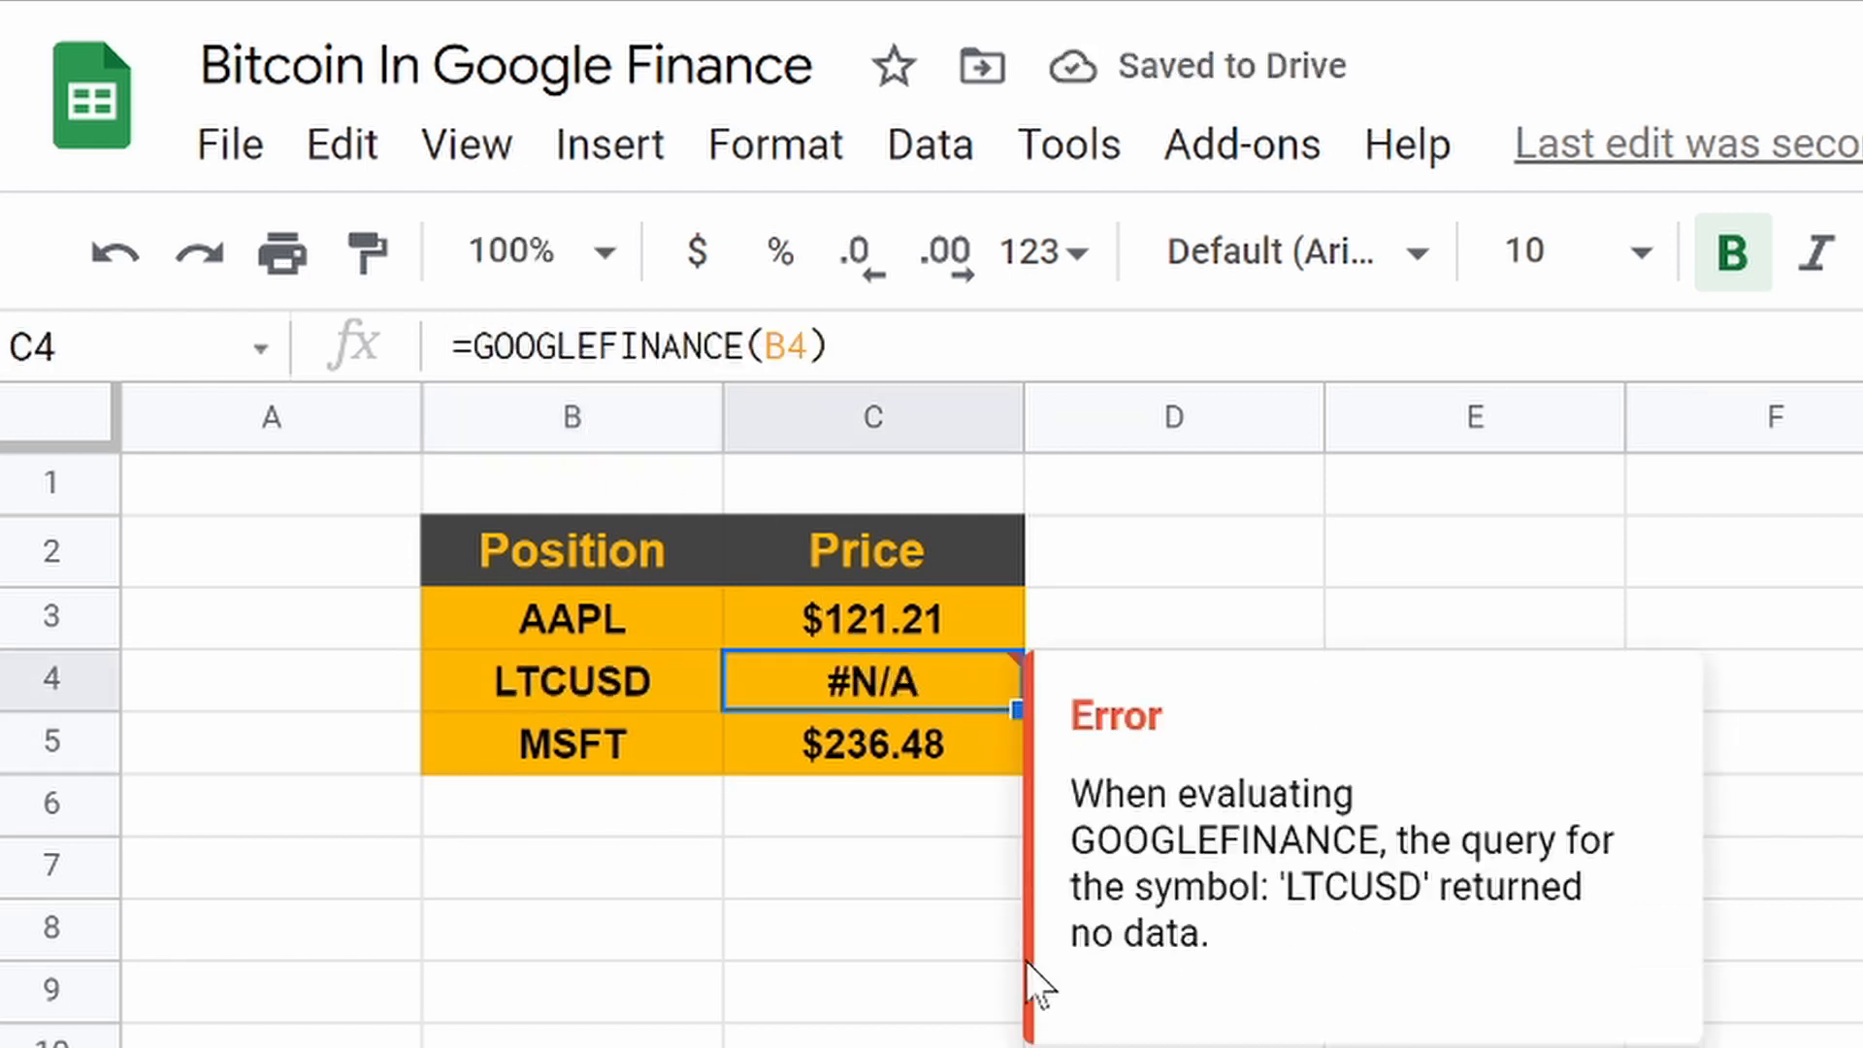
pyautogui.moveTo(598, 445)
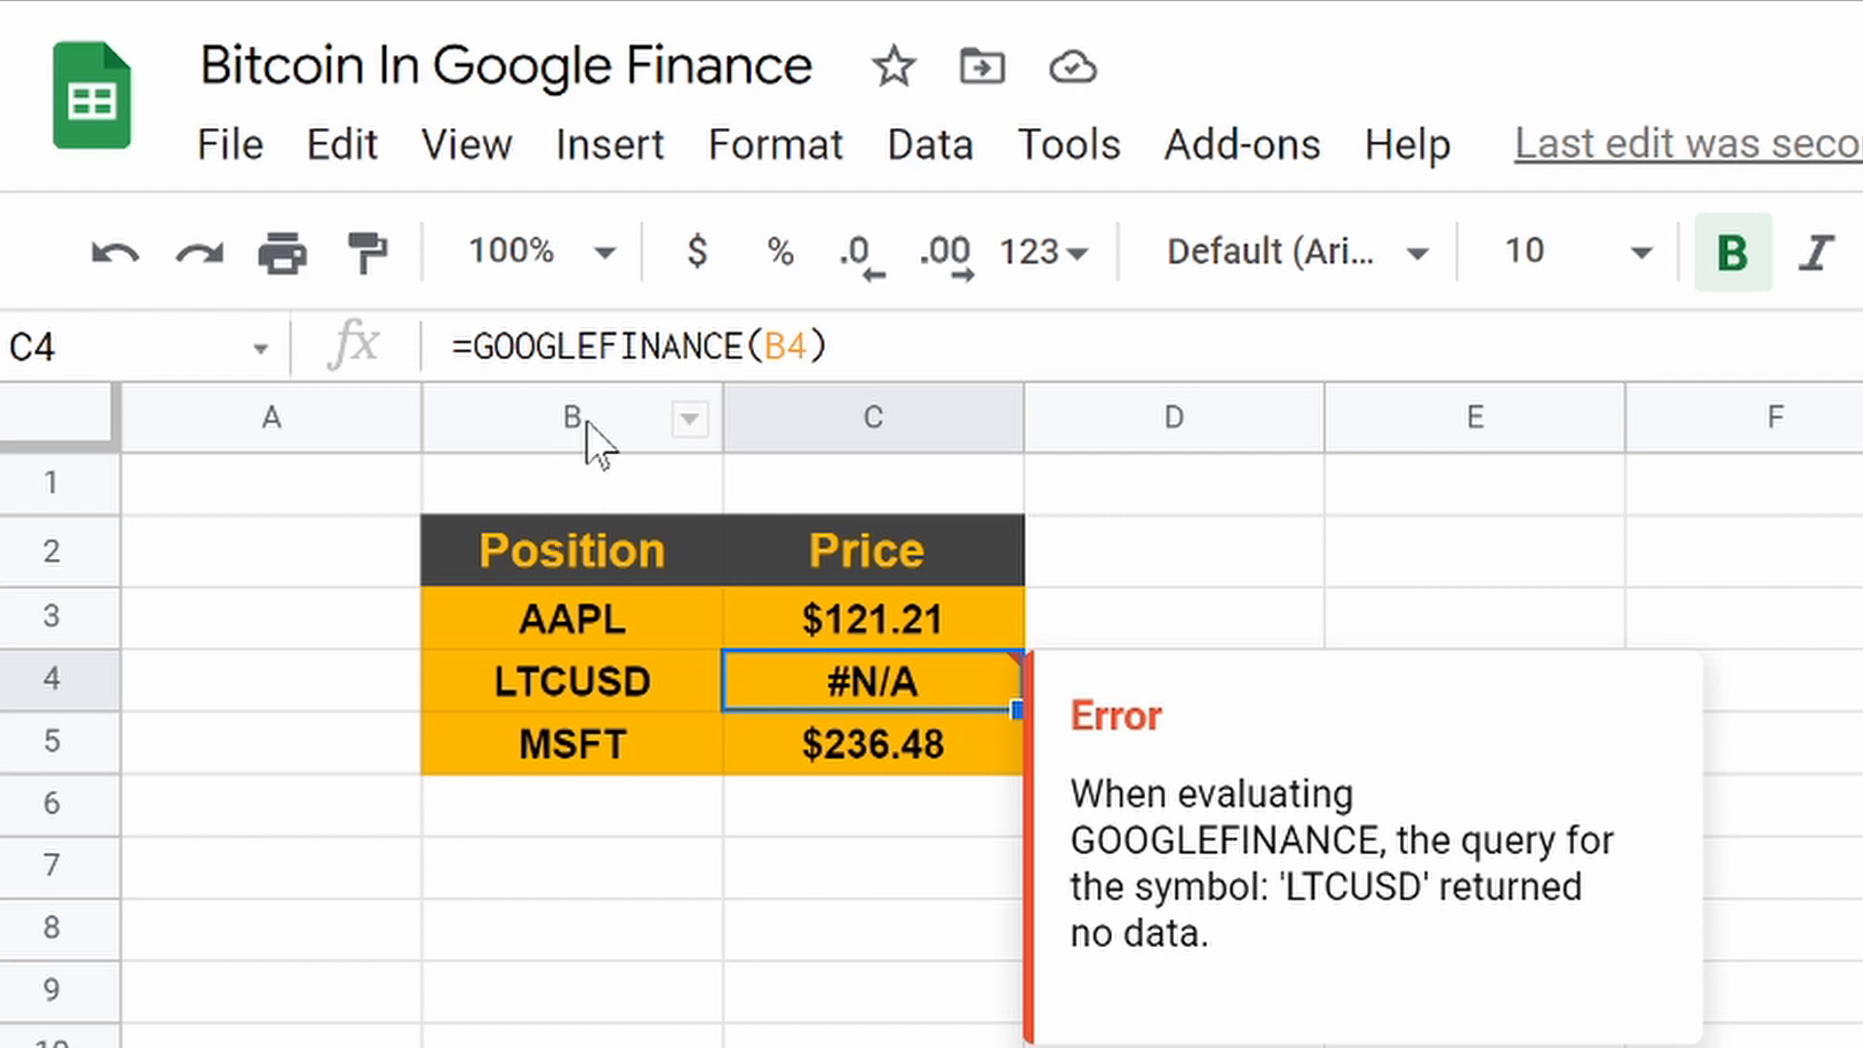
pyautogui.click(569, 682)
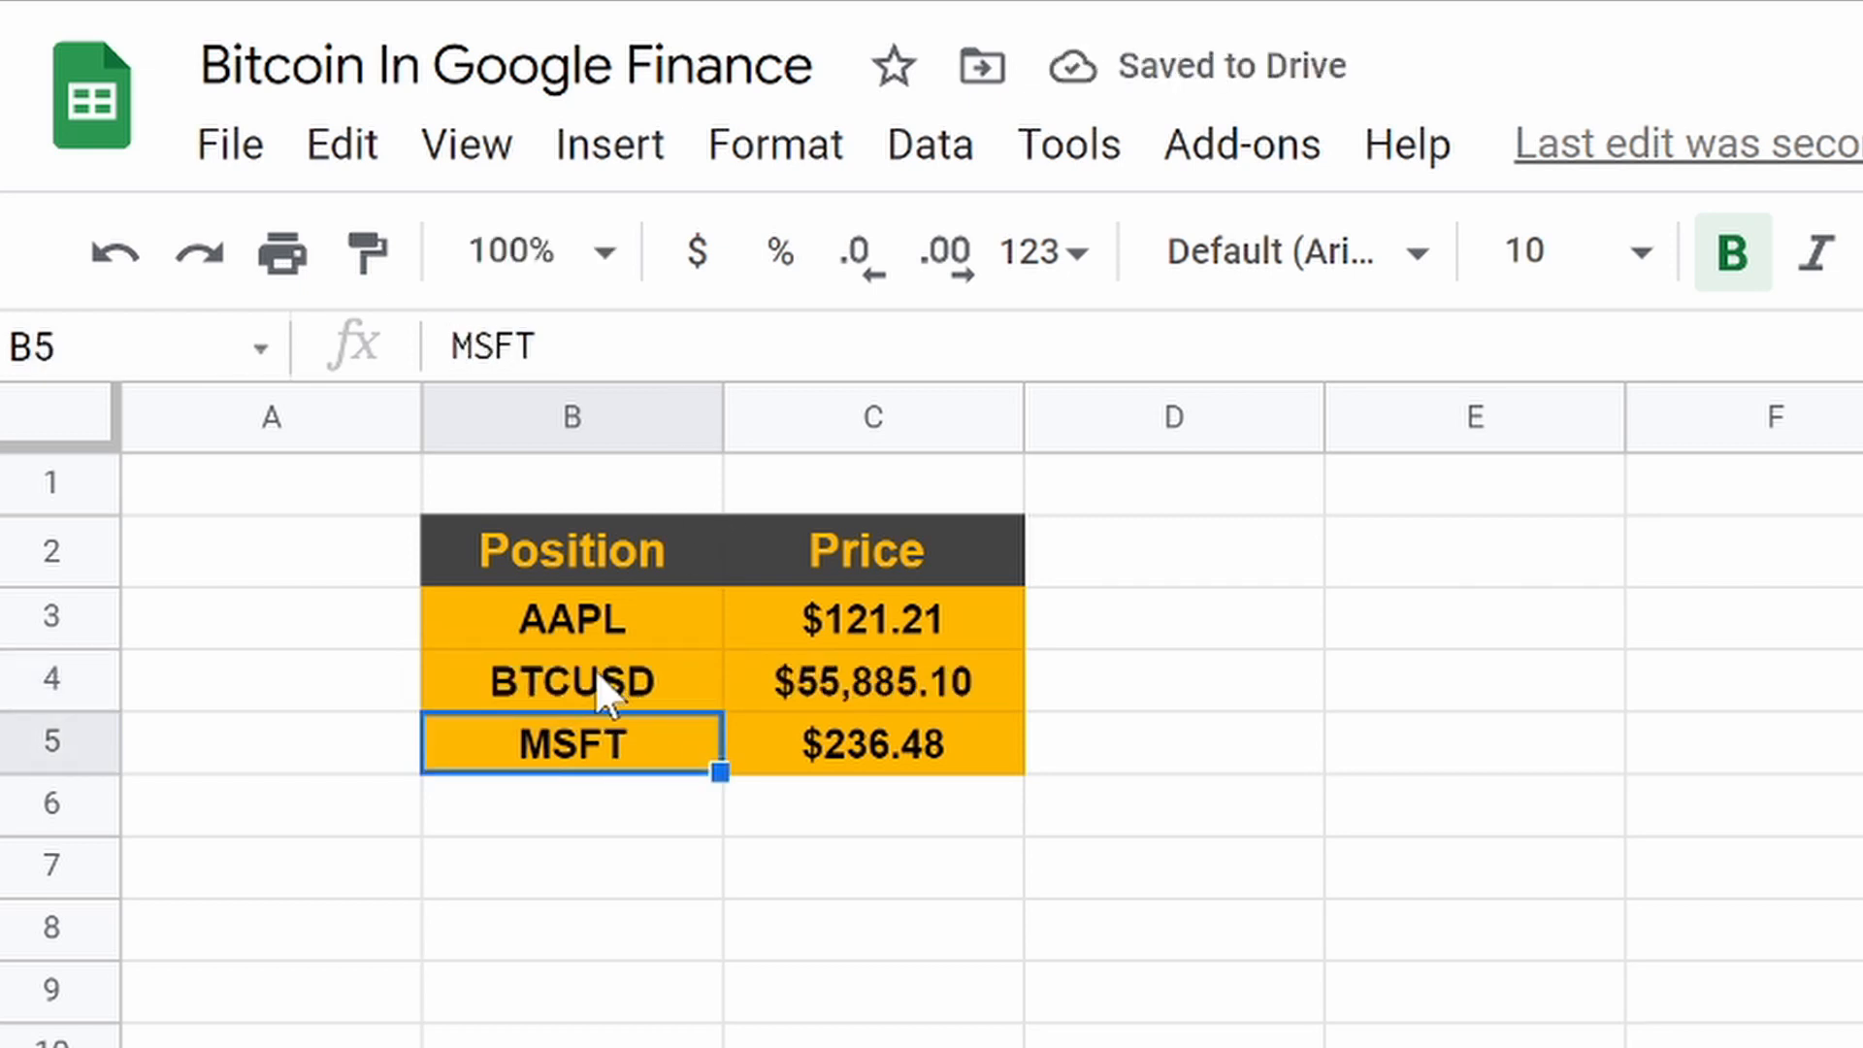
pyautogui.click(571, 682)
pyautogui.write('SV')
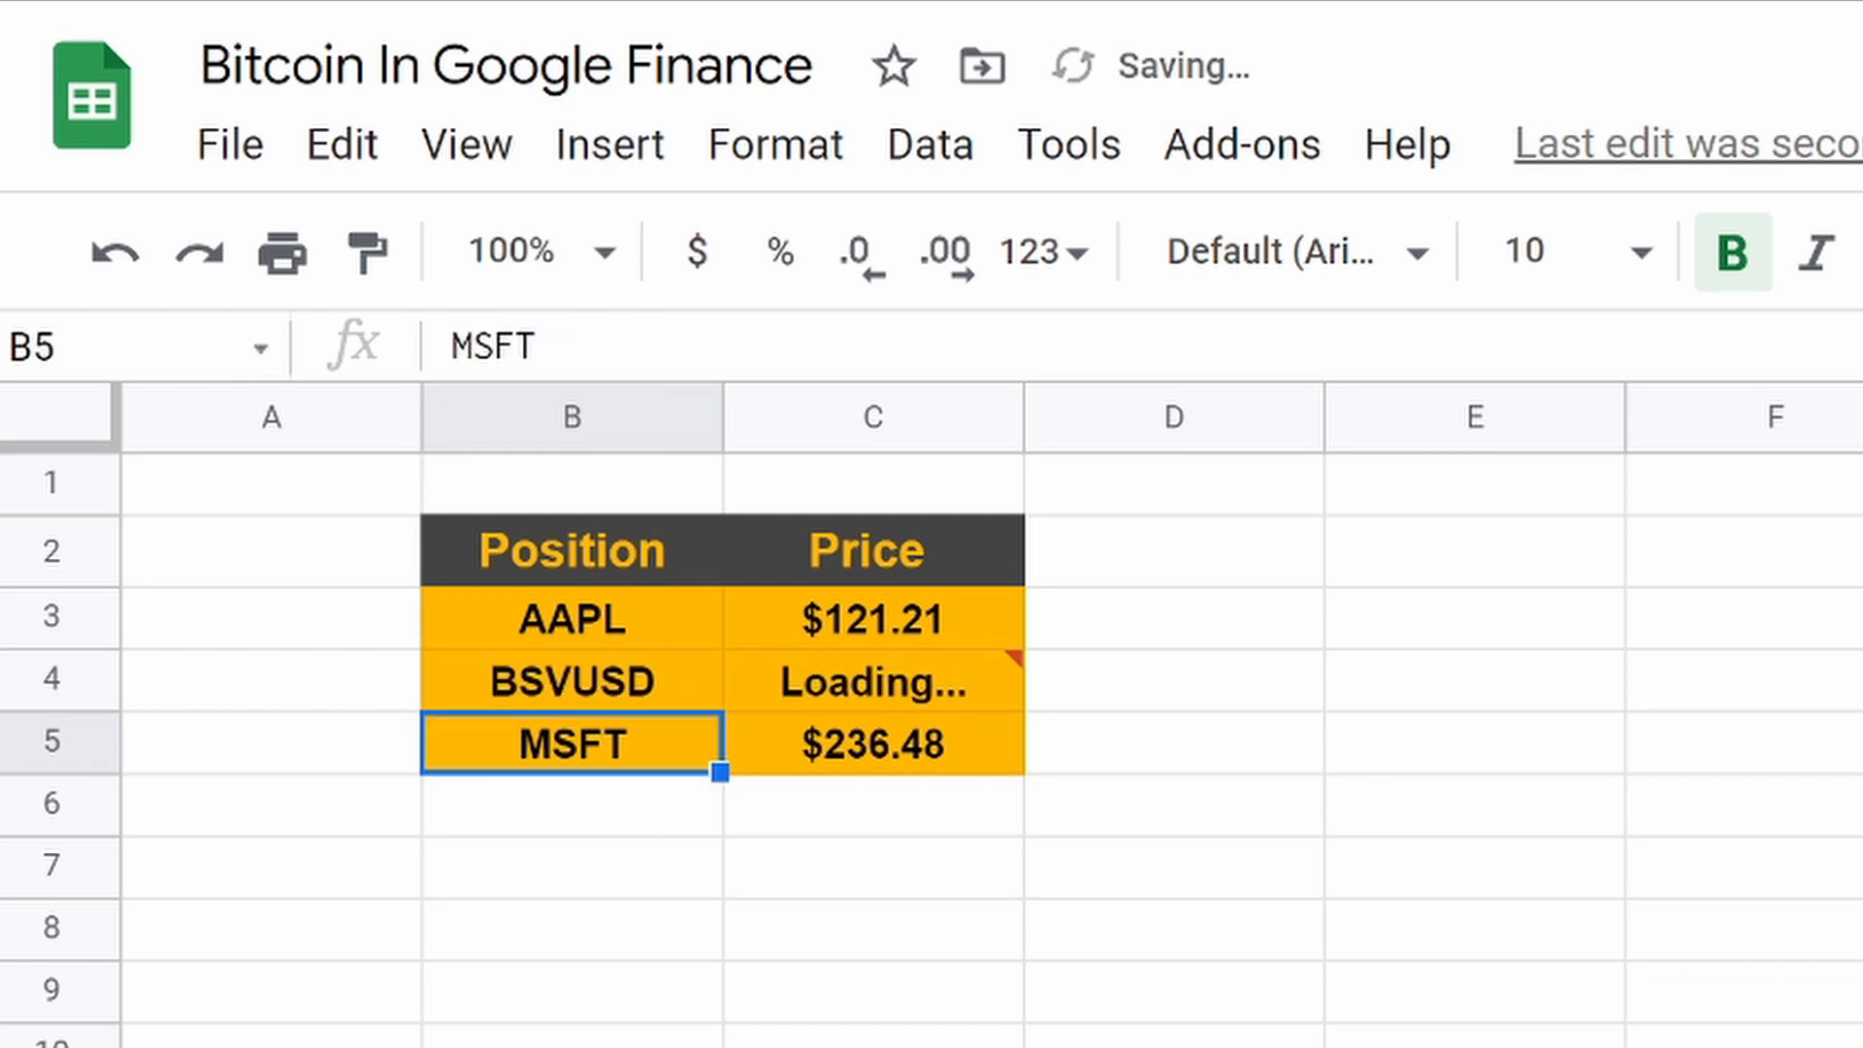
pyautogui.click(570, 681)
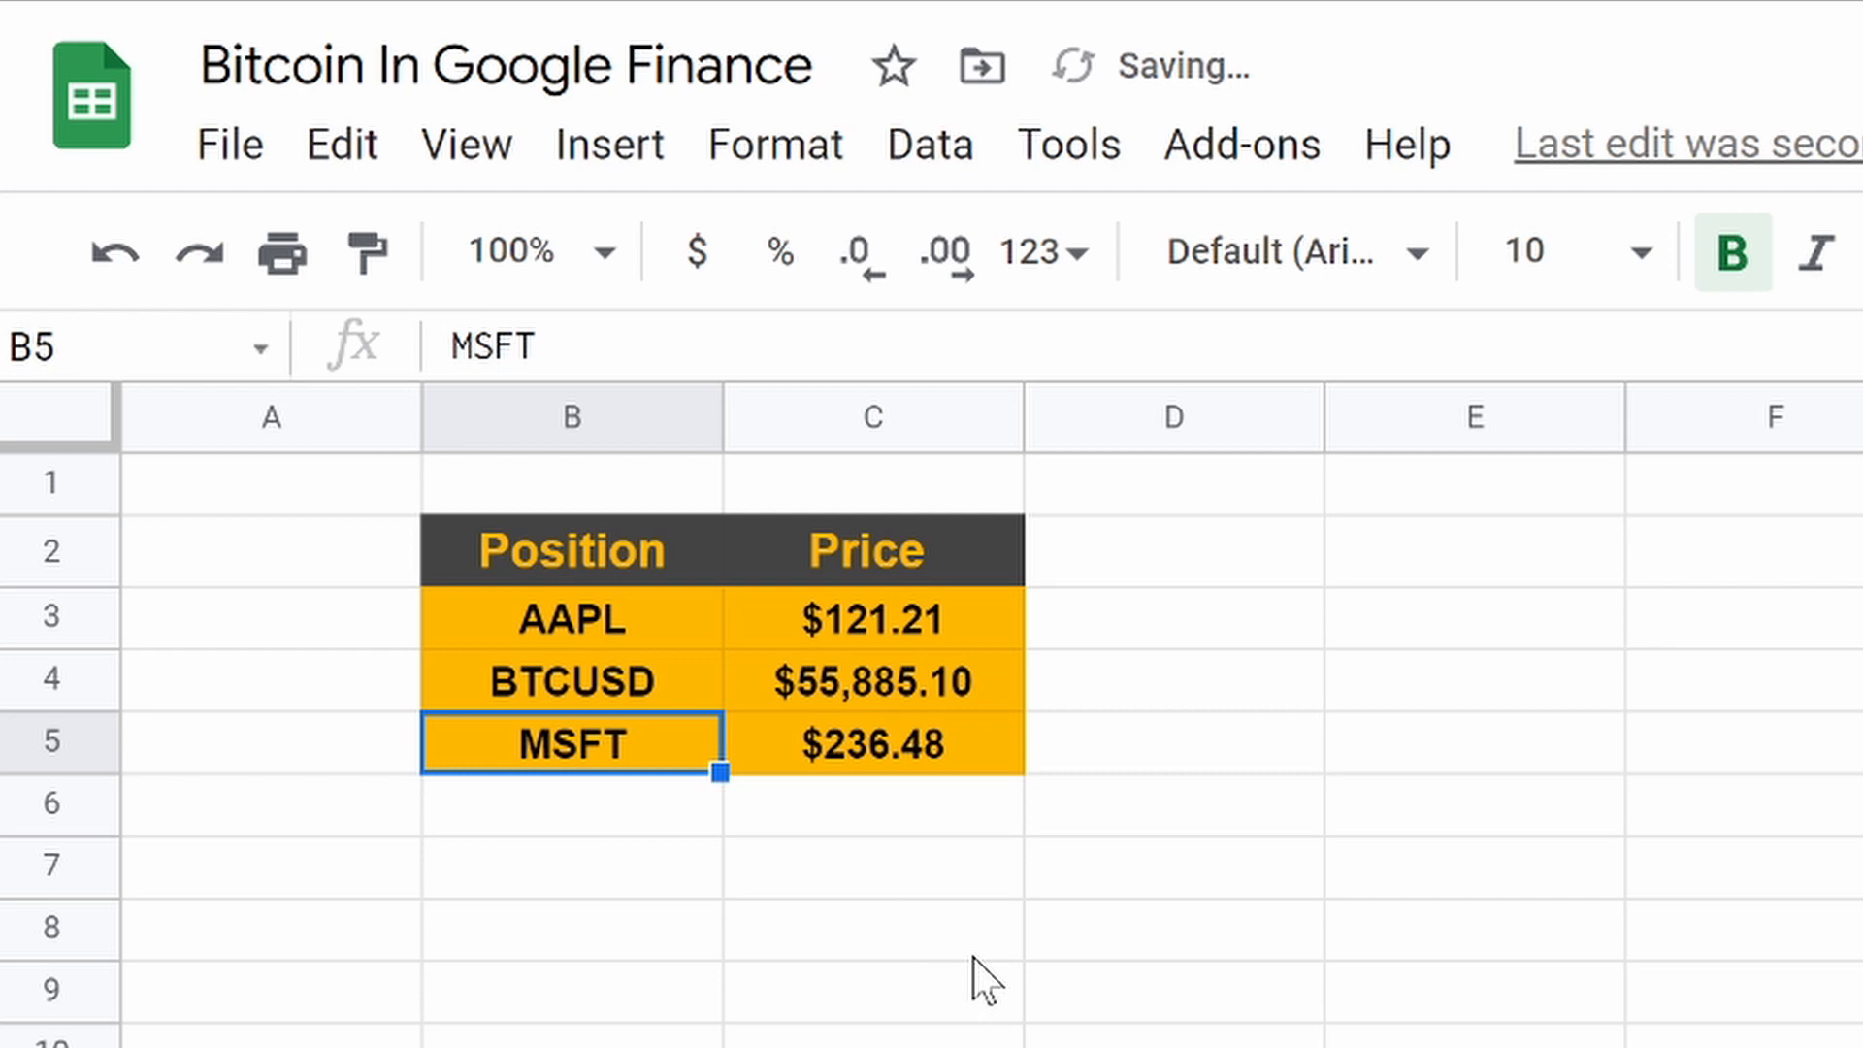
pyautogui.click(873, 681)
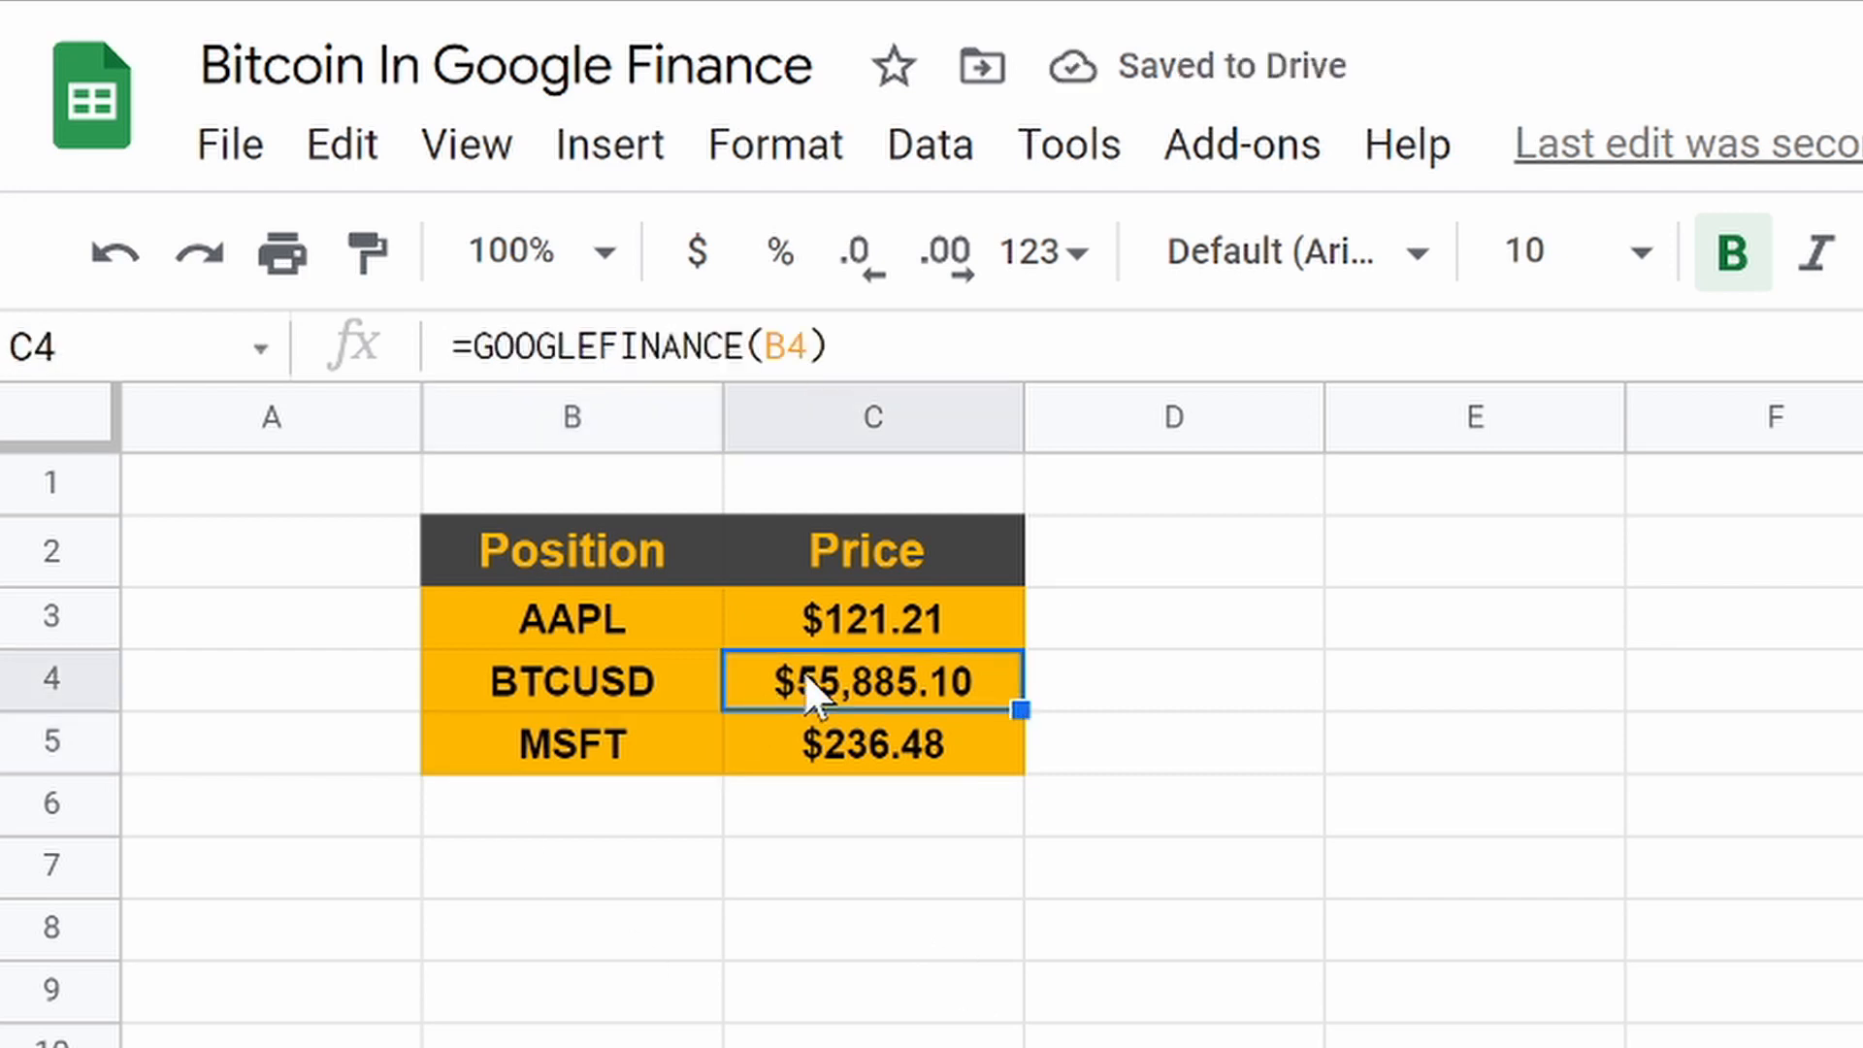
pyautogui.click(1170, 681)
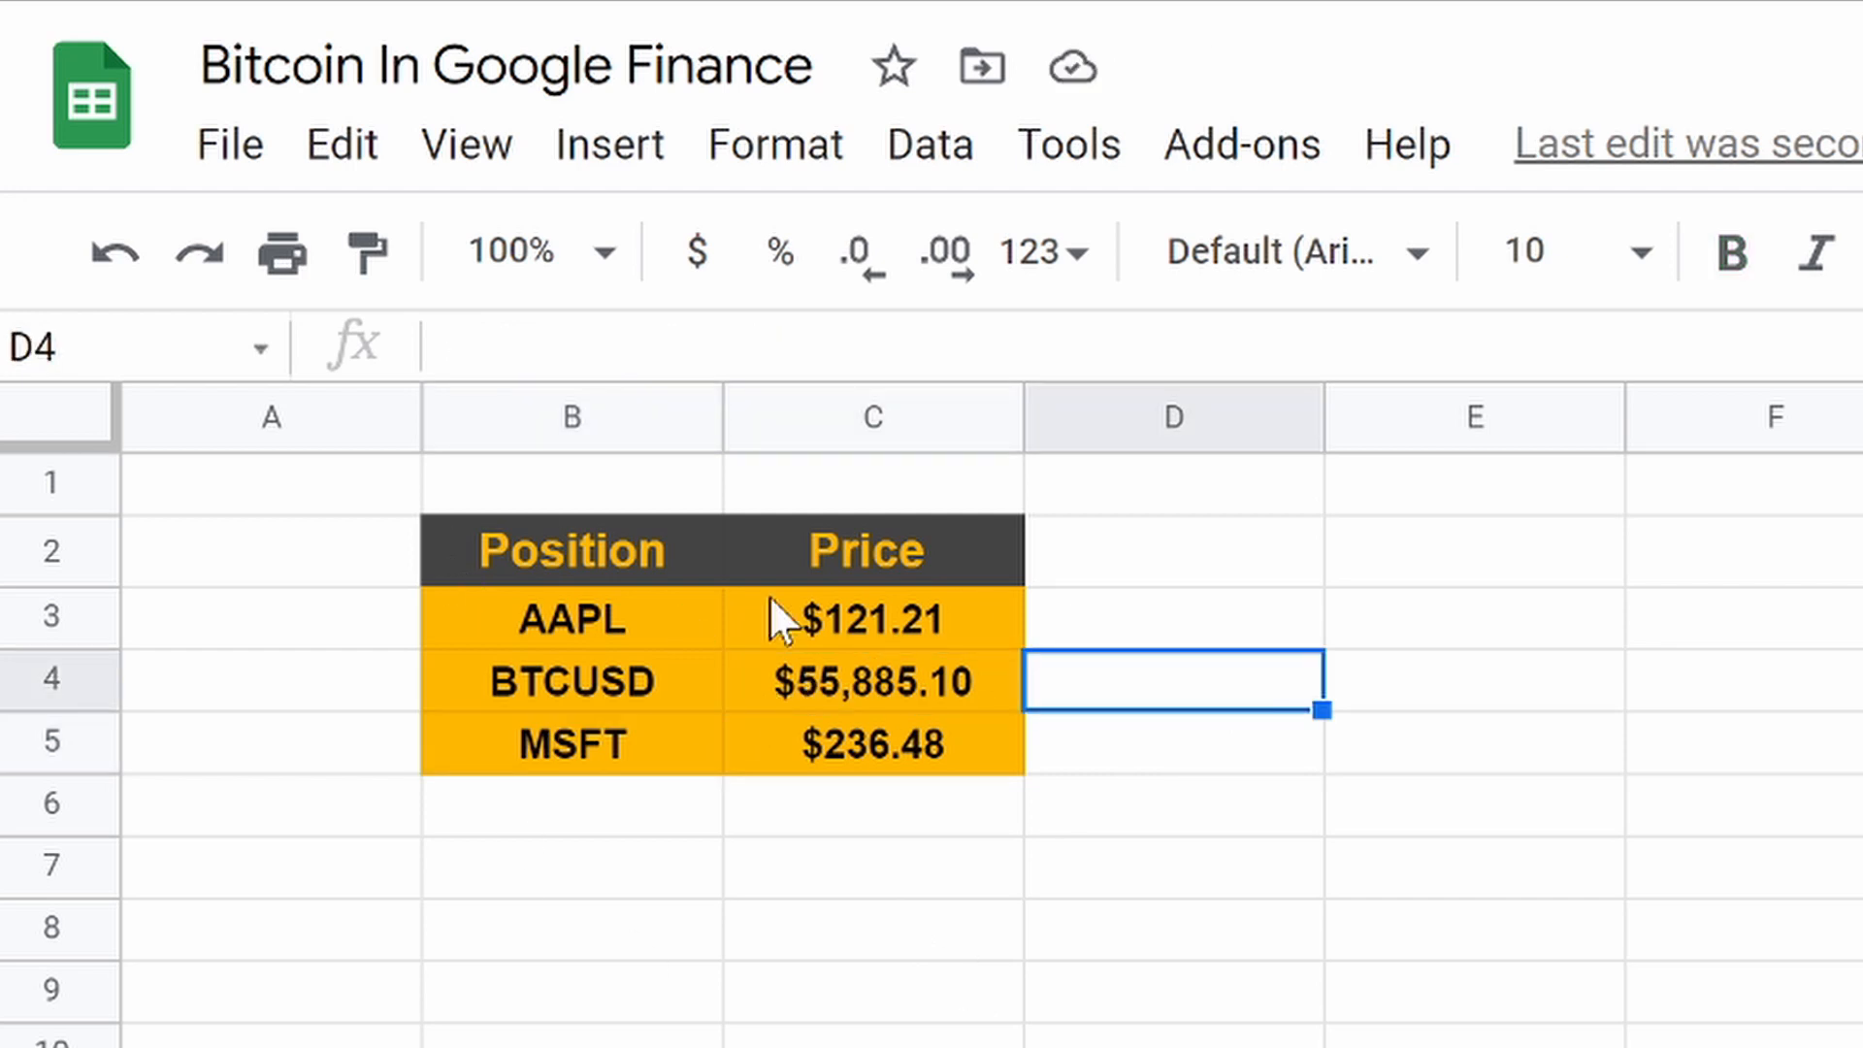
pyautogui.click(570, 681)
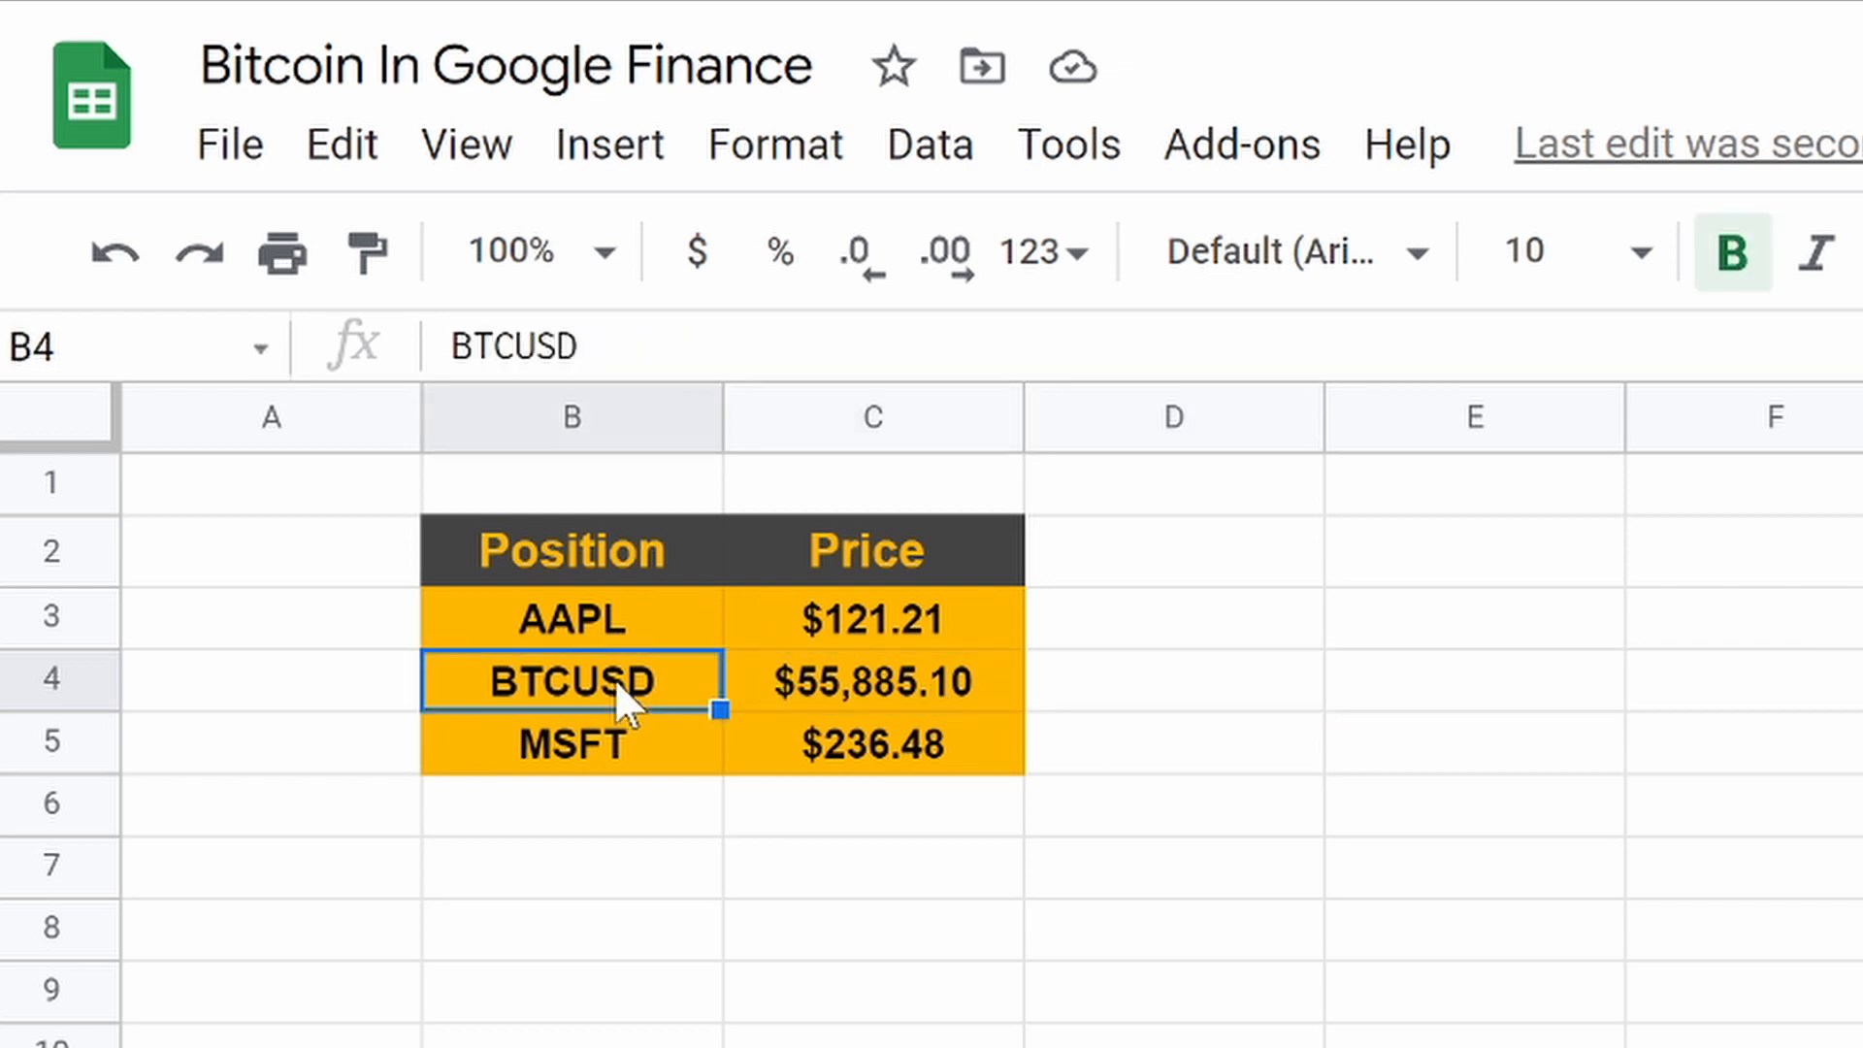
pyautogui.click(872, 681)
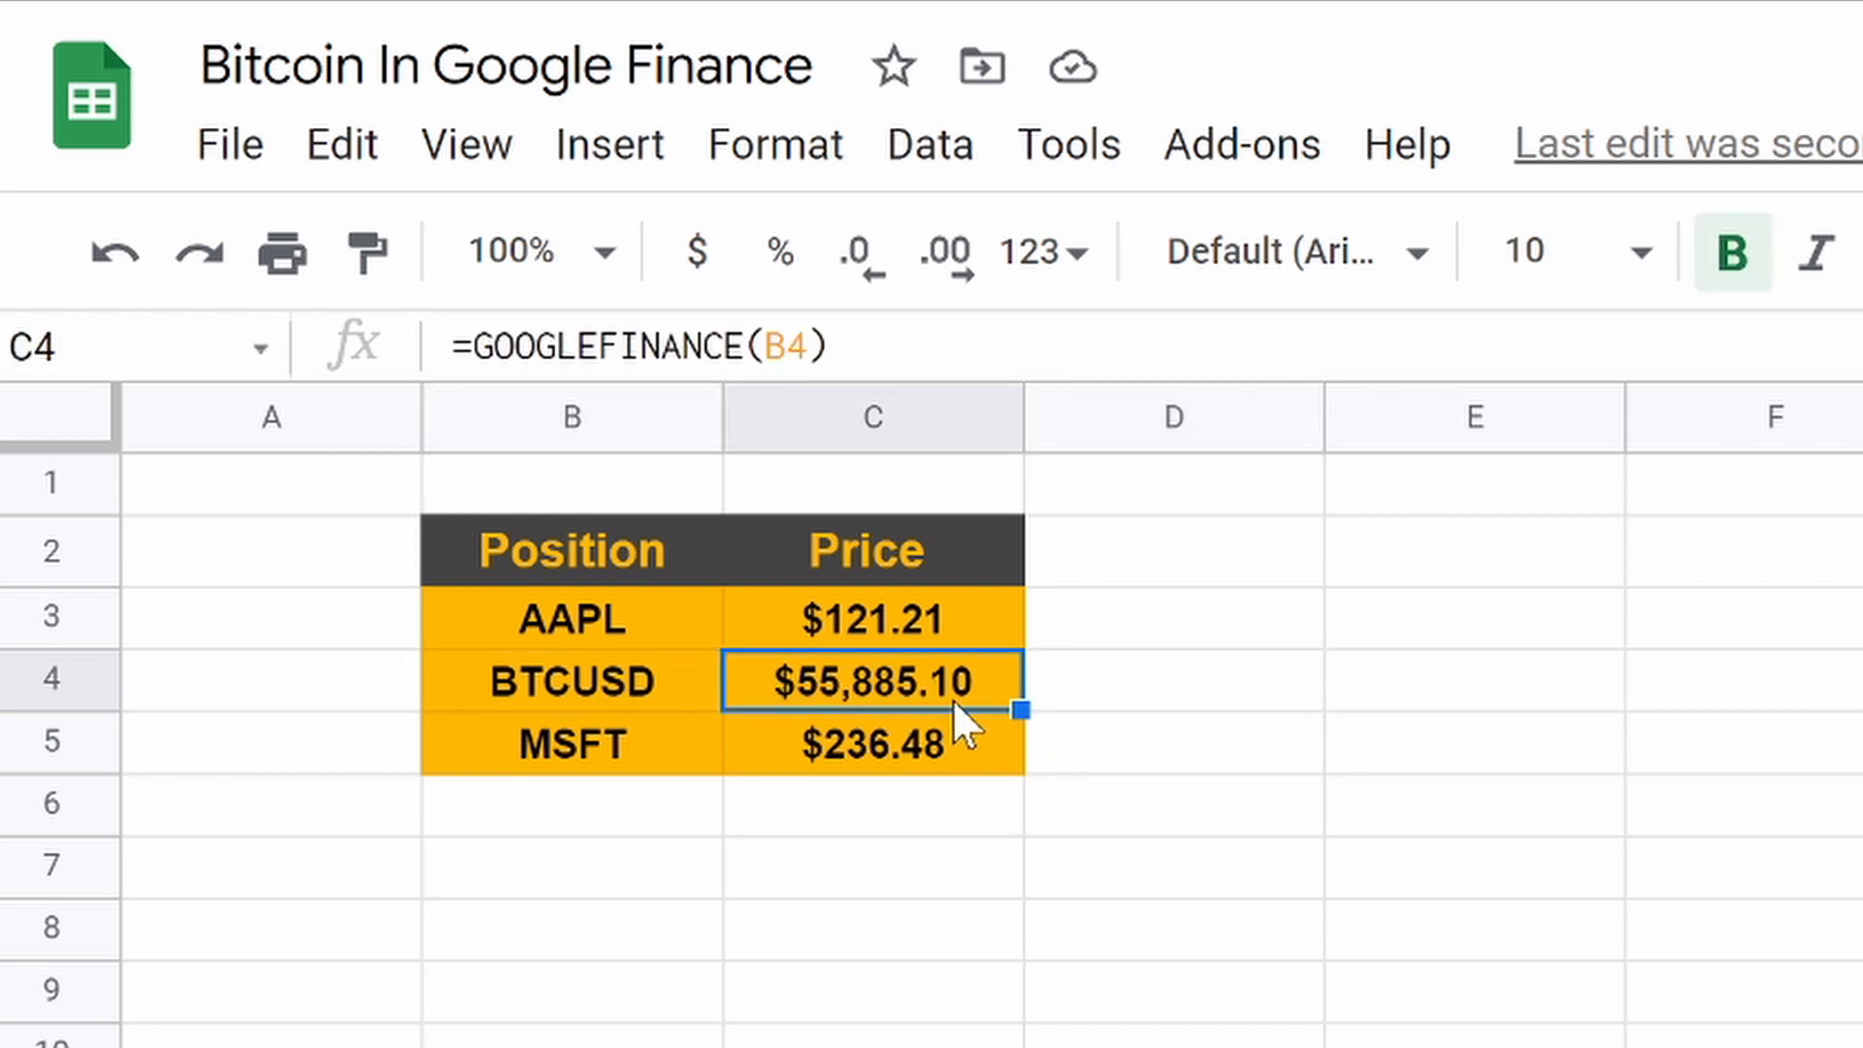
pyautogui.moveTo(894, 713)
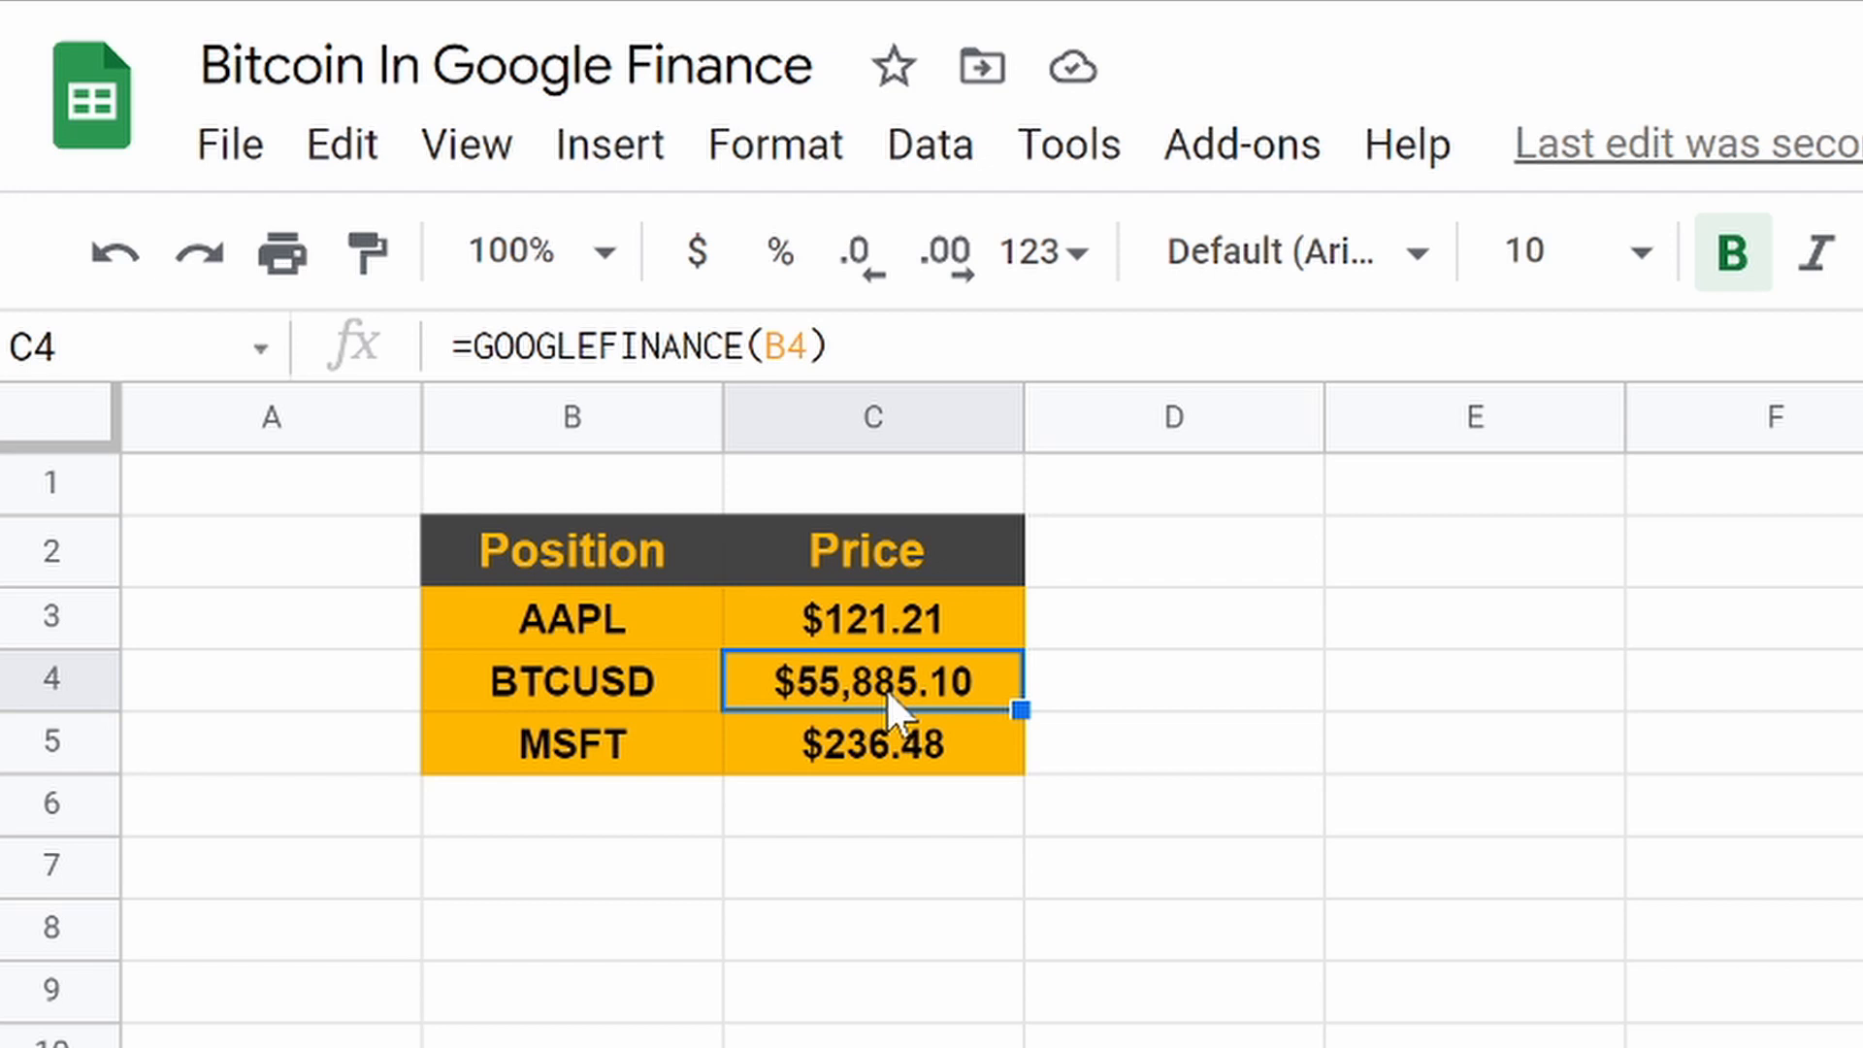
pyautogui.moveTo(1036, 994)
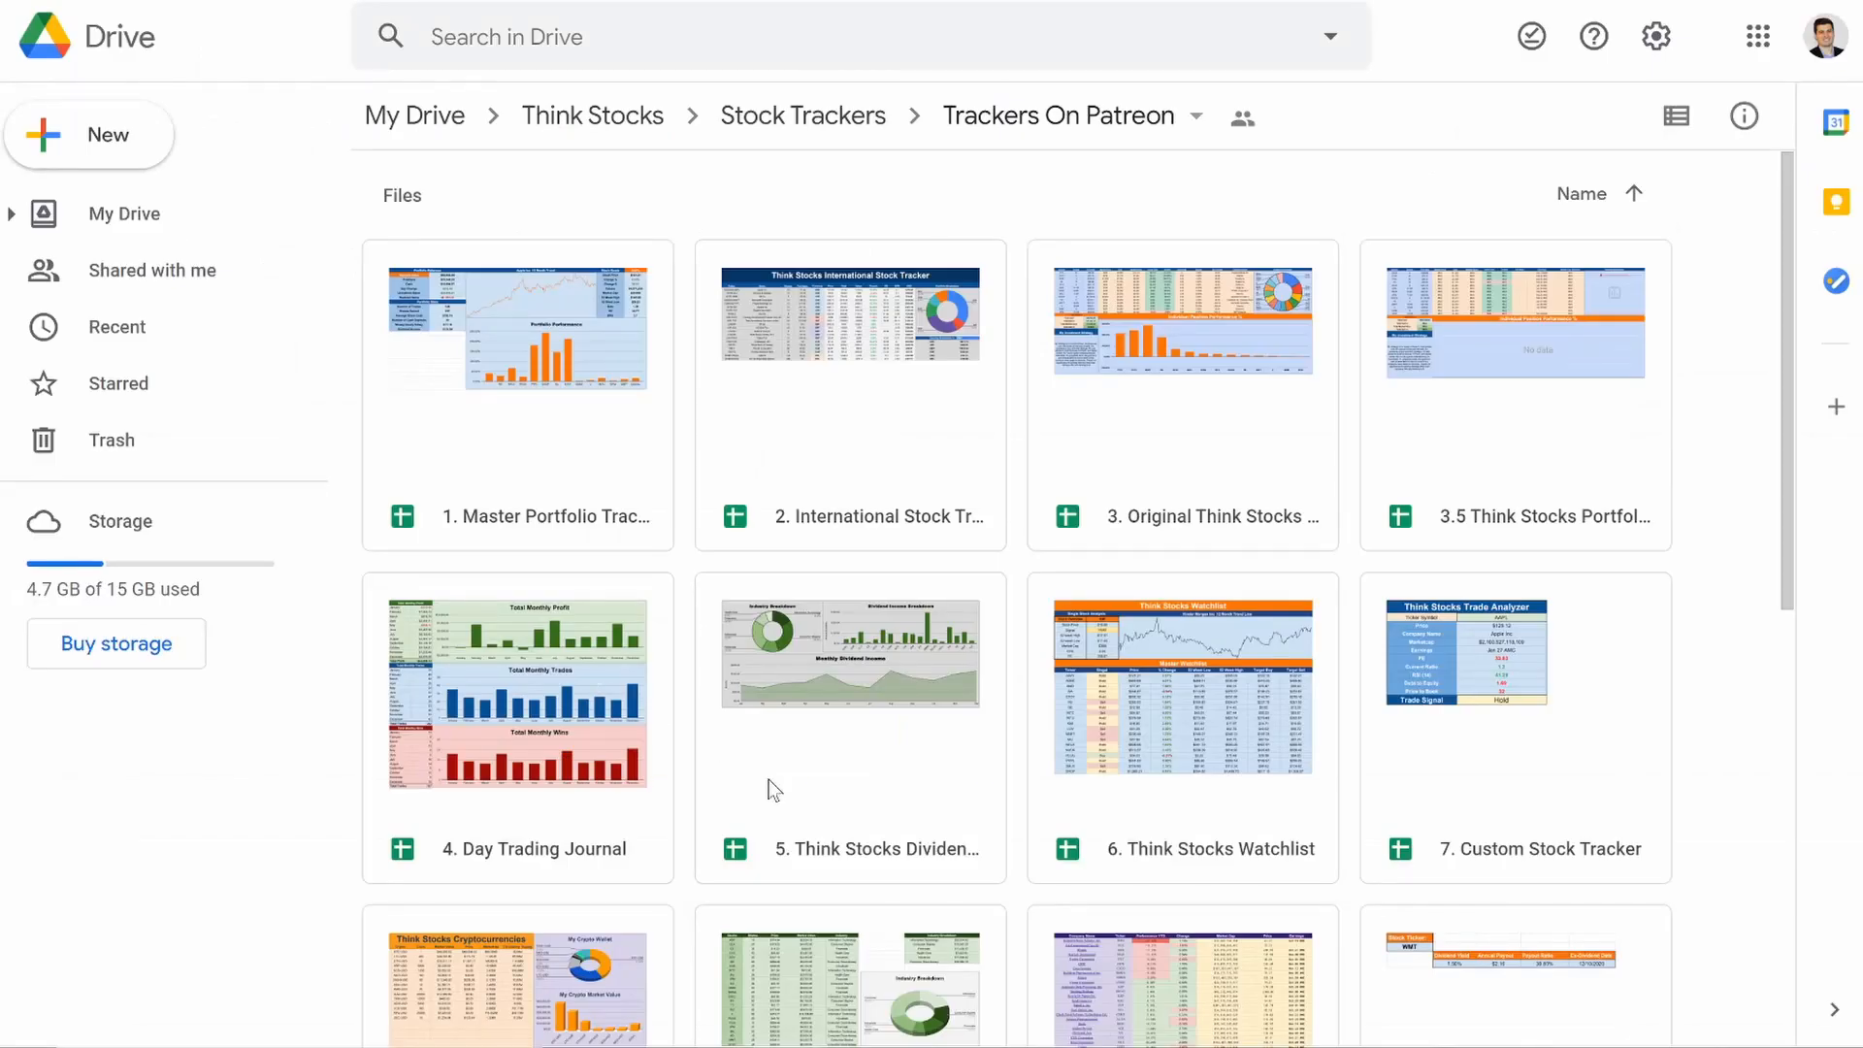
# Step: Scroll through the stock tracker spreadsheets in the Trackers On Patreon folder
pyautogui.scroll(-3)
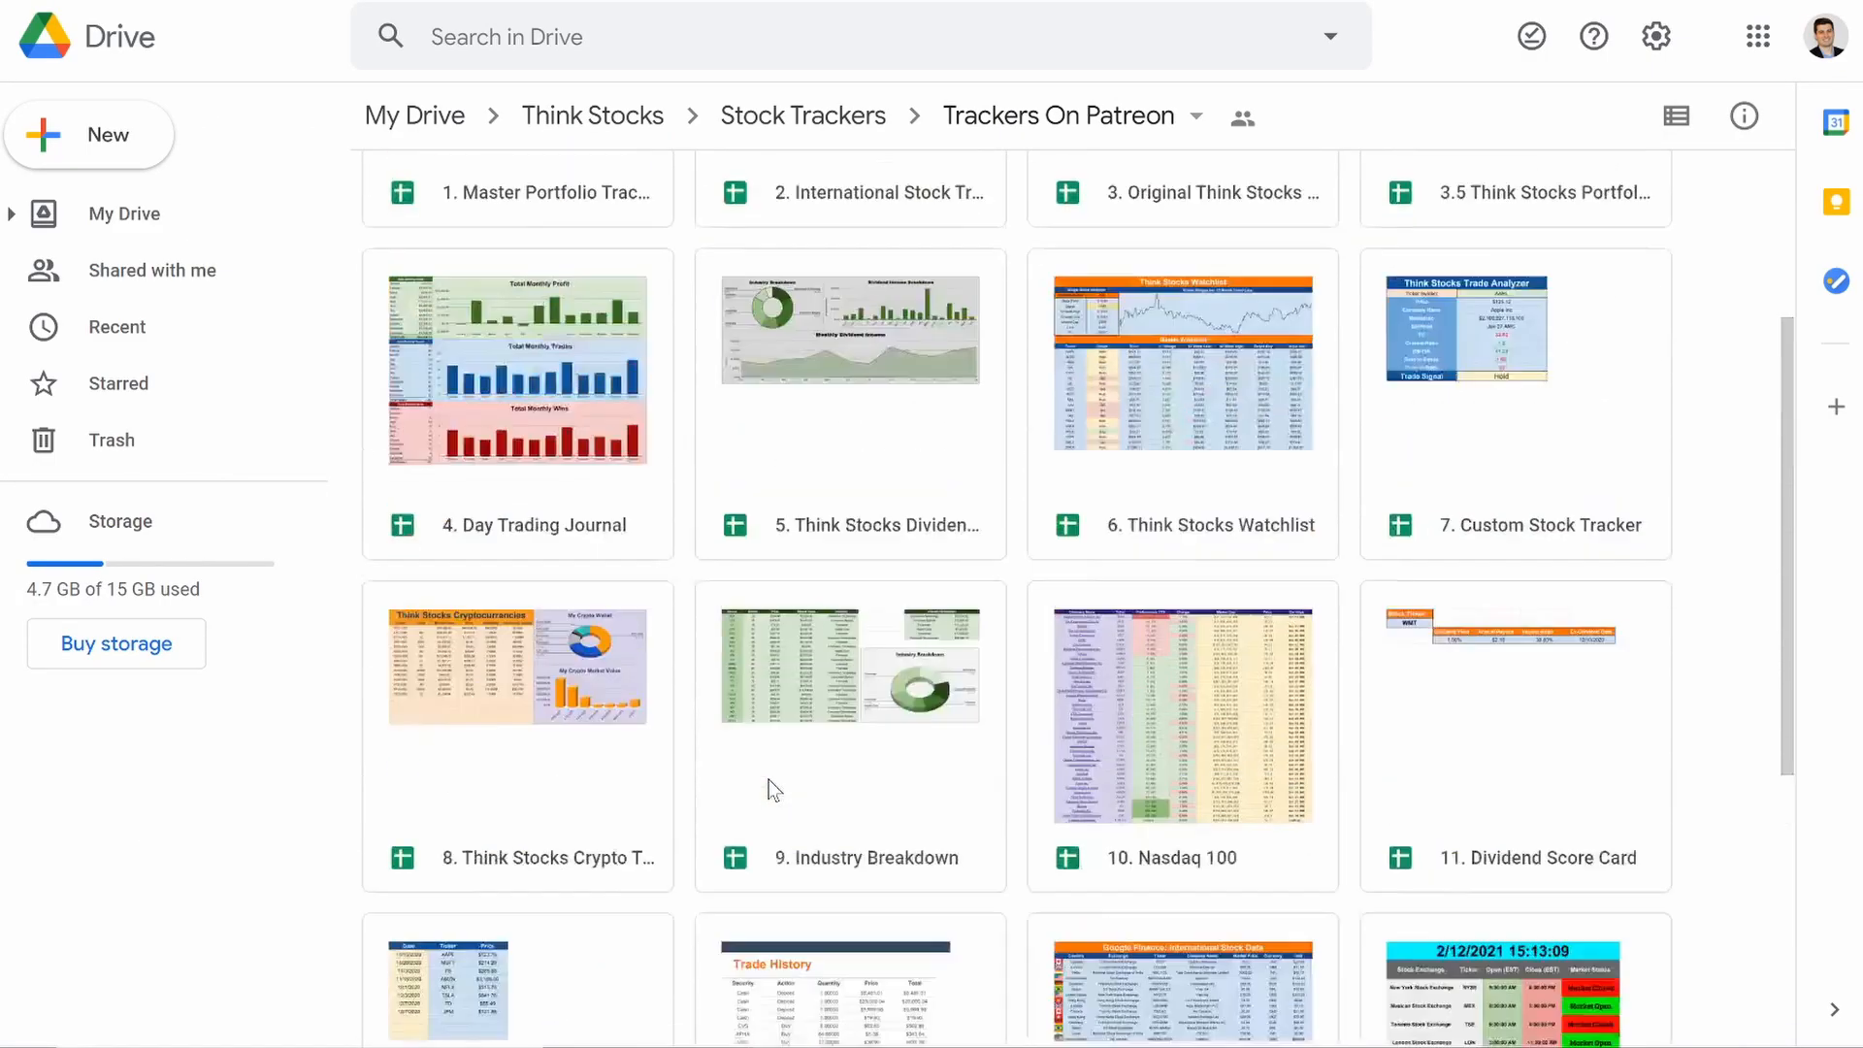
pyautogui.scroll(3)
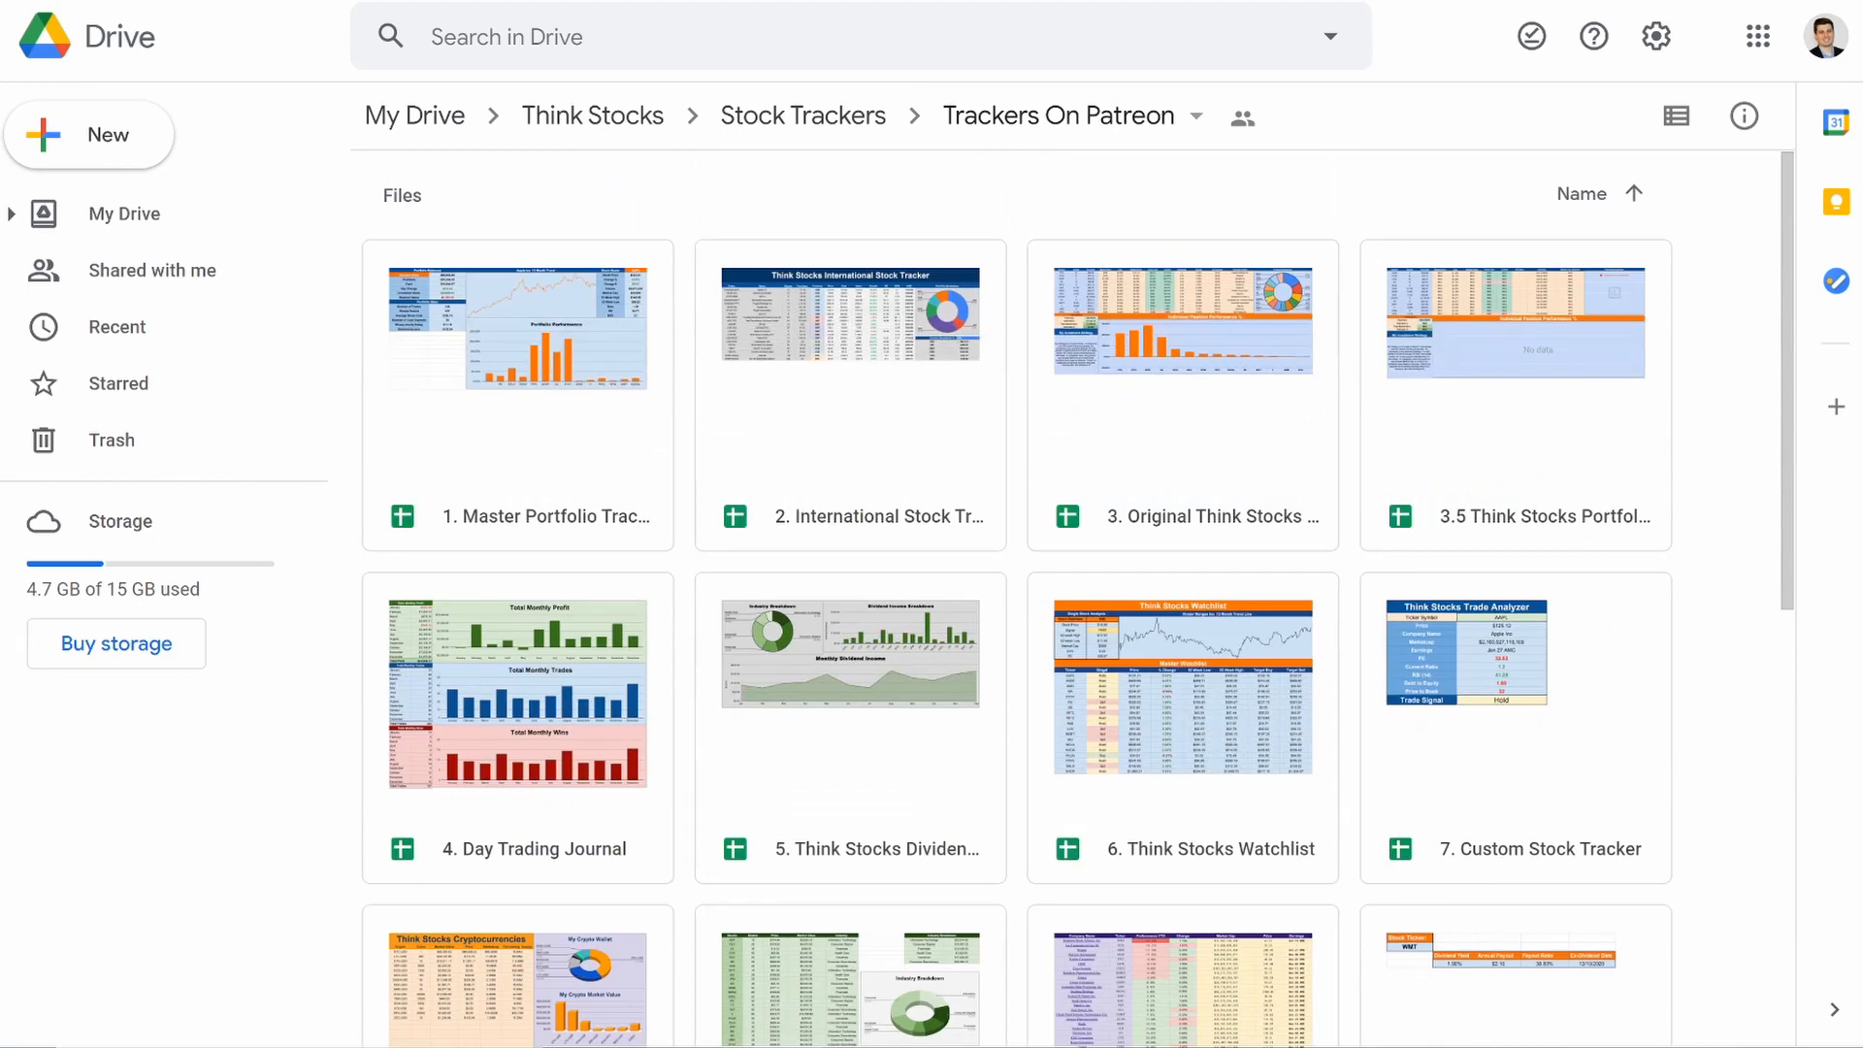